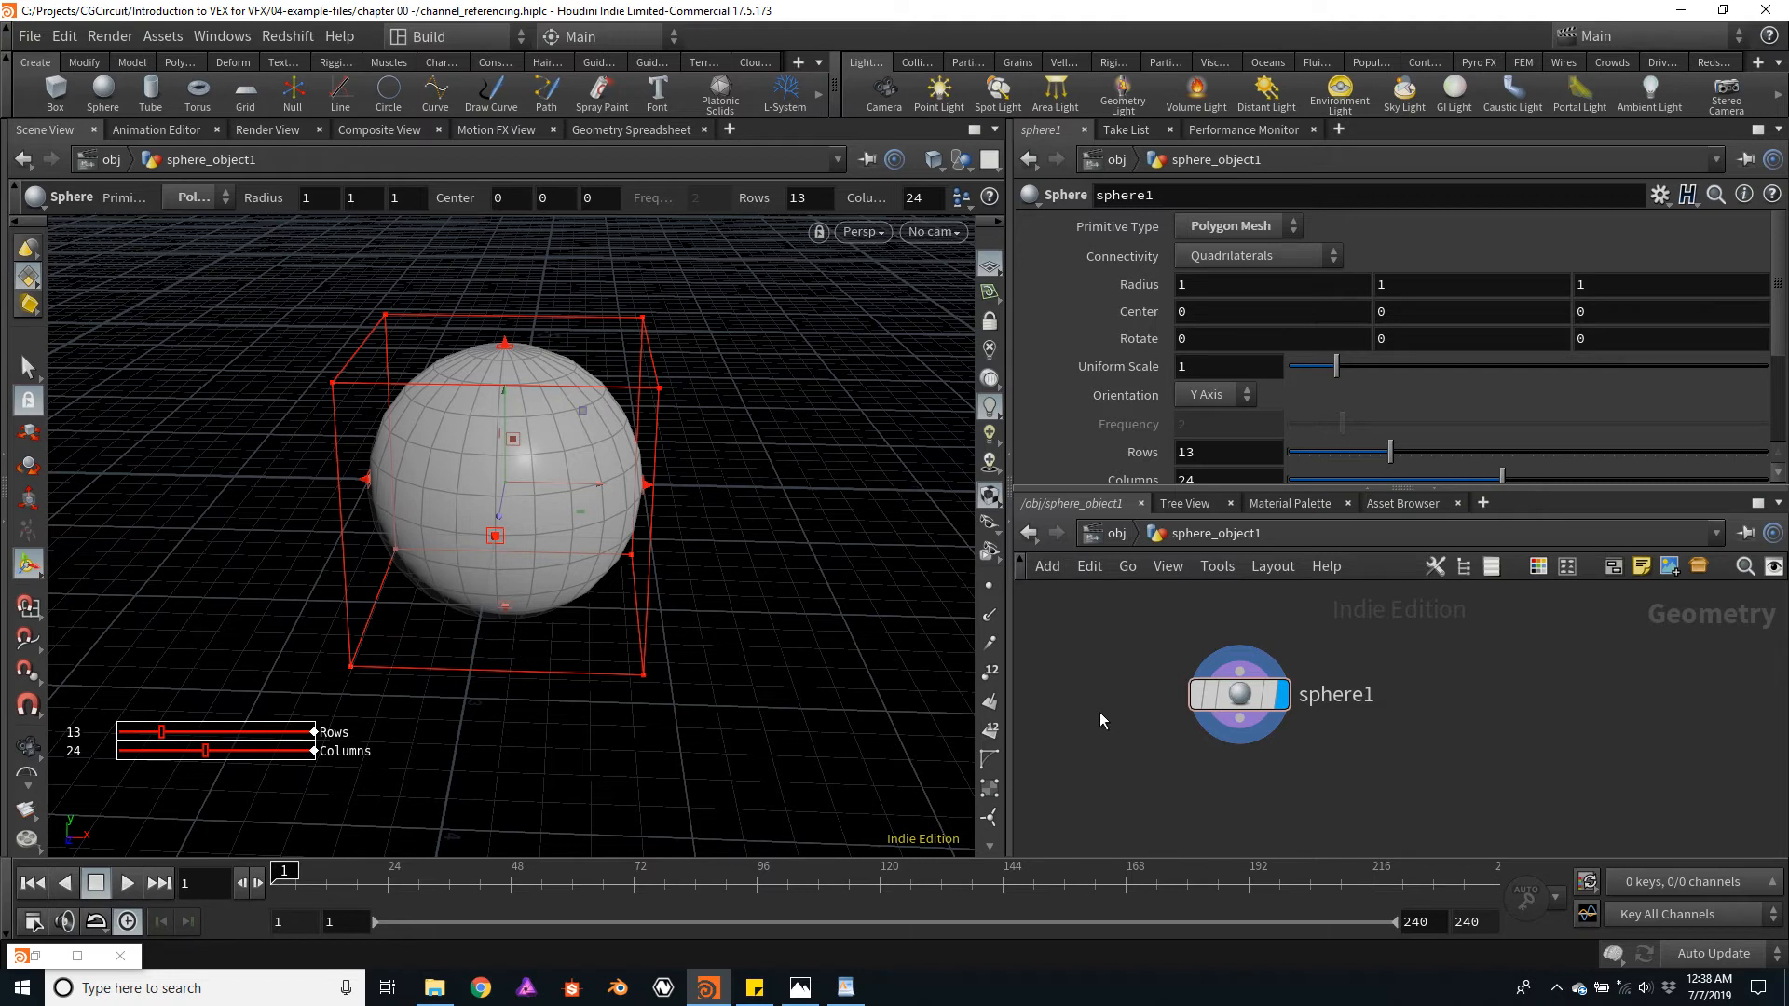
mouse_move(1244, 394)
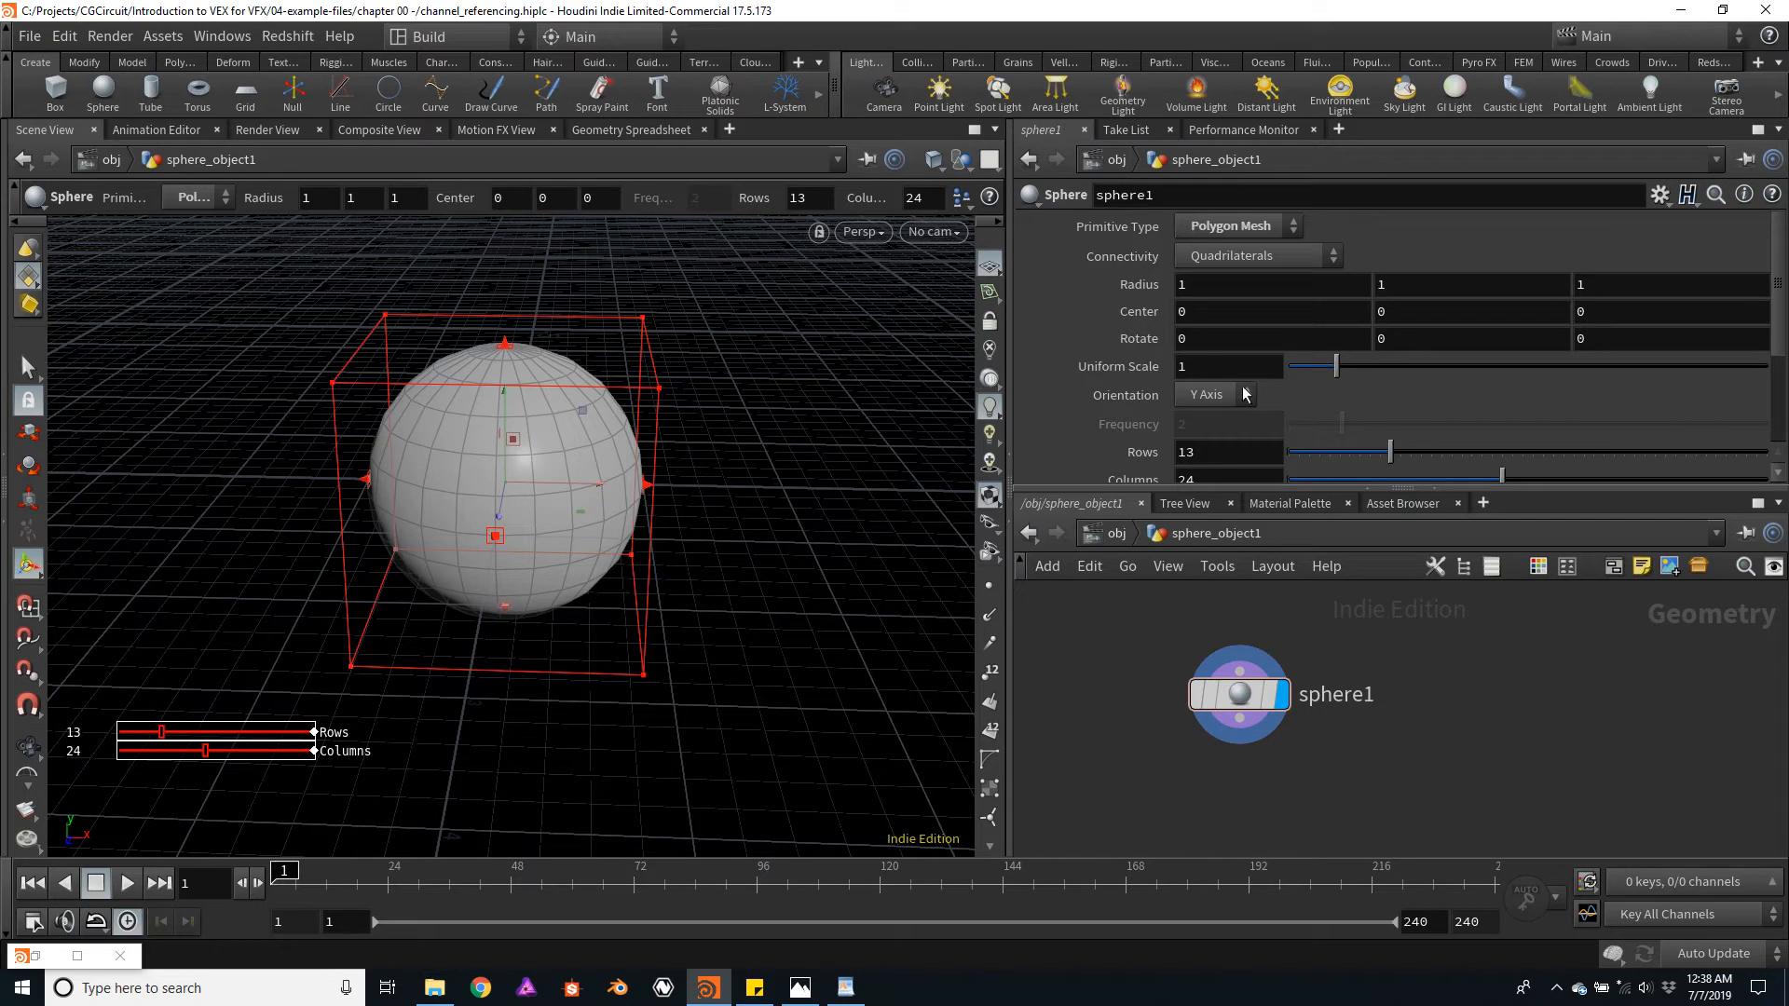
- Drive the sphere's Uniform Scale with the $F frame expression
click(1227, 366)
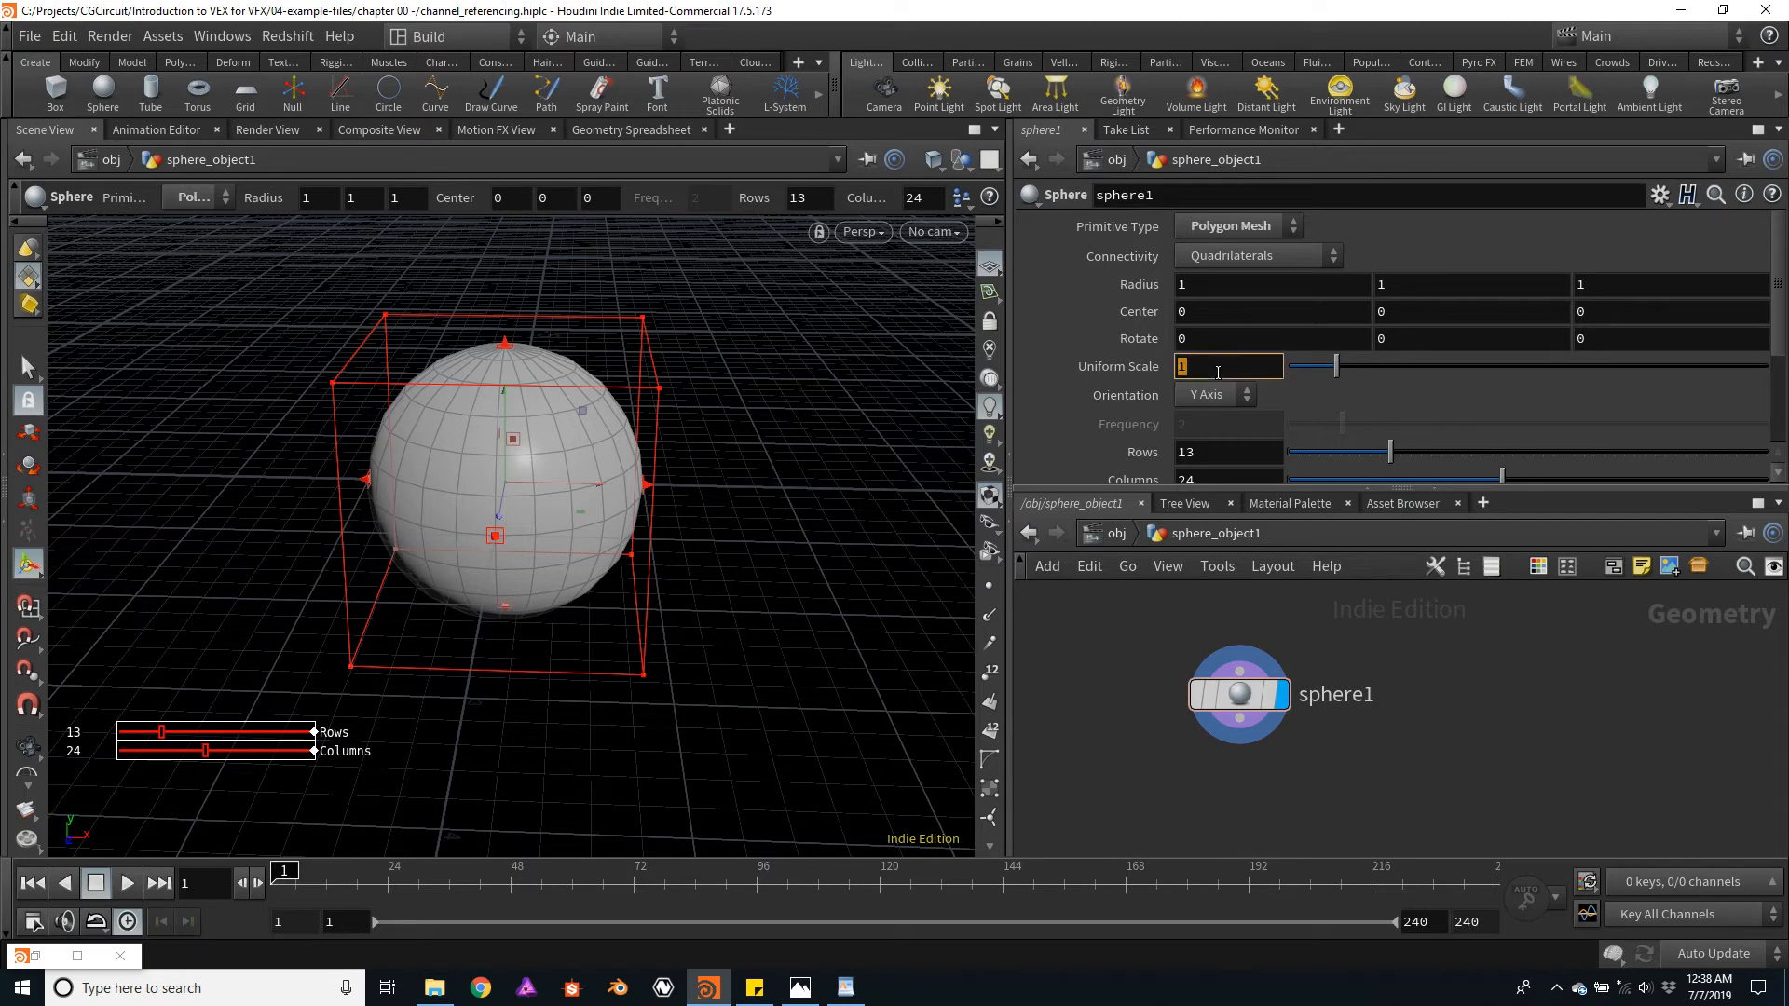
text(s)
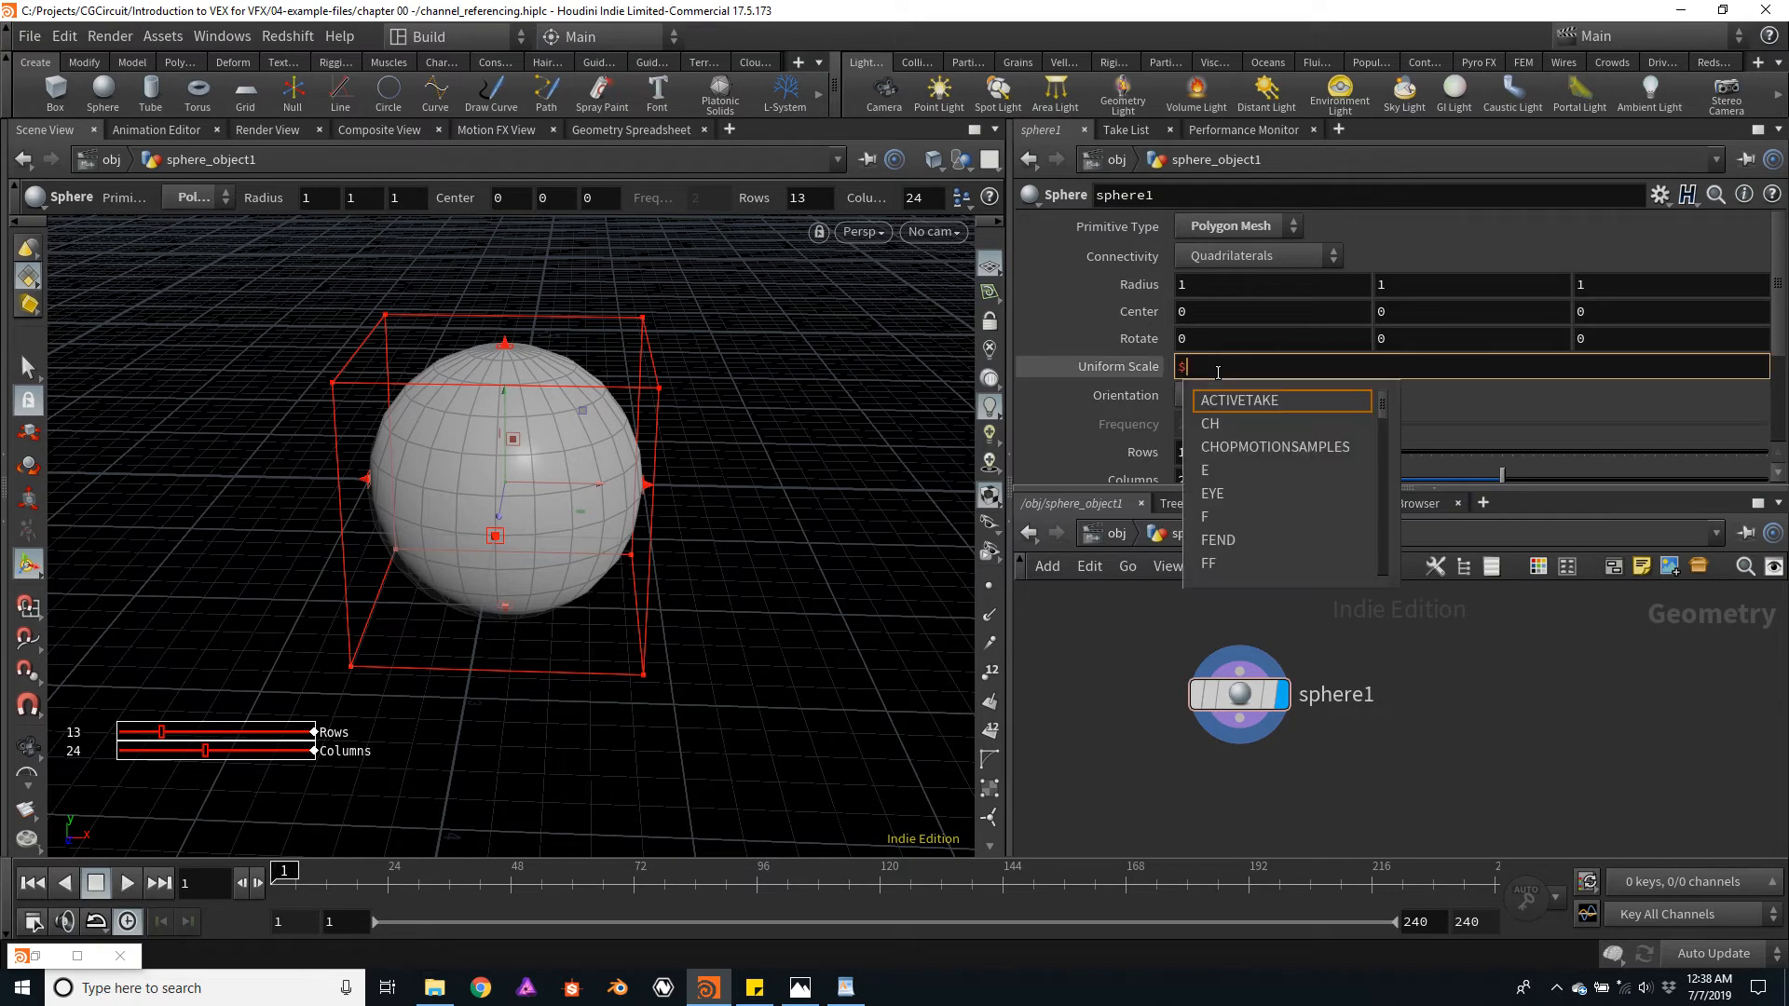
text($F)
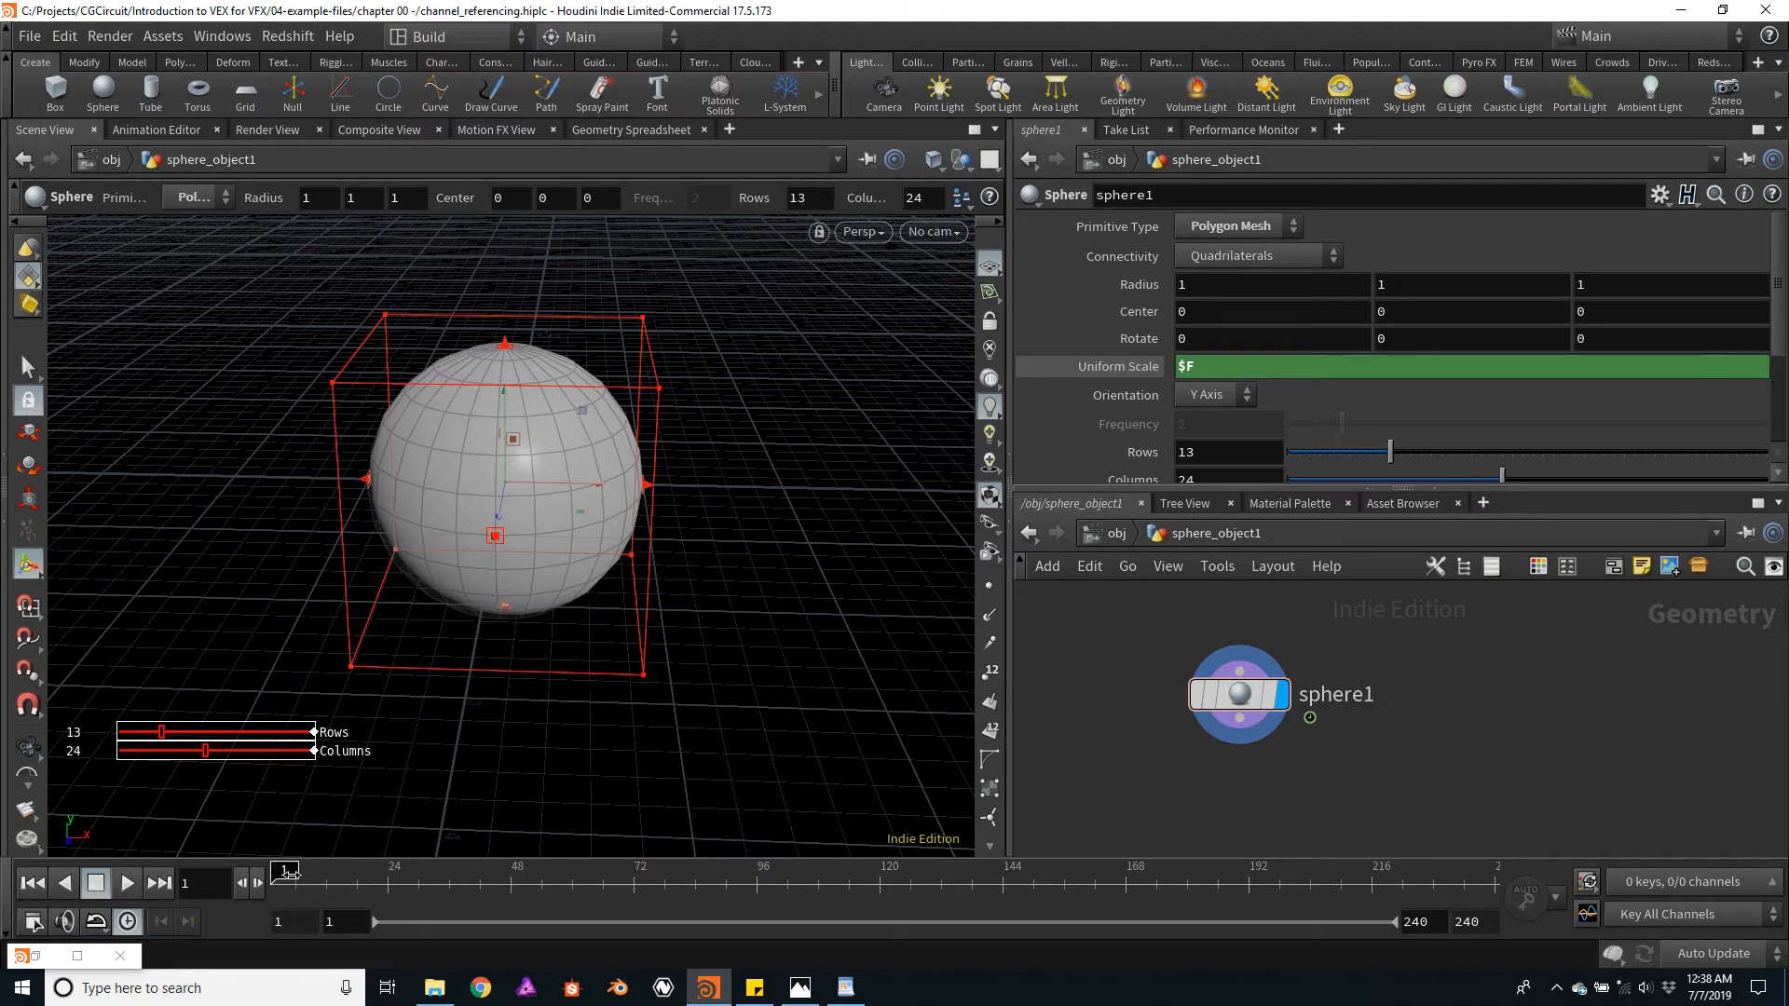
- Advance the timeline to frame 12 so the sphere's scale evaluates to 12
click(159, 882)
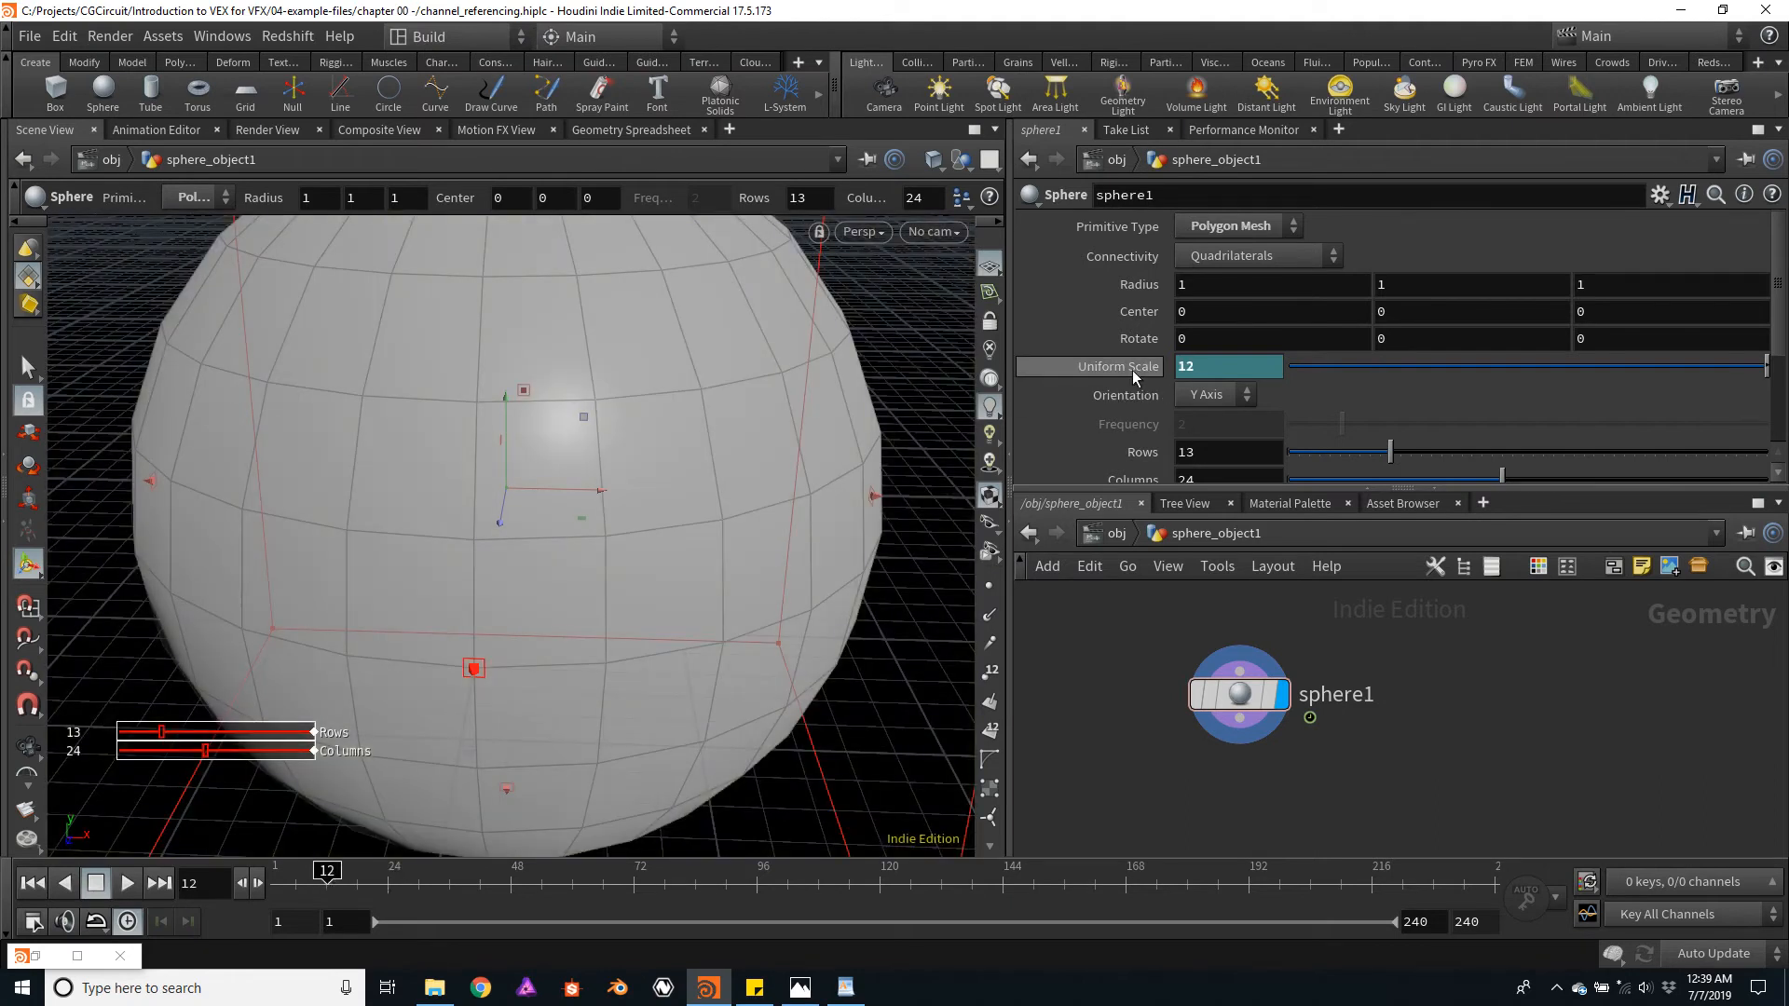
mouse_move(1118, 366)
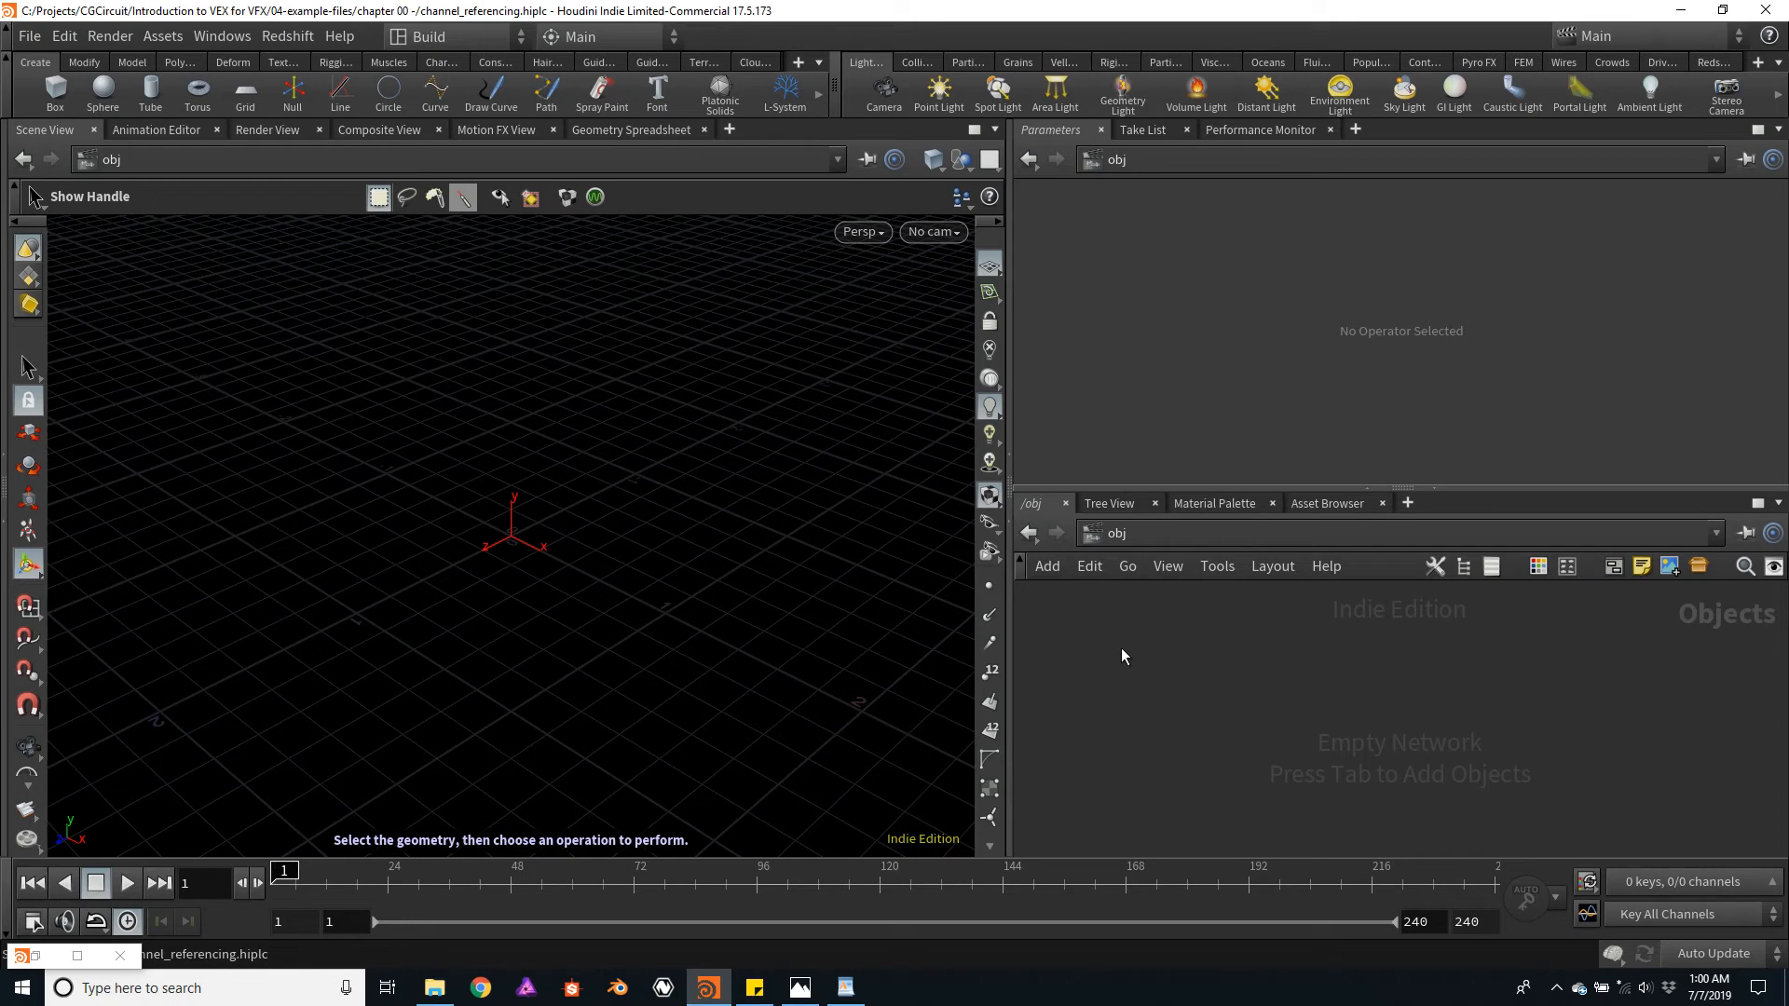
- Add a Box object to the scene and dive into its geometry network
click(54, 94)
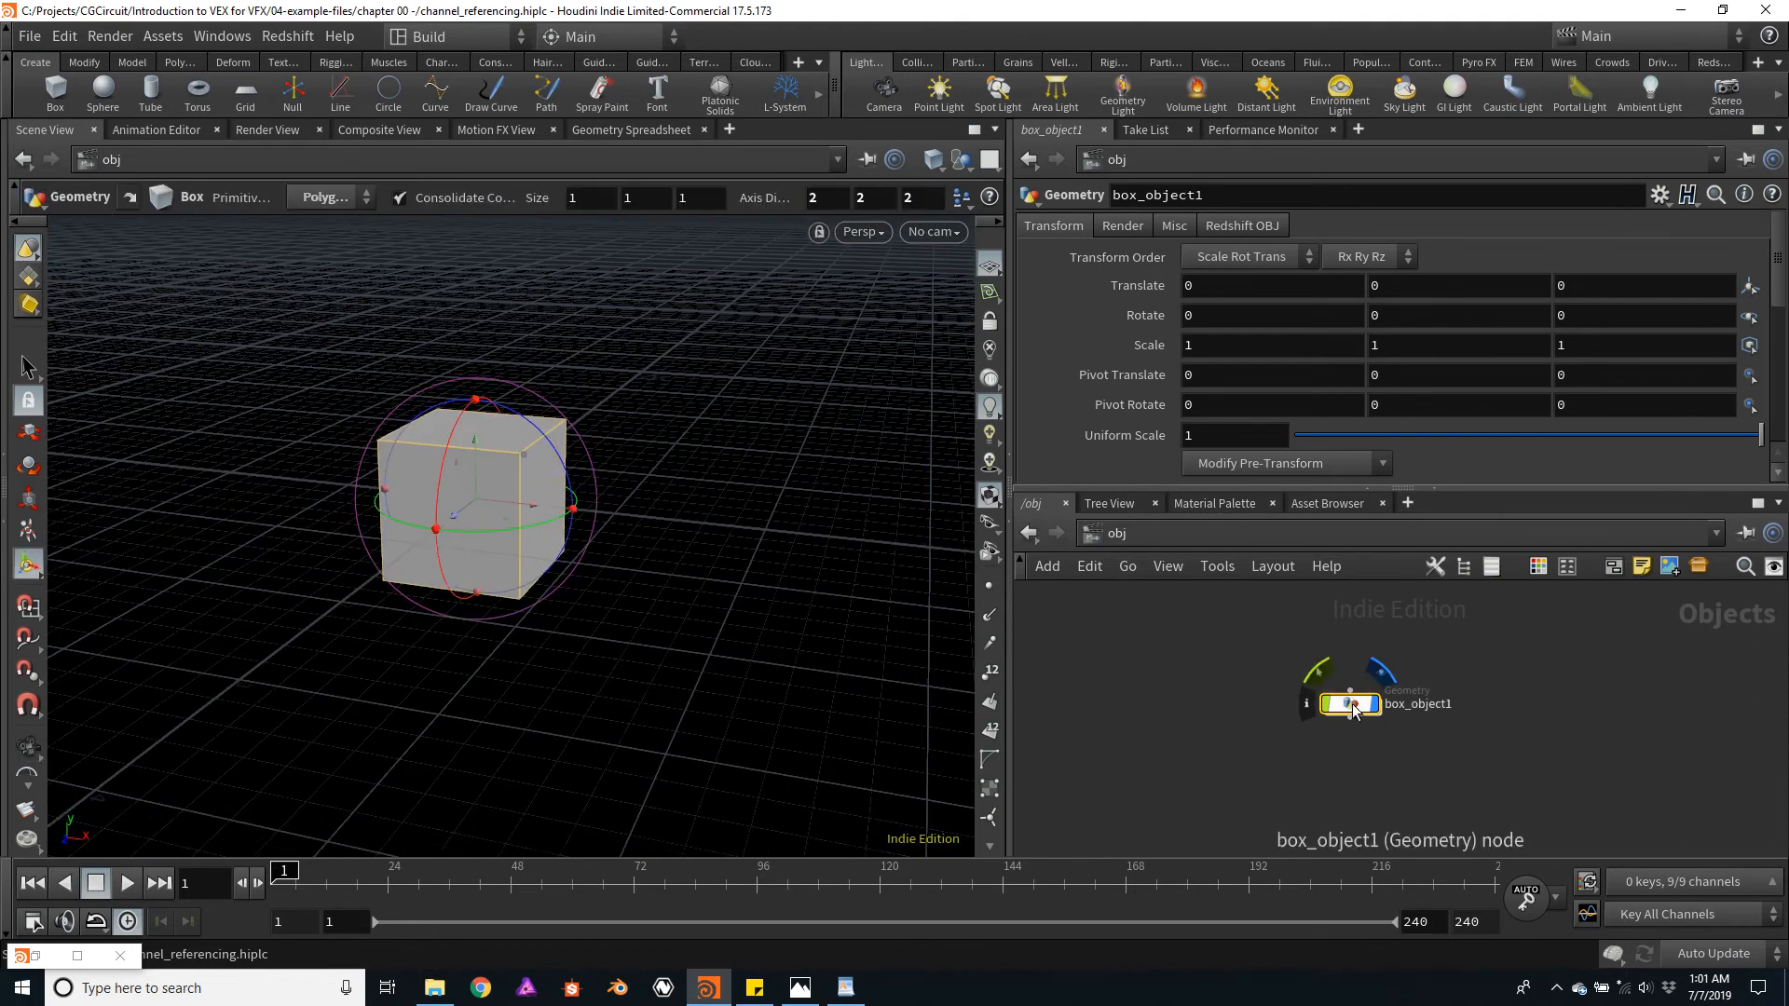
double_click(1352, 705)
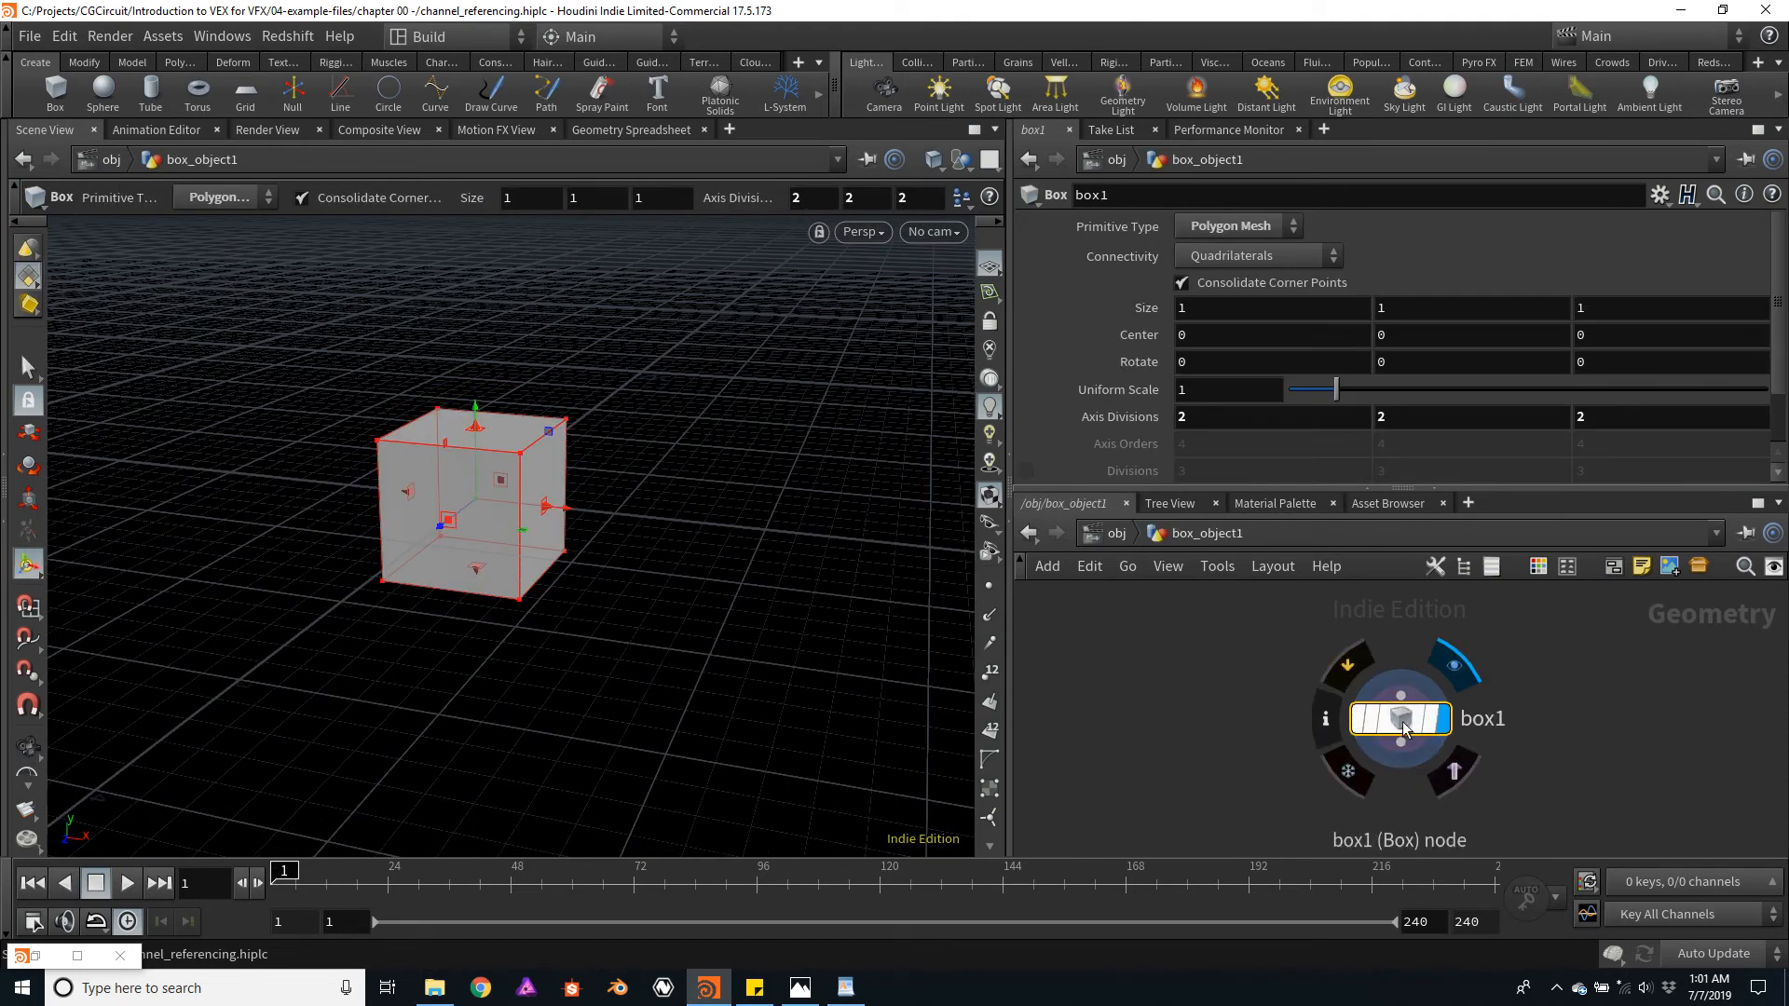
- Shape the box into a 0.4 × 2 × 0.2 post with Center Y at 1
click(1470, 308)
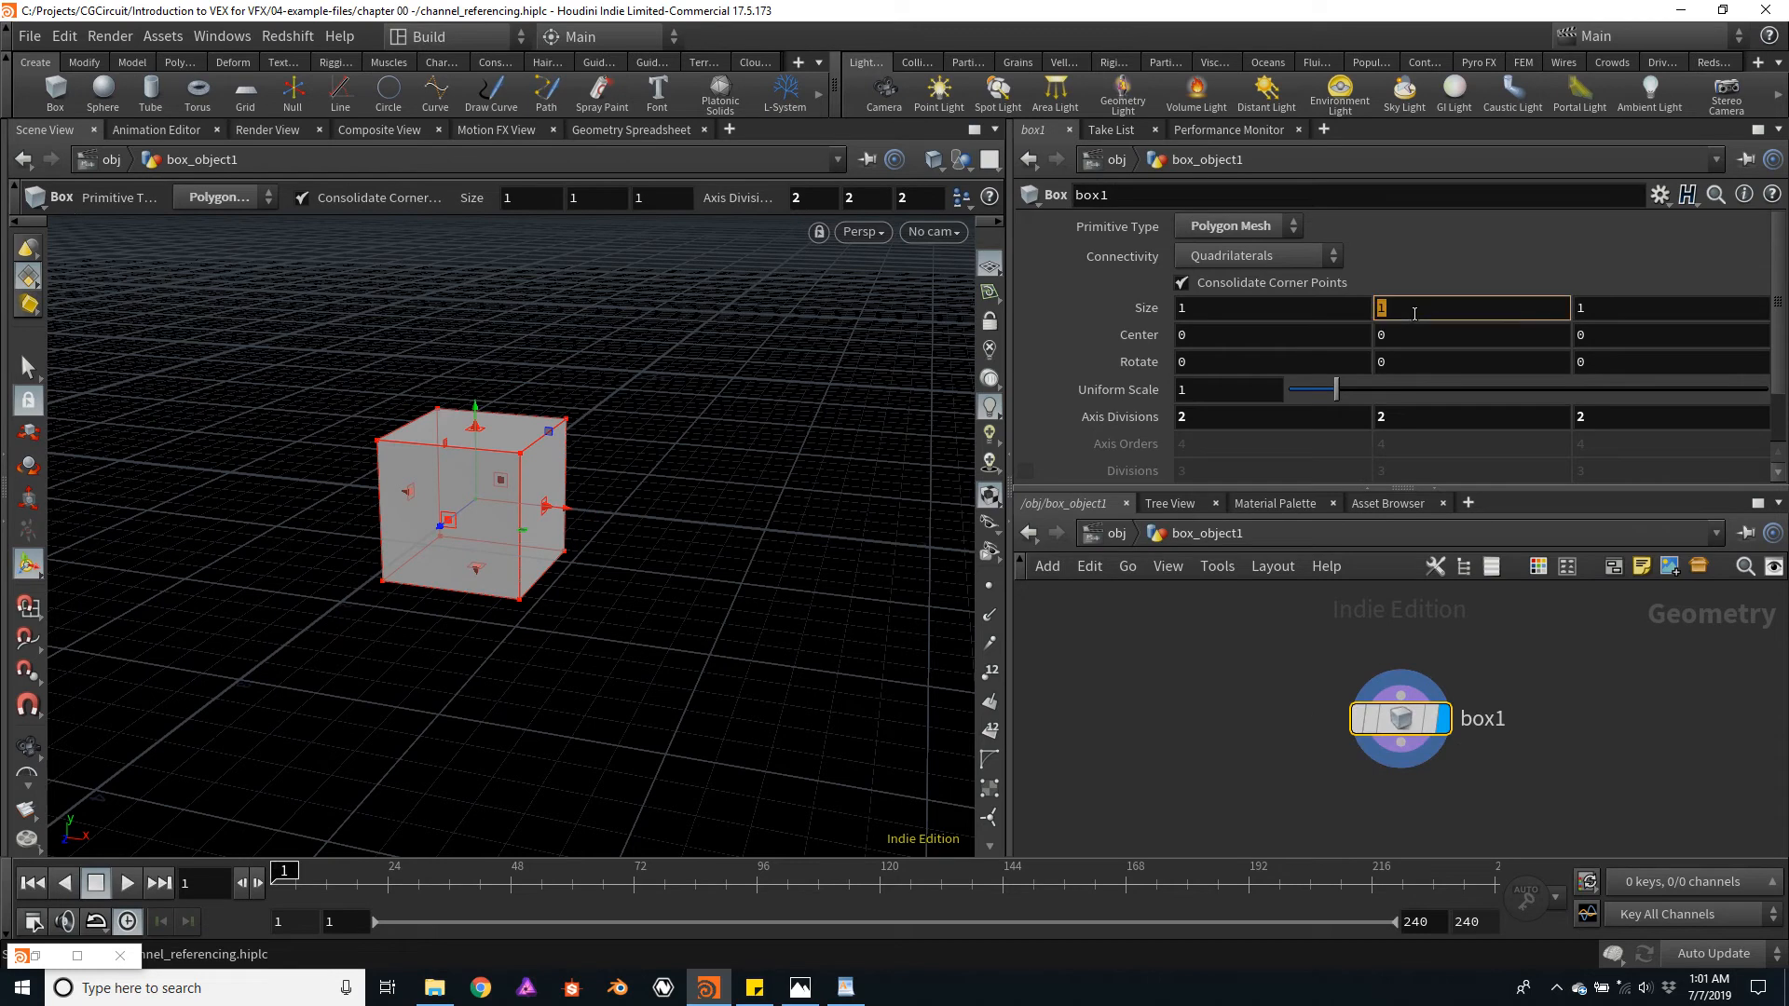
text(2)
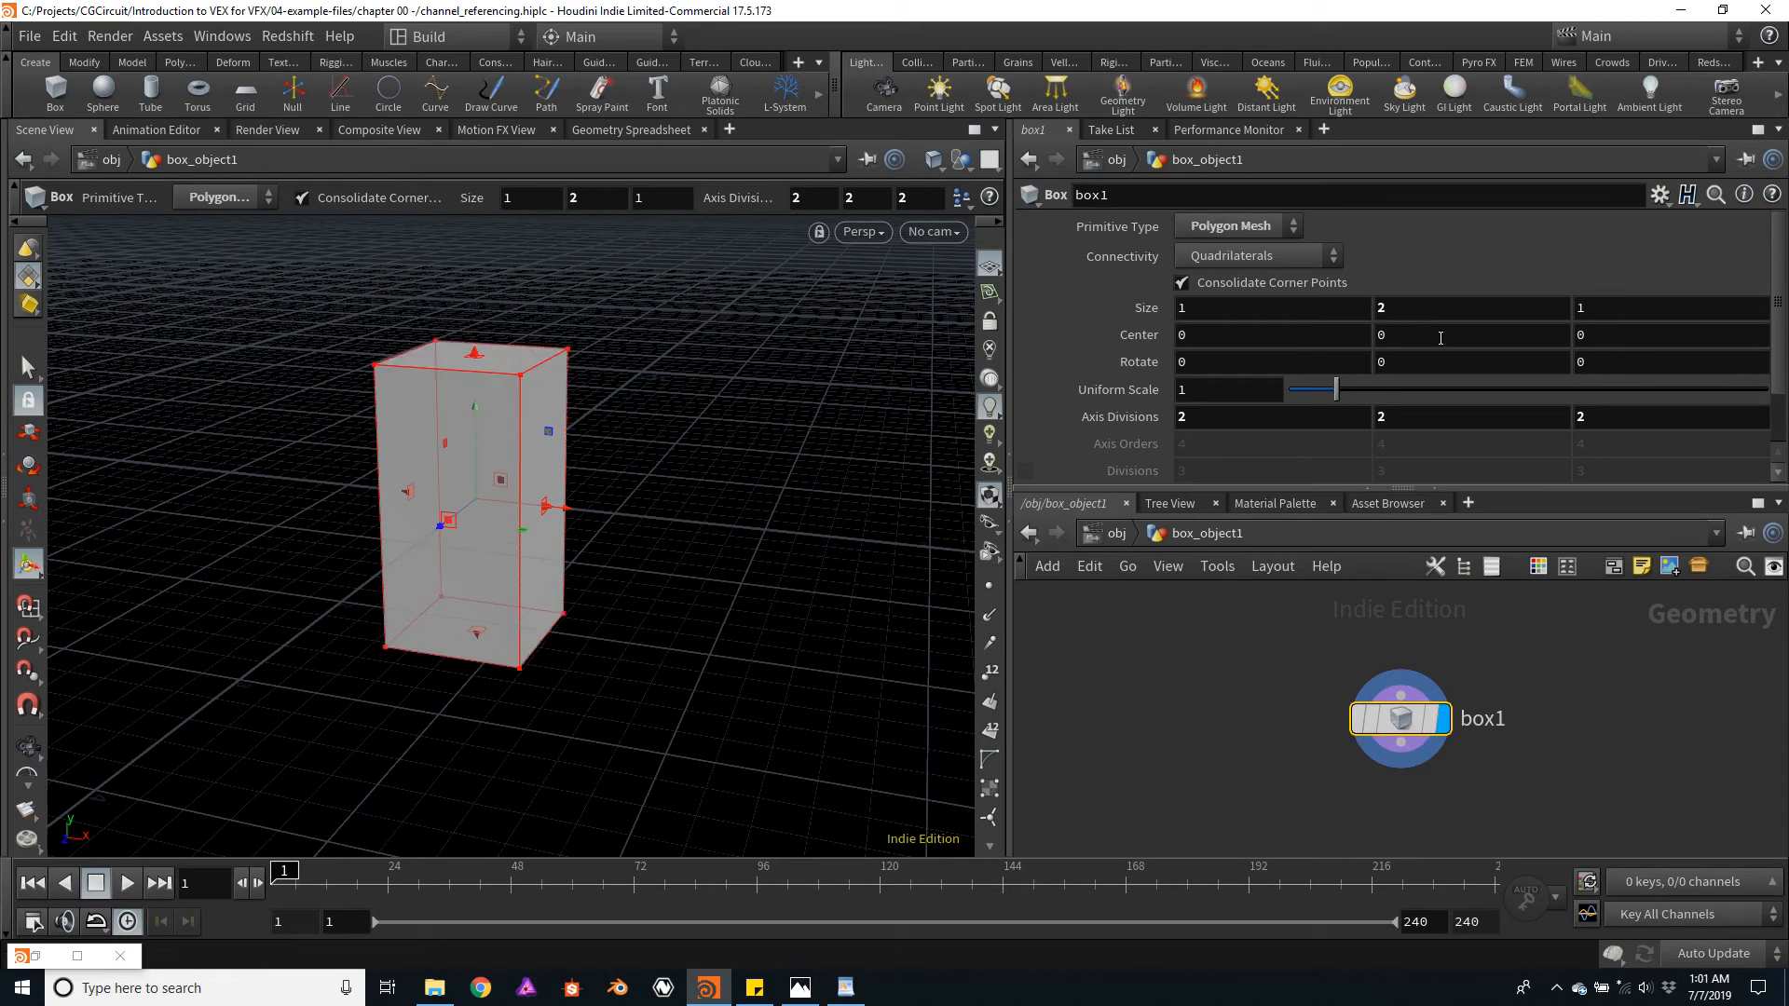
text(1)
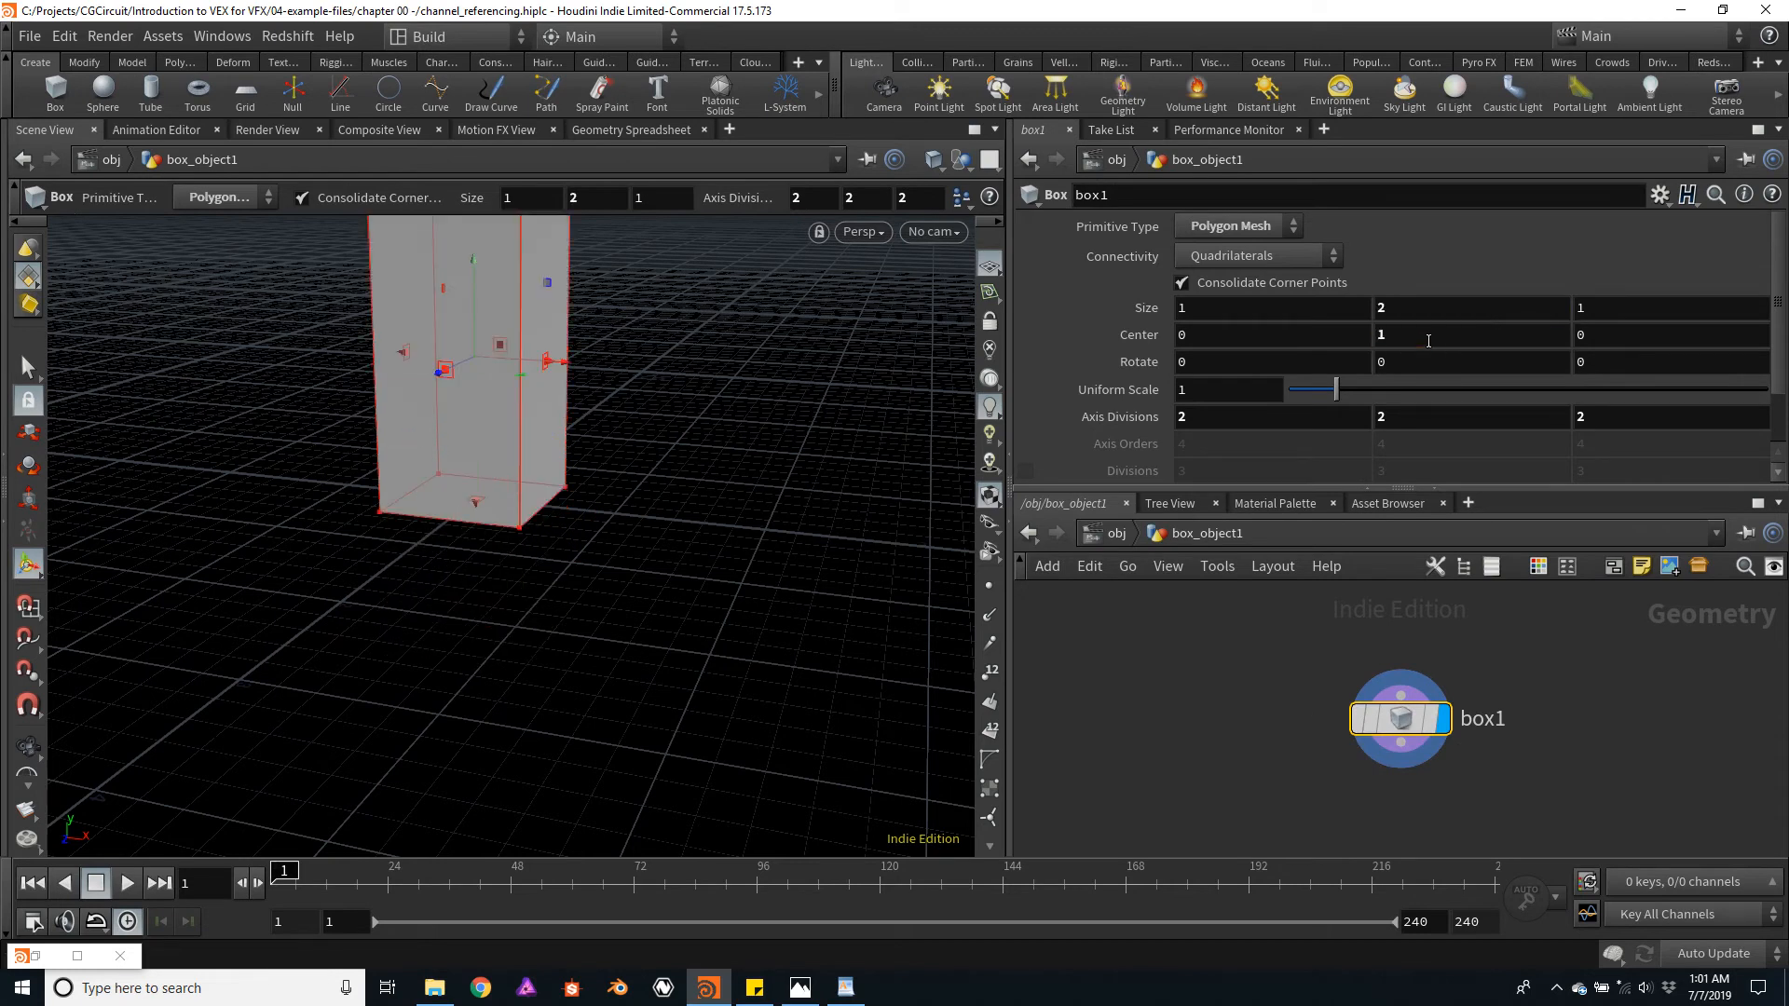
click(1270, 309)
text(.4)
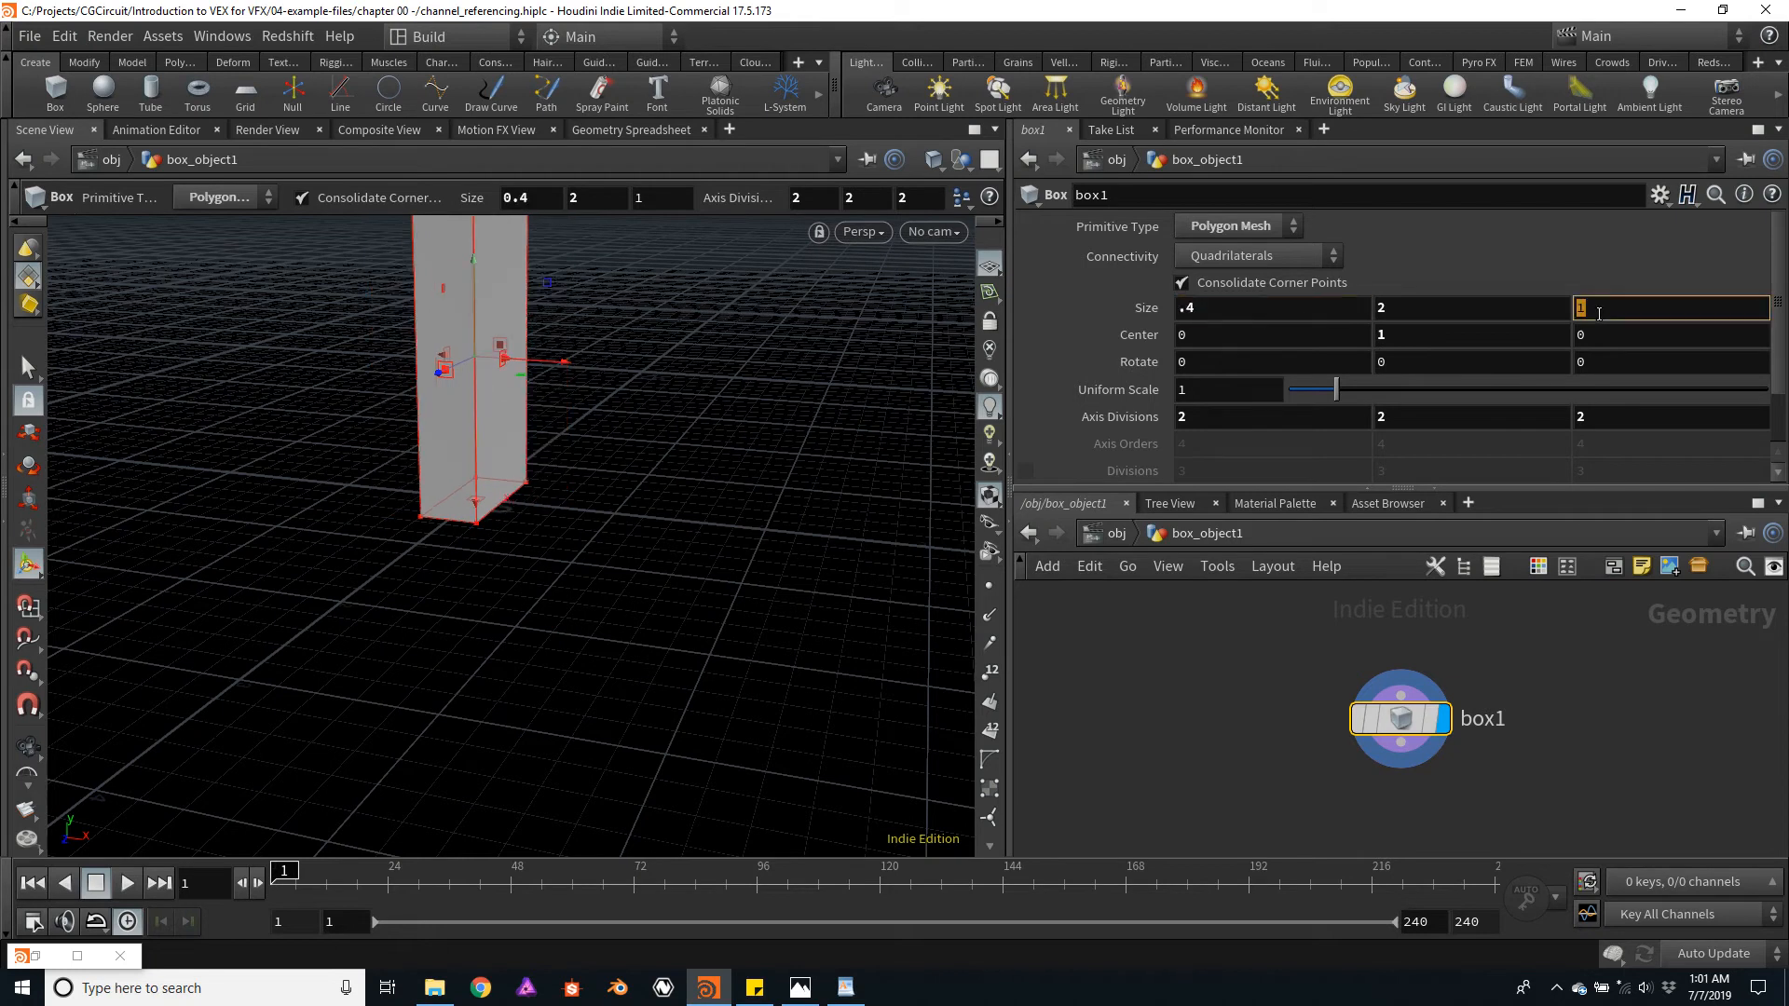
text(0.2)
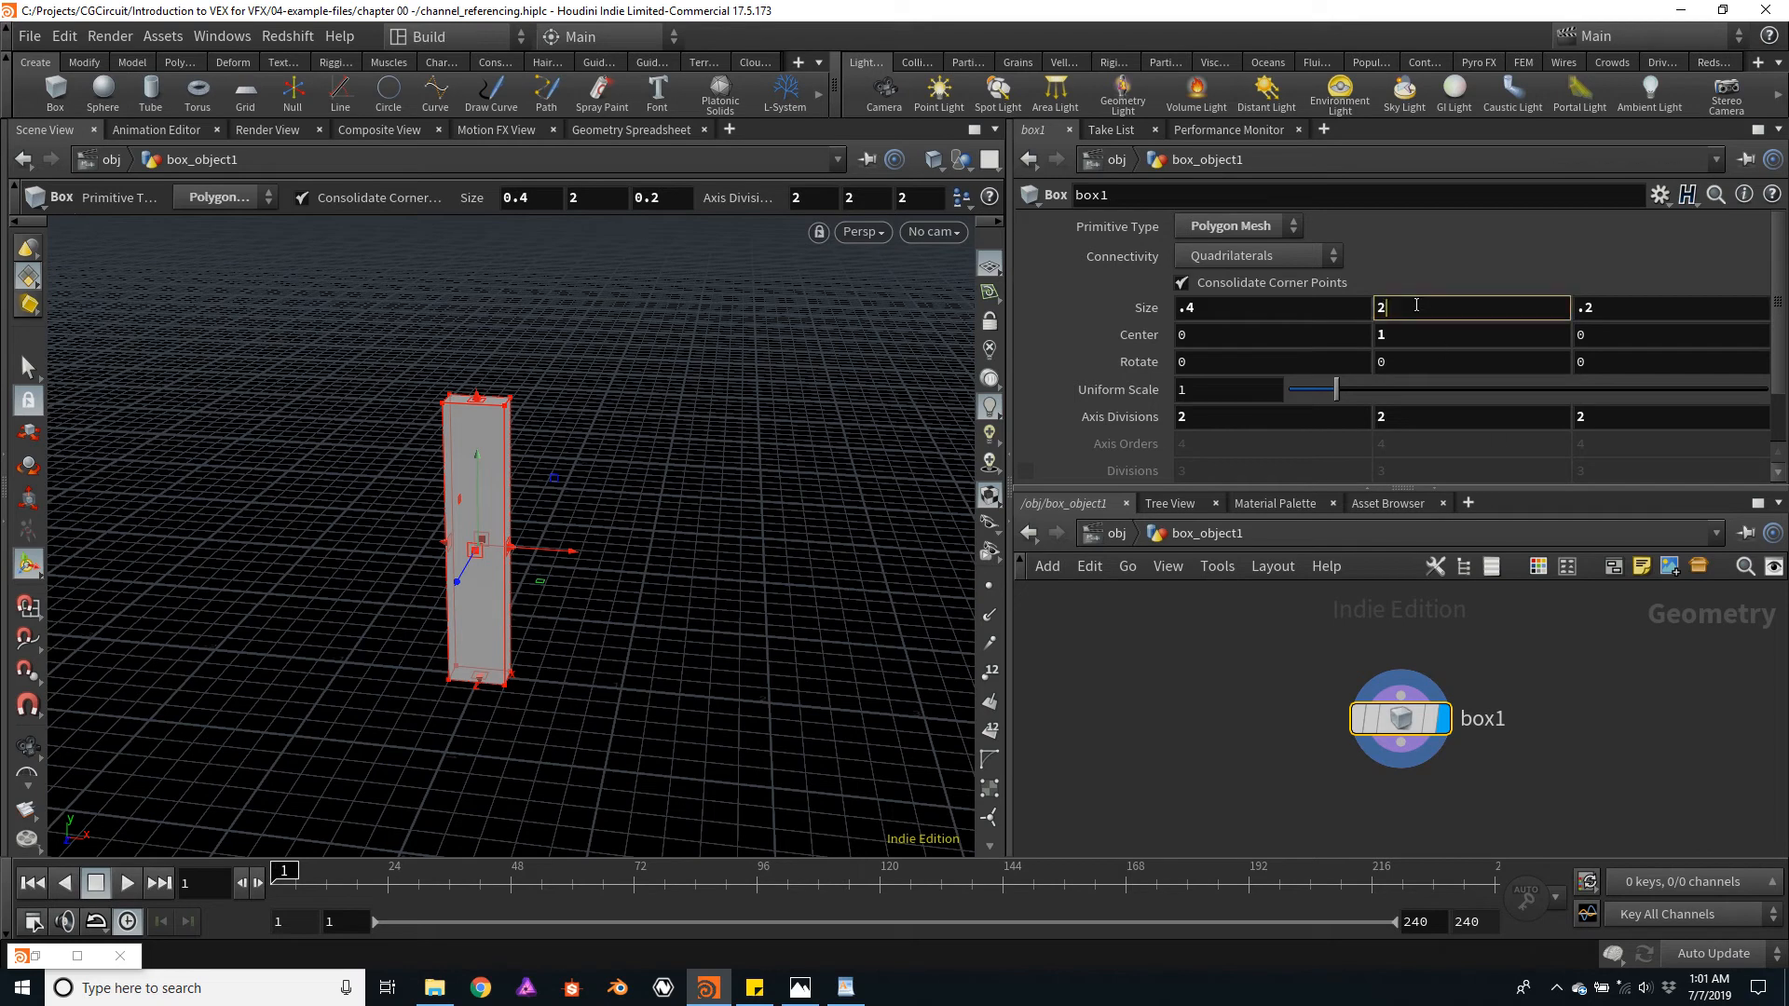
double_click(1381, 306)
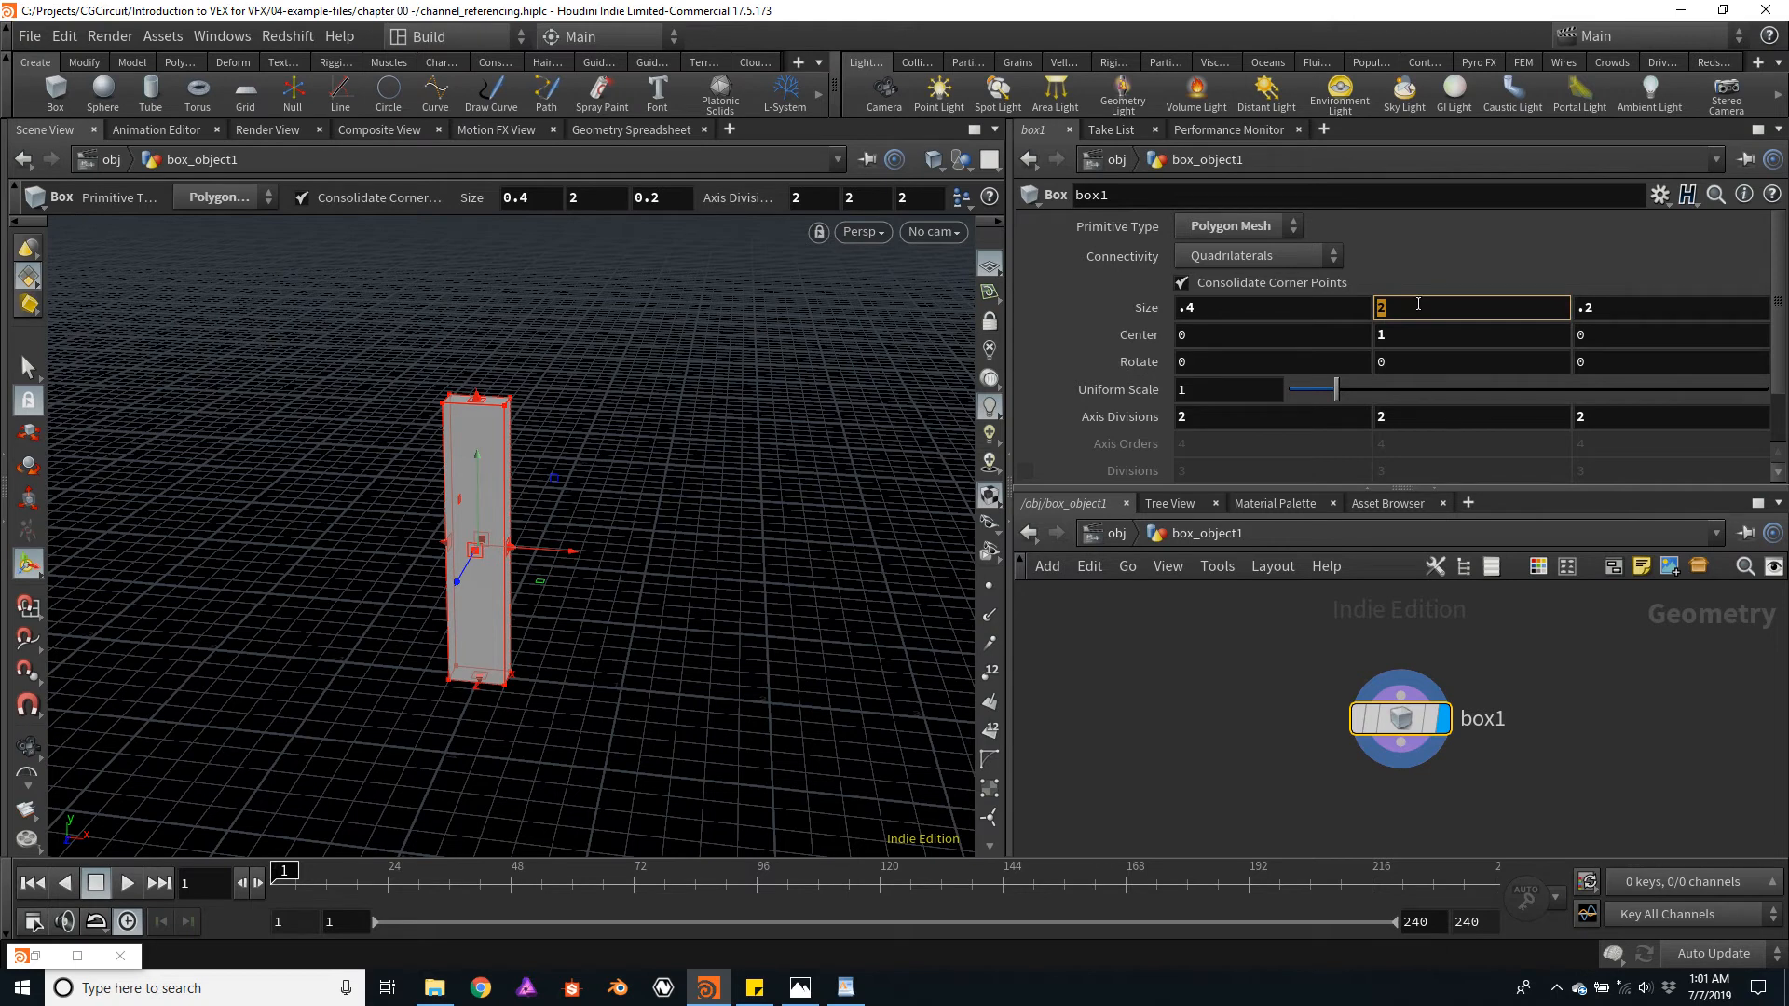
- Drive the box's Size Y with $T and preview the growing height across frames
text($)
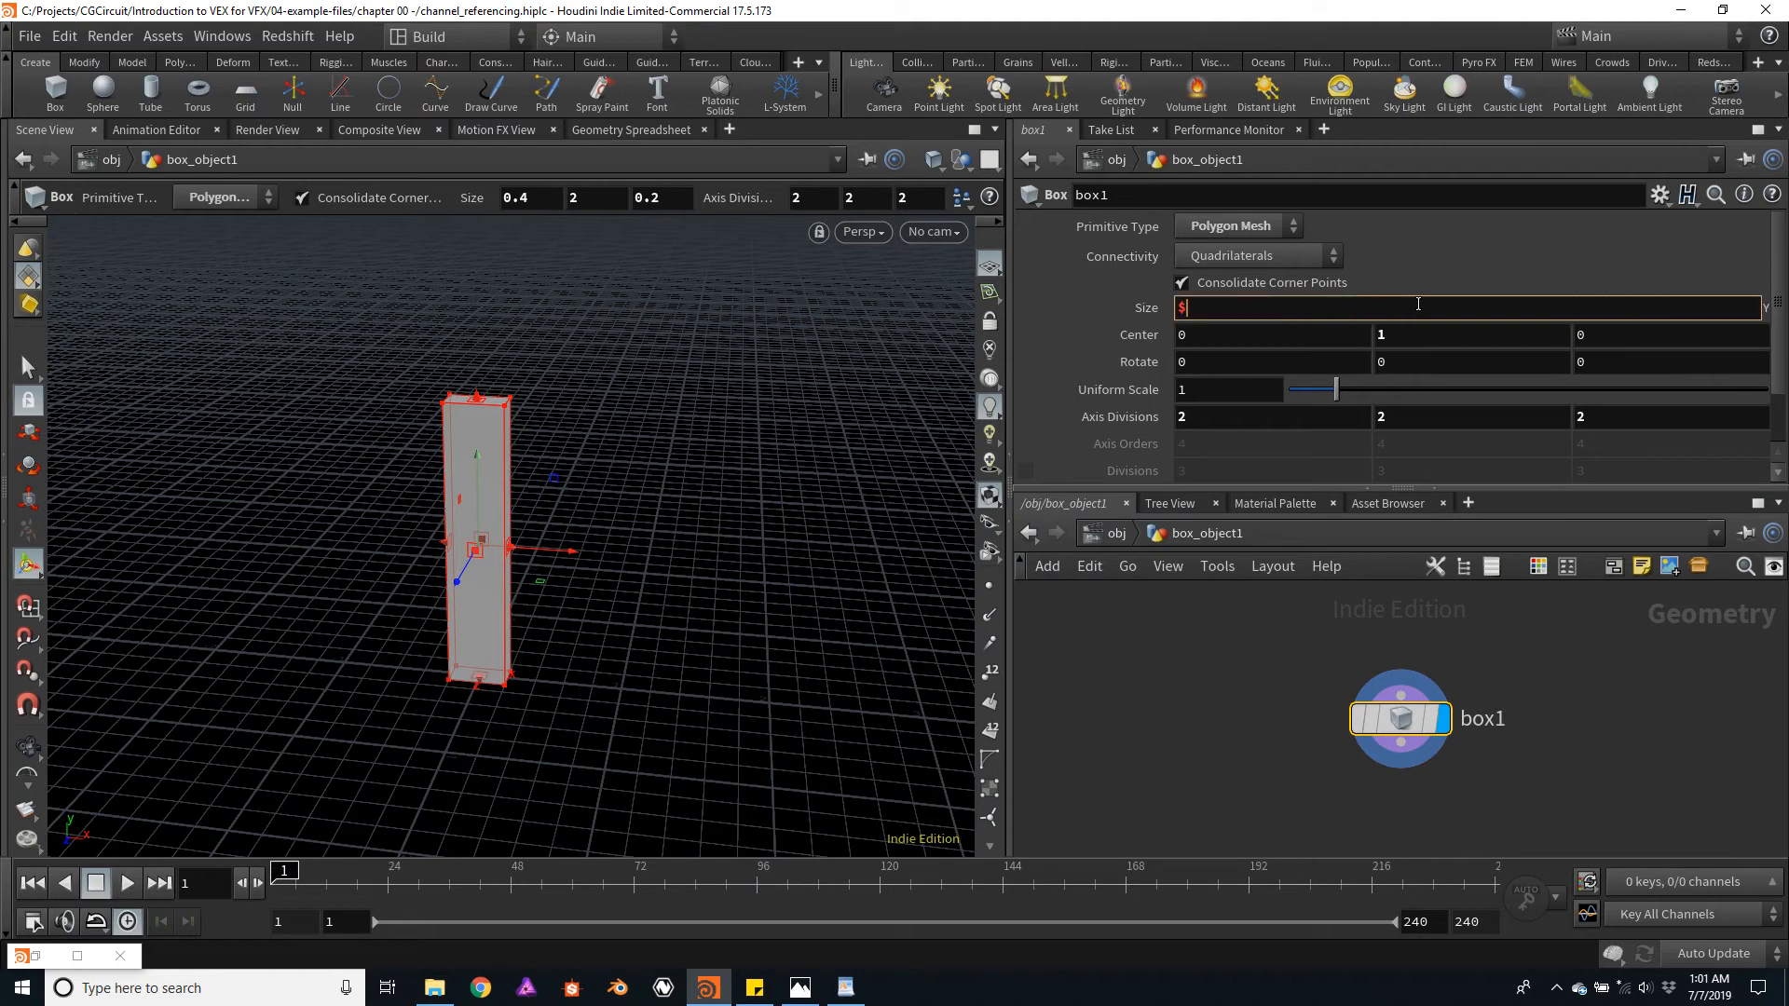
text(T)
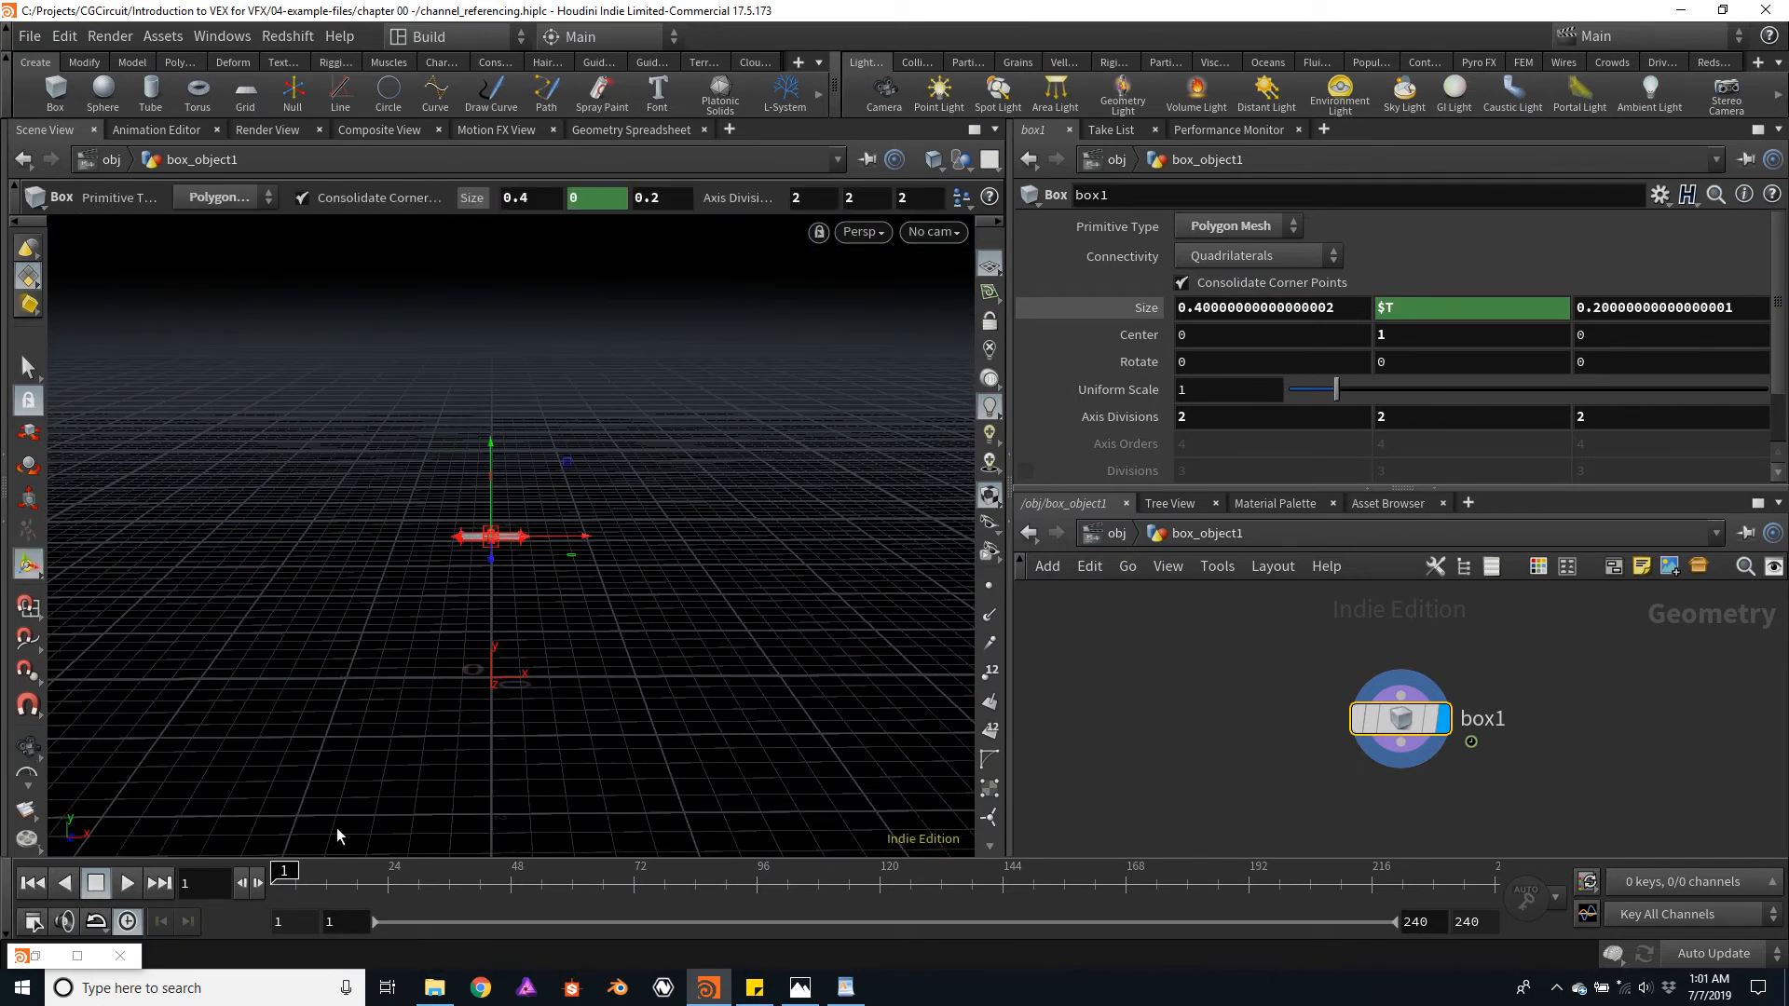
click(127, 882)
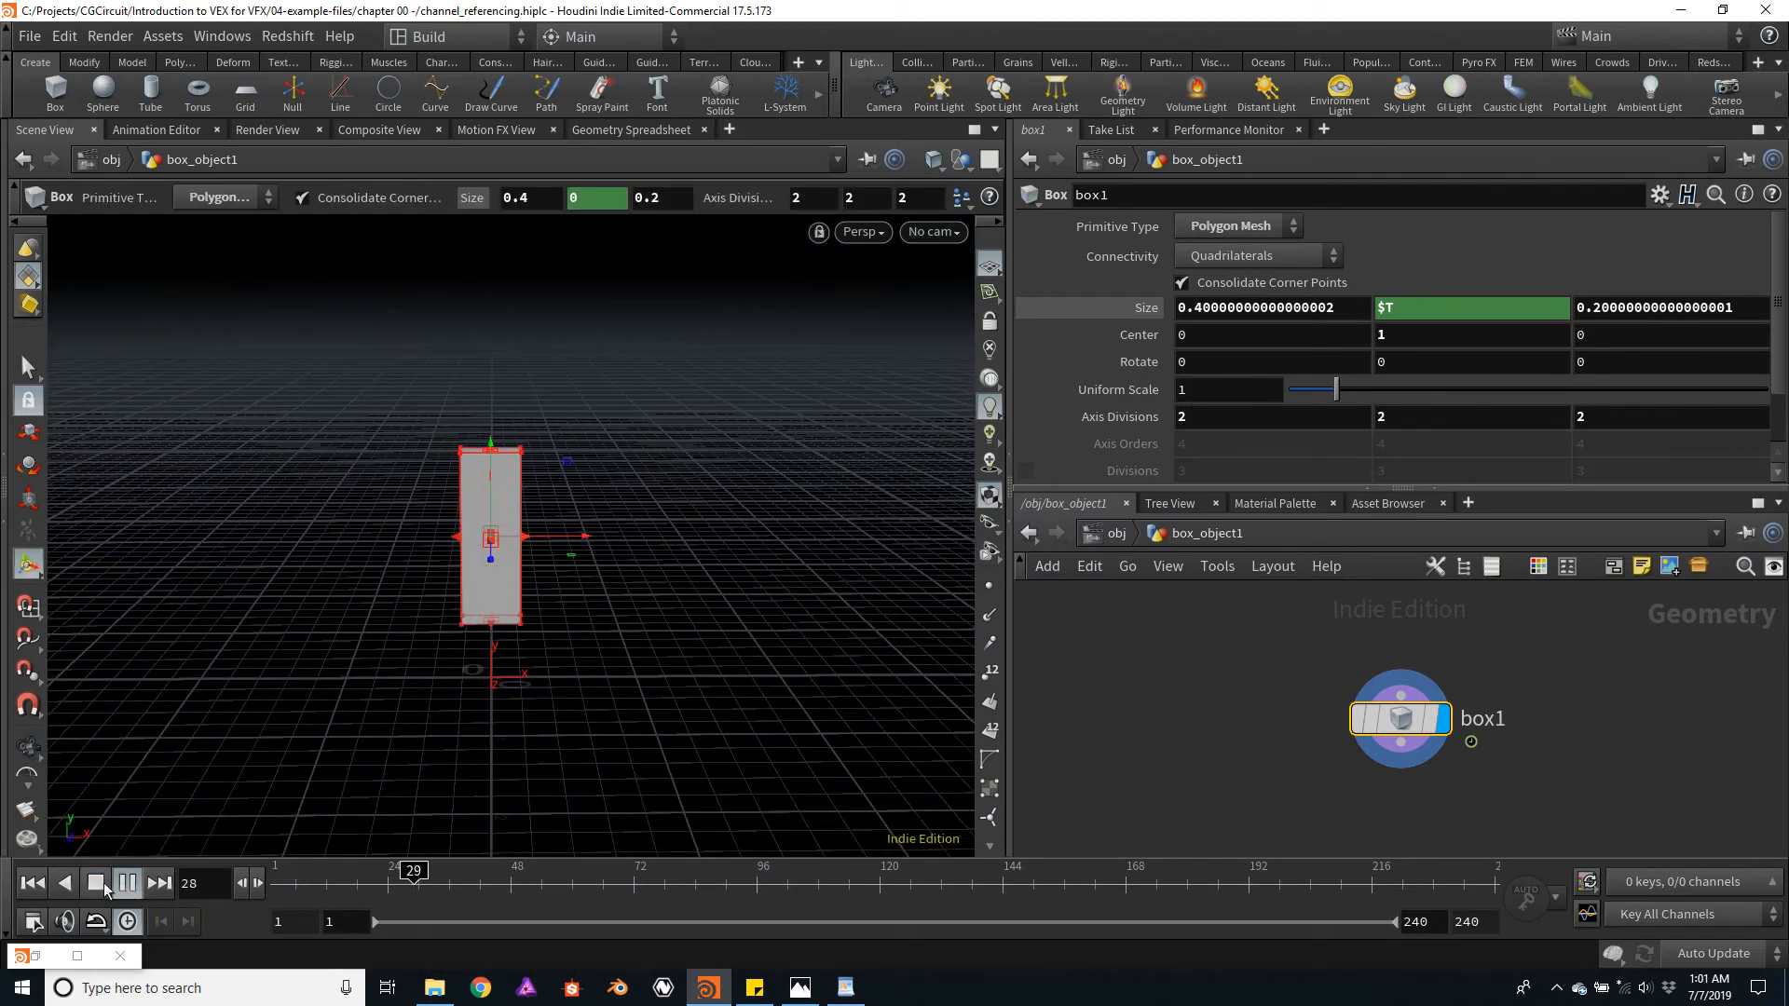
click(96, 883)
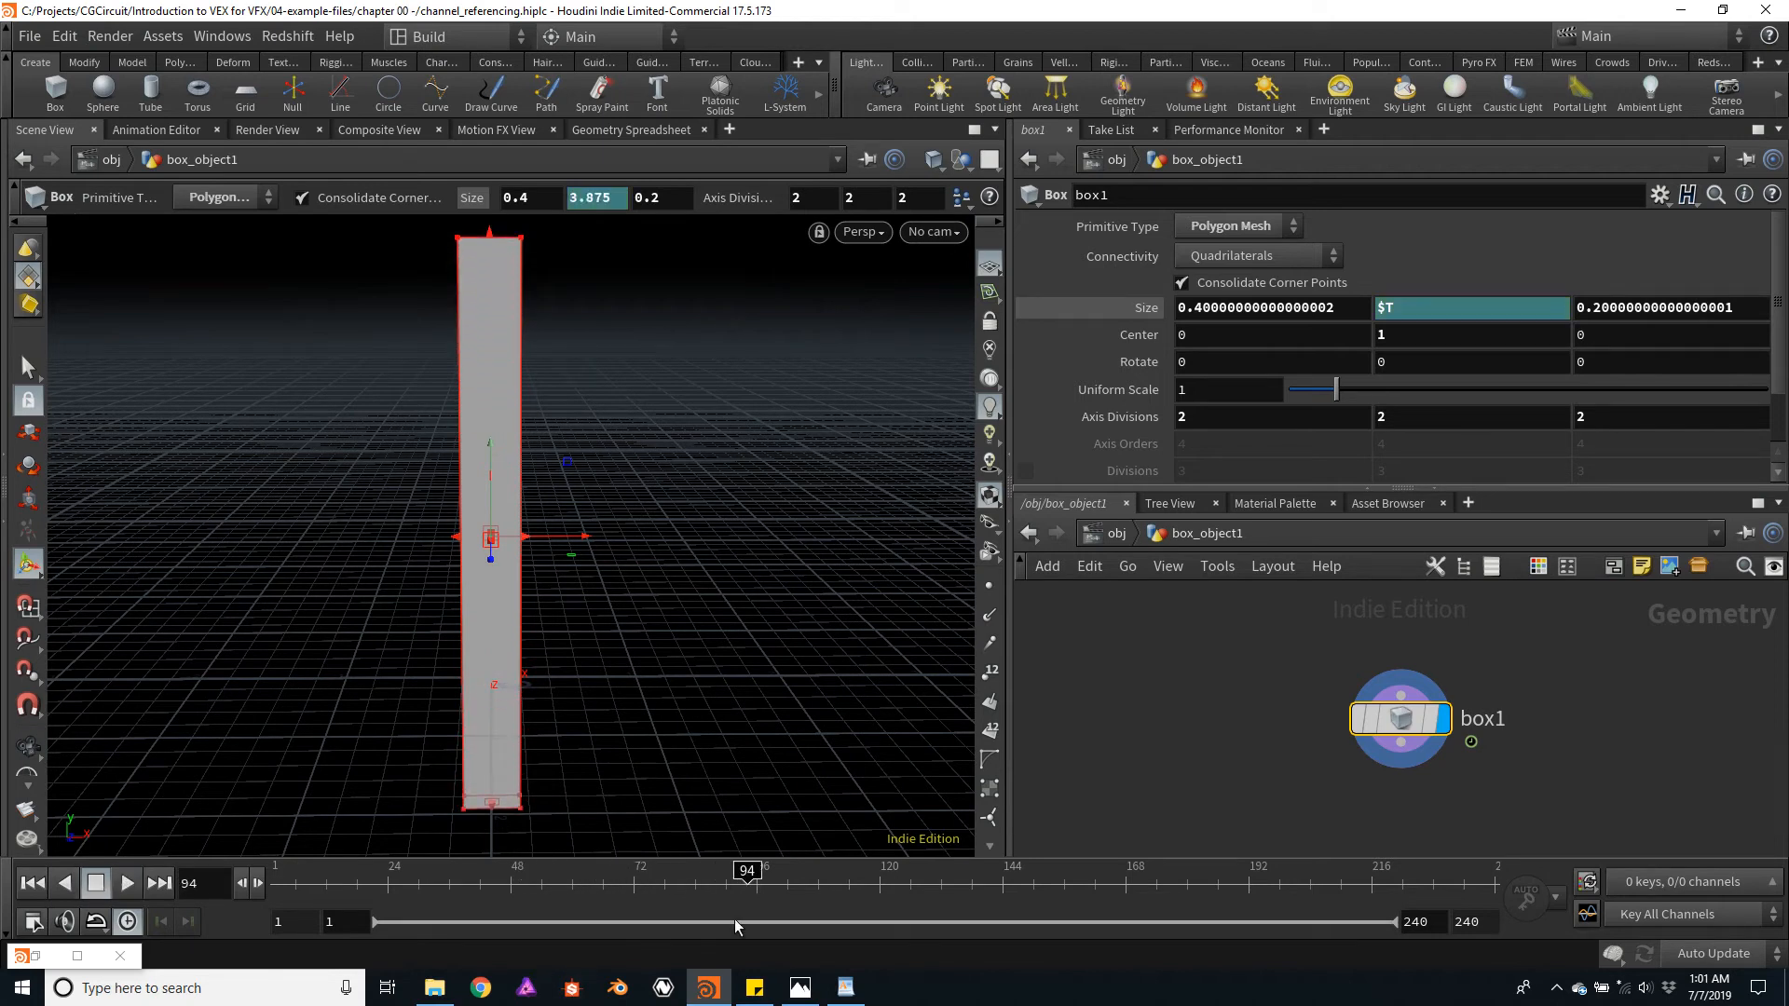
drag(748, 890, 394, 890)
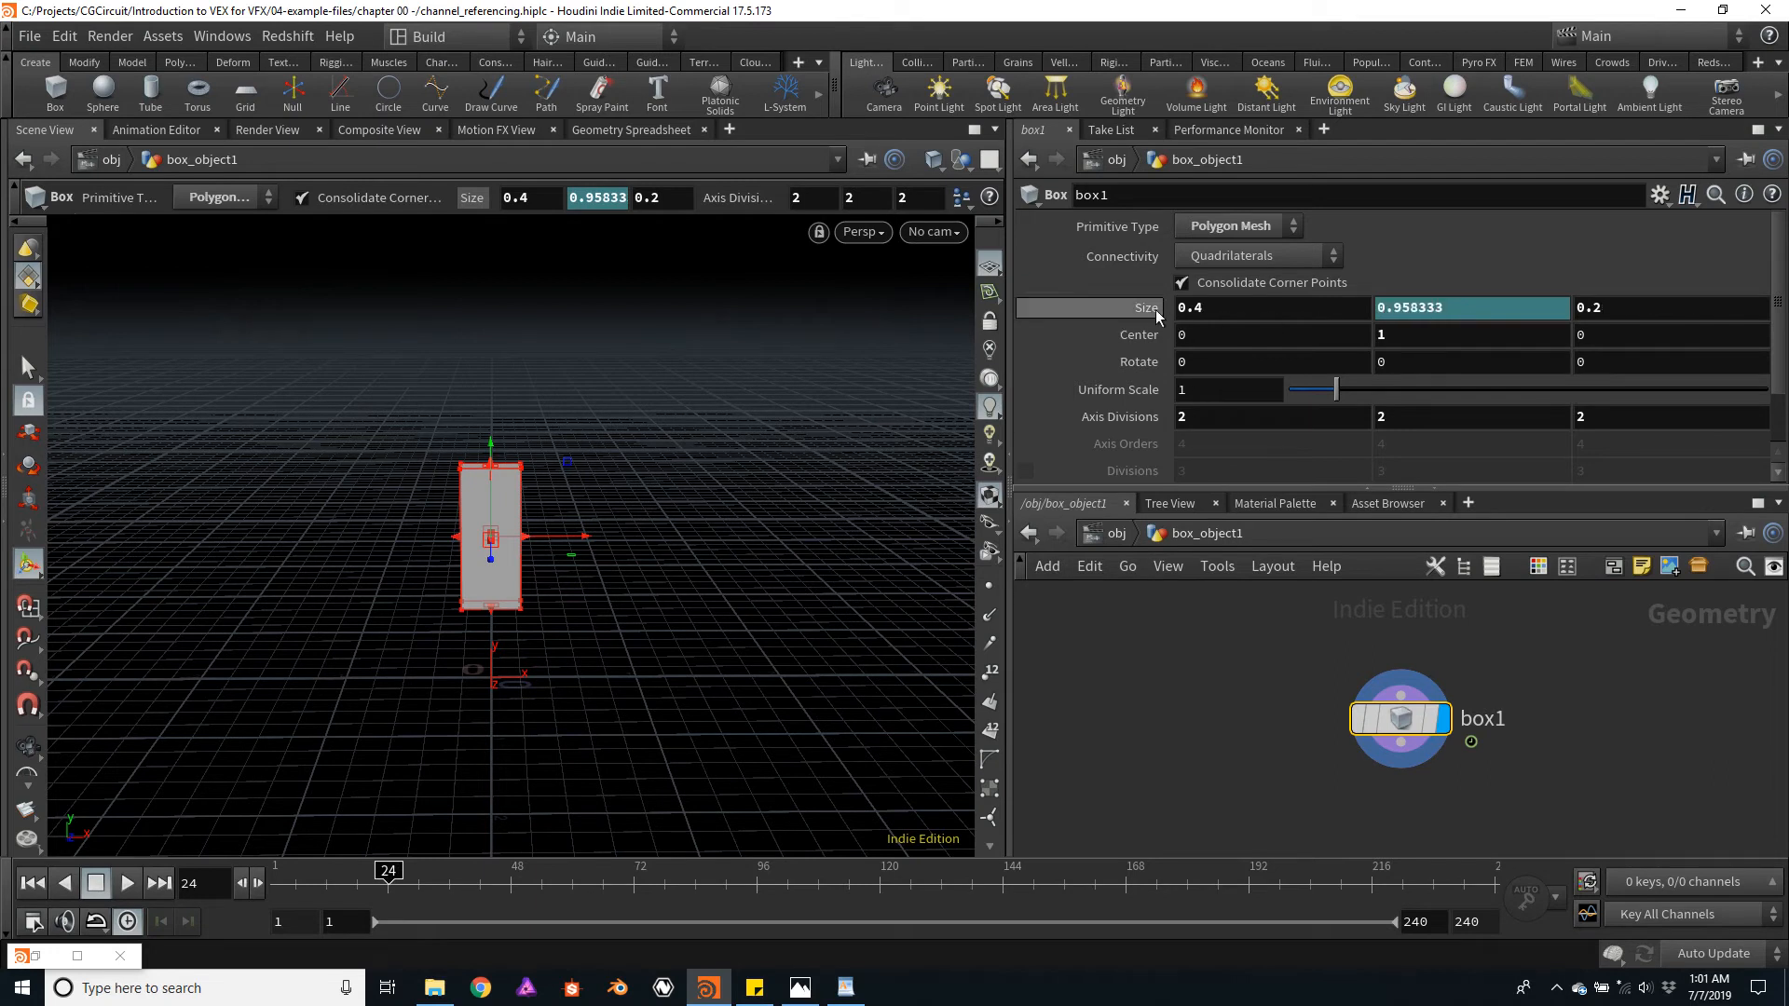
mouse_move(1138, 316)
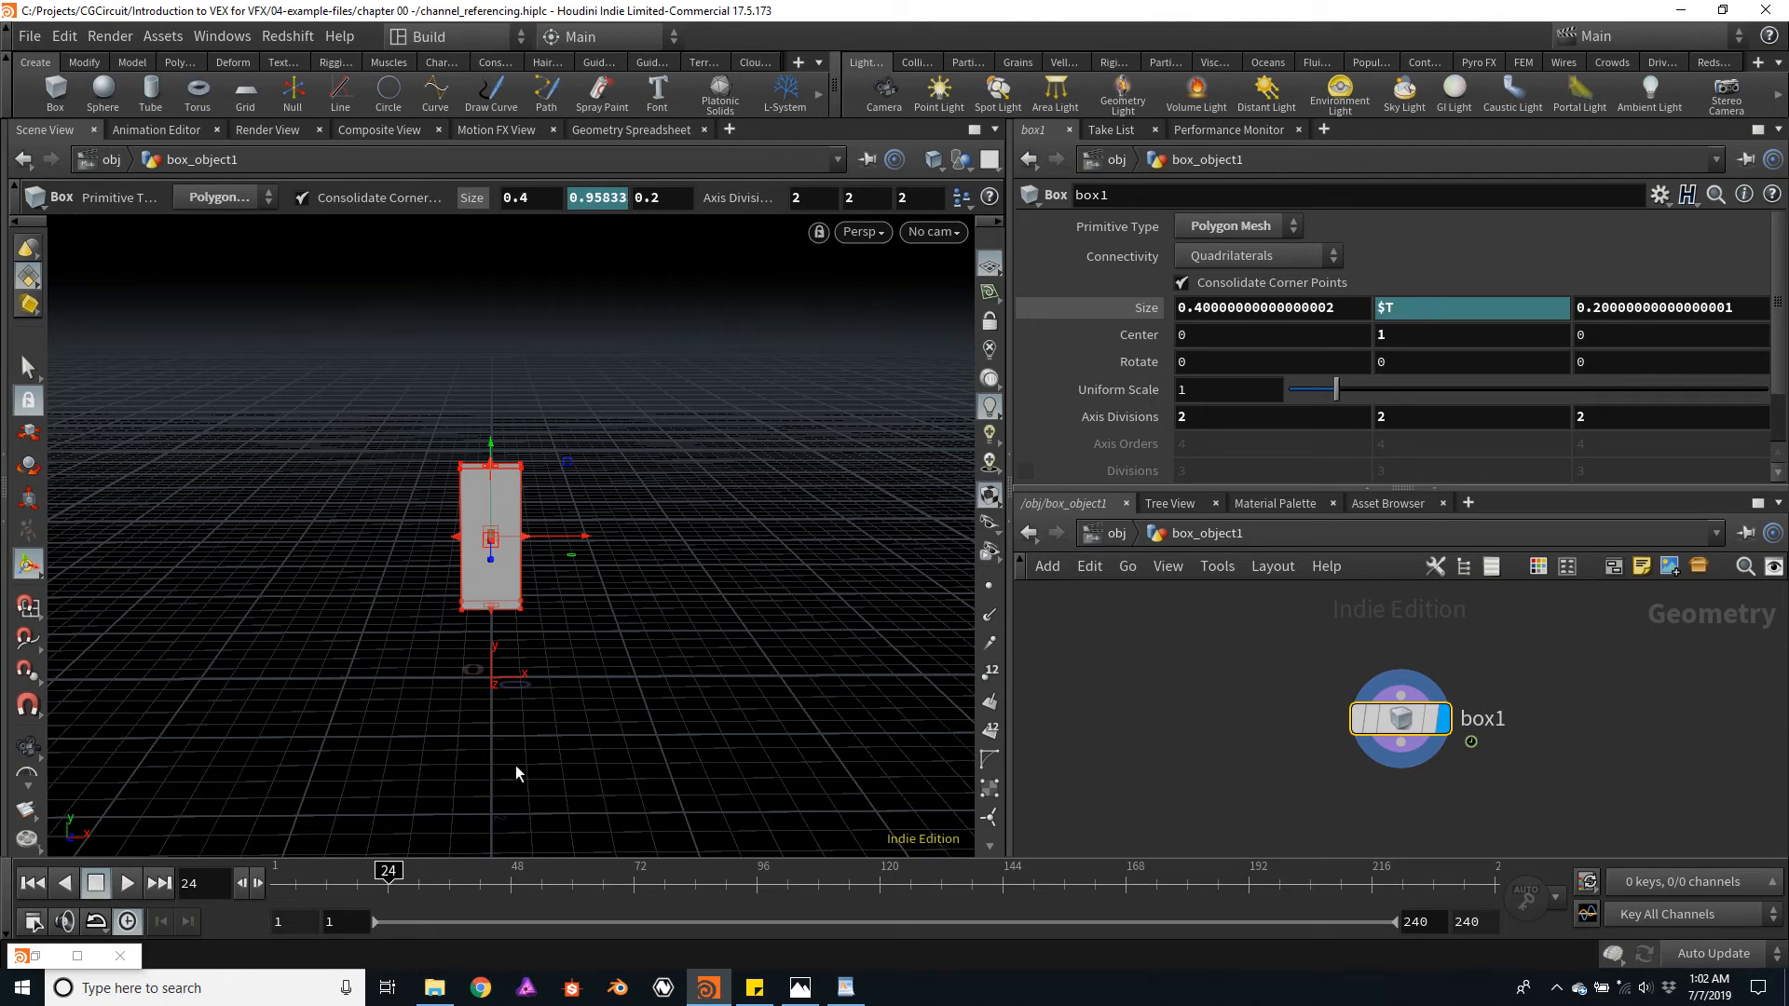
- Scrub through frames to compare the box's time-driven heights
drag(387, 871, 429, 870)
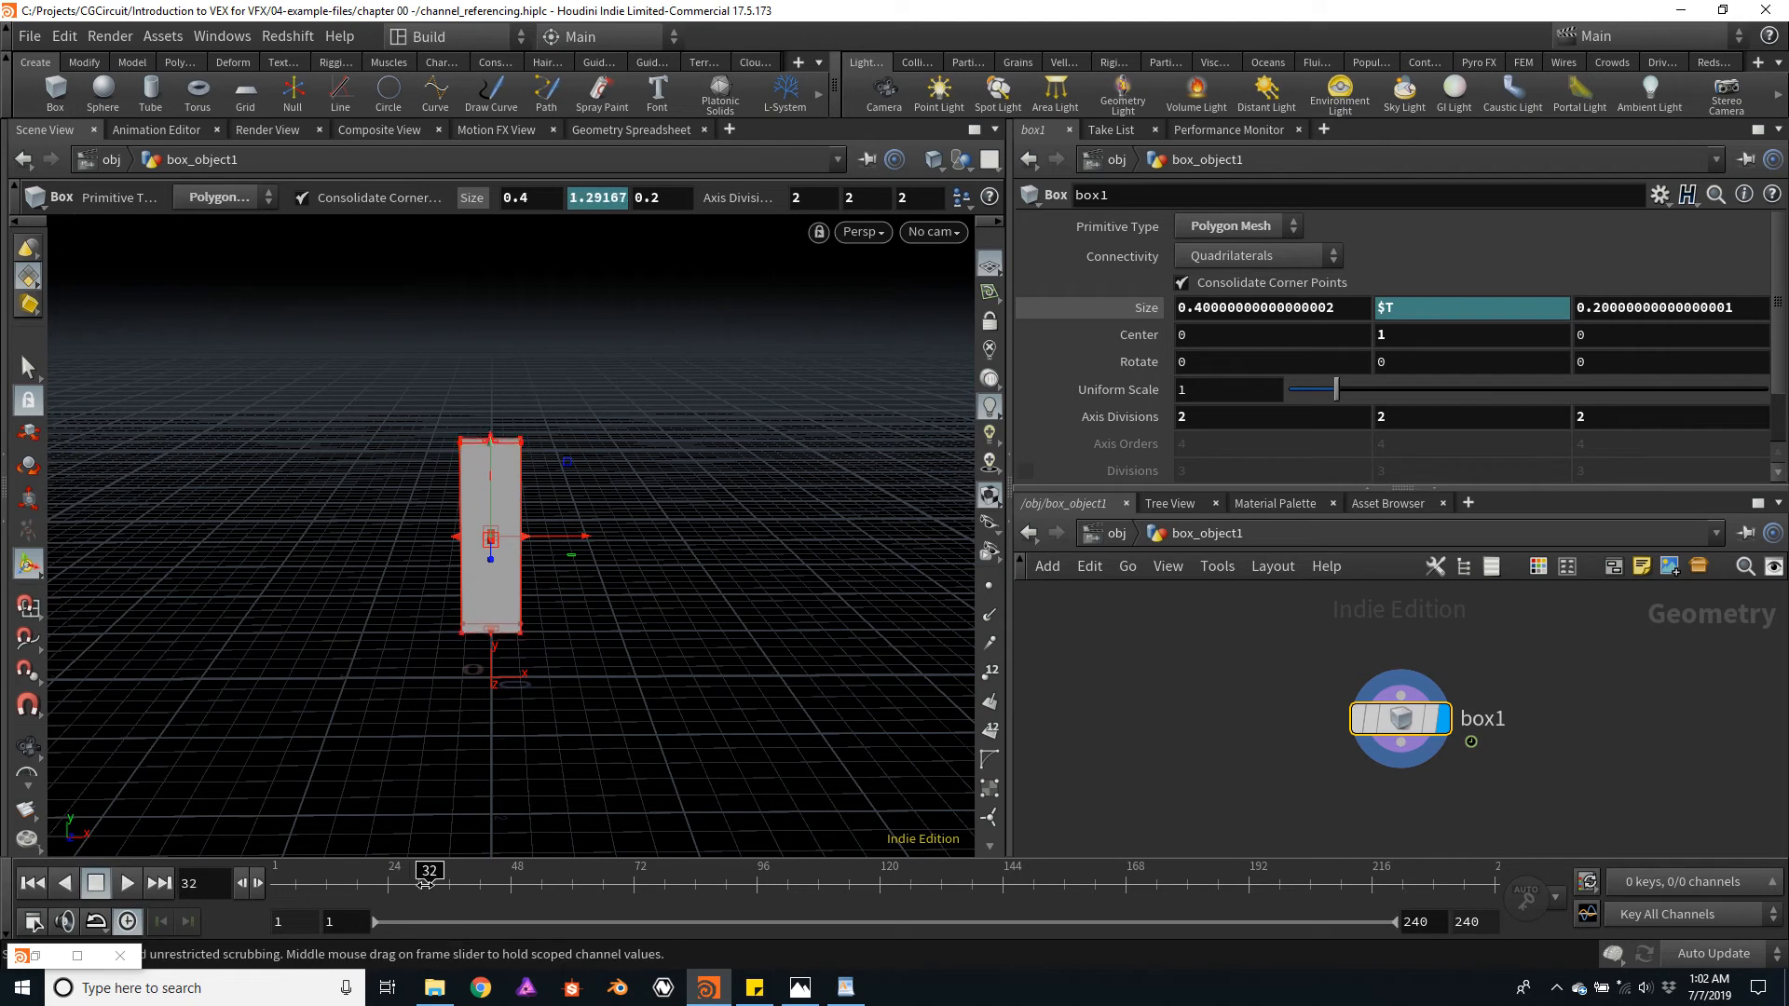
drag(429, 870, 512, 870)
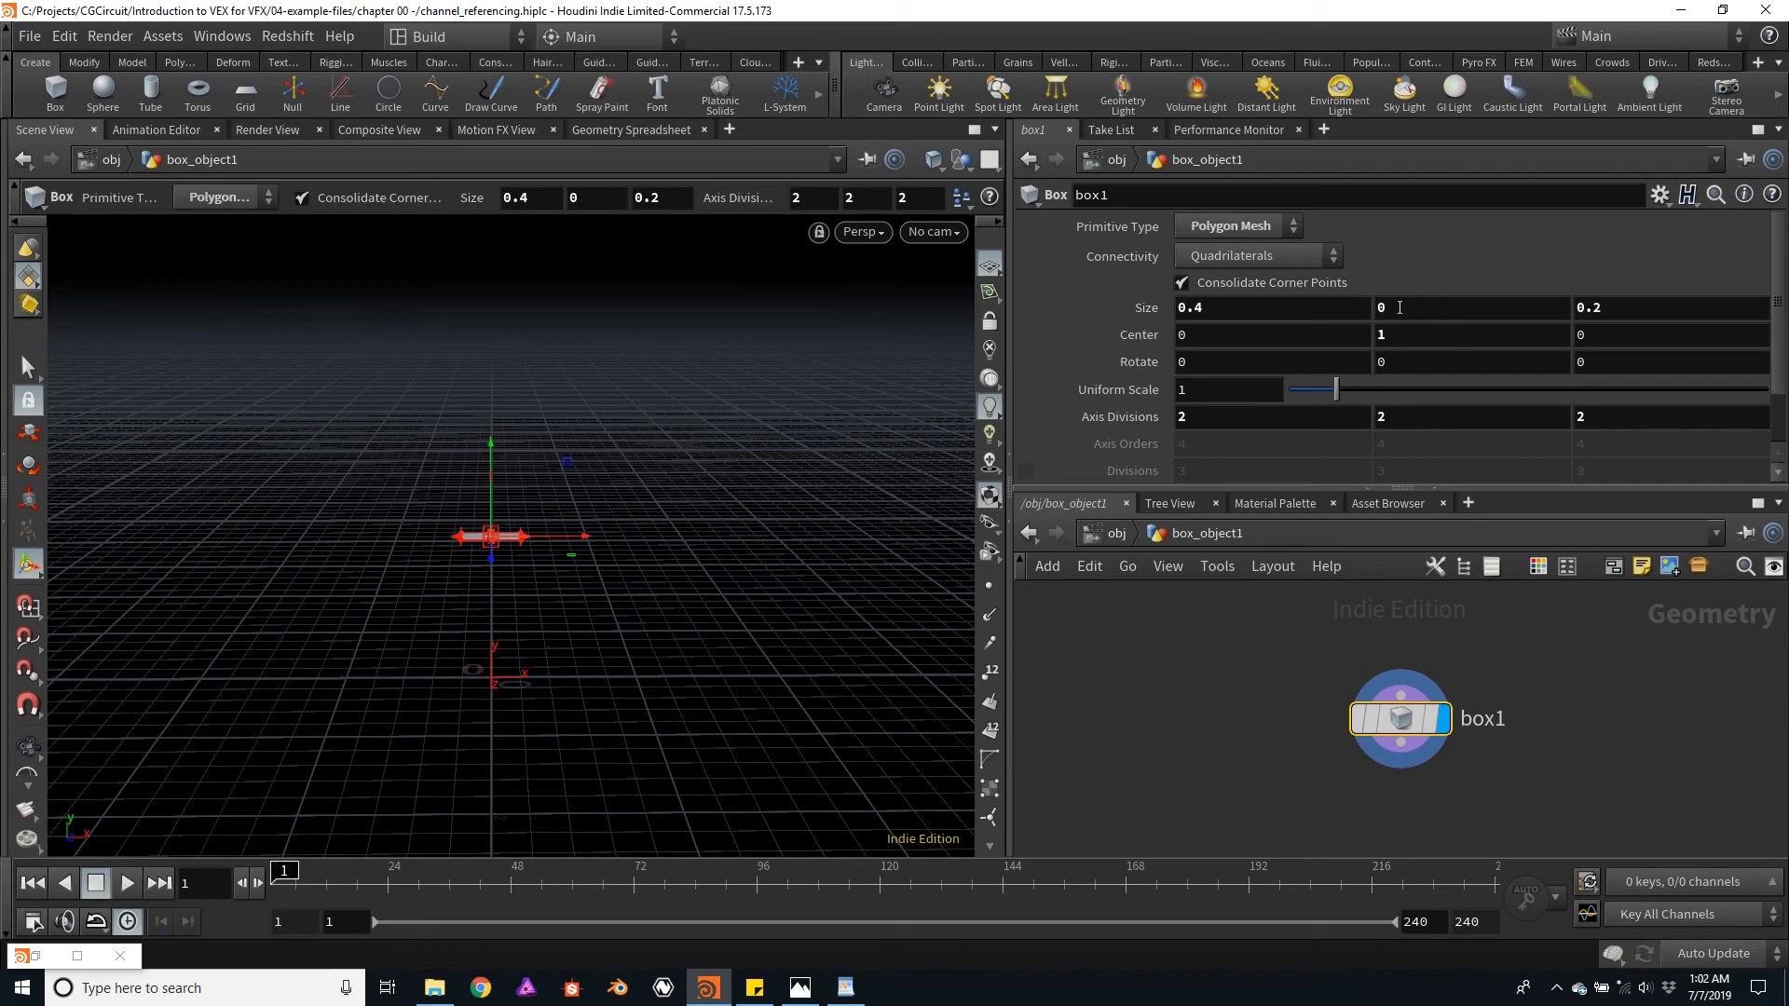
- Set the box's Size Y back to a fixed value of 2
click(1472, 307)
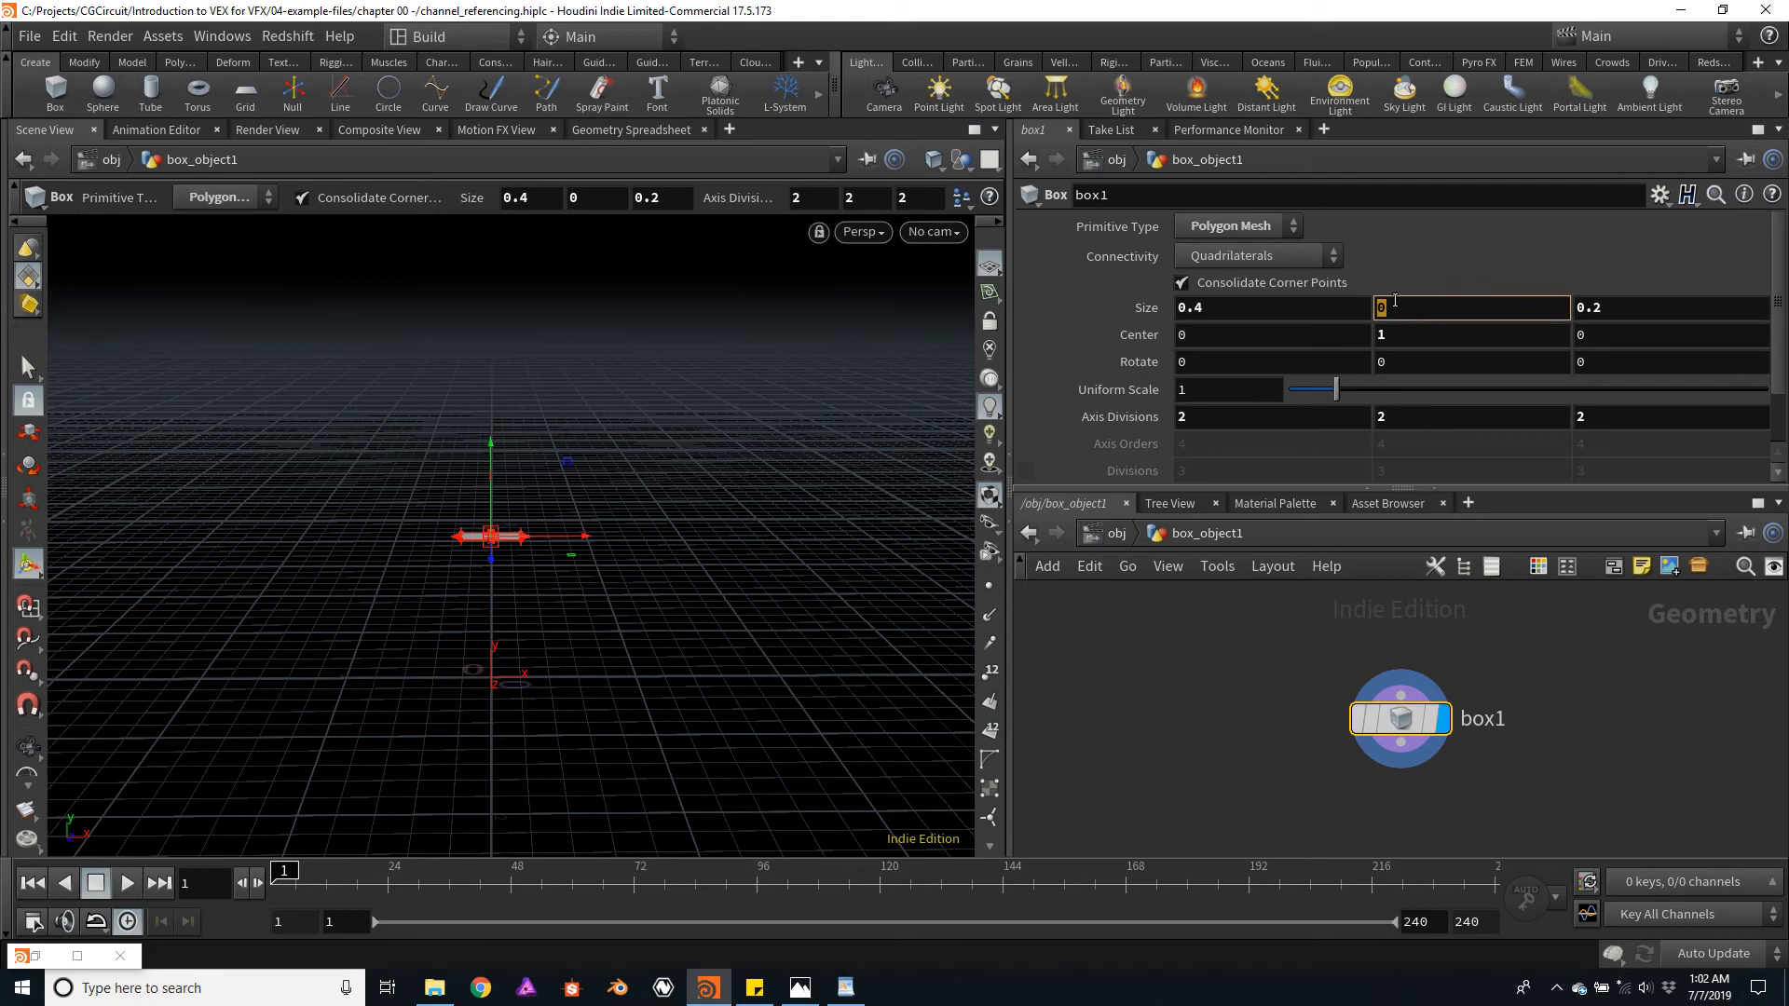
text(2)
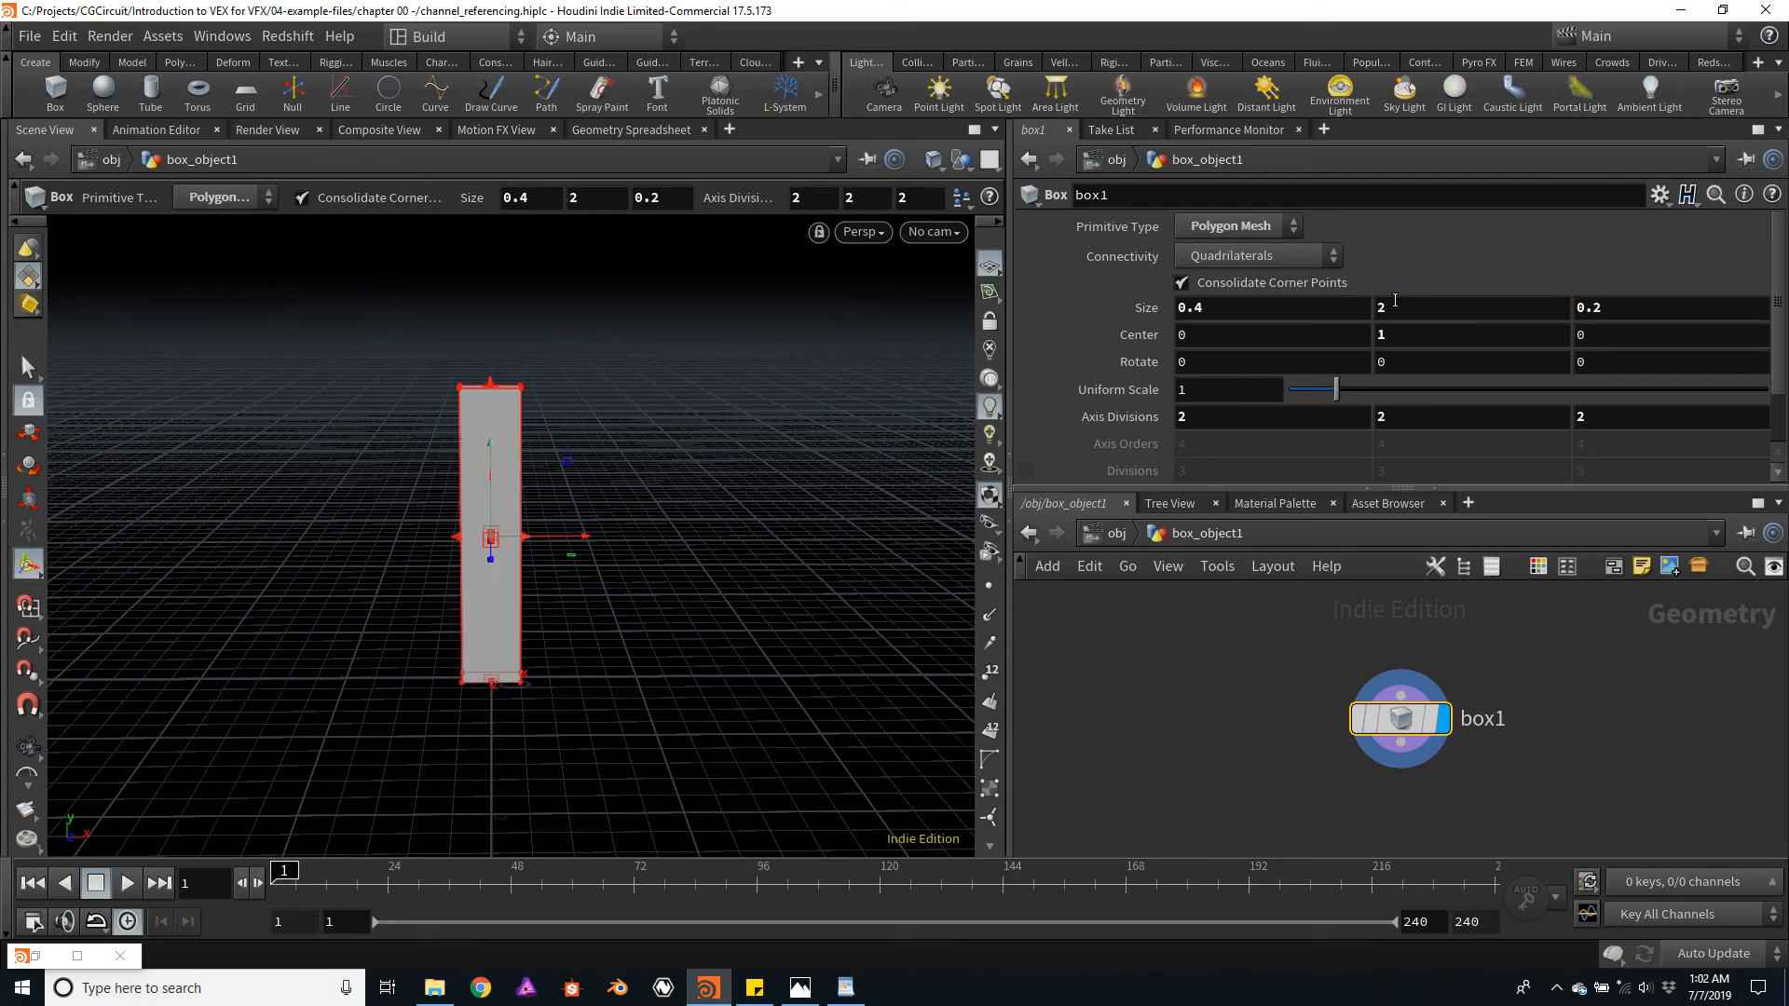
mouse_move(690, 423)
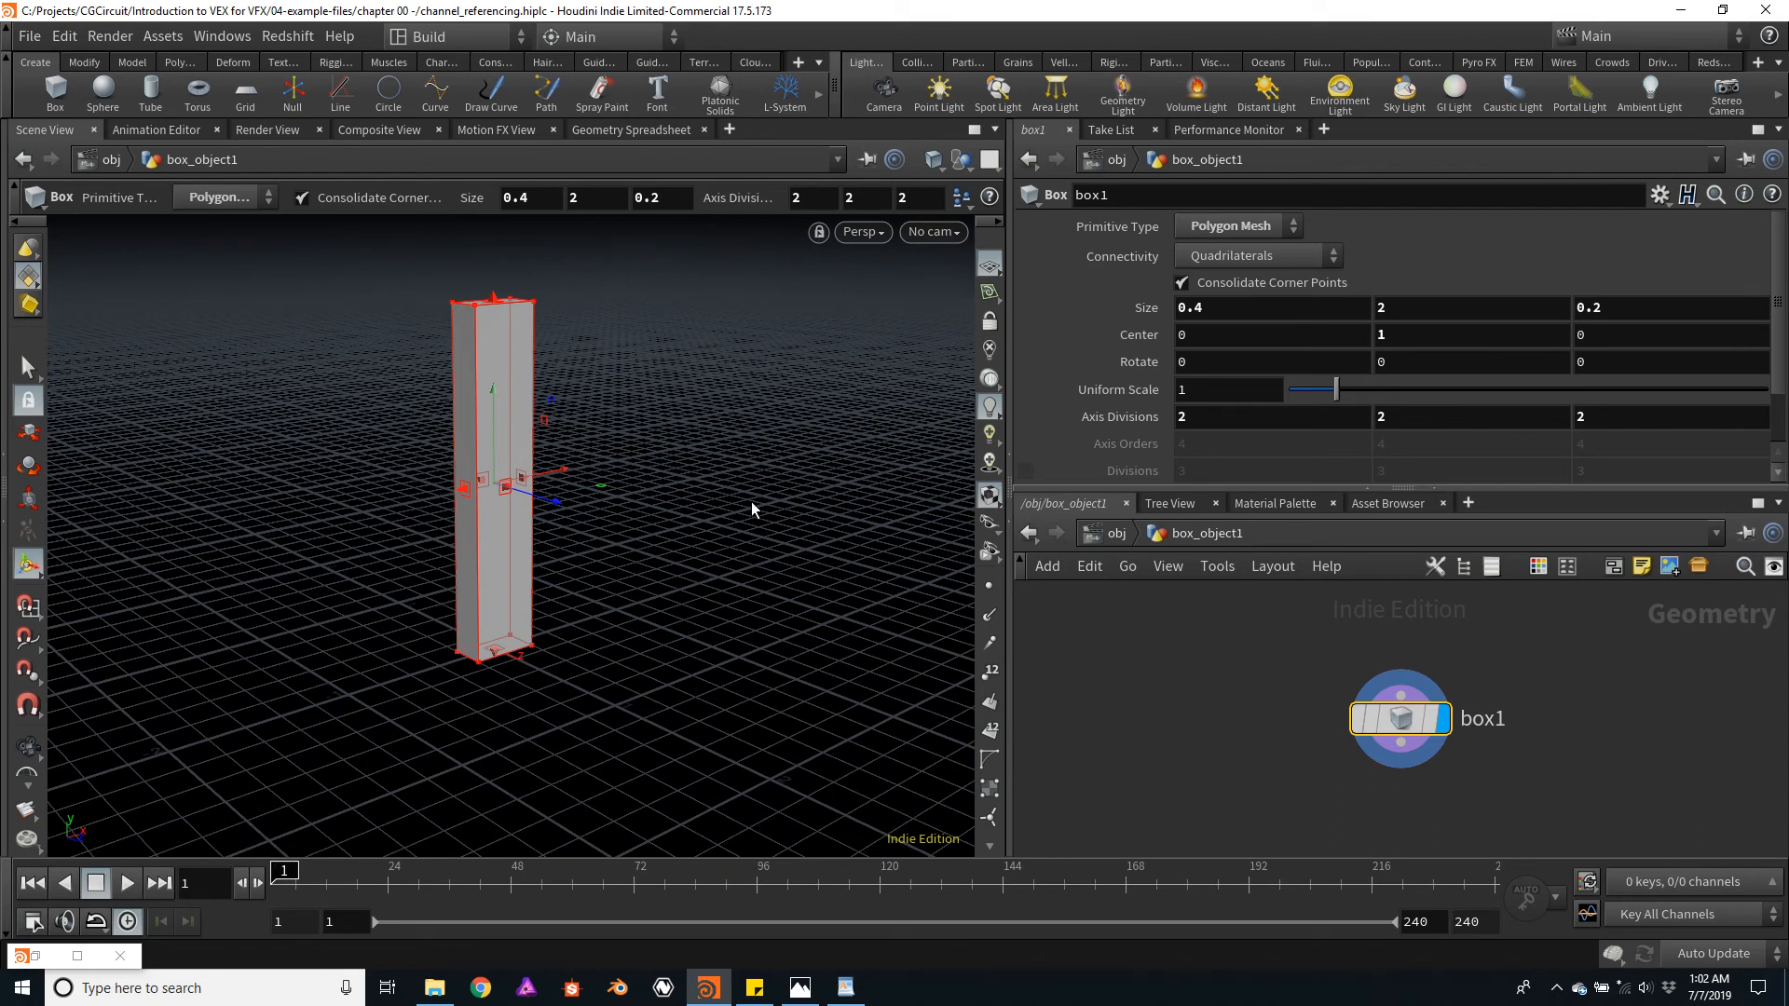
- Move box1 up and add a Transform node beneath it in the network
drag(1399, 718, 1319, 614)
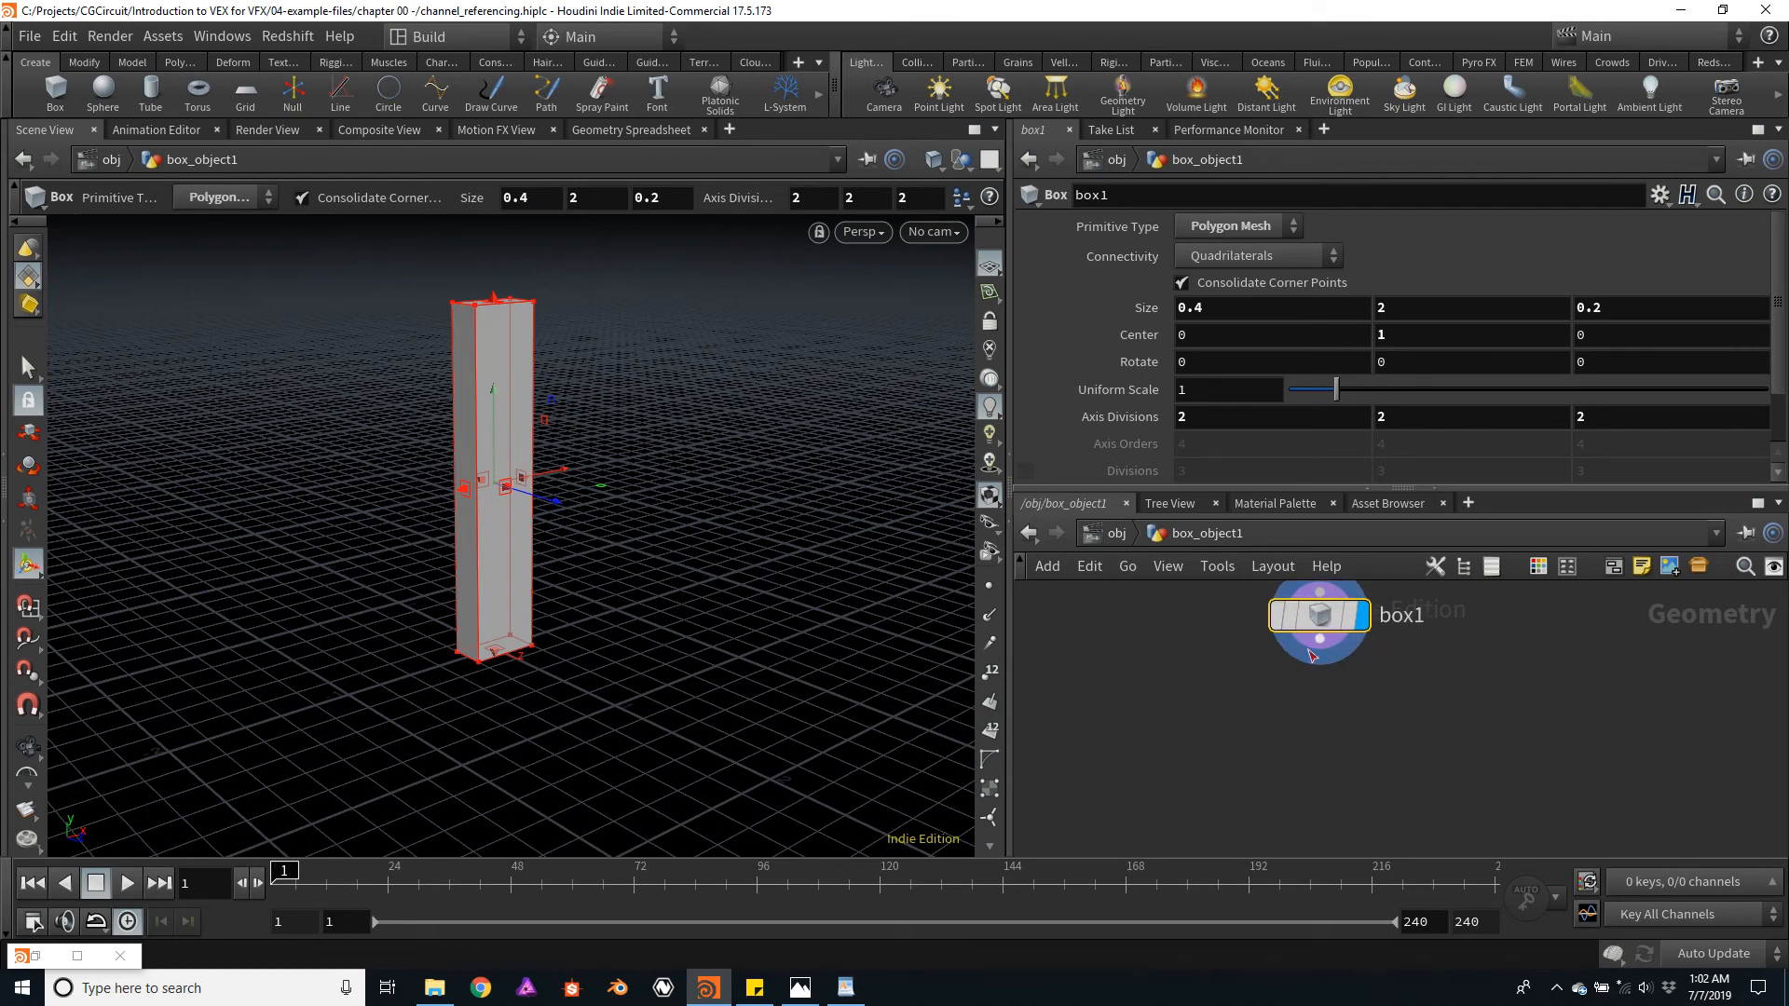
key(tab)
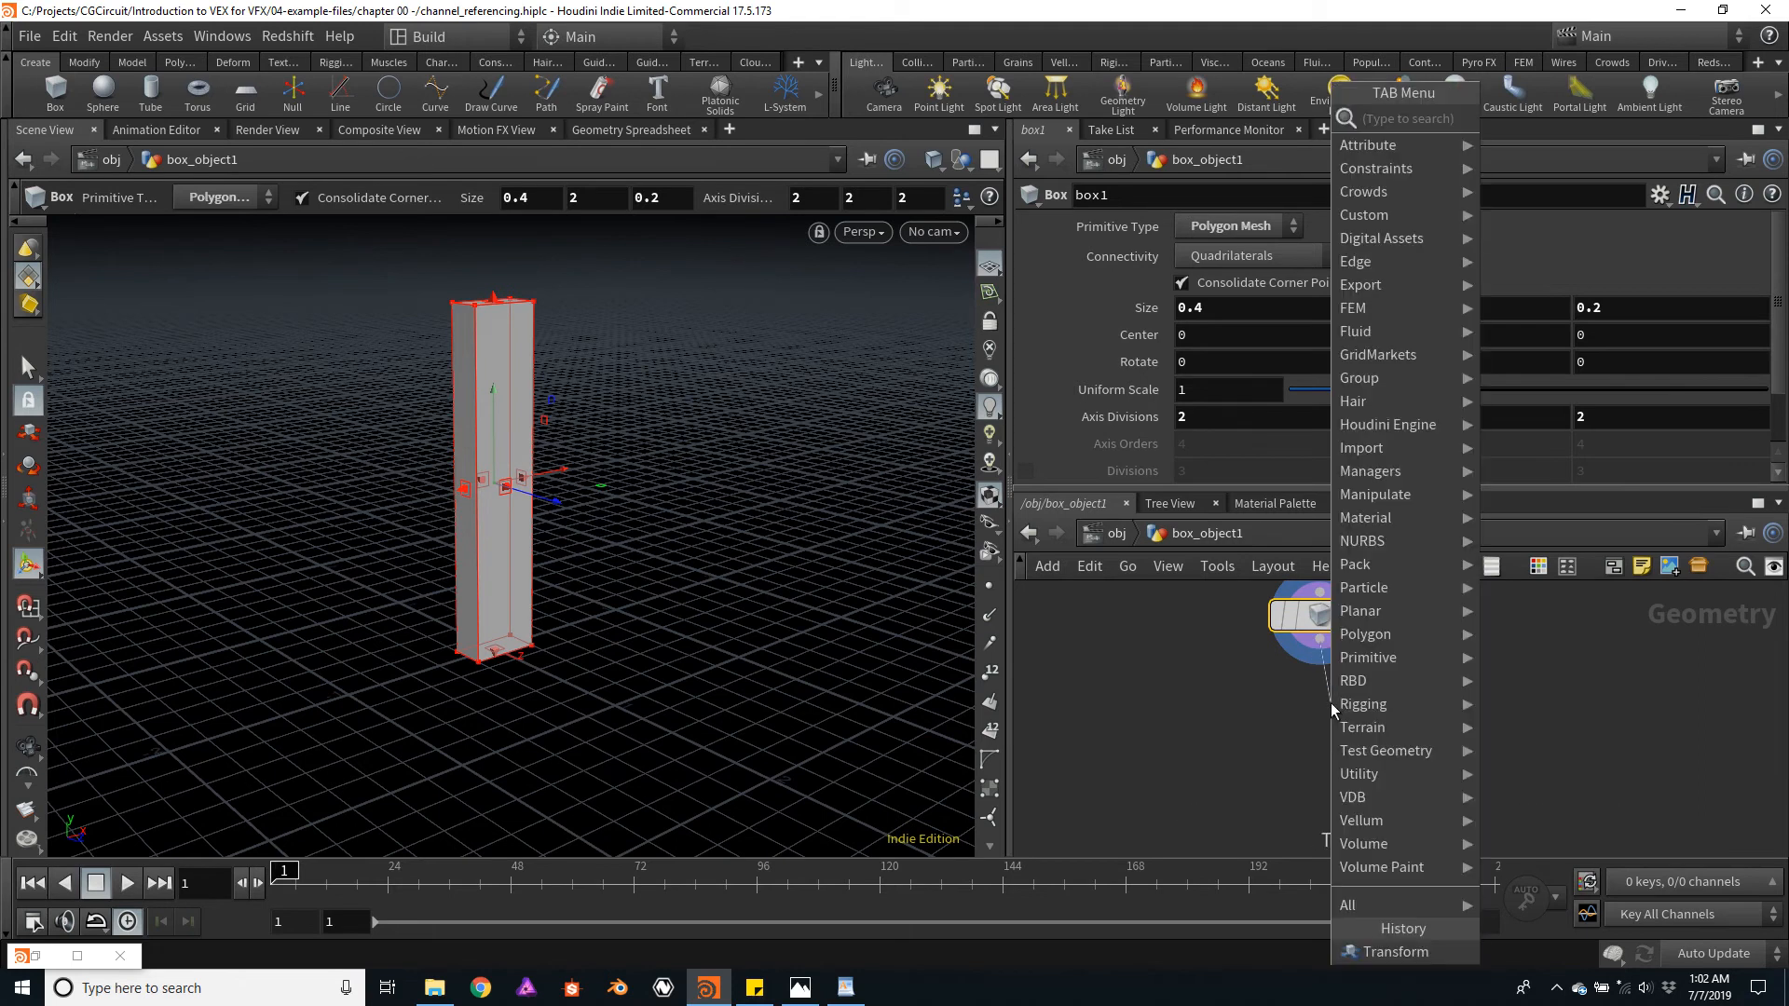
click(1394, 952)
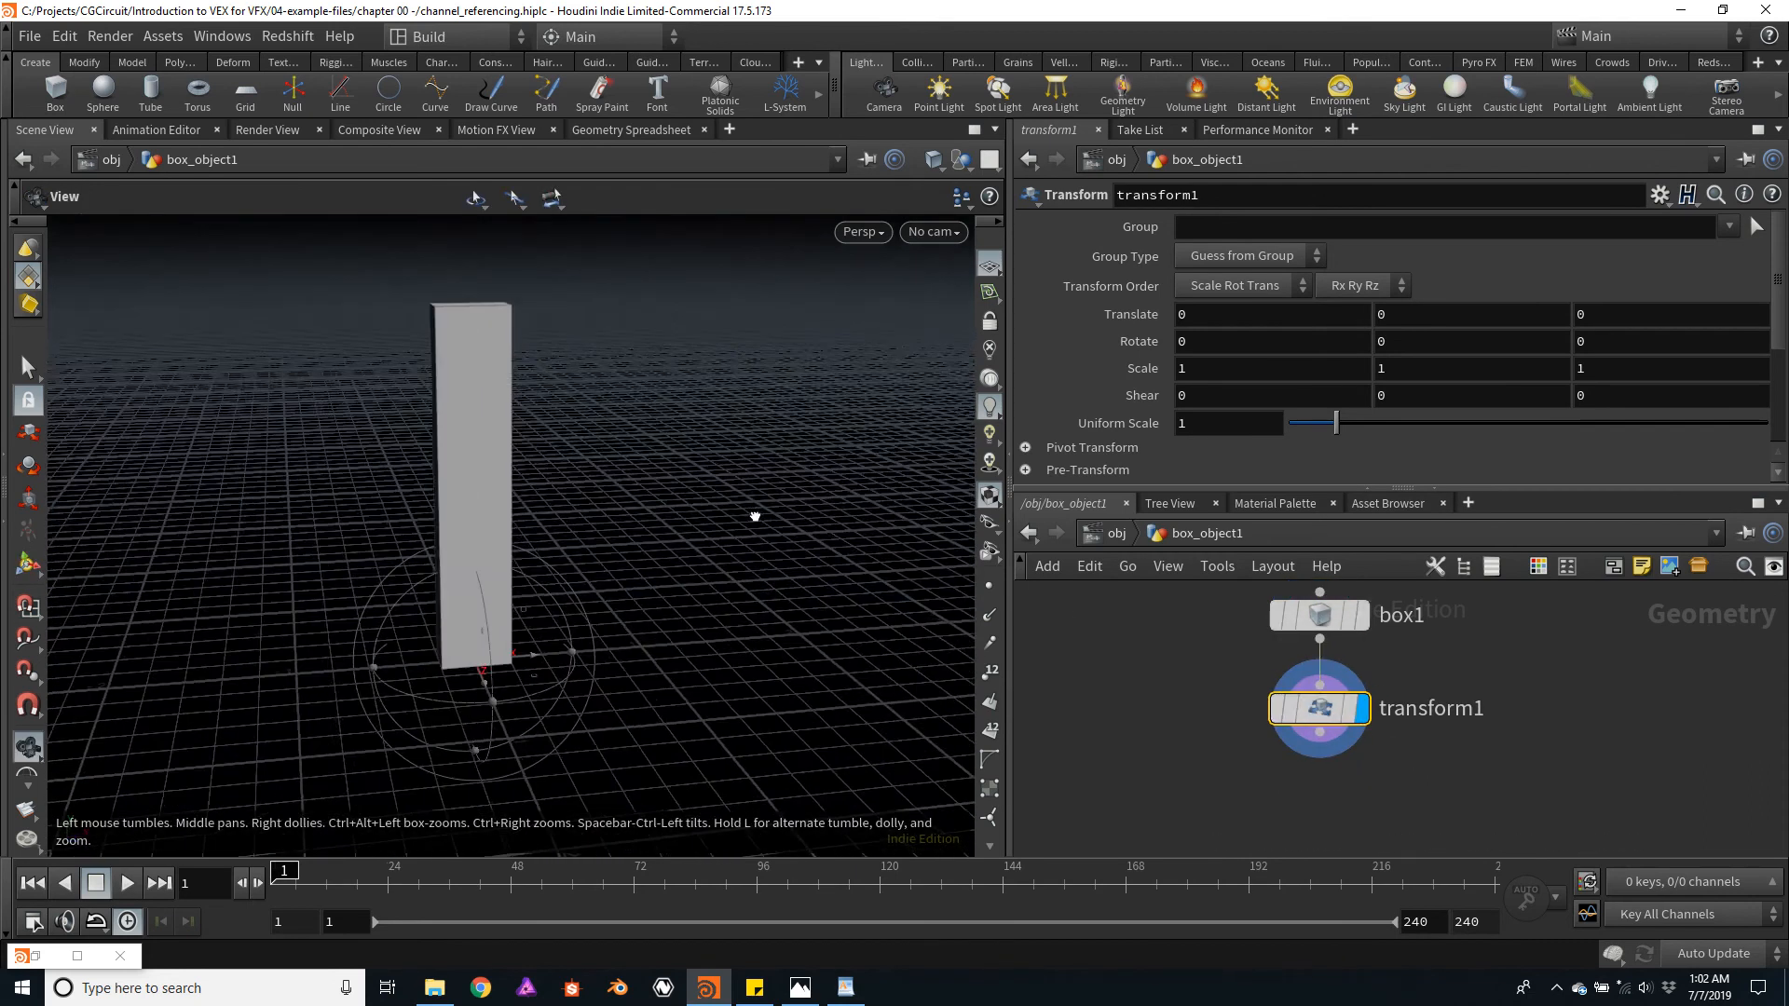
drag(753, 514, 690, 498)
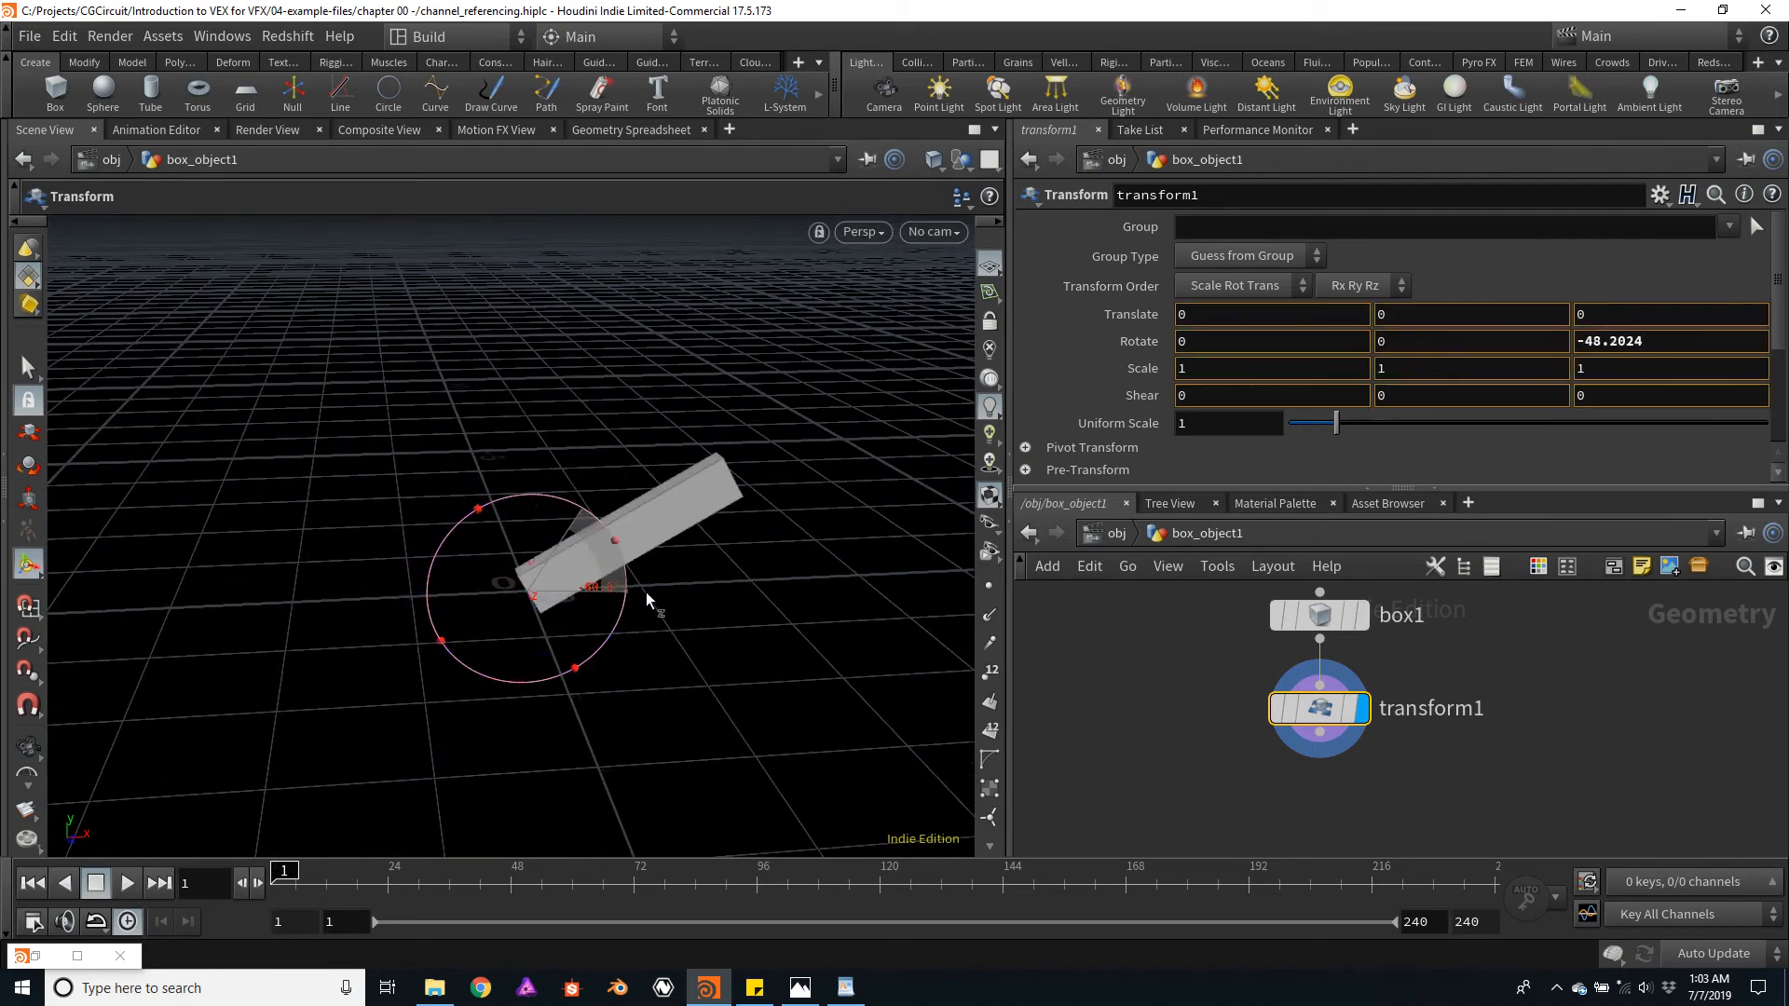
- Drag the rotate handle to tilt the post about its Z axis
drag(650, 599, 599, 593)
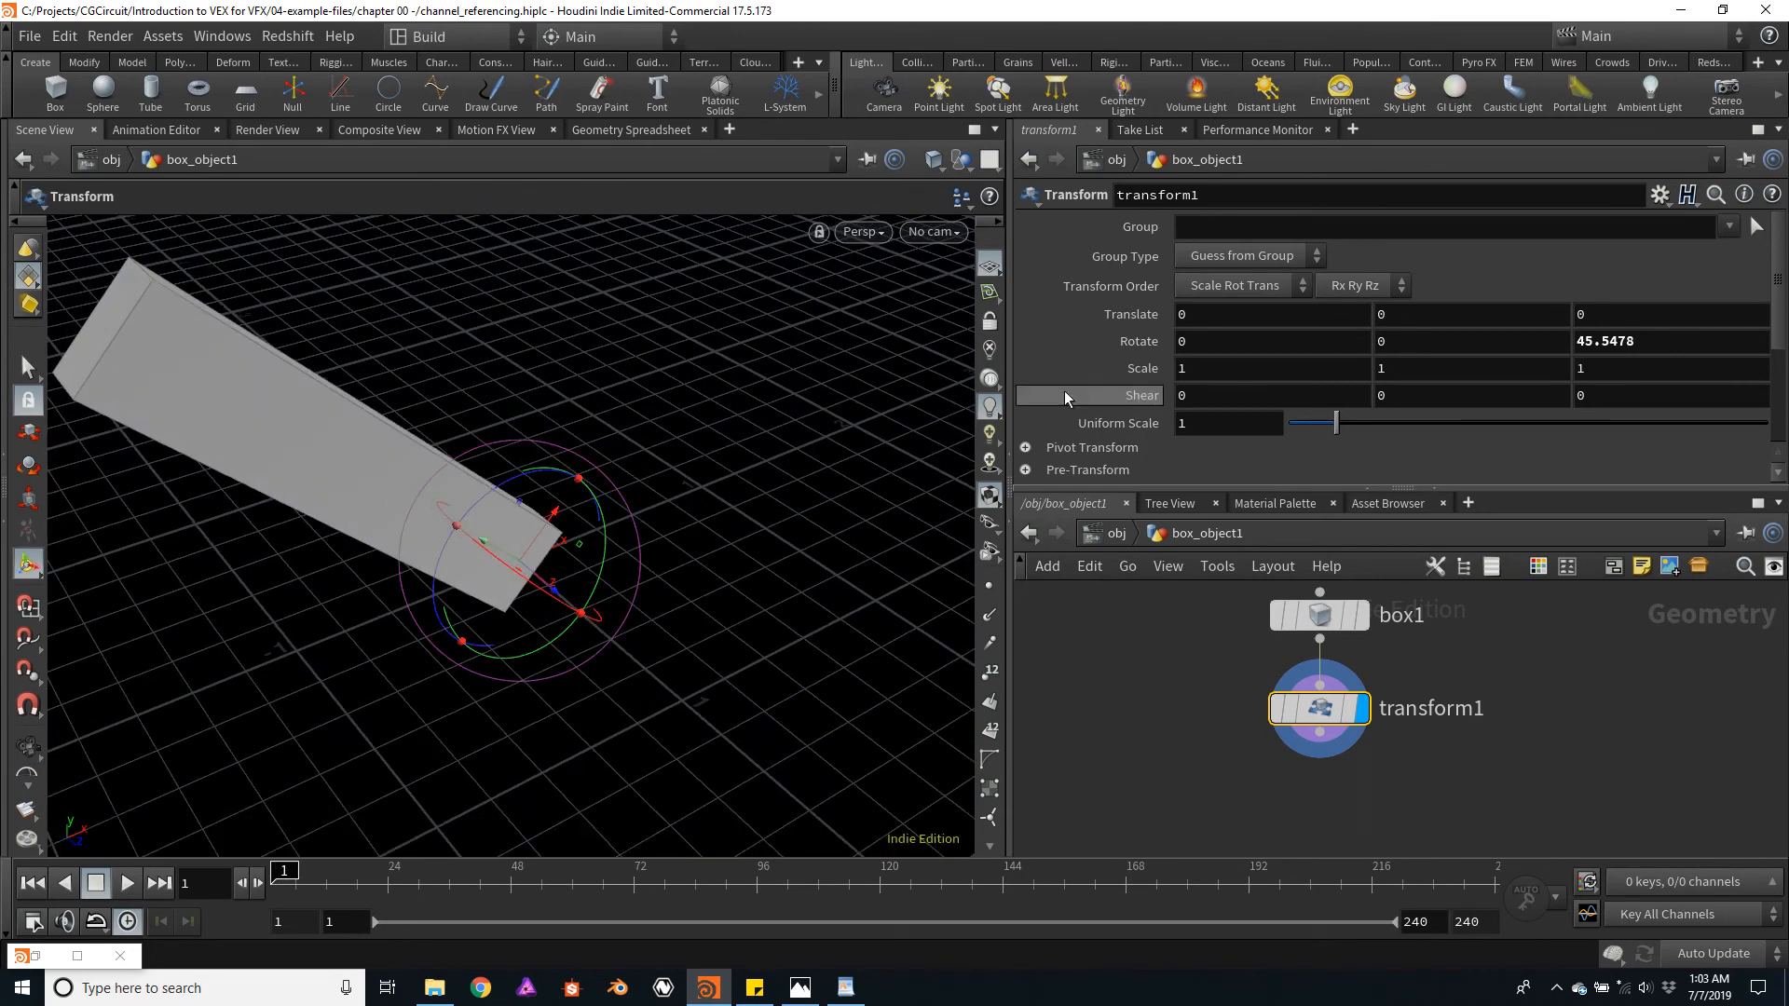
mouse_move(1225, 348)
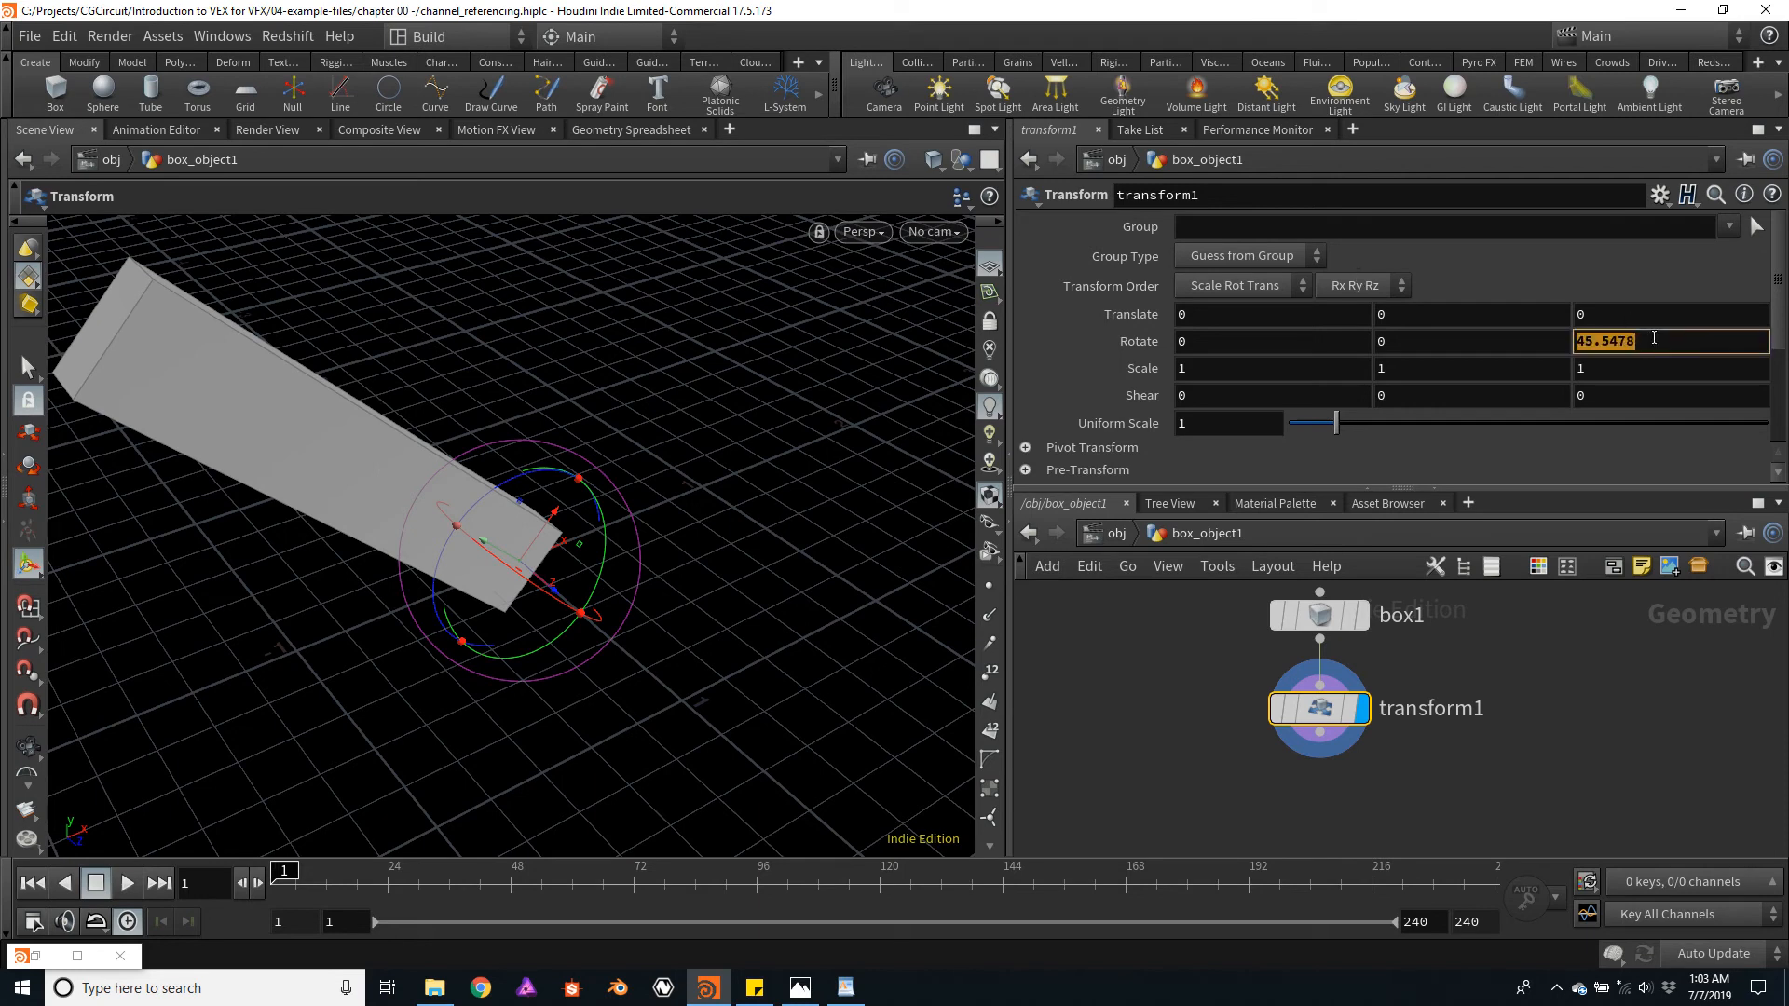
- Reset the transform's Rotate Z to 0 so the post stands upright
text(0)
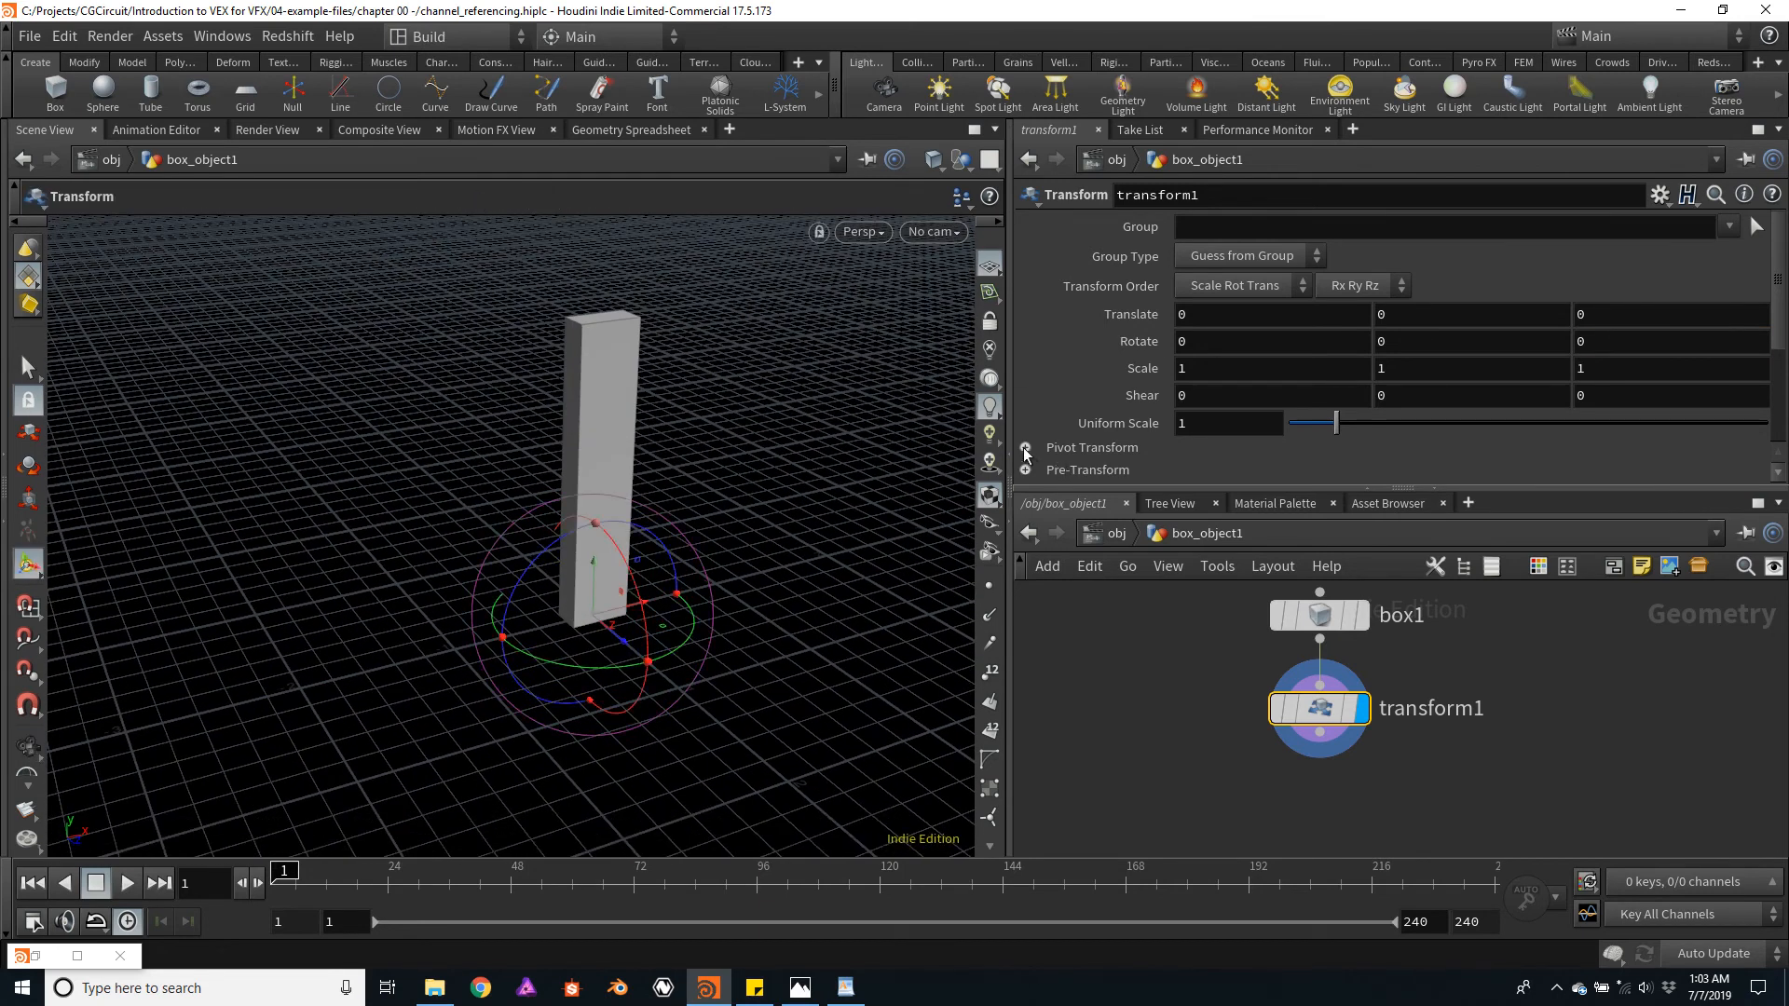
- Set the pivot's Y translate to $CEY, centring the pivot vertically on the post
click(1025, 448)
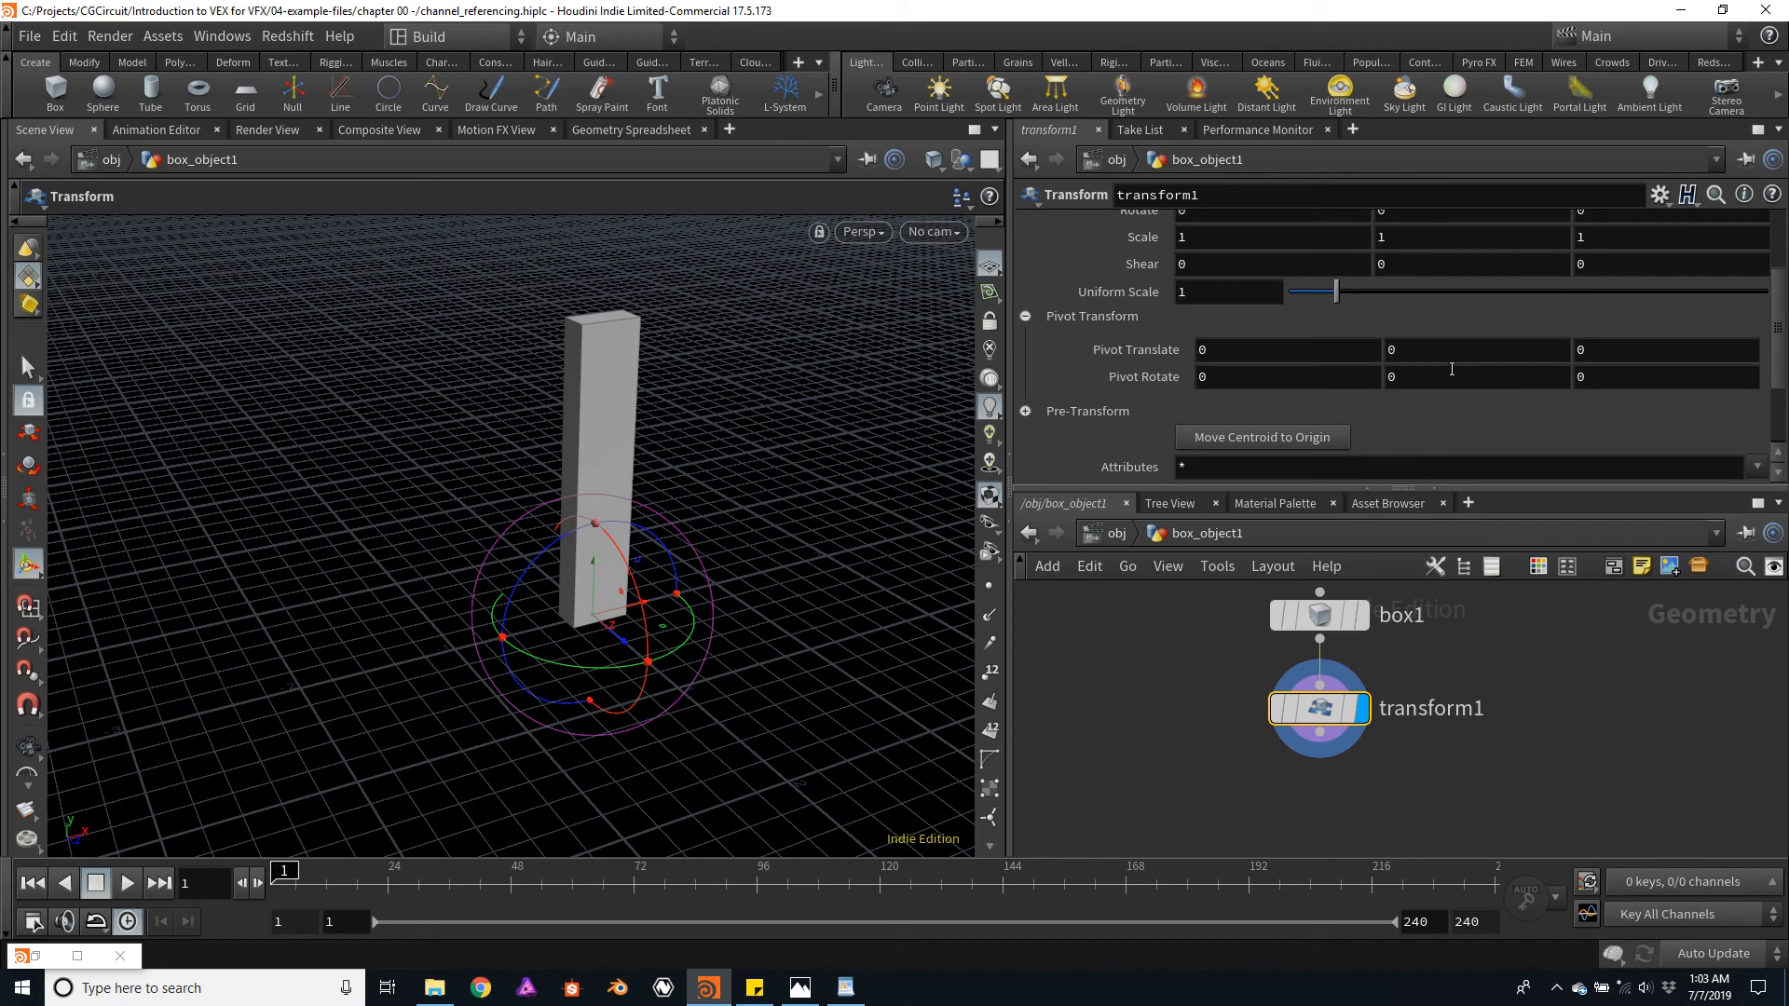
click(1478, 350)
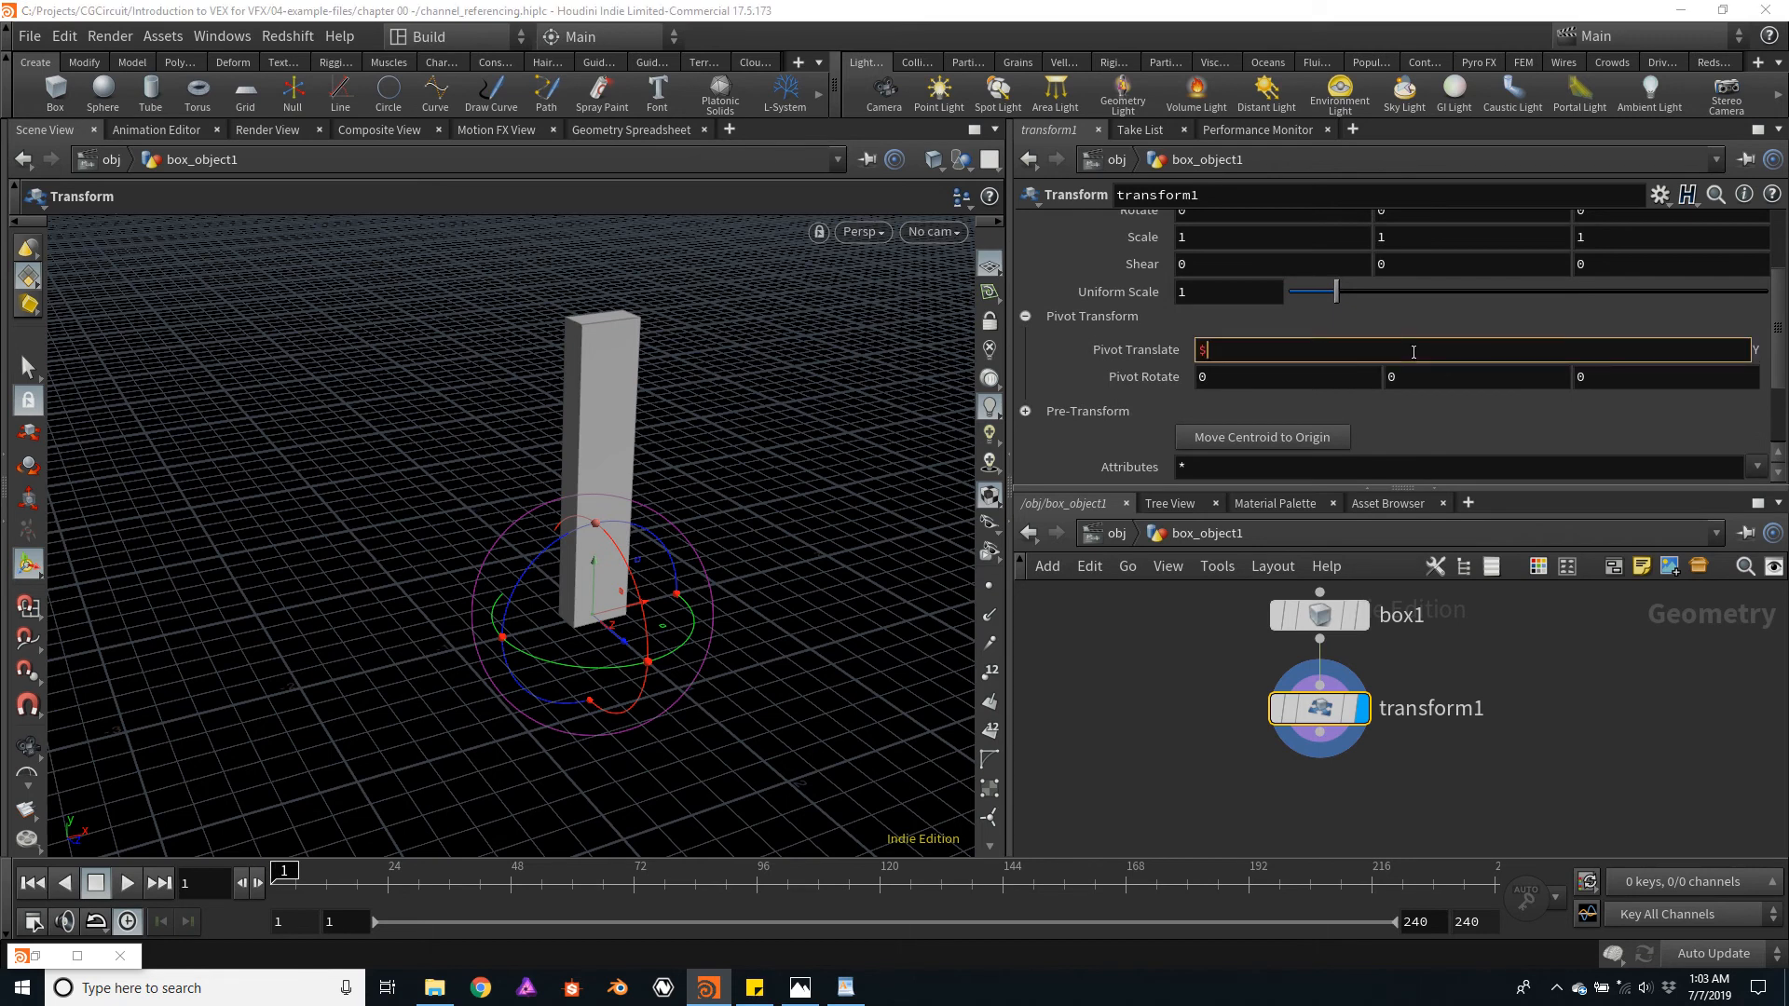
text($CEY)
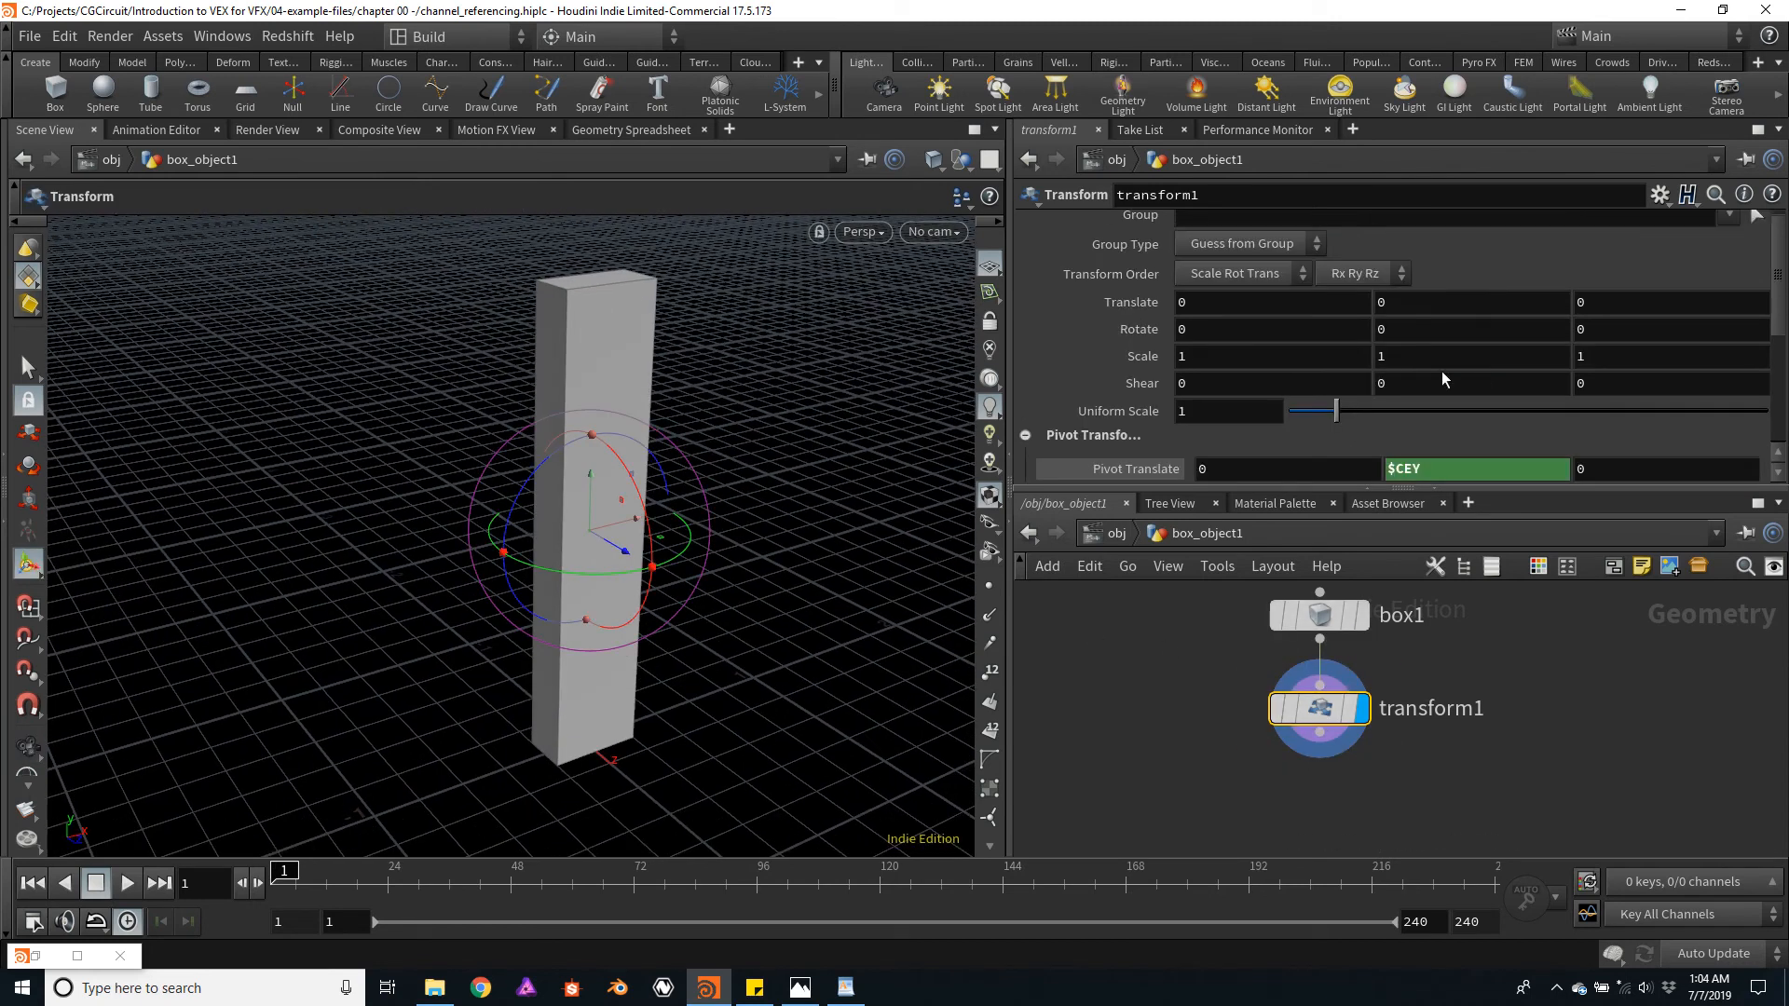
mouse_move(1415, 331)
text(s)
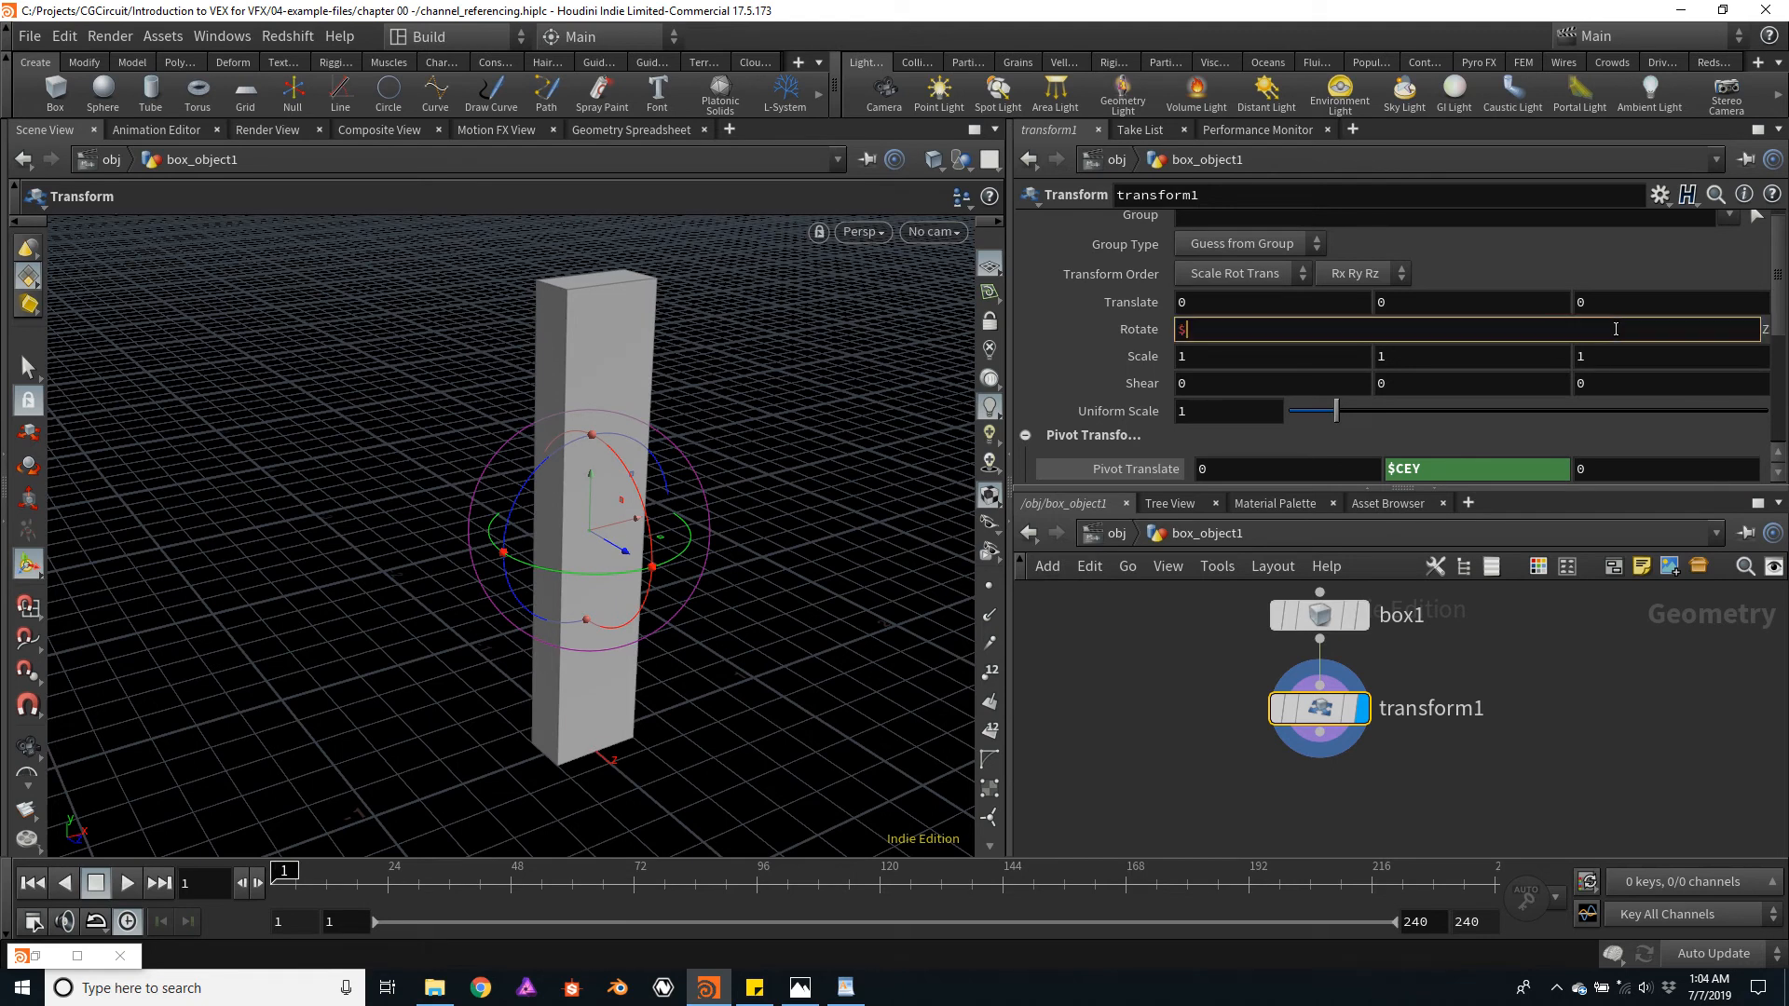
- Set Rotate Z to $T, preview the slow turn in playback, then scrub back to an early frame
text($T)
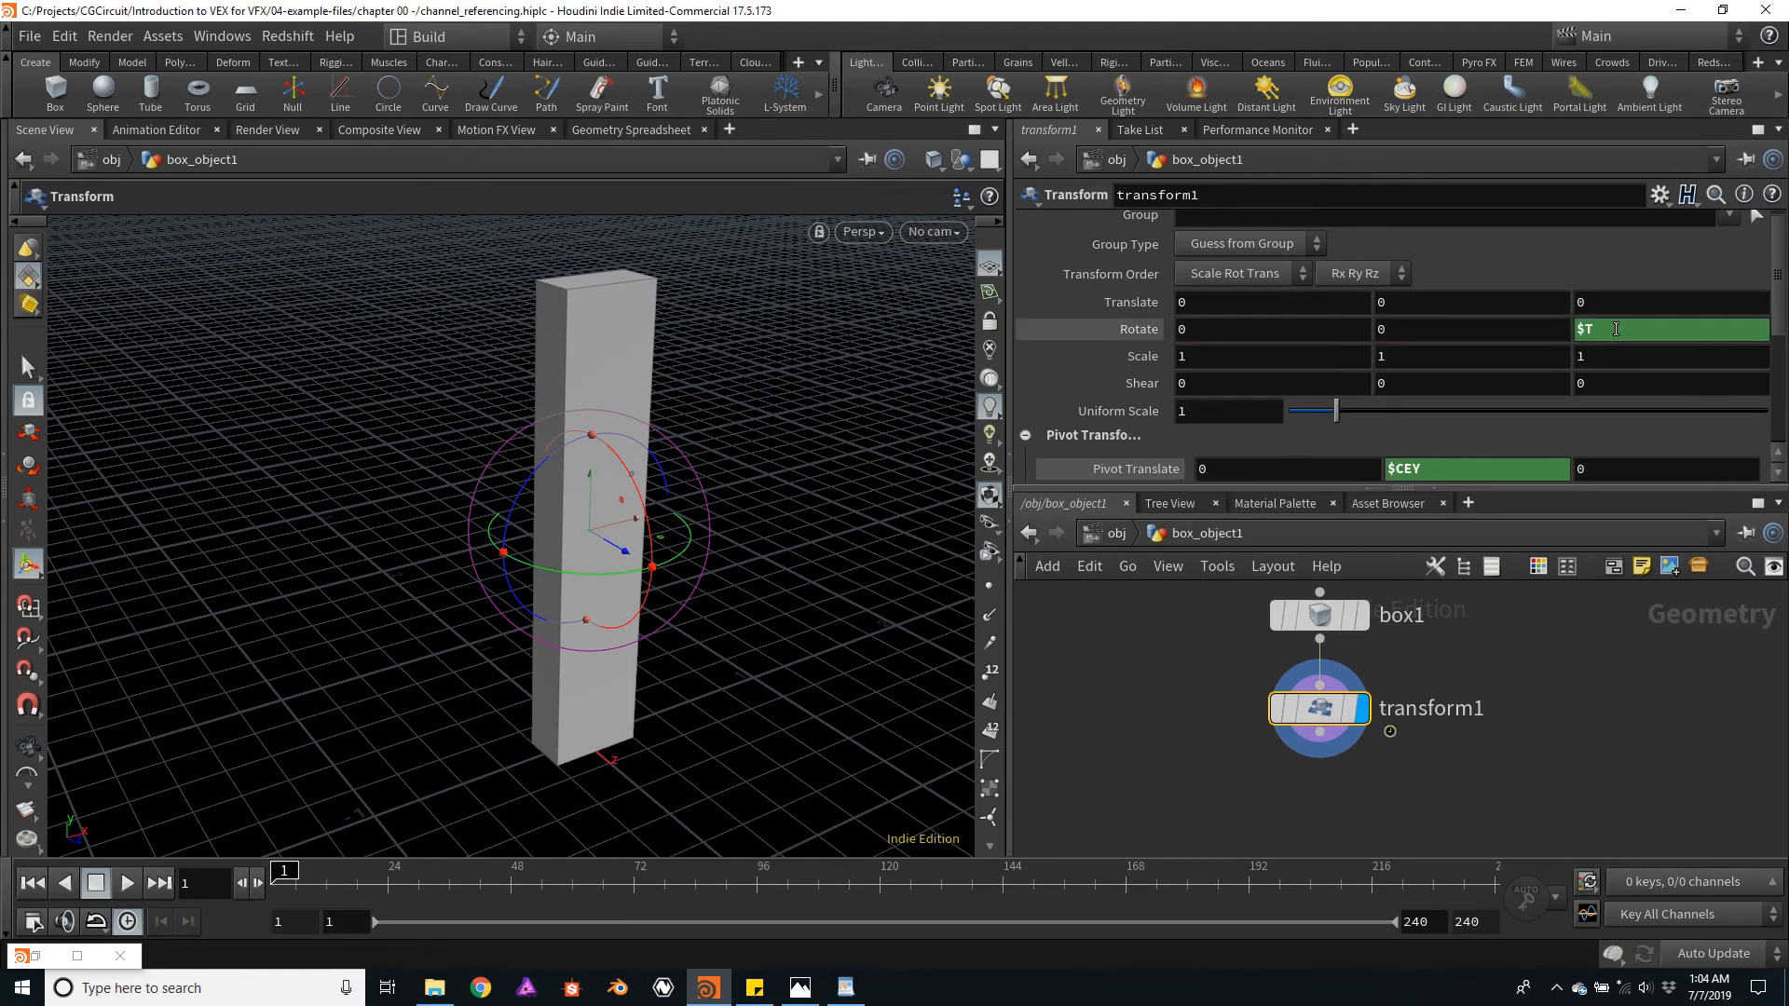
click(126, 883)
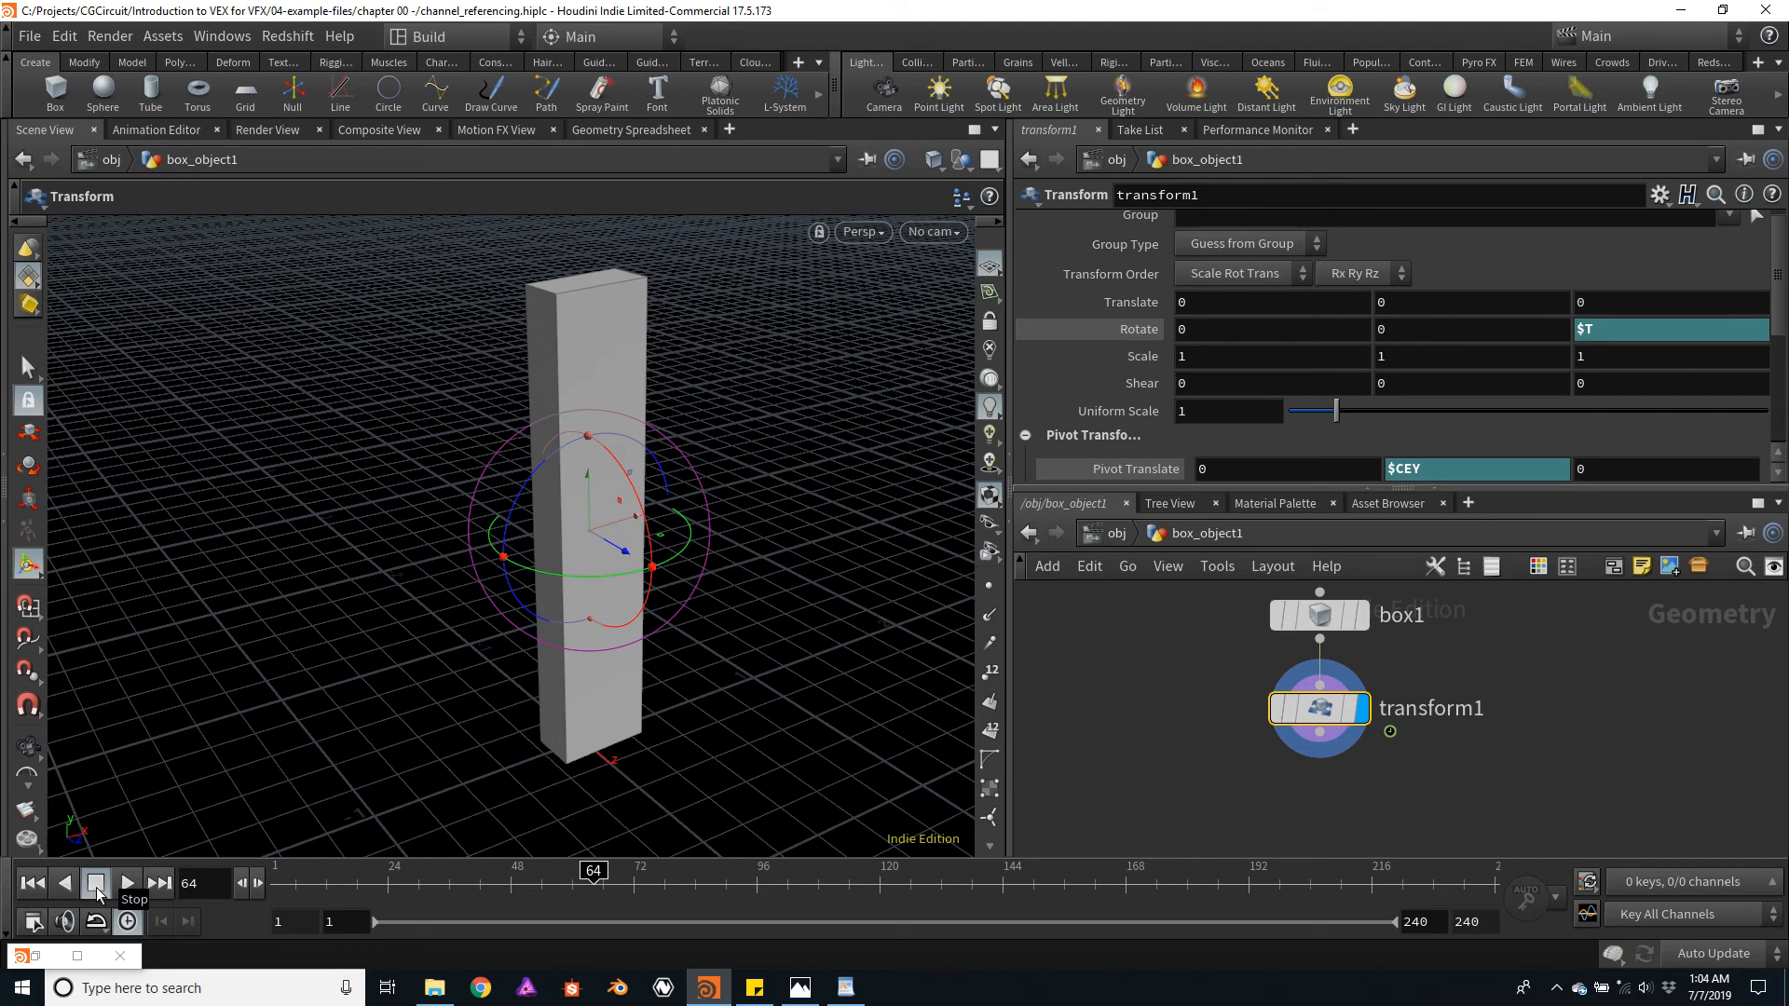
click(97, 883)
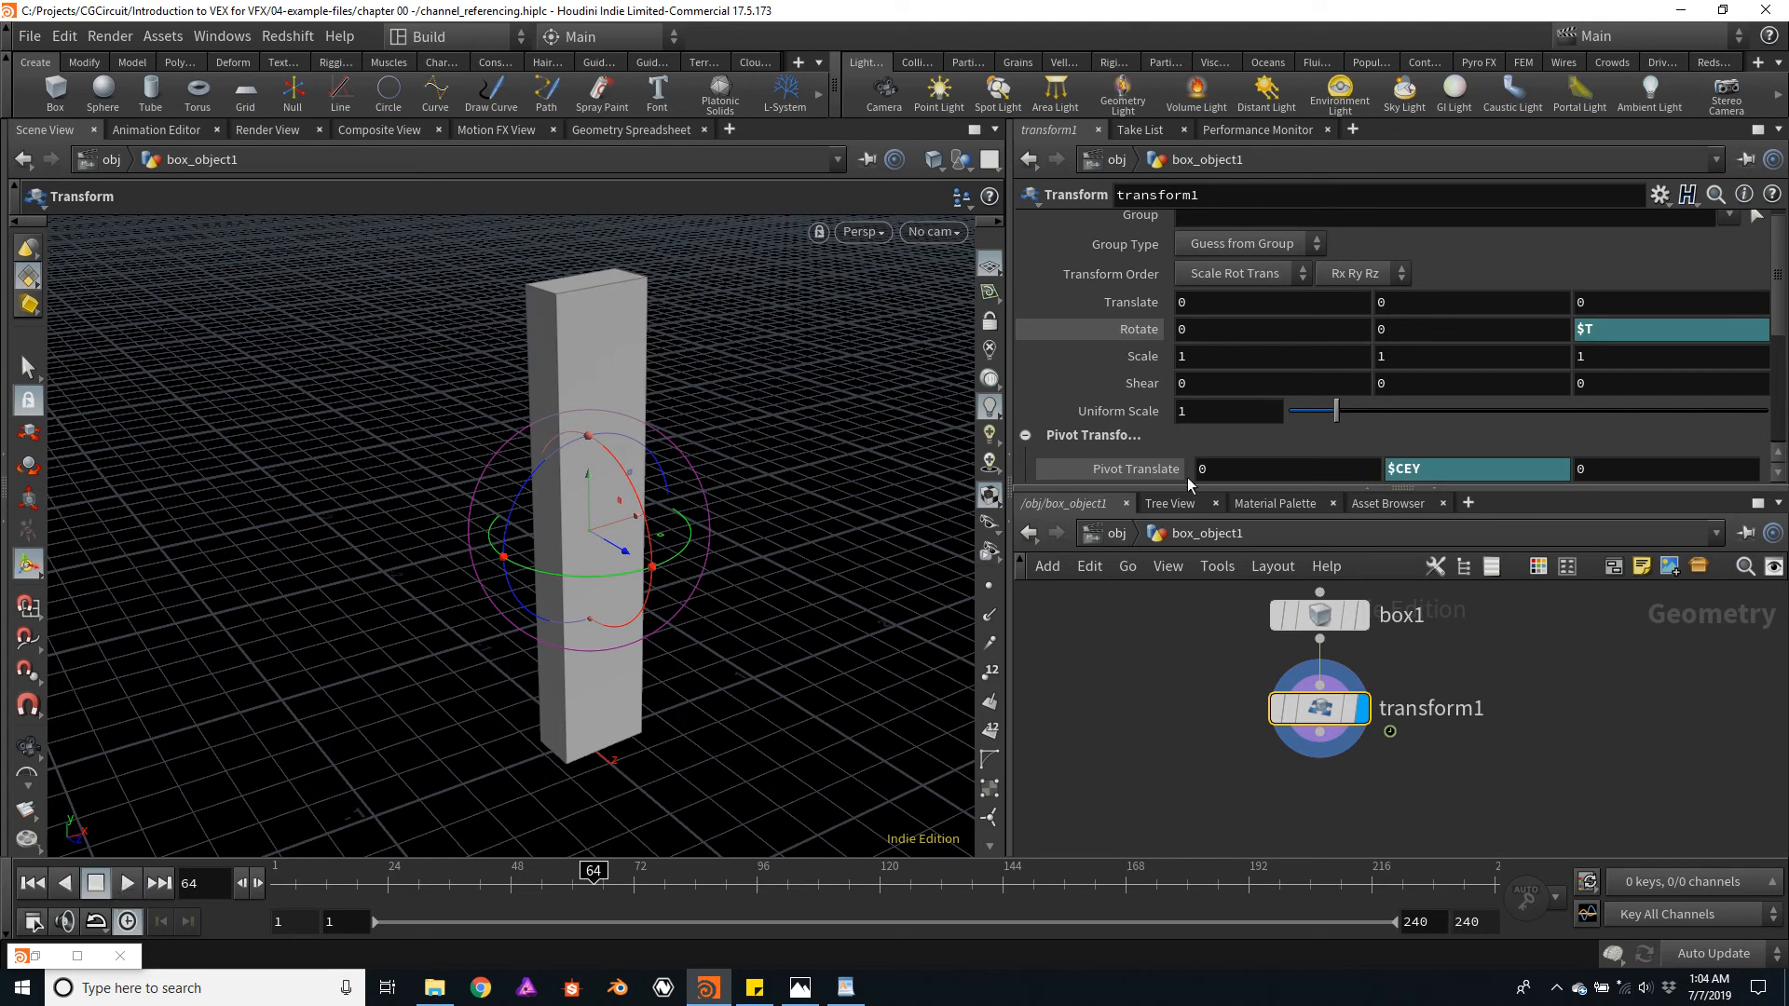
mouse_move(567, 888)
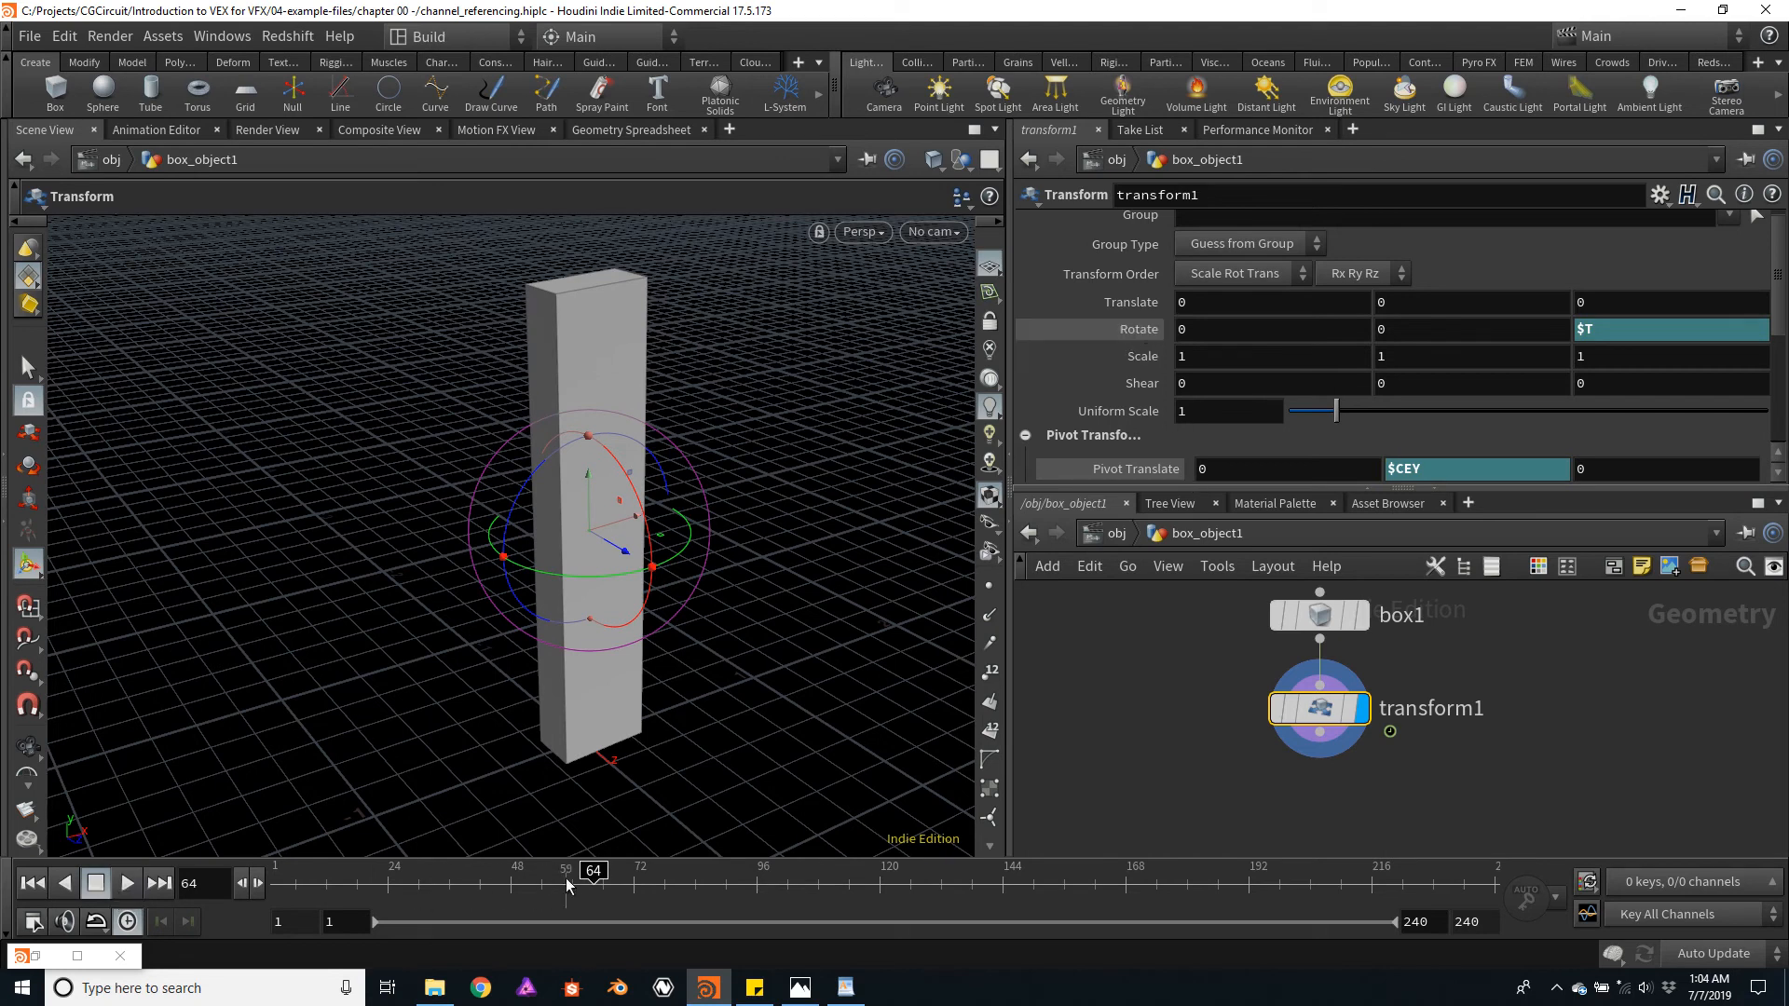
drag(593, 869, 433, 870)
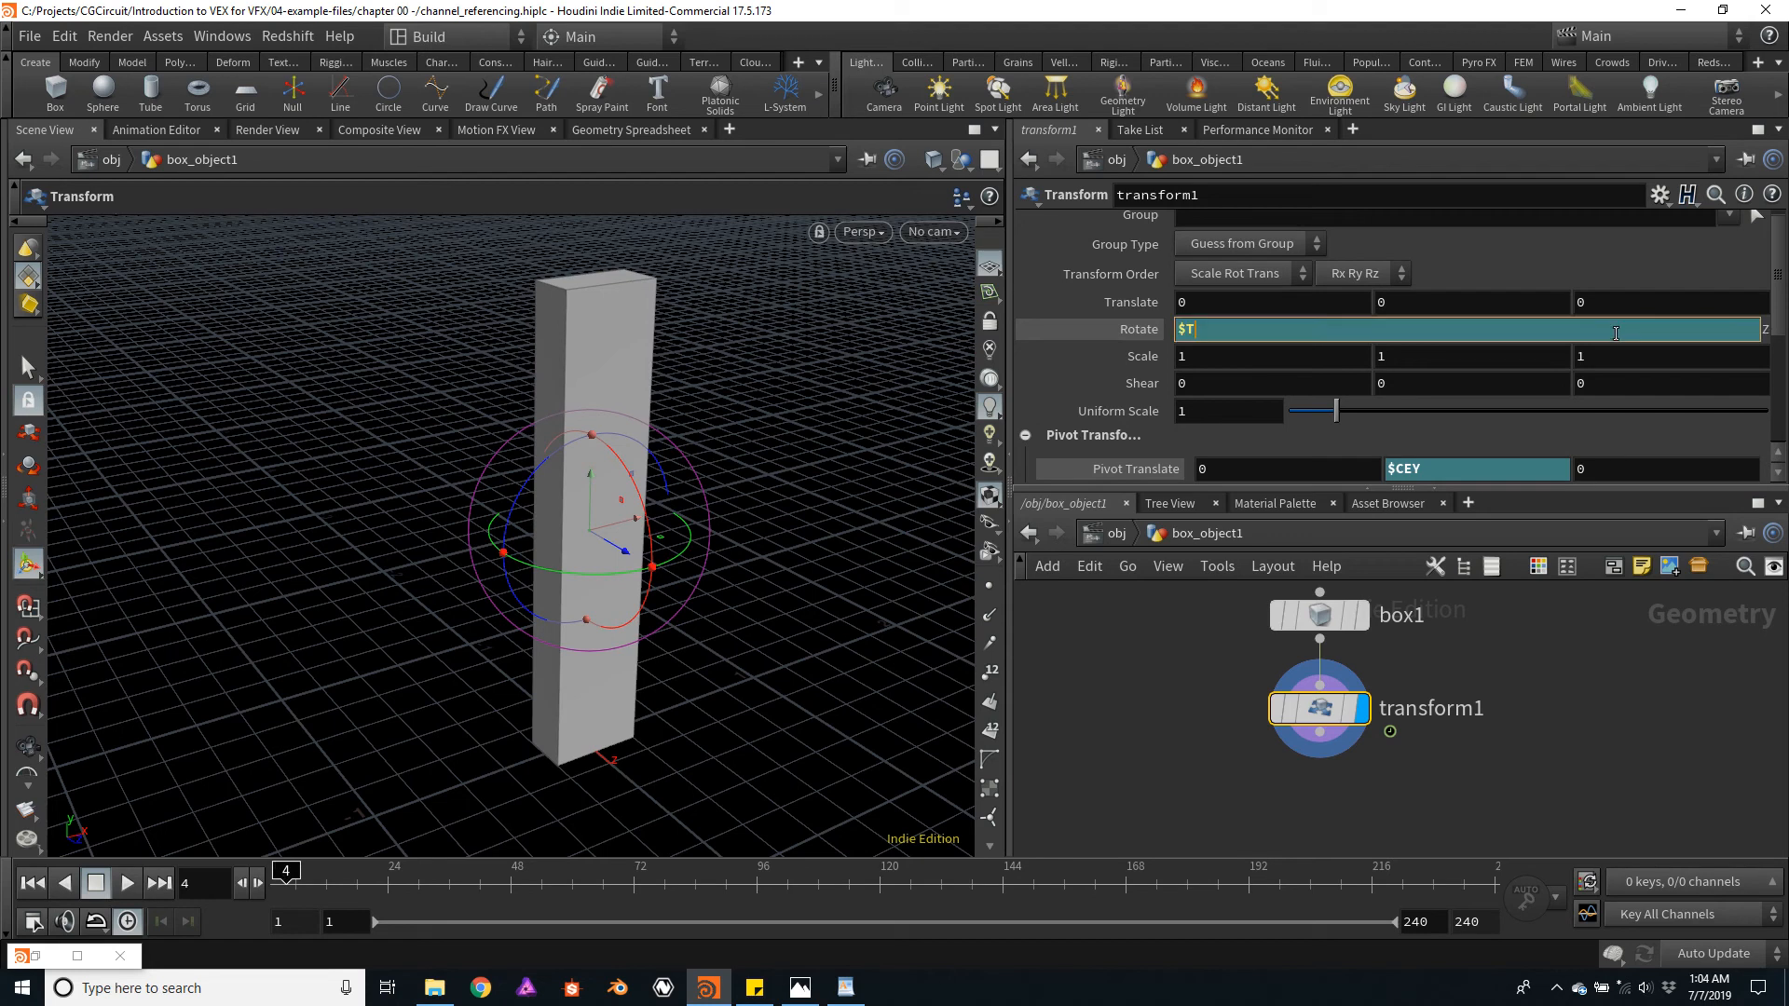
- Replace Rotate Z with $F and play to watch the box spin one degree per frame
text($F)
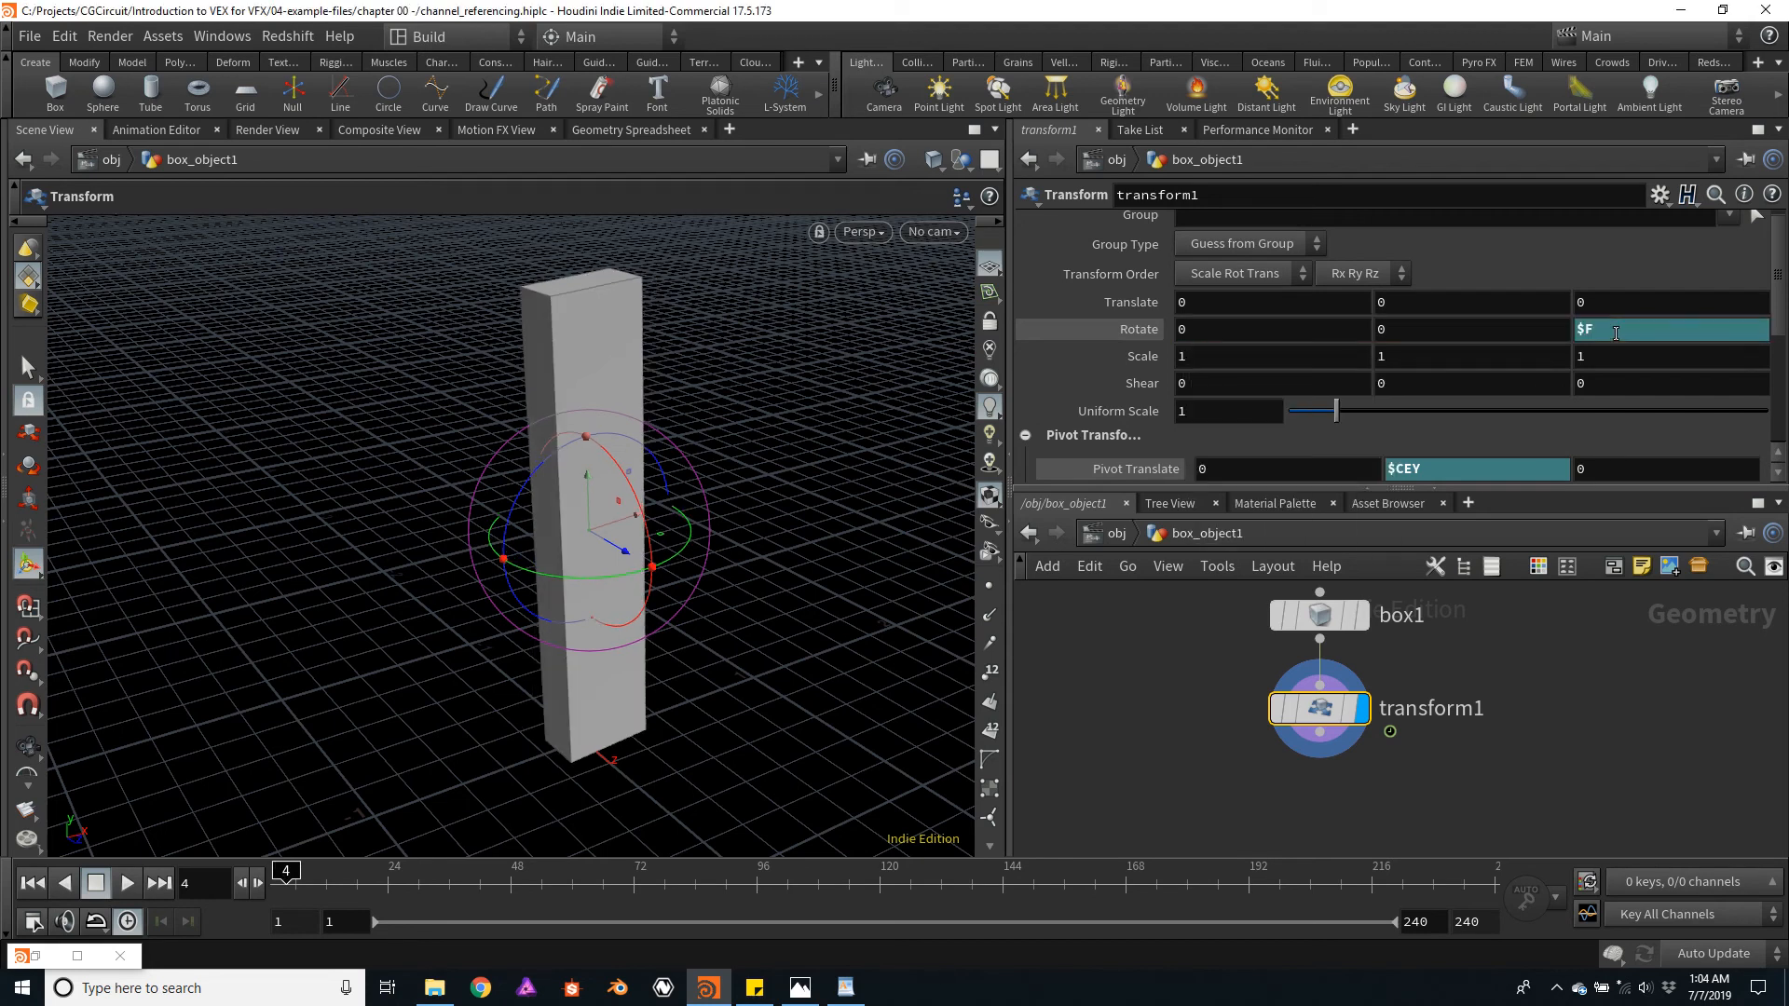
click(126, 883)
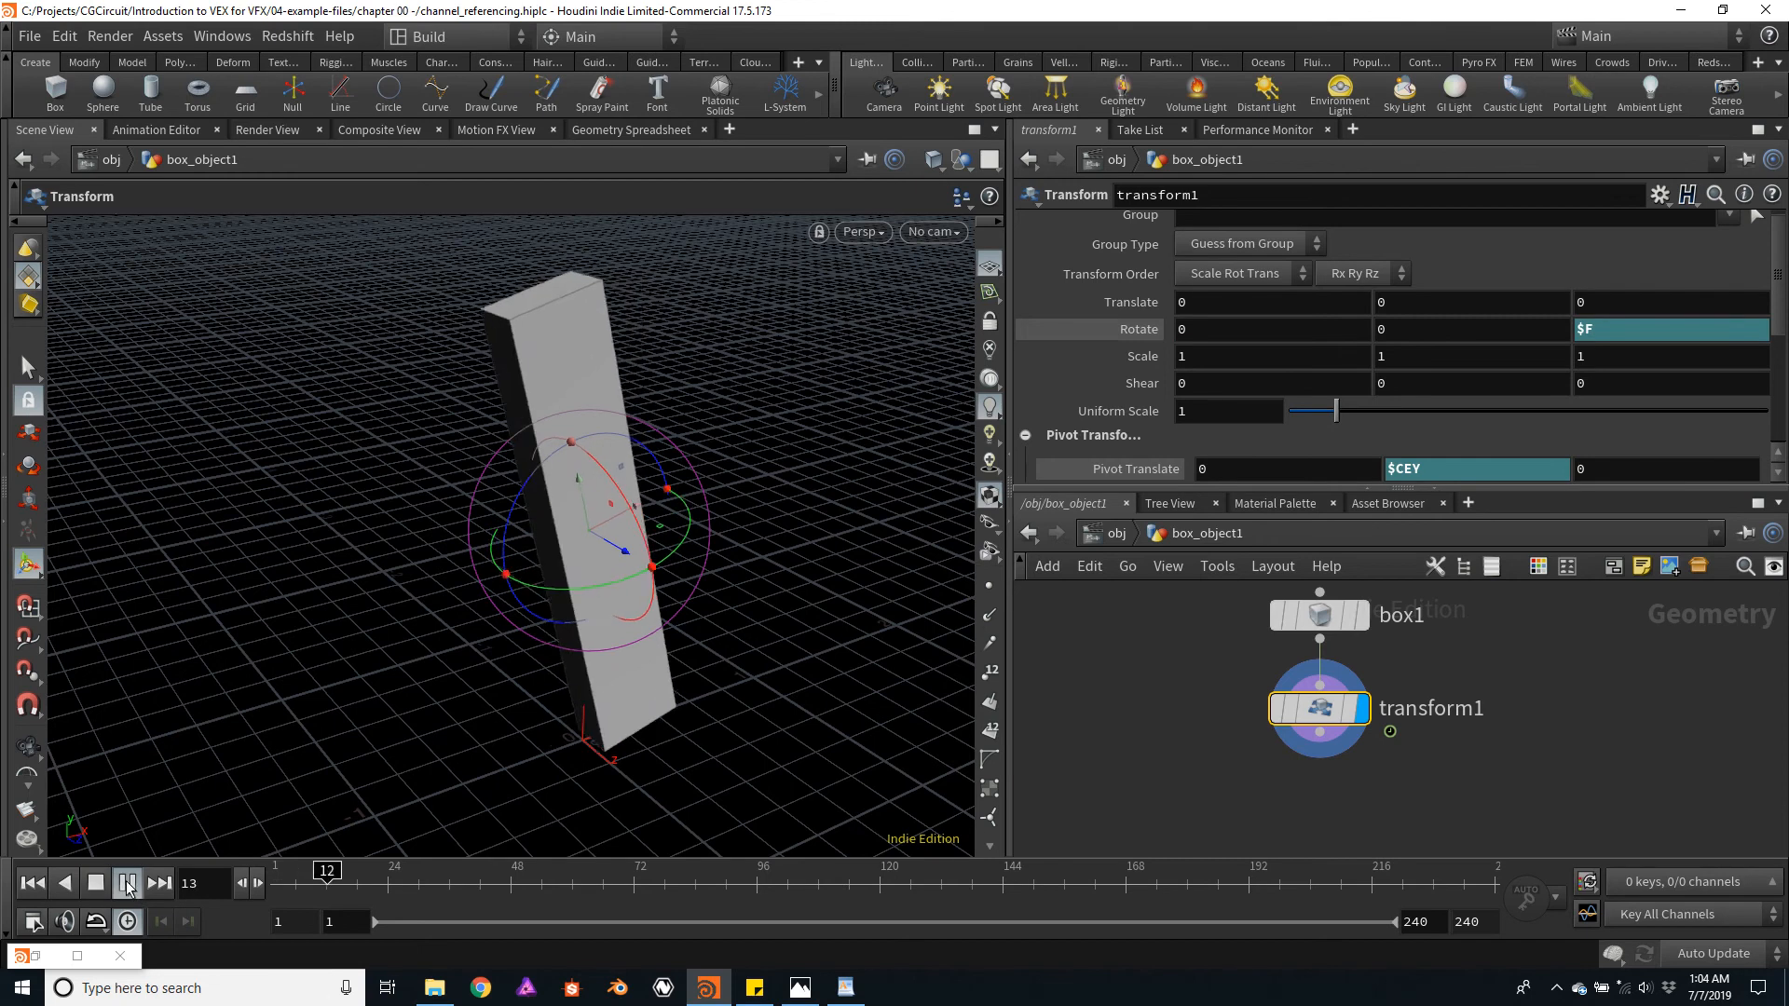
click(127, 883)
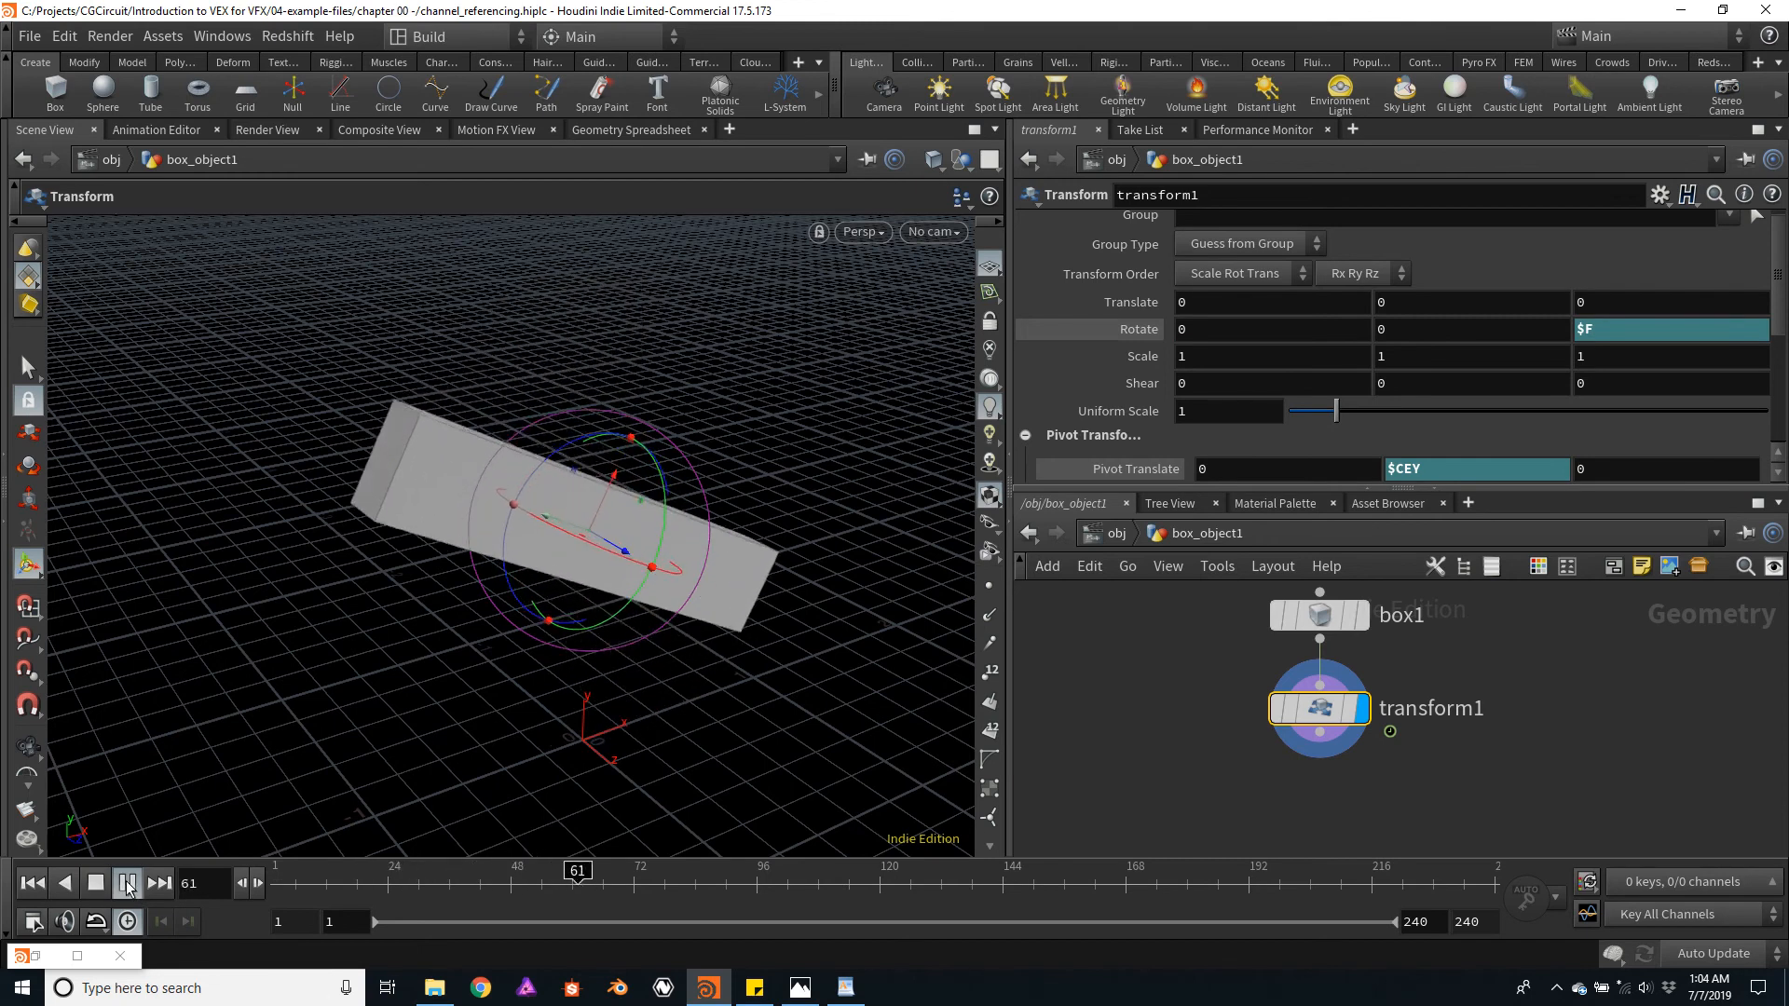
click(127, 882)
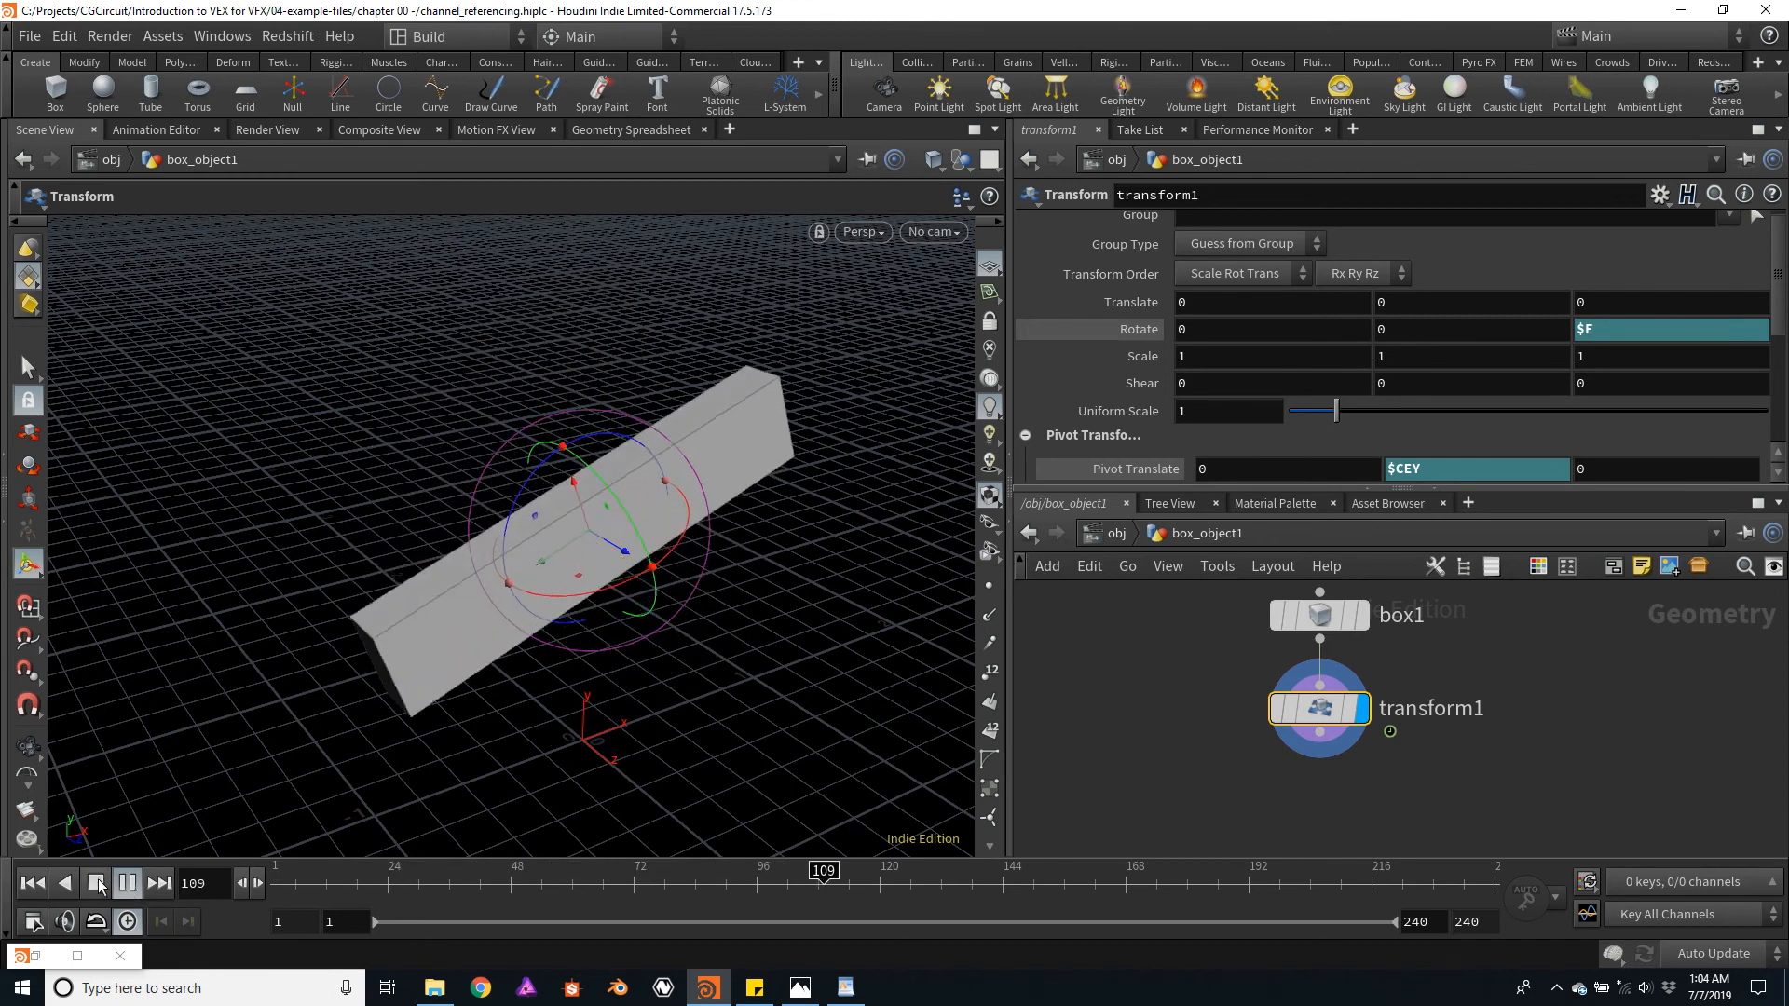
click(97, 883)
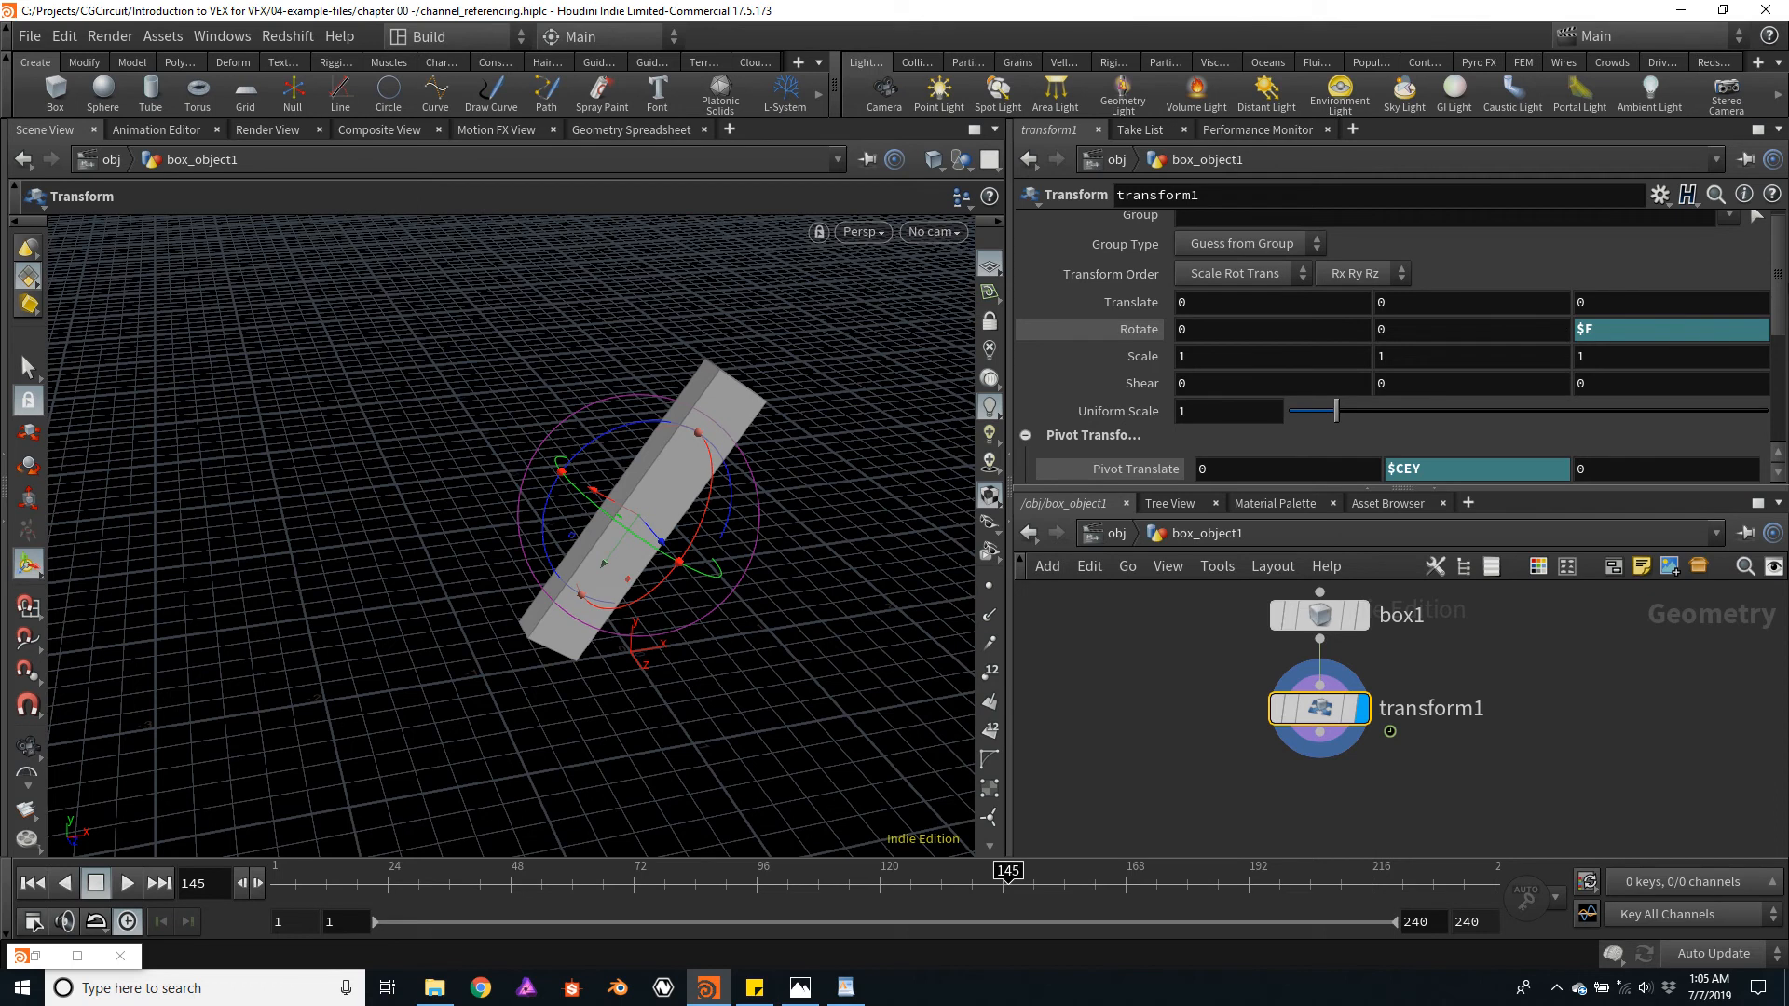
mouse_move(1516, 706)
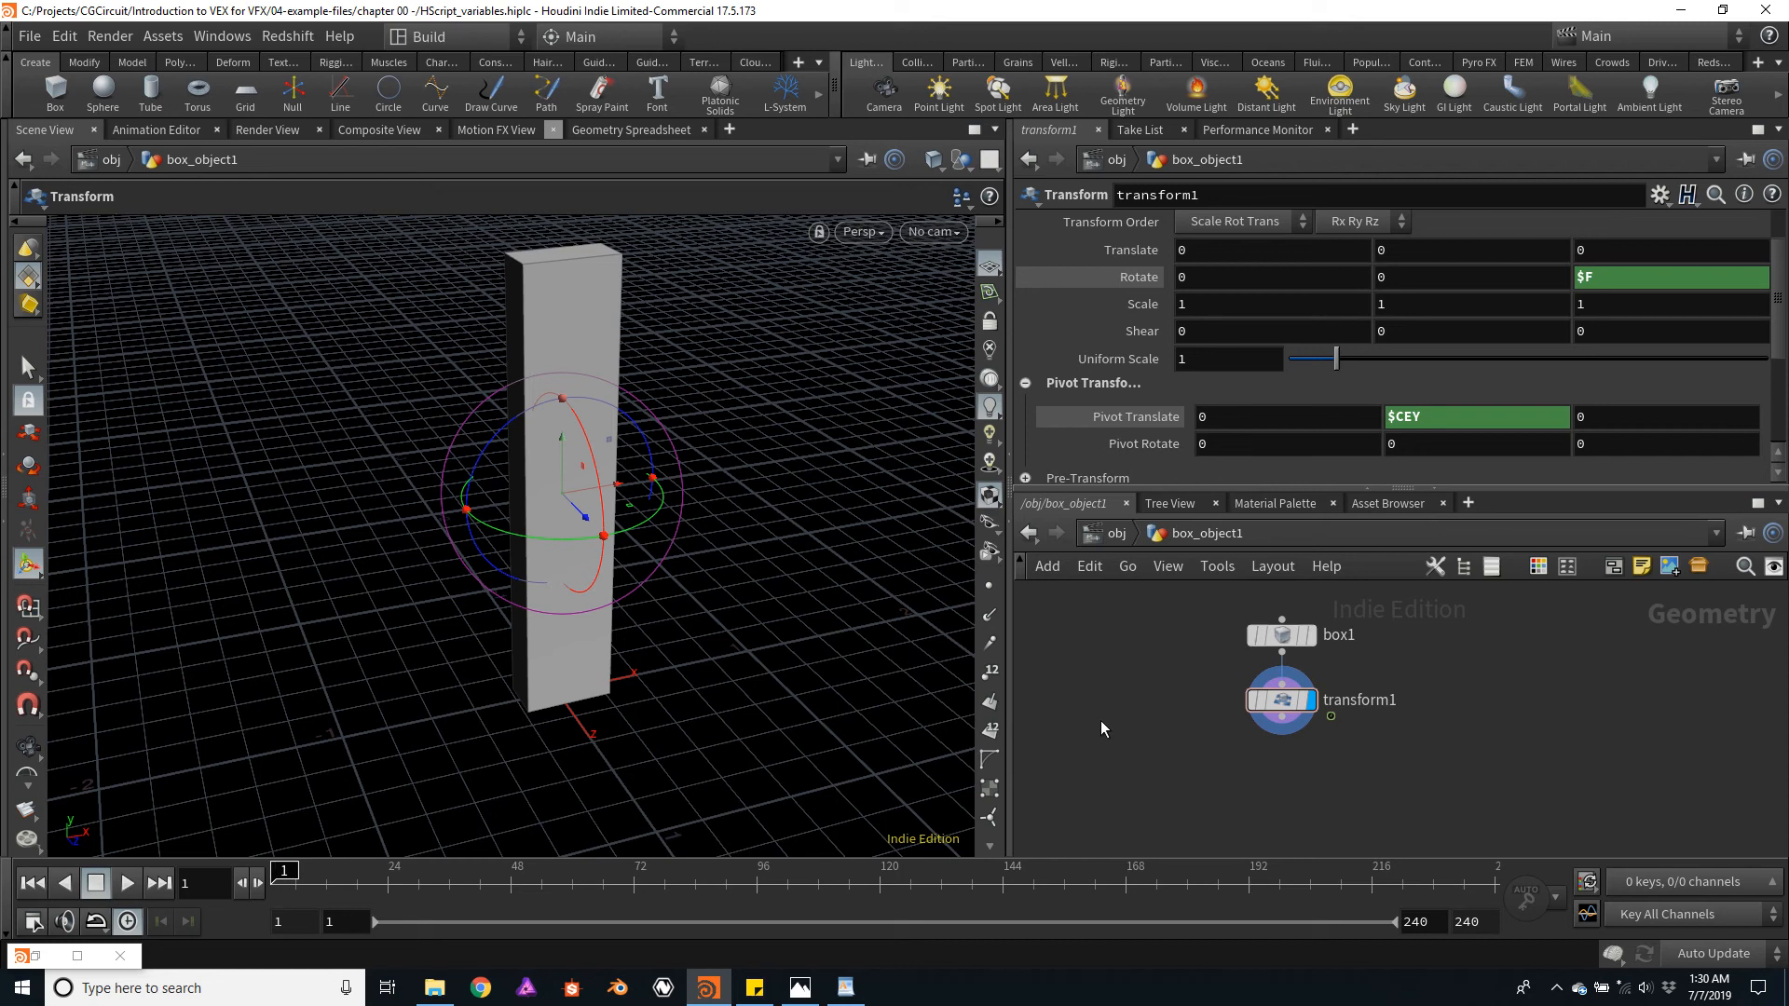
mouse_move(559, 512)
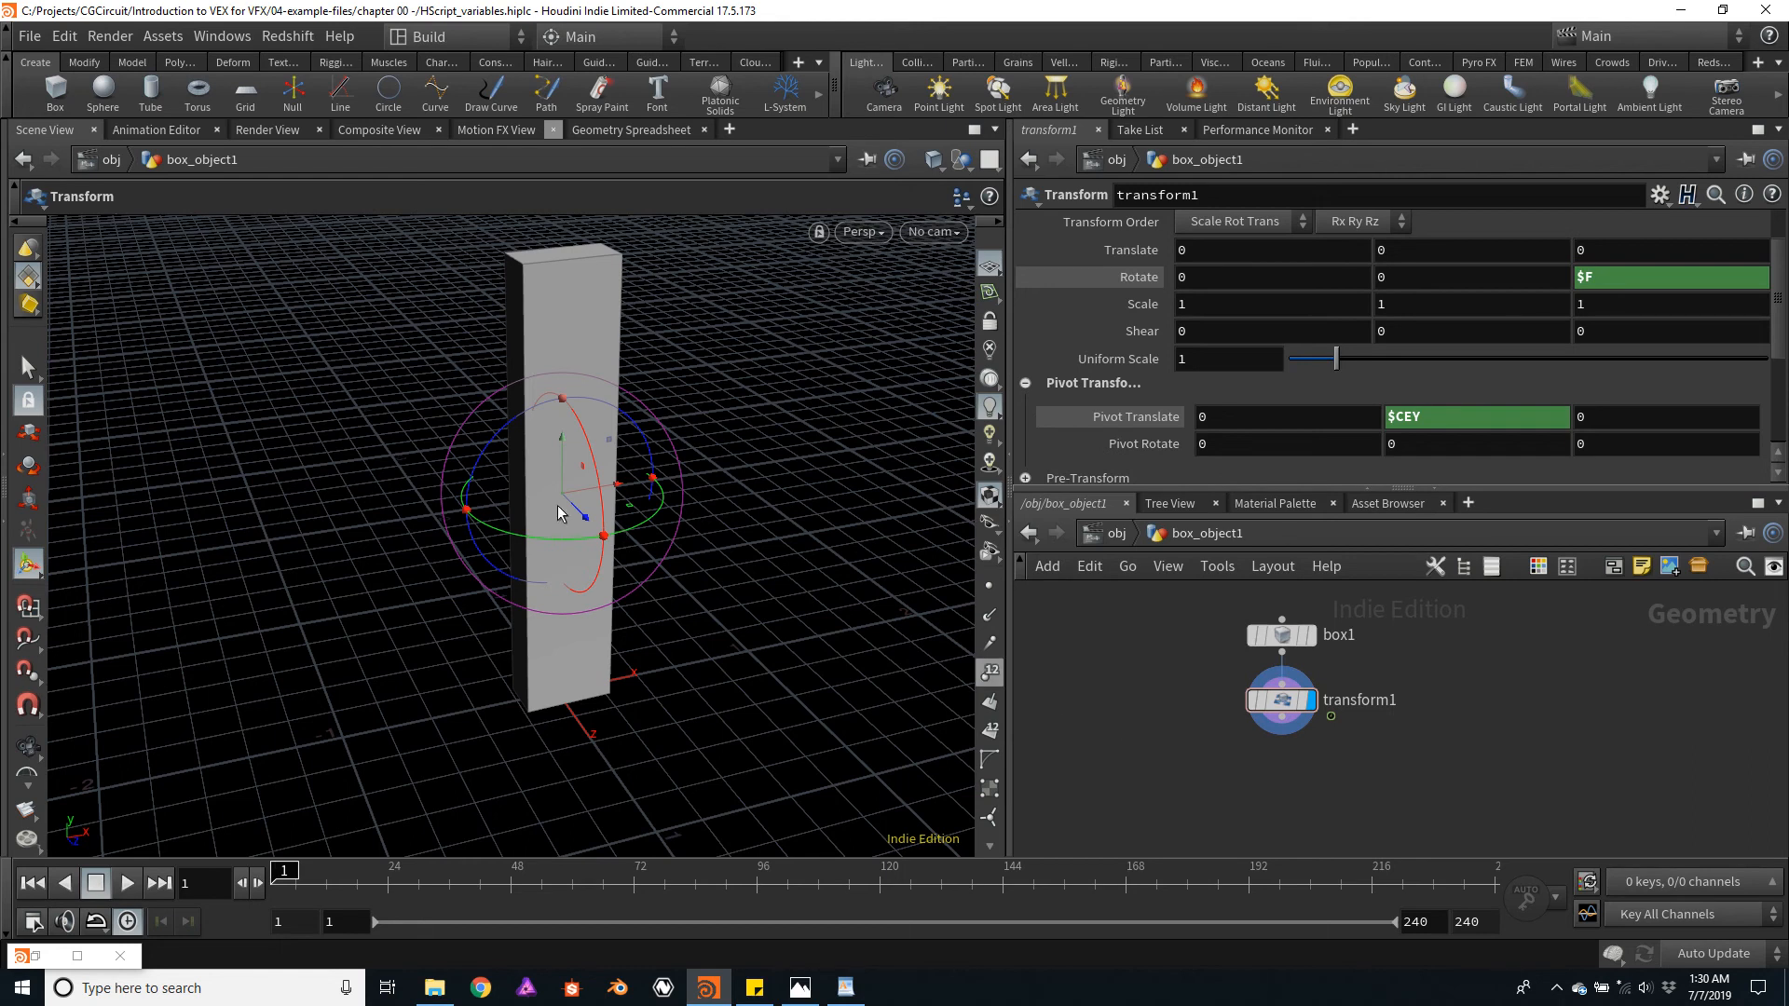
- Set Pivot Translate X to $XMAX and orbit the viewport to inspect the pivot
click(1255, 416)
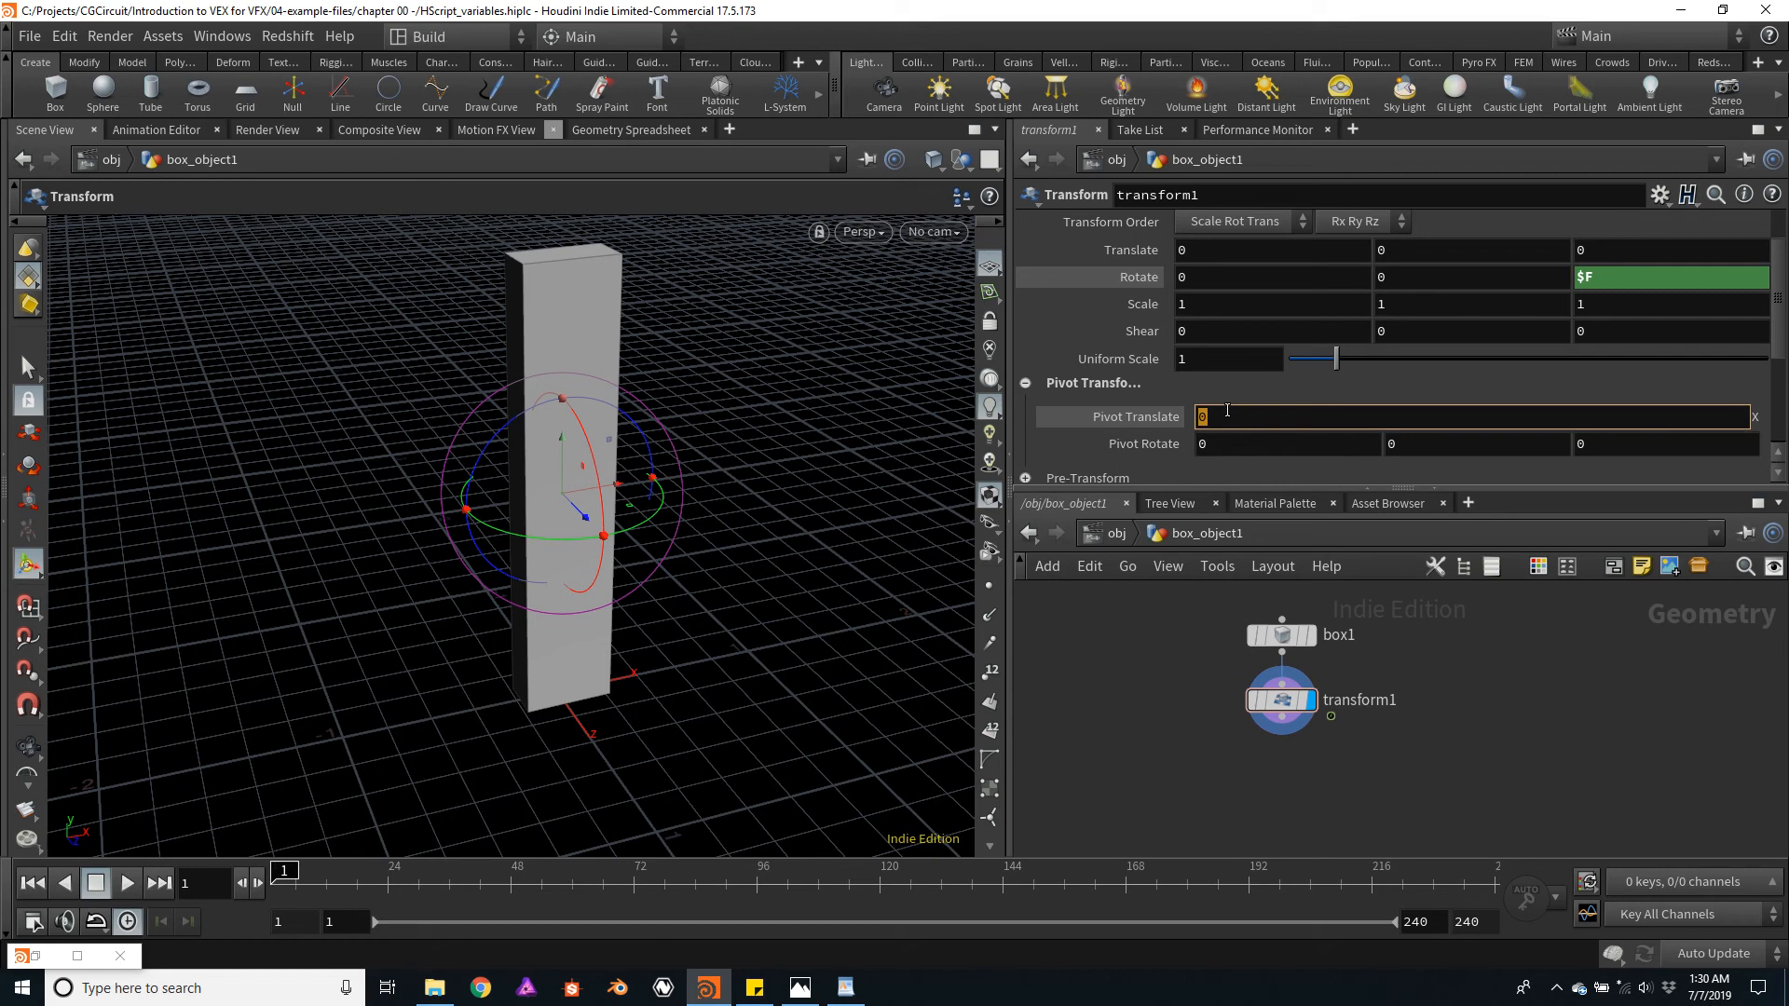
text($XMAX)
text($CEY)
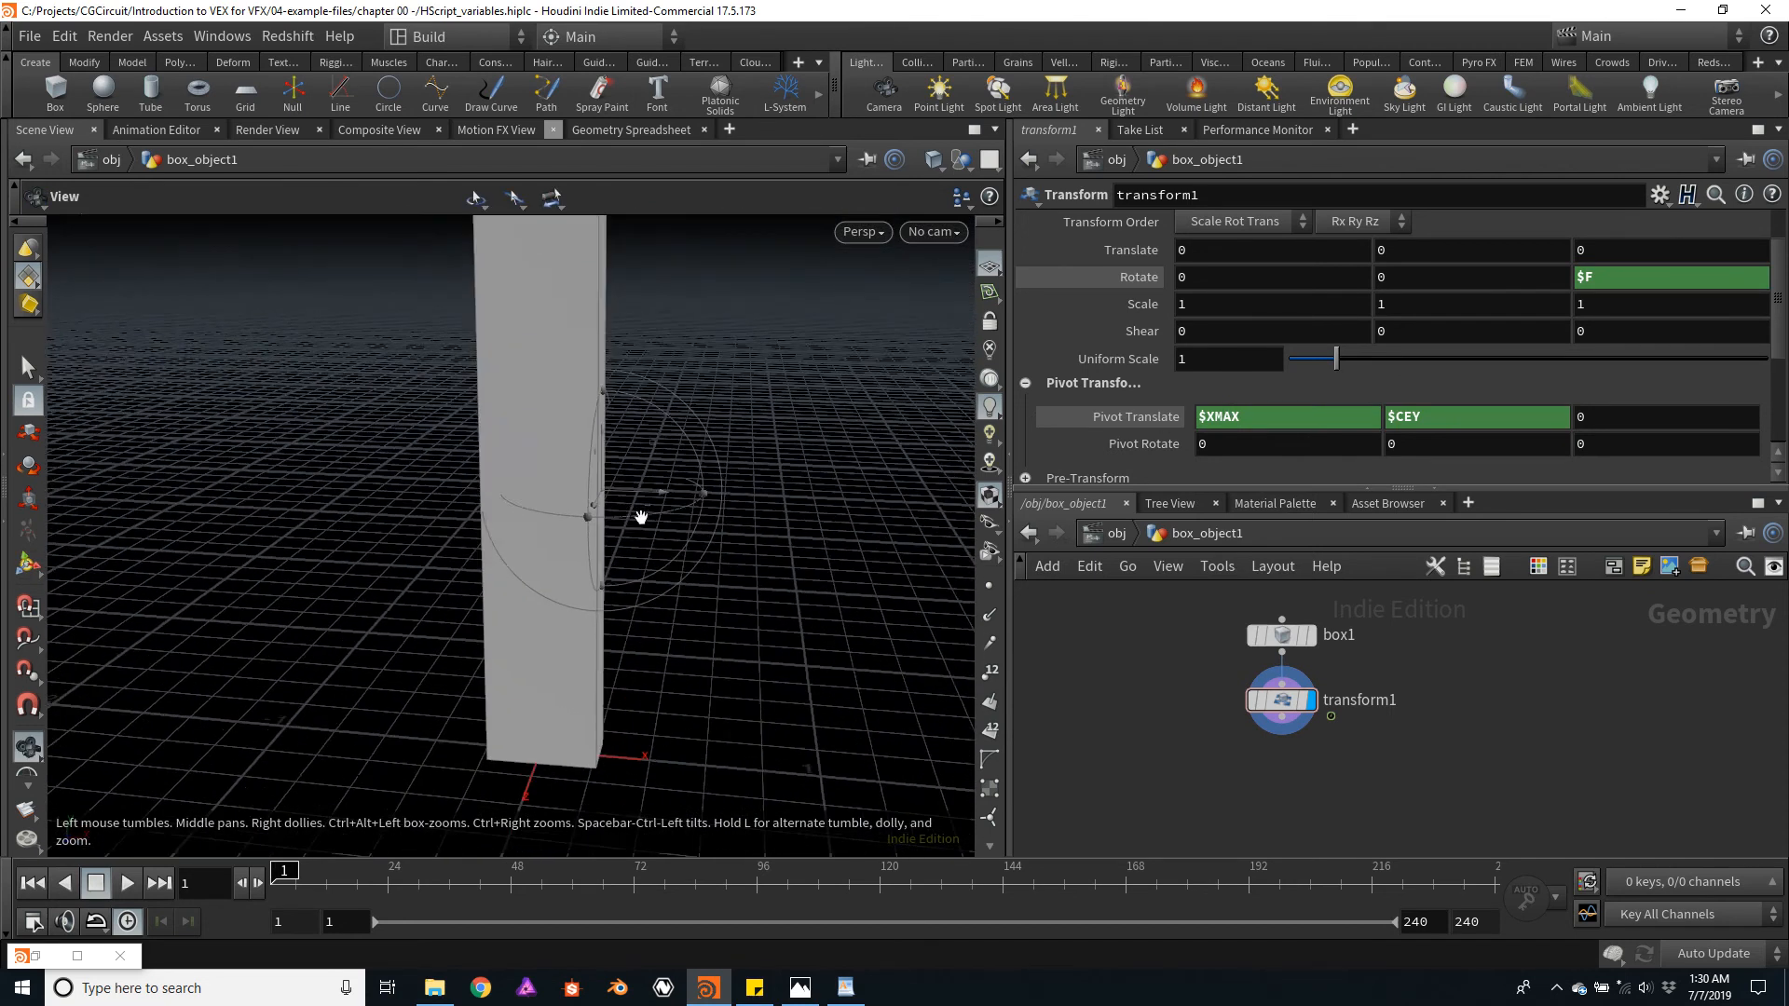
drag(641, 517, 736, 464)
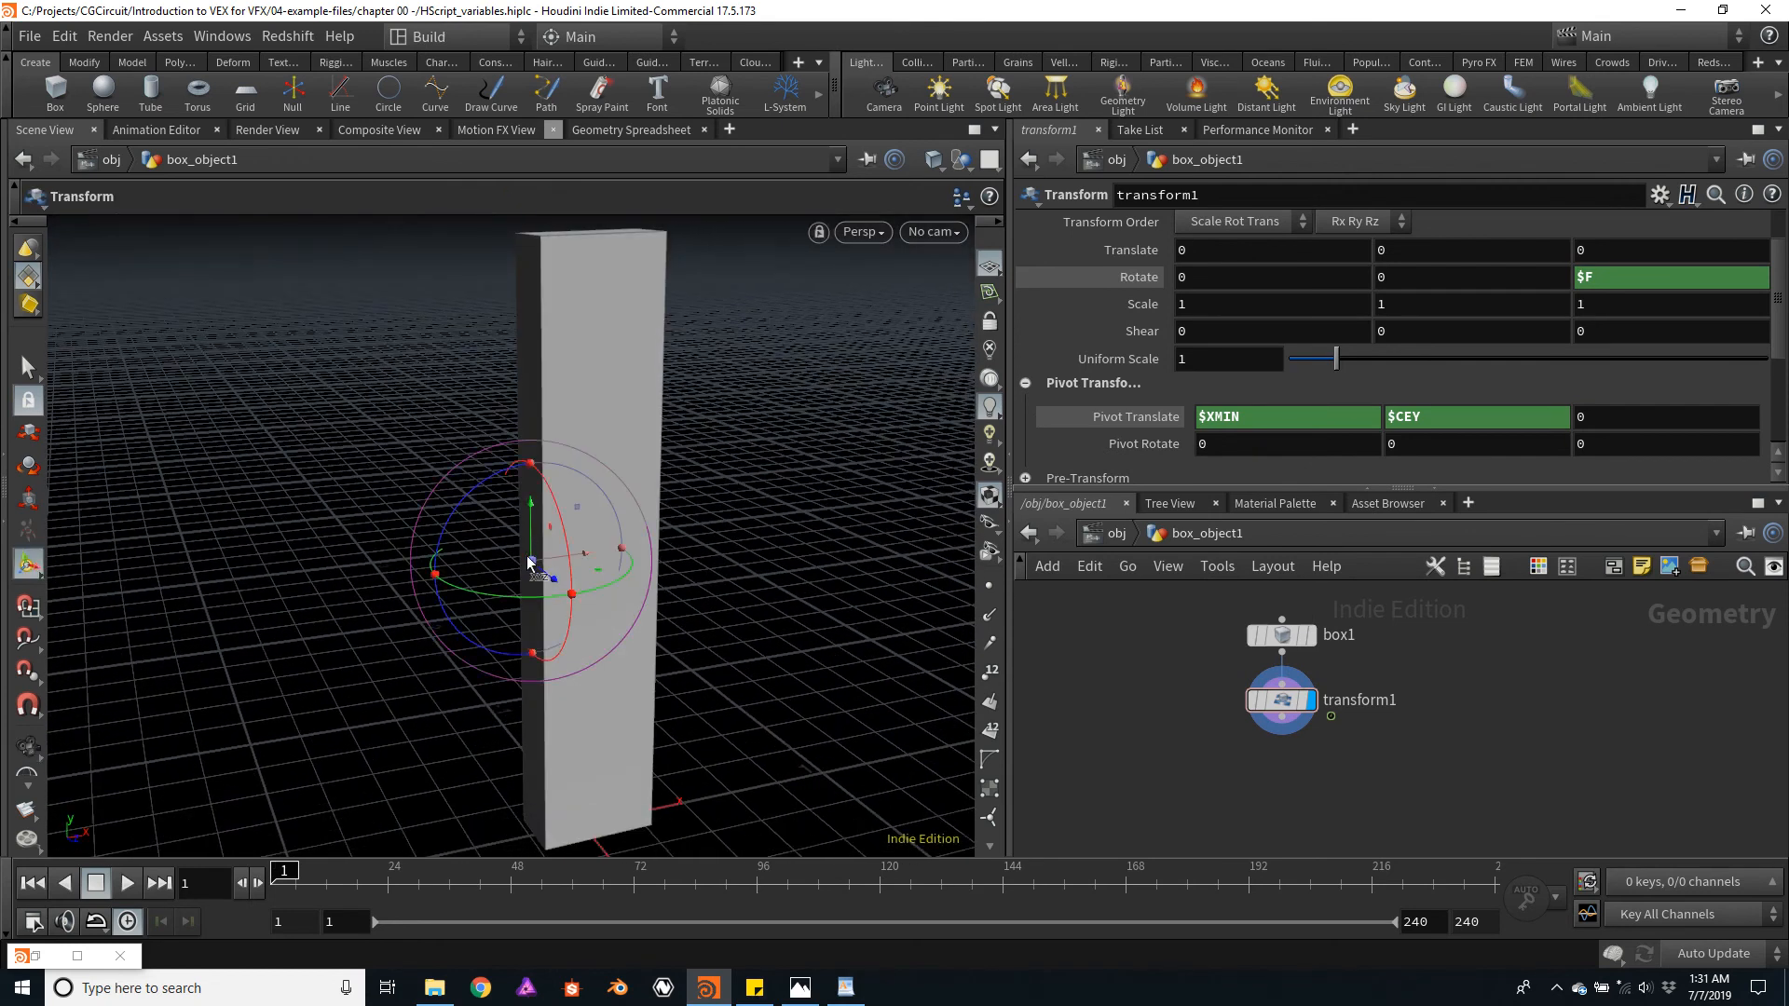
mouse_move(713, 476)
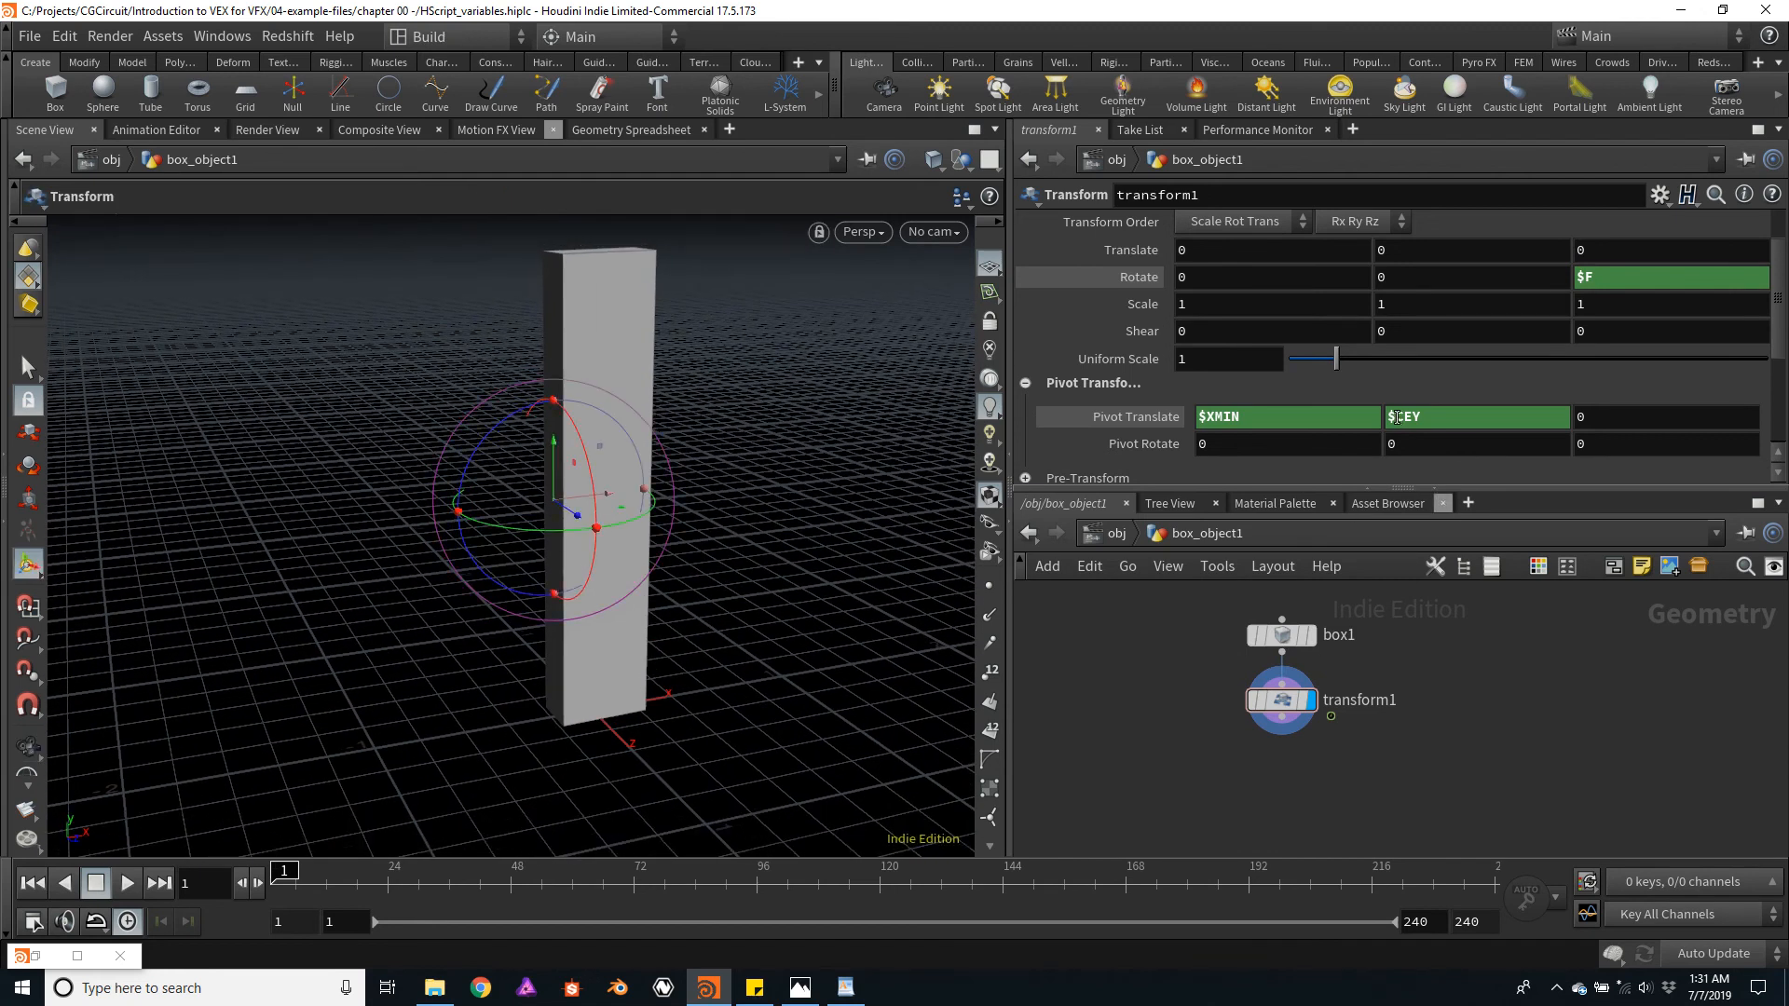
- Set Pivot Translate Y to $YMIN, preview the corner pivot, and return to frame 1
click(1472, 417)
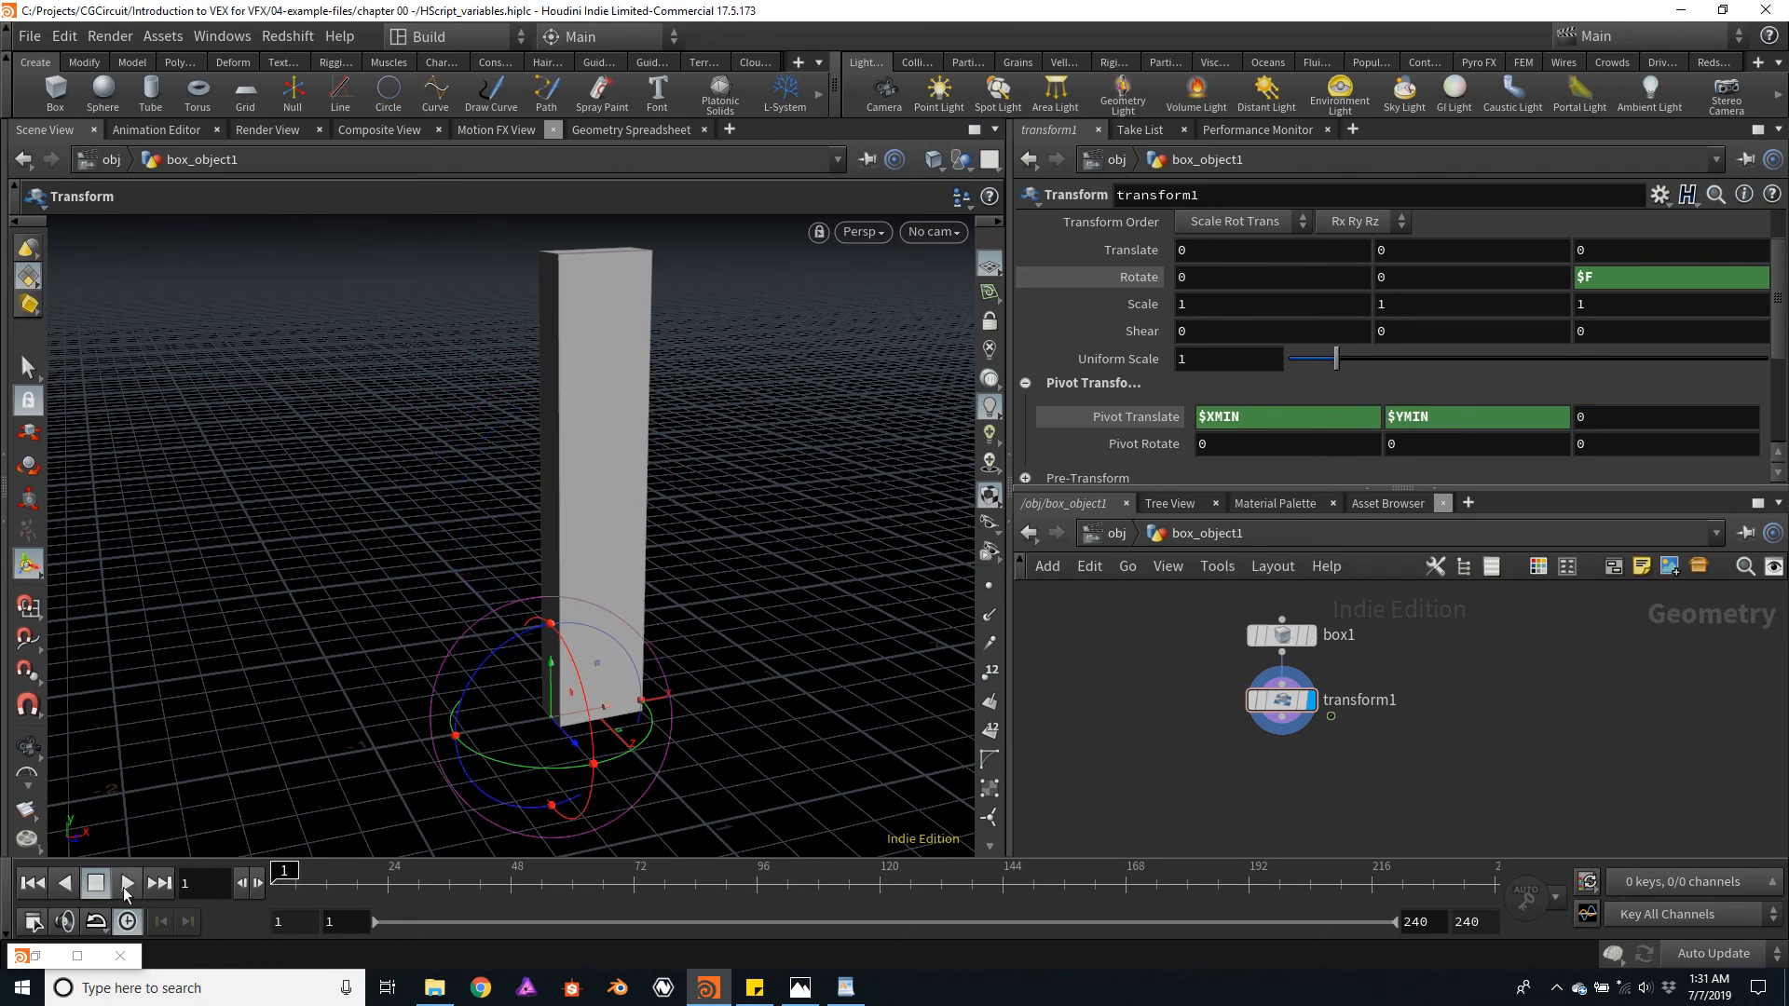
click(126, 884)
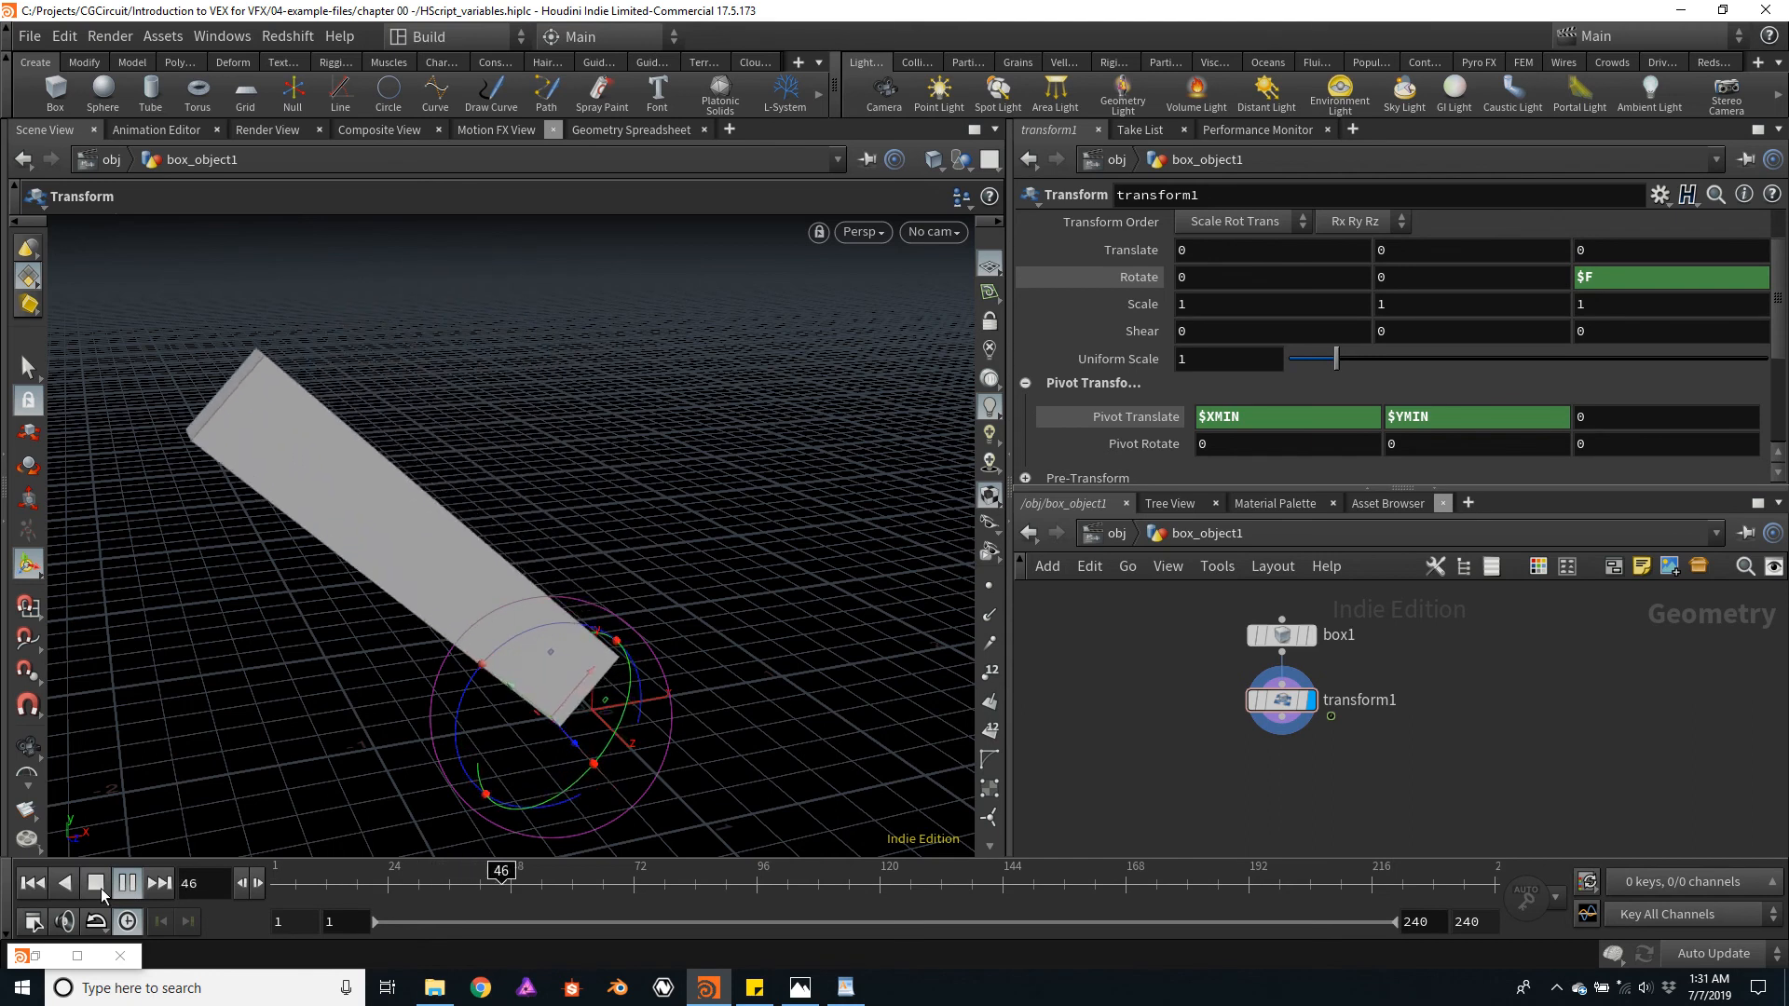
click(34, 882)
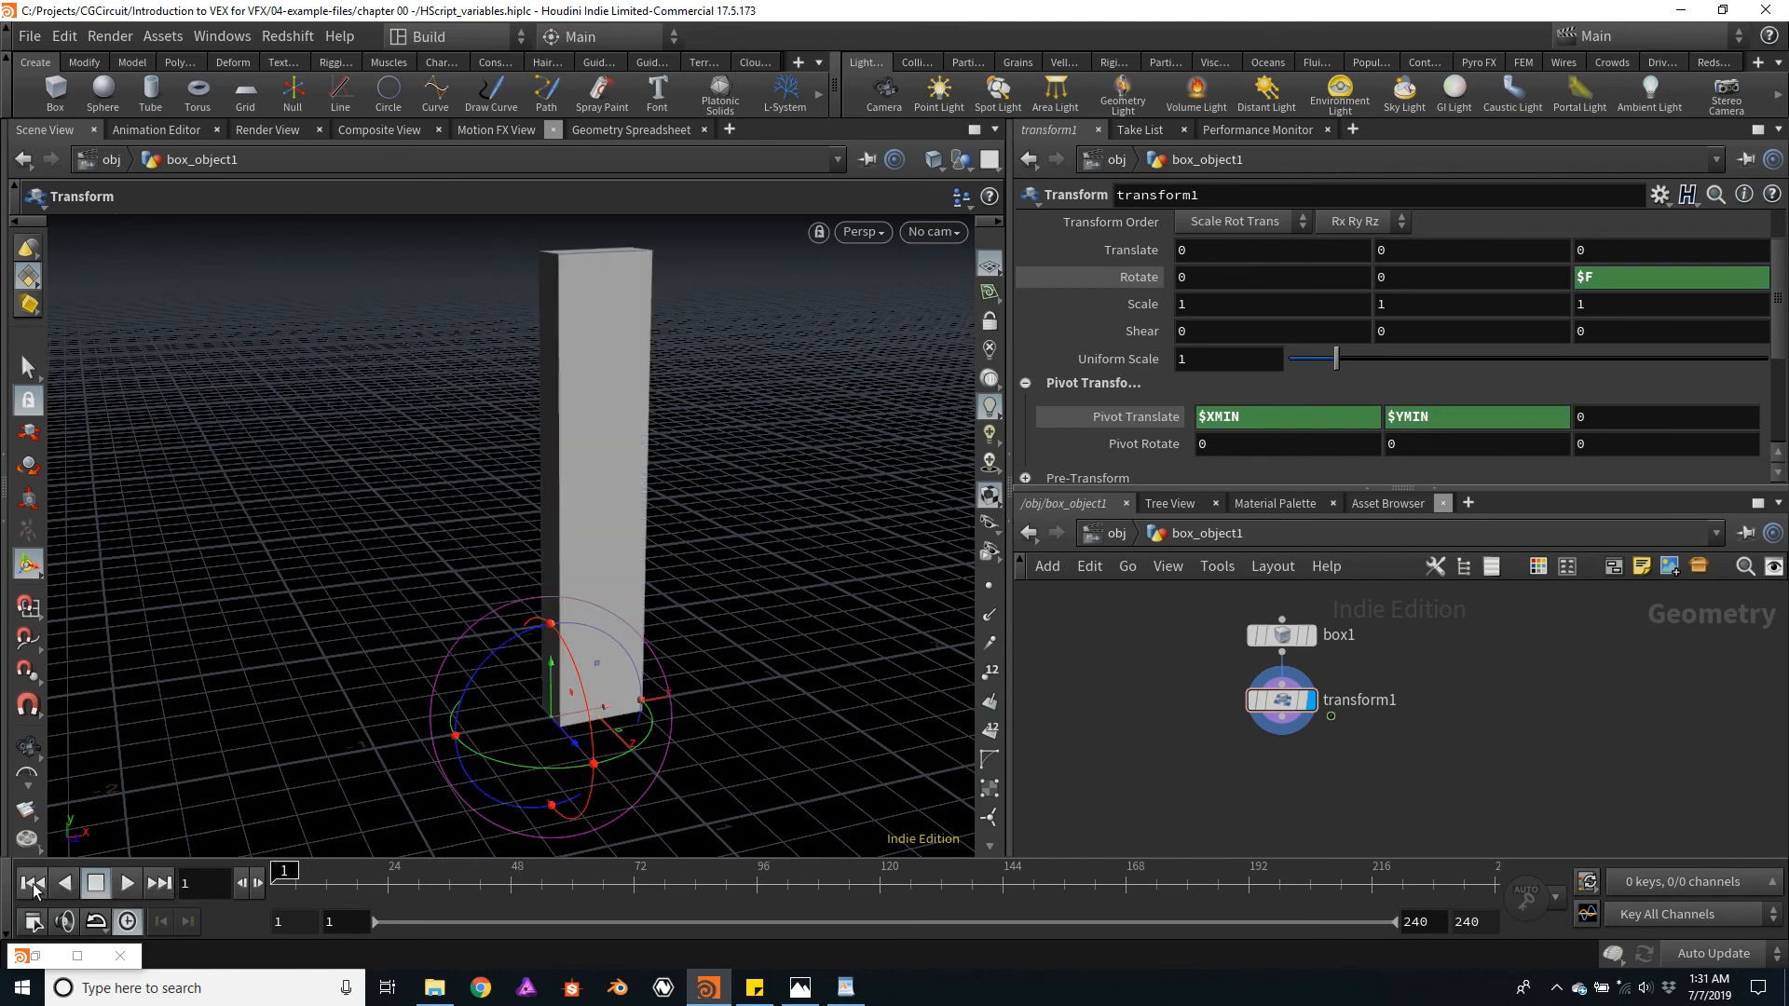
mouse_move(1302, 763)
text(rop)
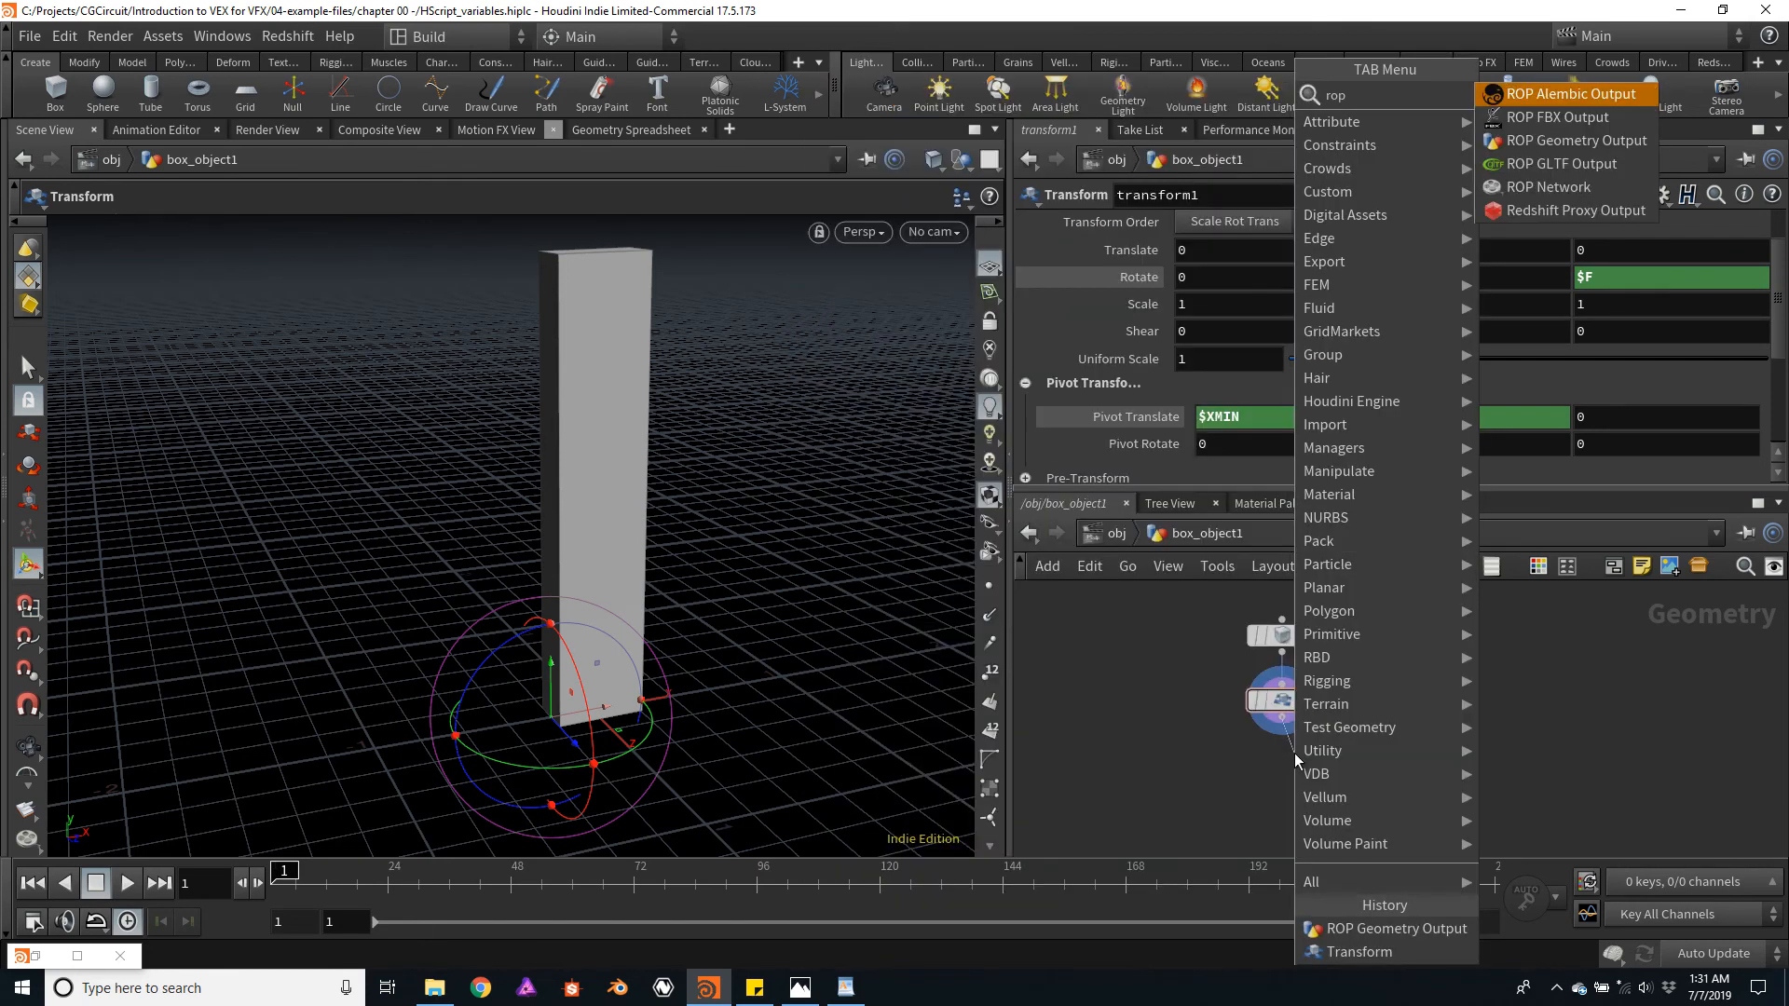
- Add a ROP Geometry Output after the transform and name it rotating_box for the $OS path
click(1577, 139)
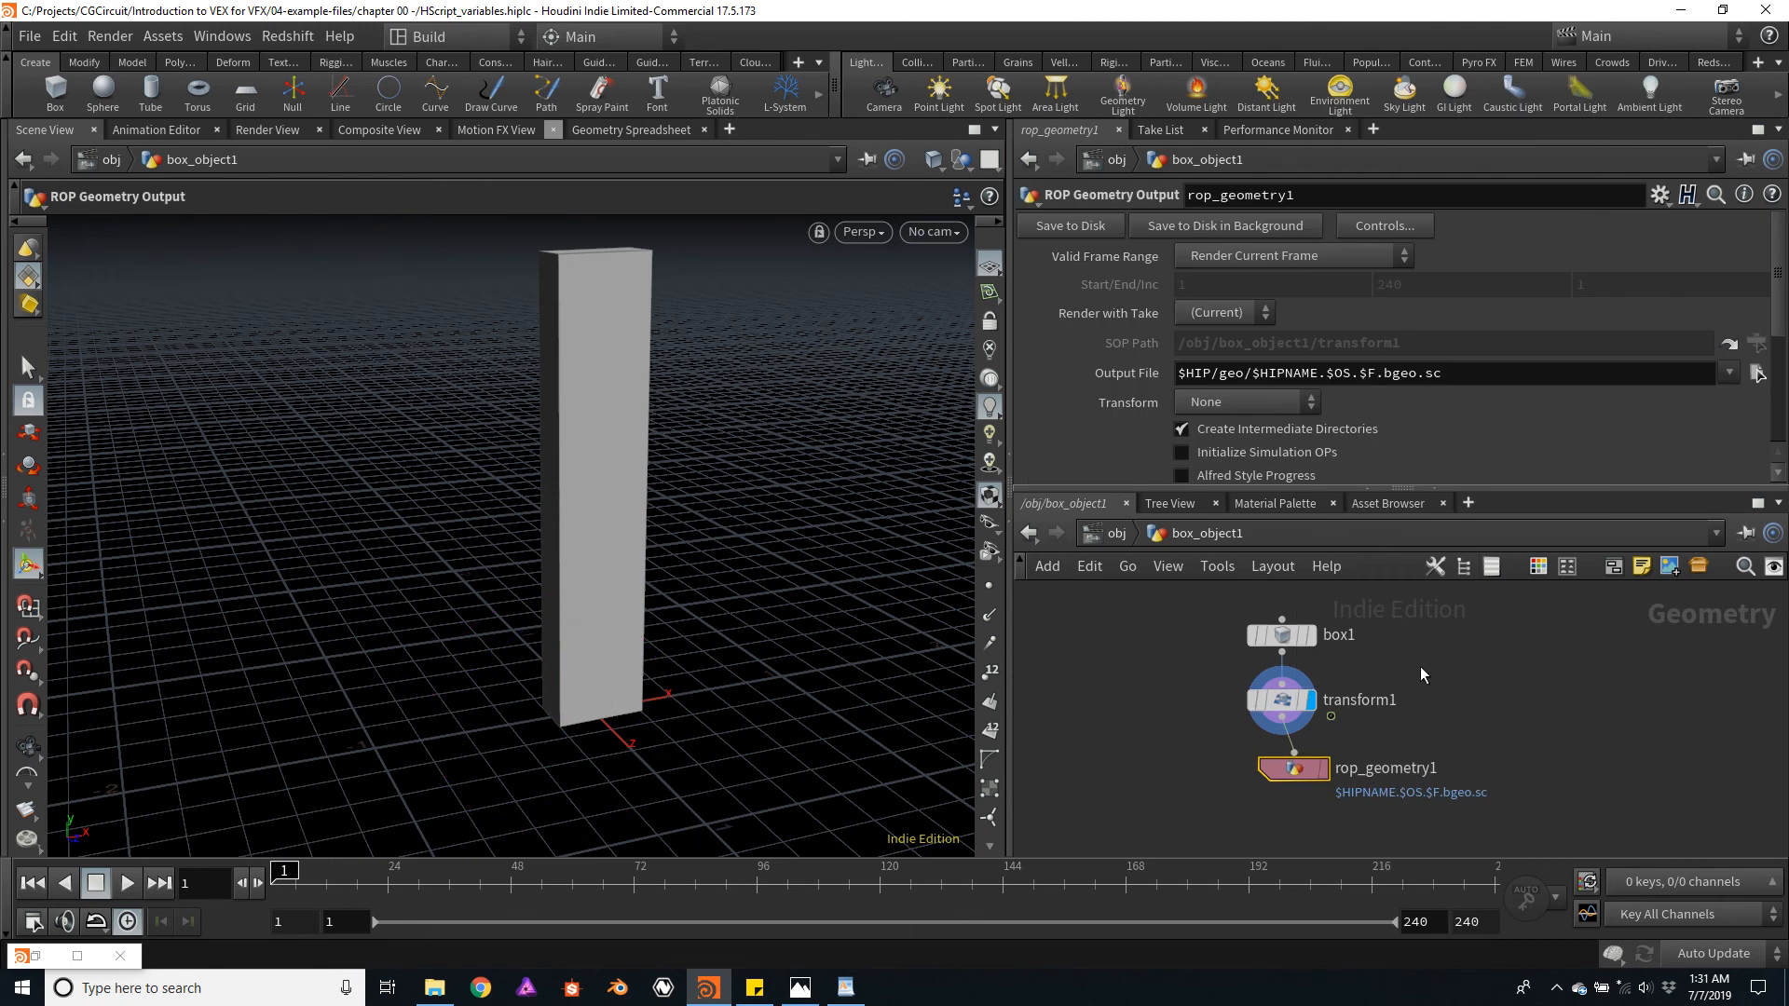
mouse_move(1308, 779)
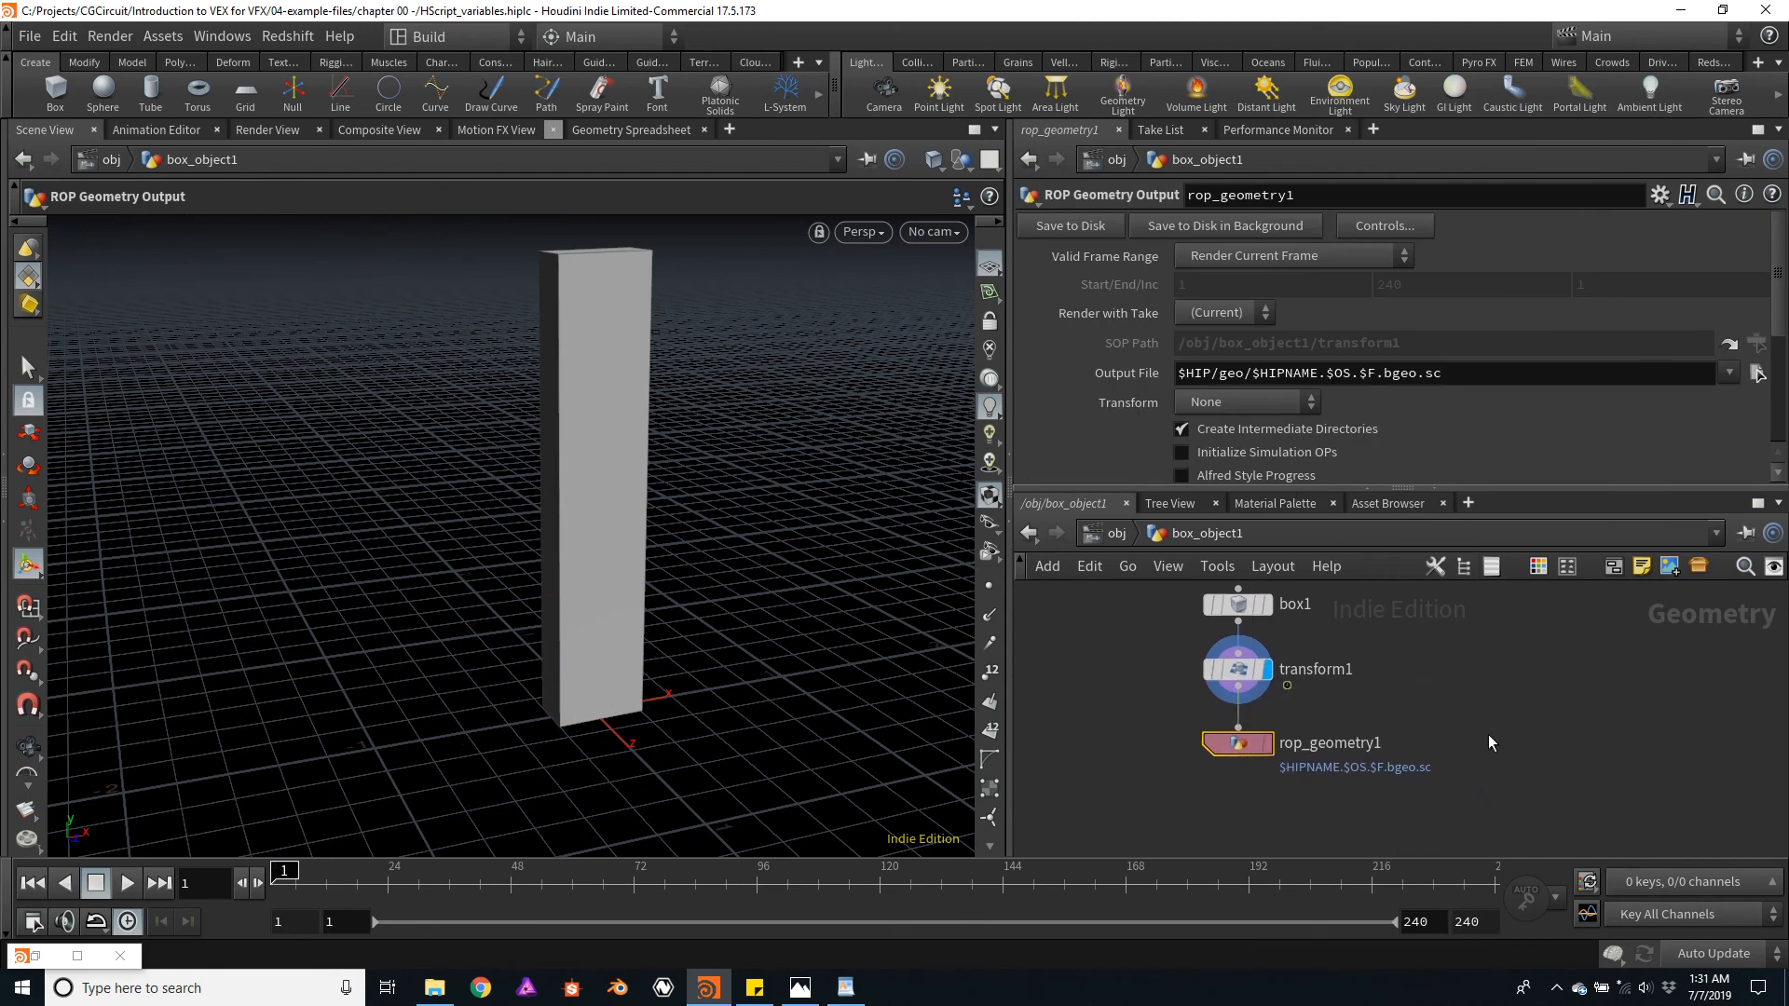
double_click(1330, 743)
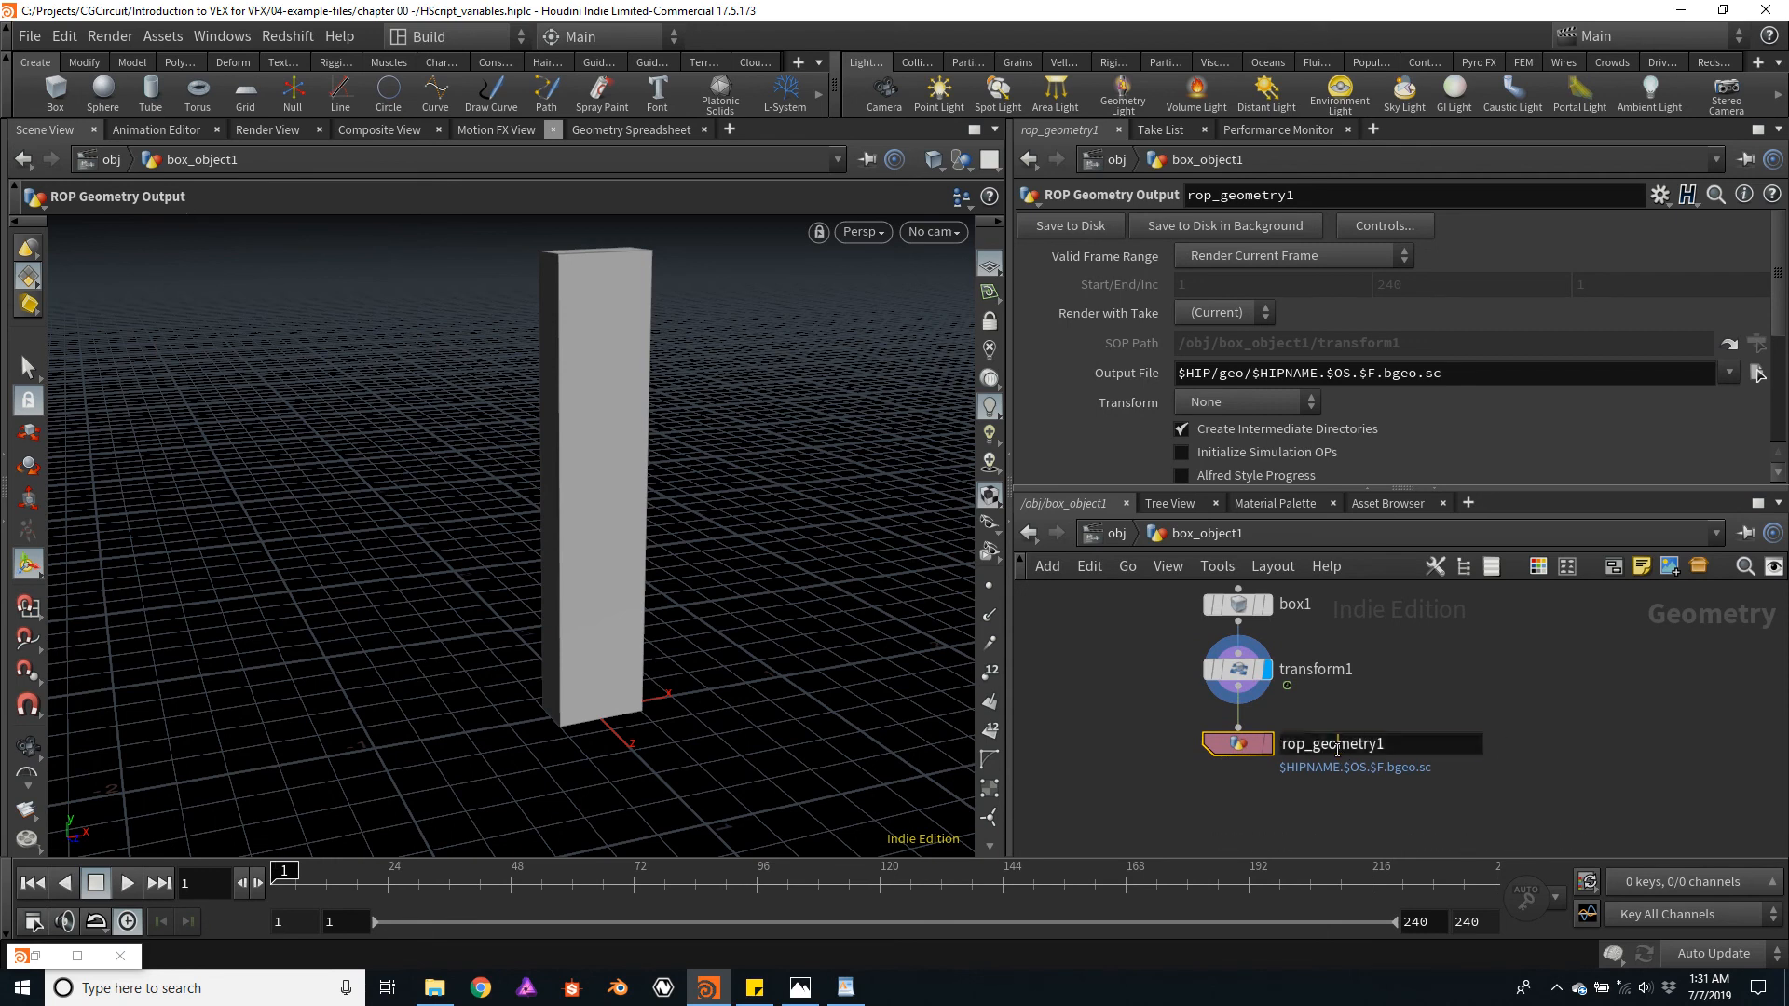
double_click(1331, 742)
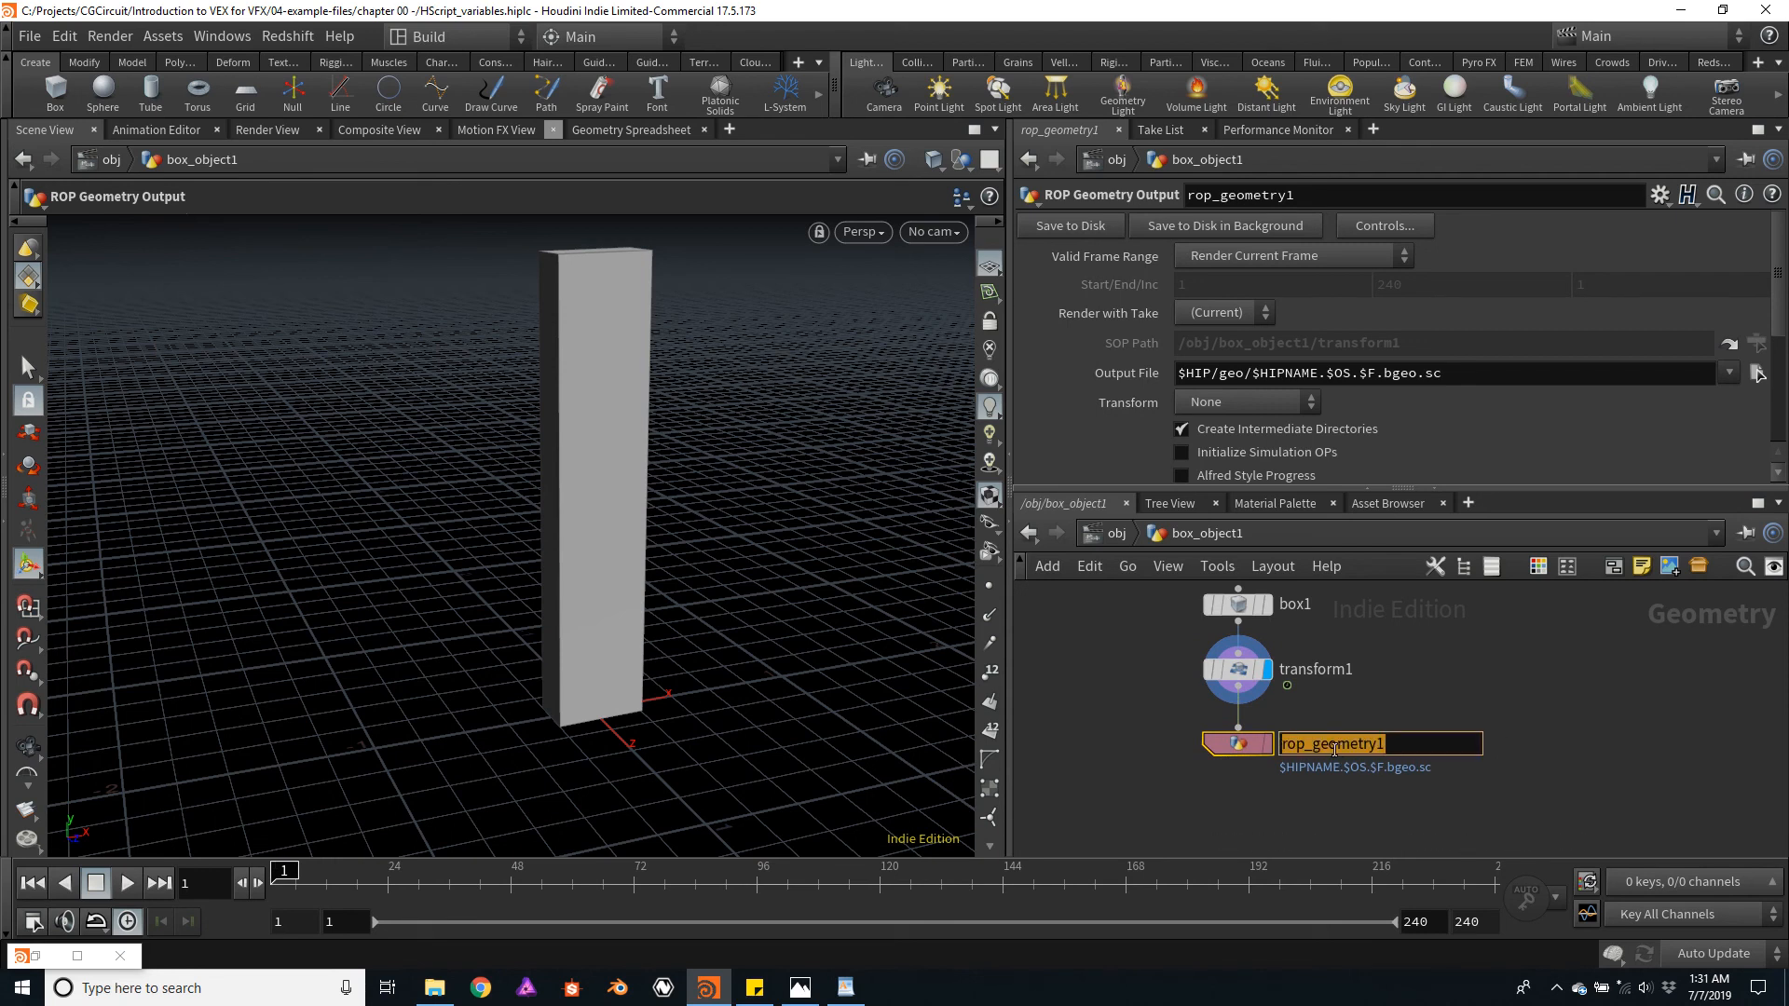
text(rotating_box)
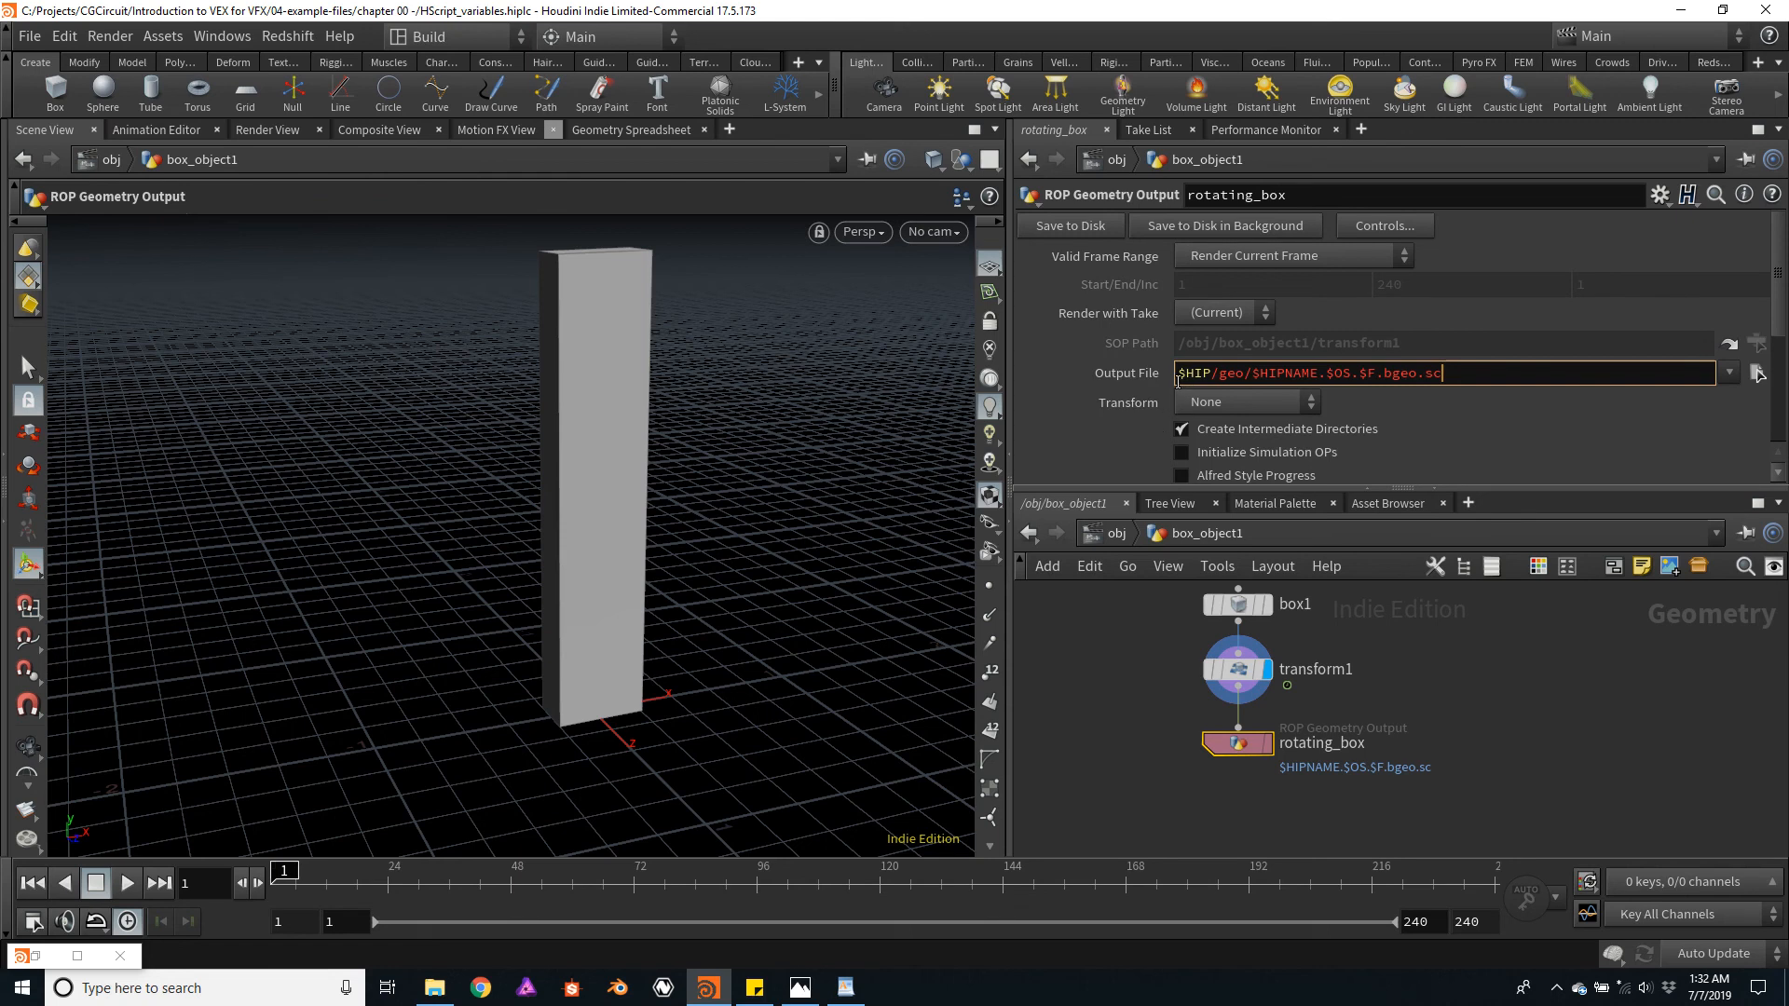
mouse_move(1188, 411)
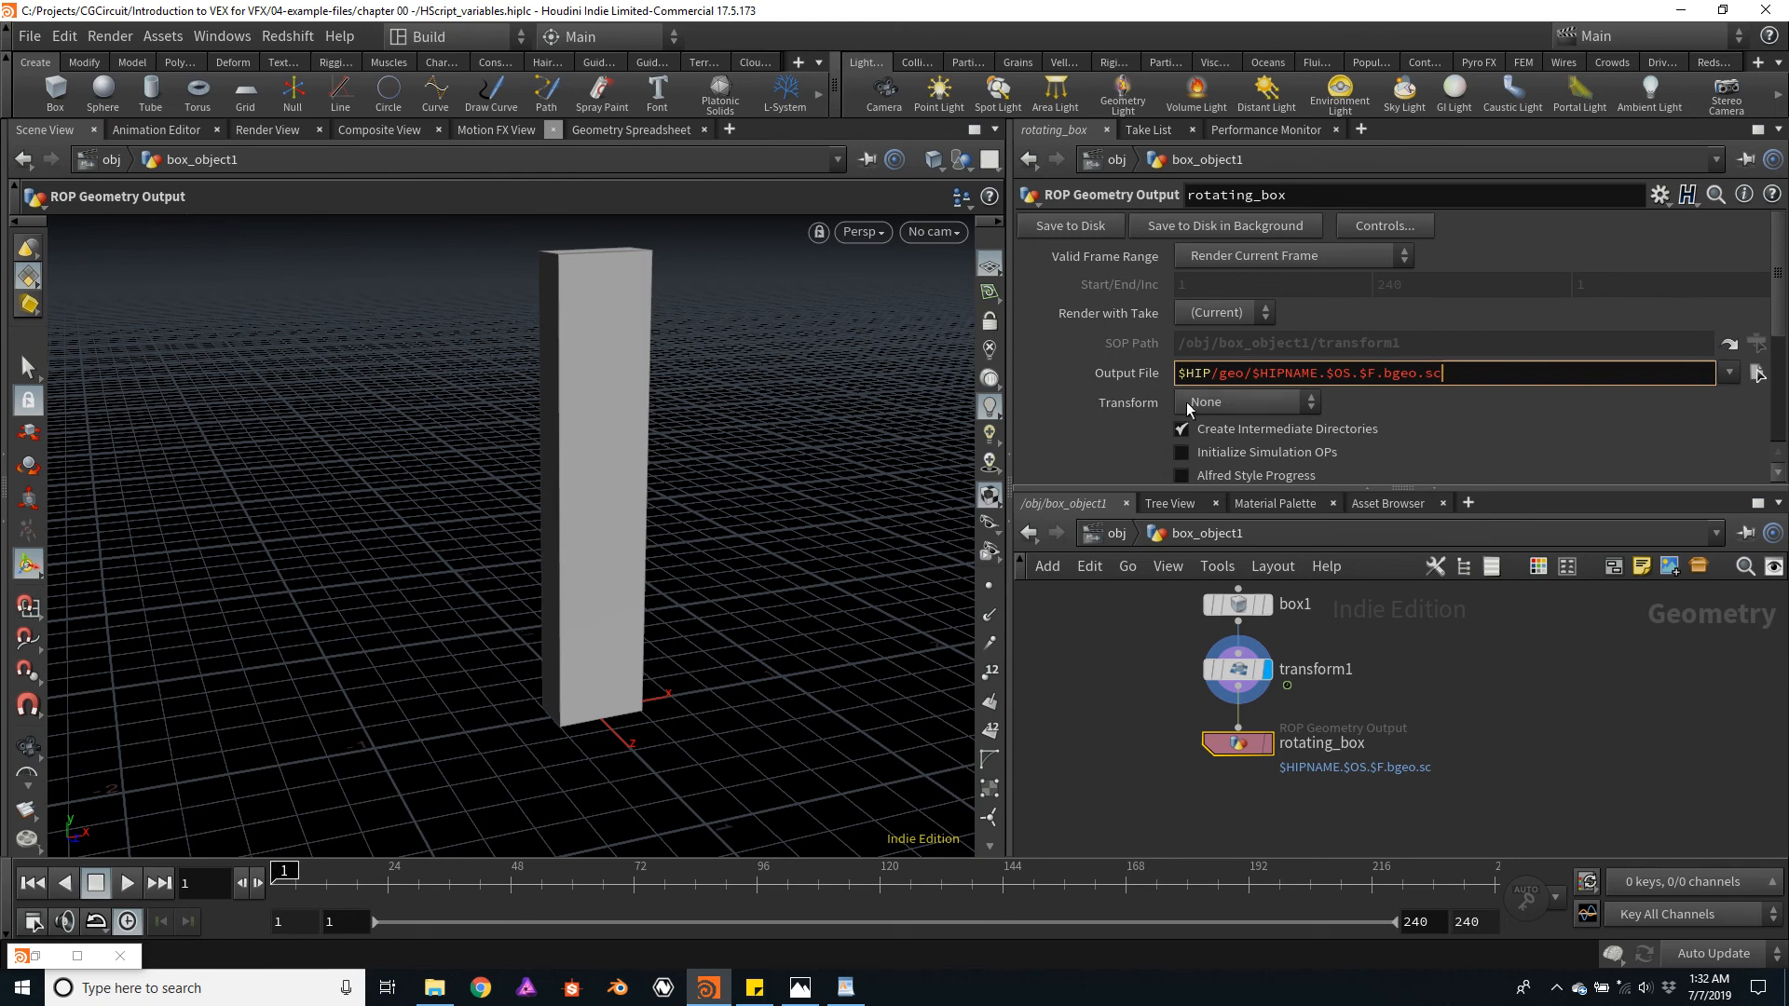
mouse_move(1113, 650)
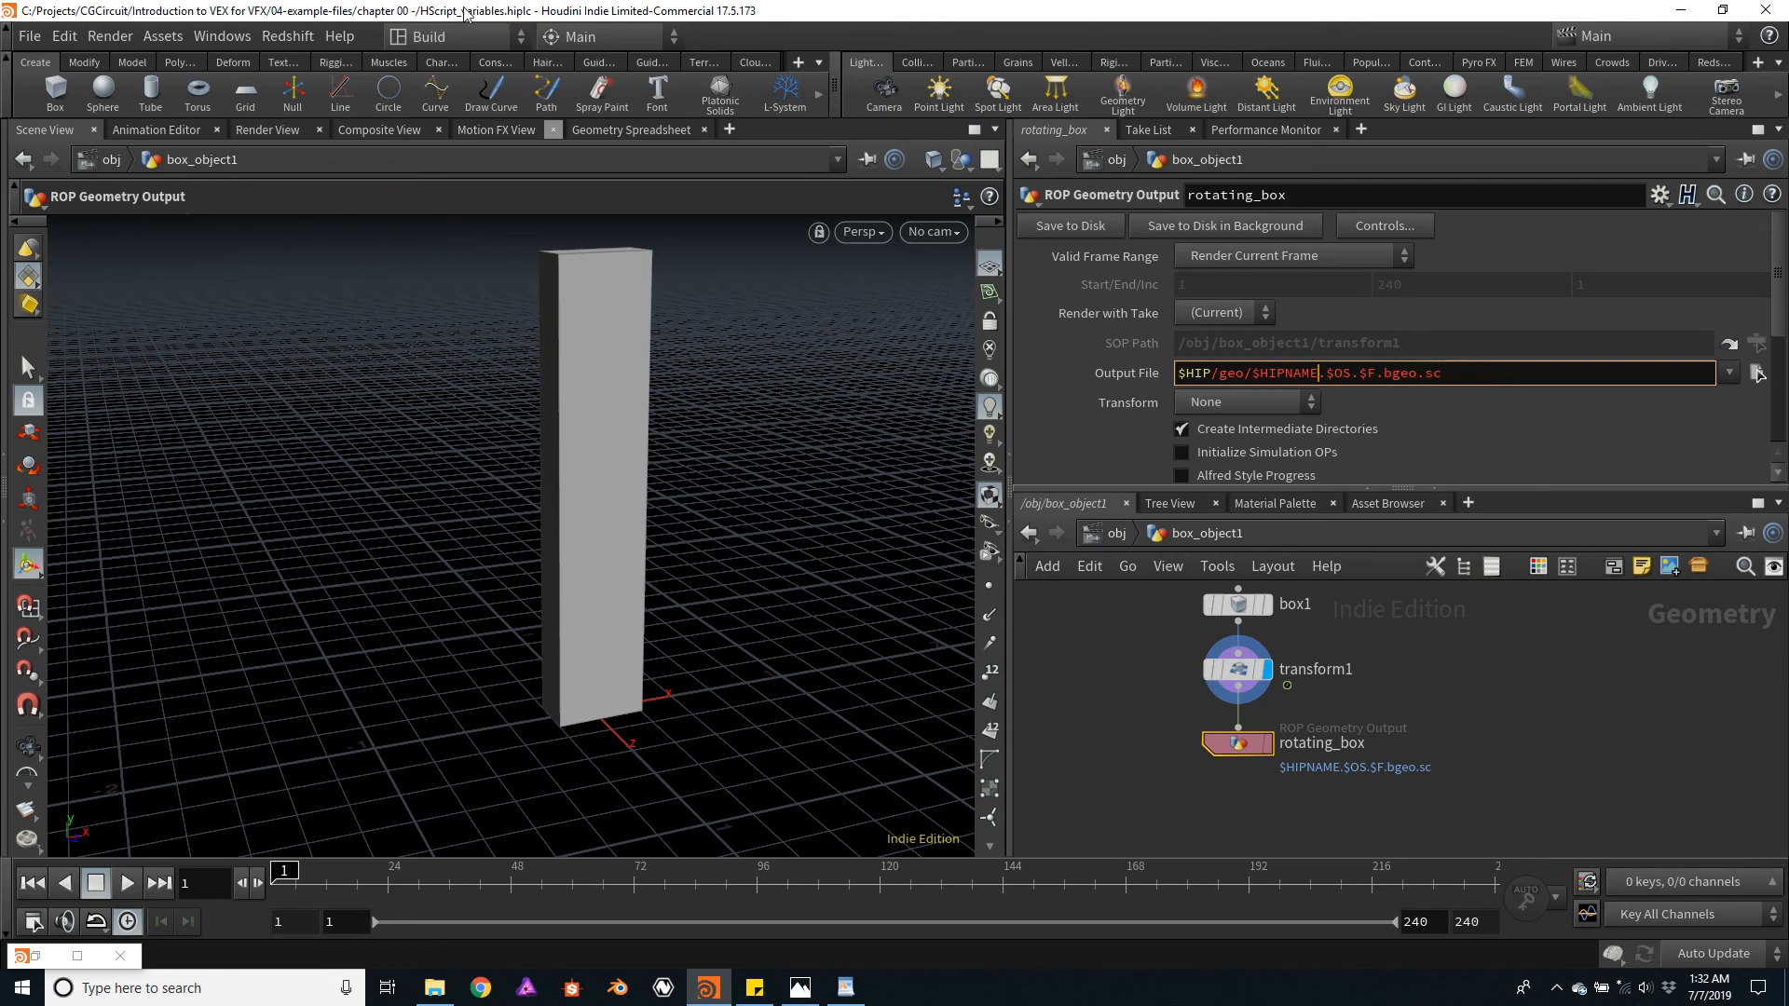
mouse_move(1358, 400)
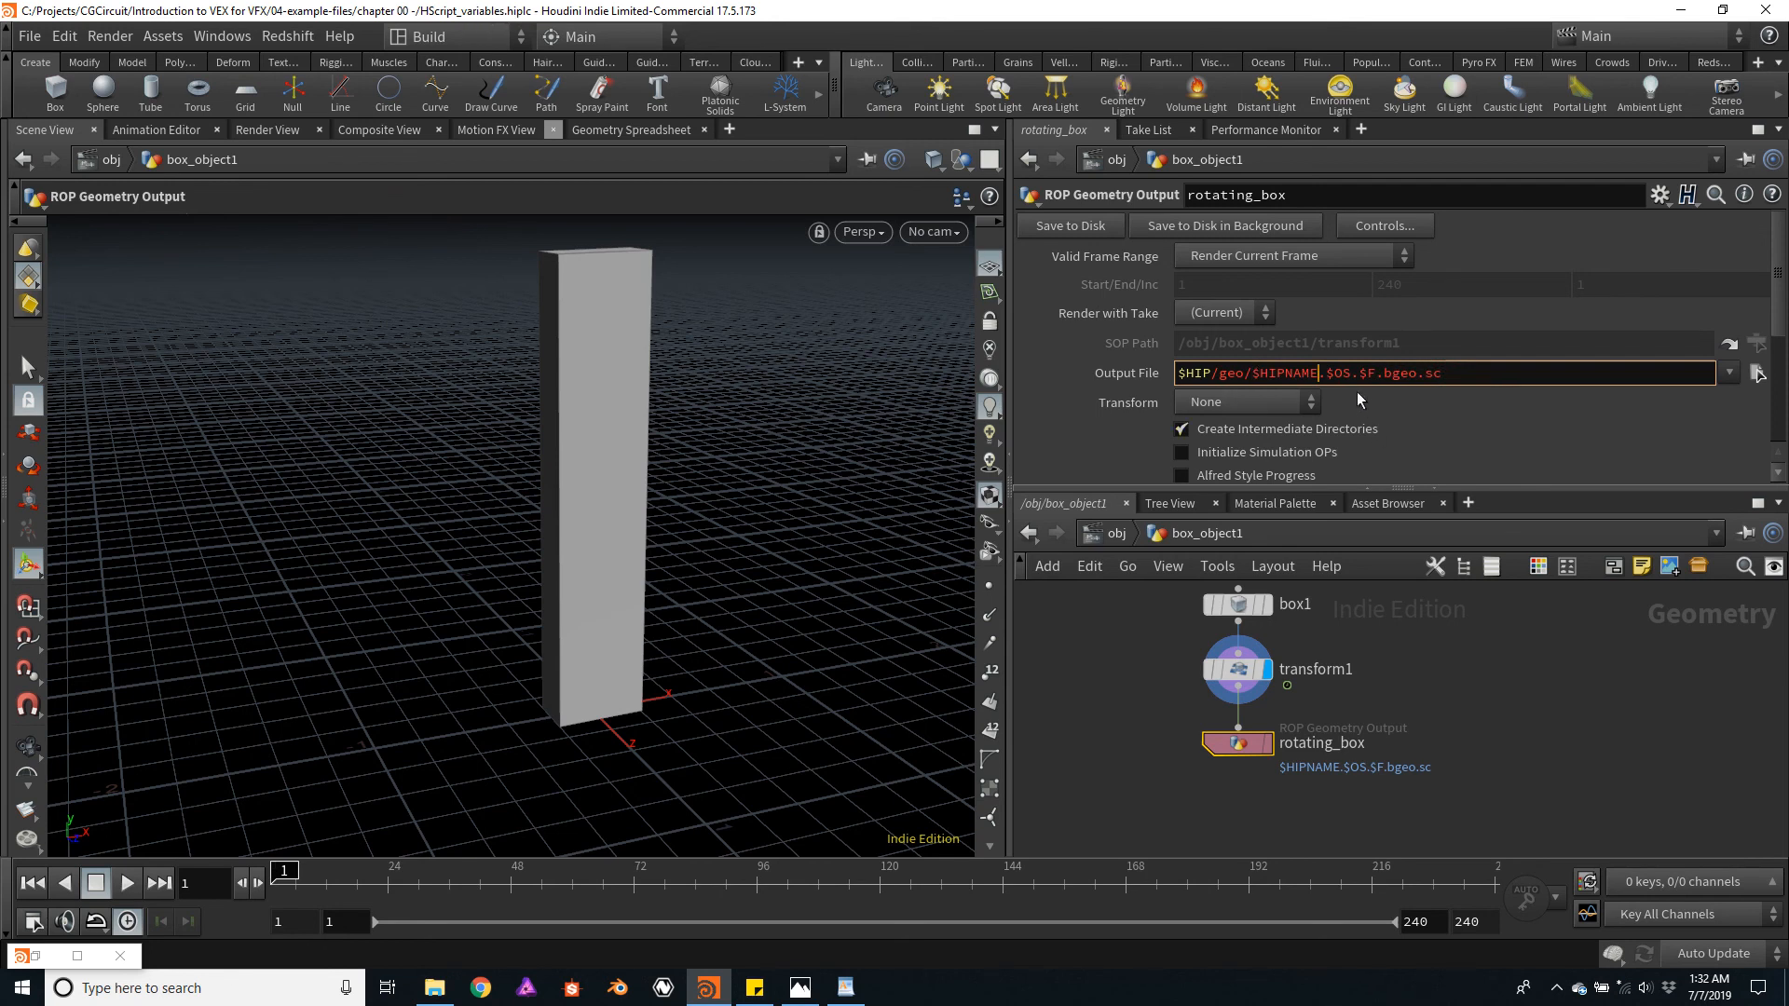
double_click(1341, 372)
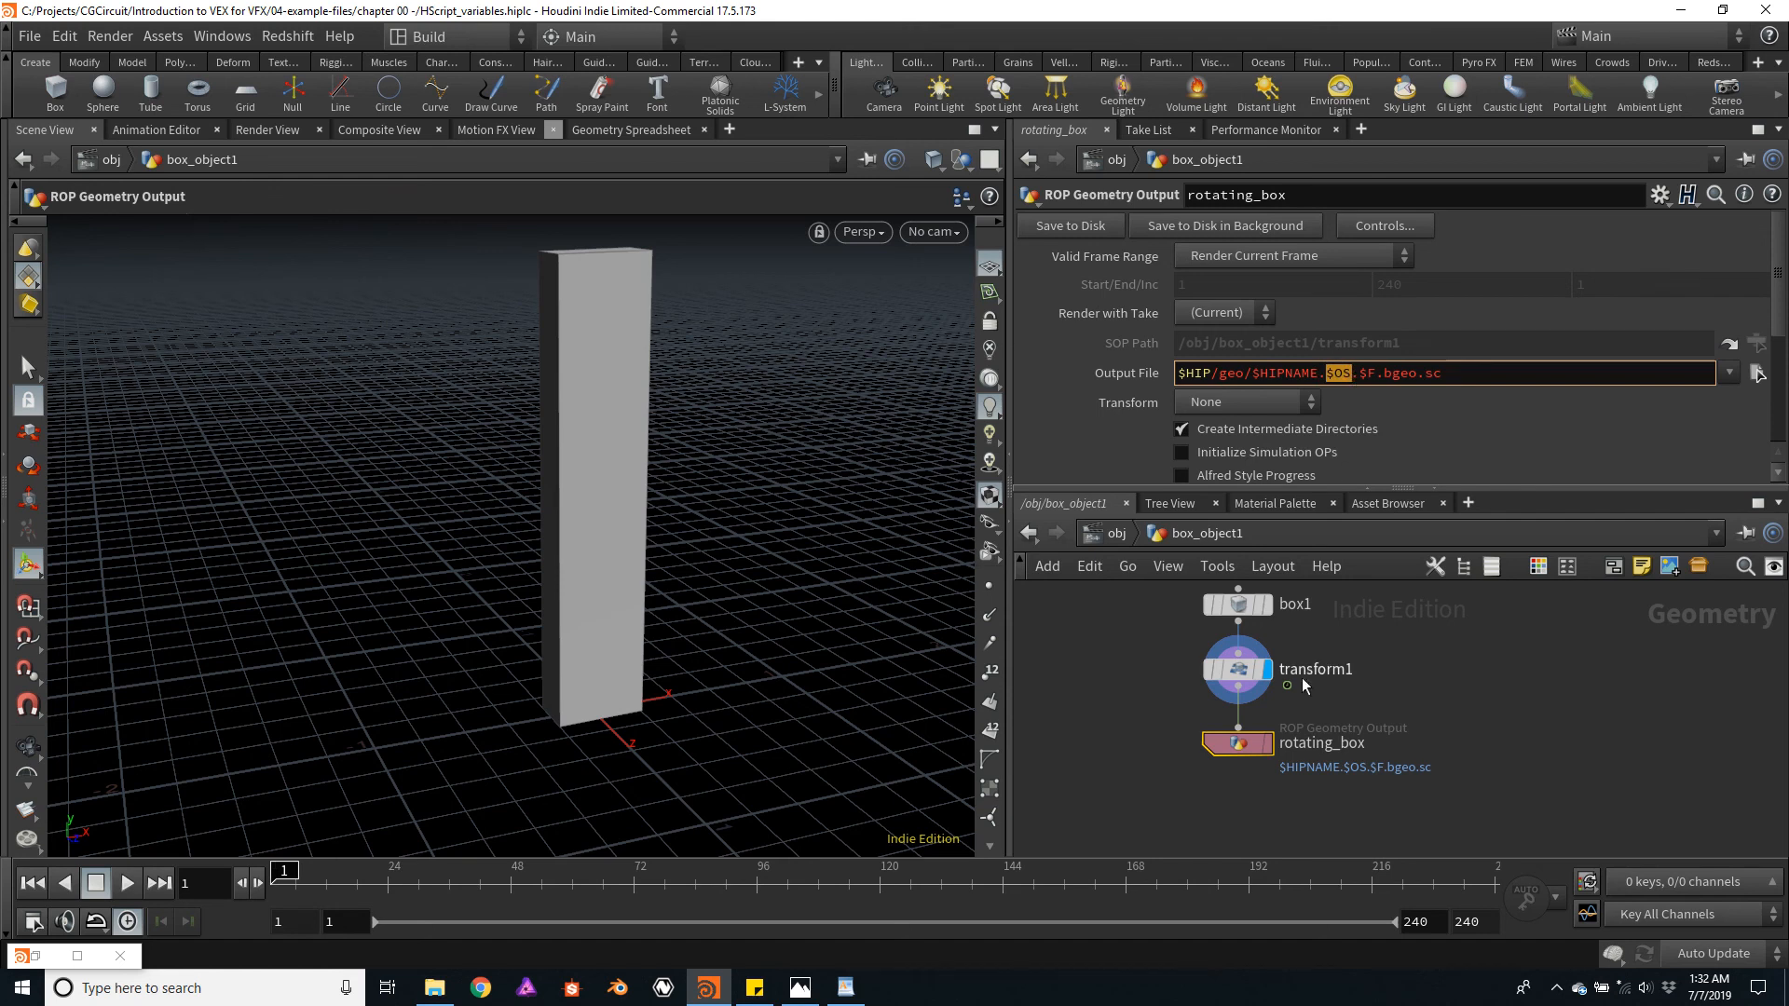
mouse_move(1303, 757)
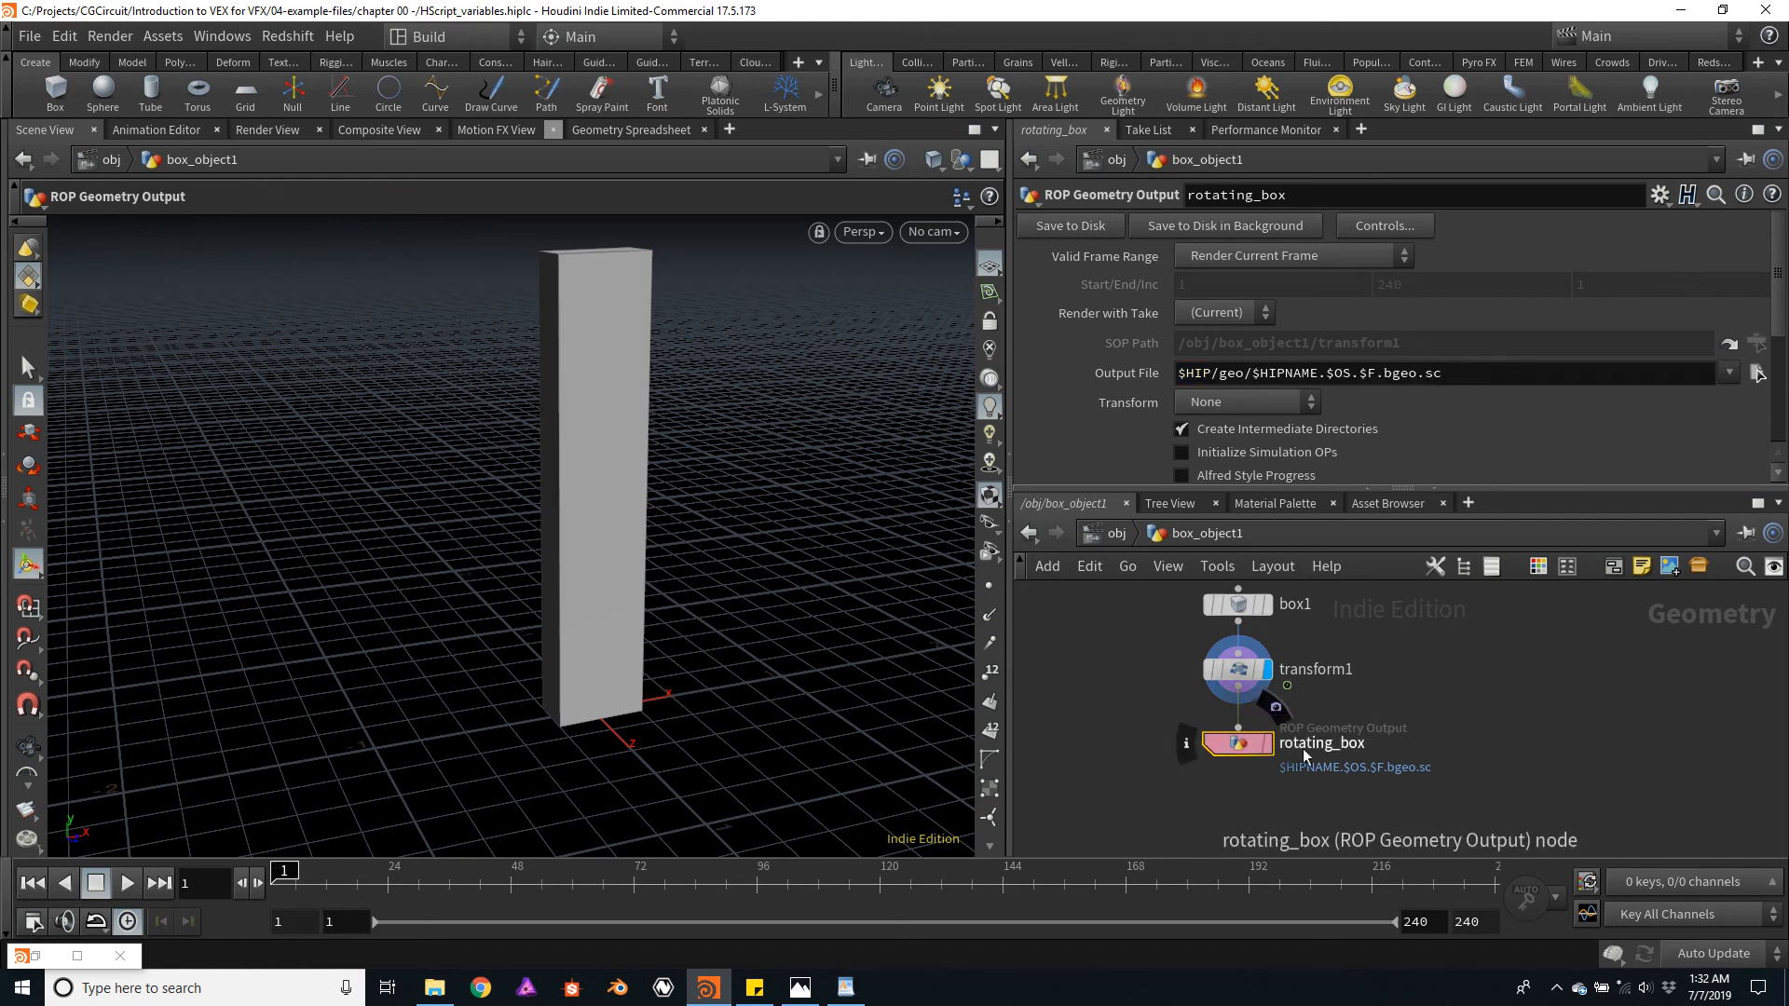
double_click(1321, 743)
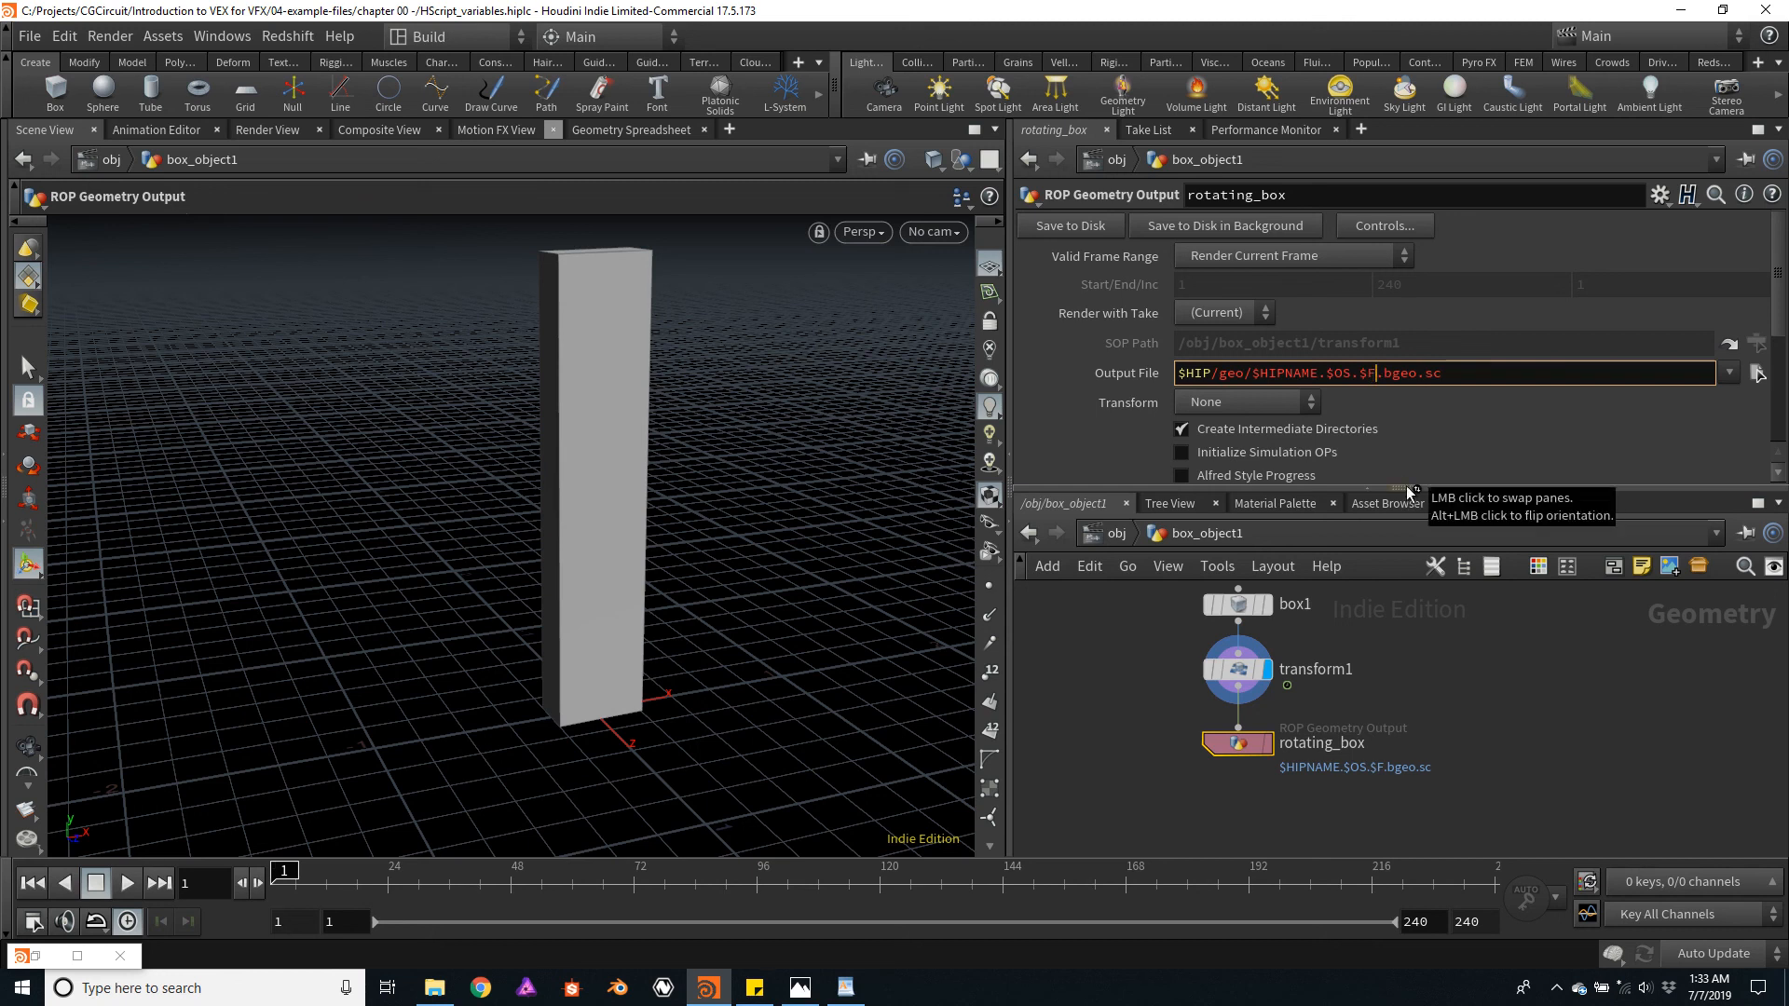
mouse_move(1427, 473)
text(4)
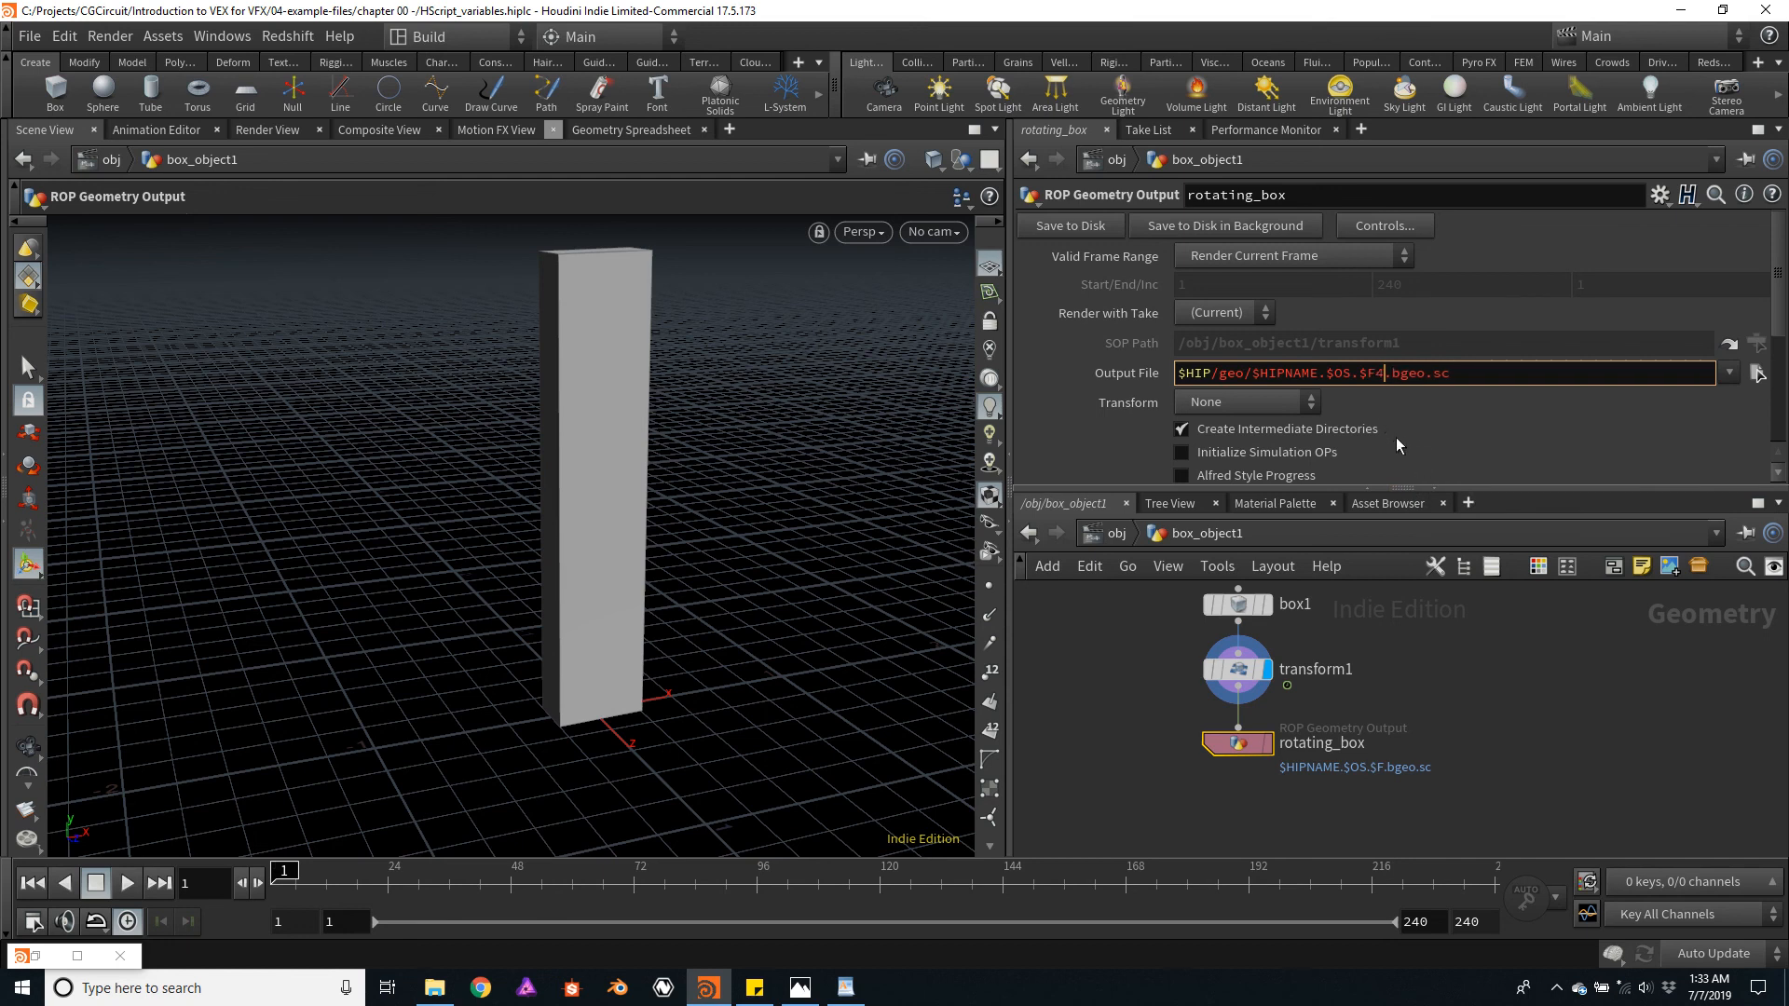
mouse_move(1386, 401)
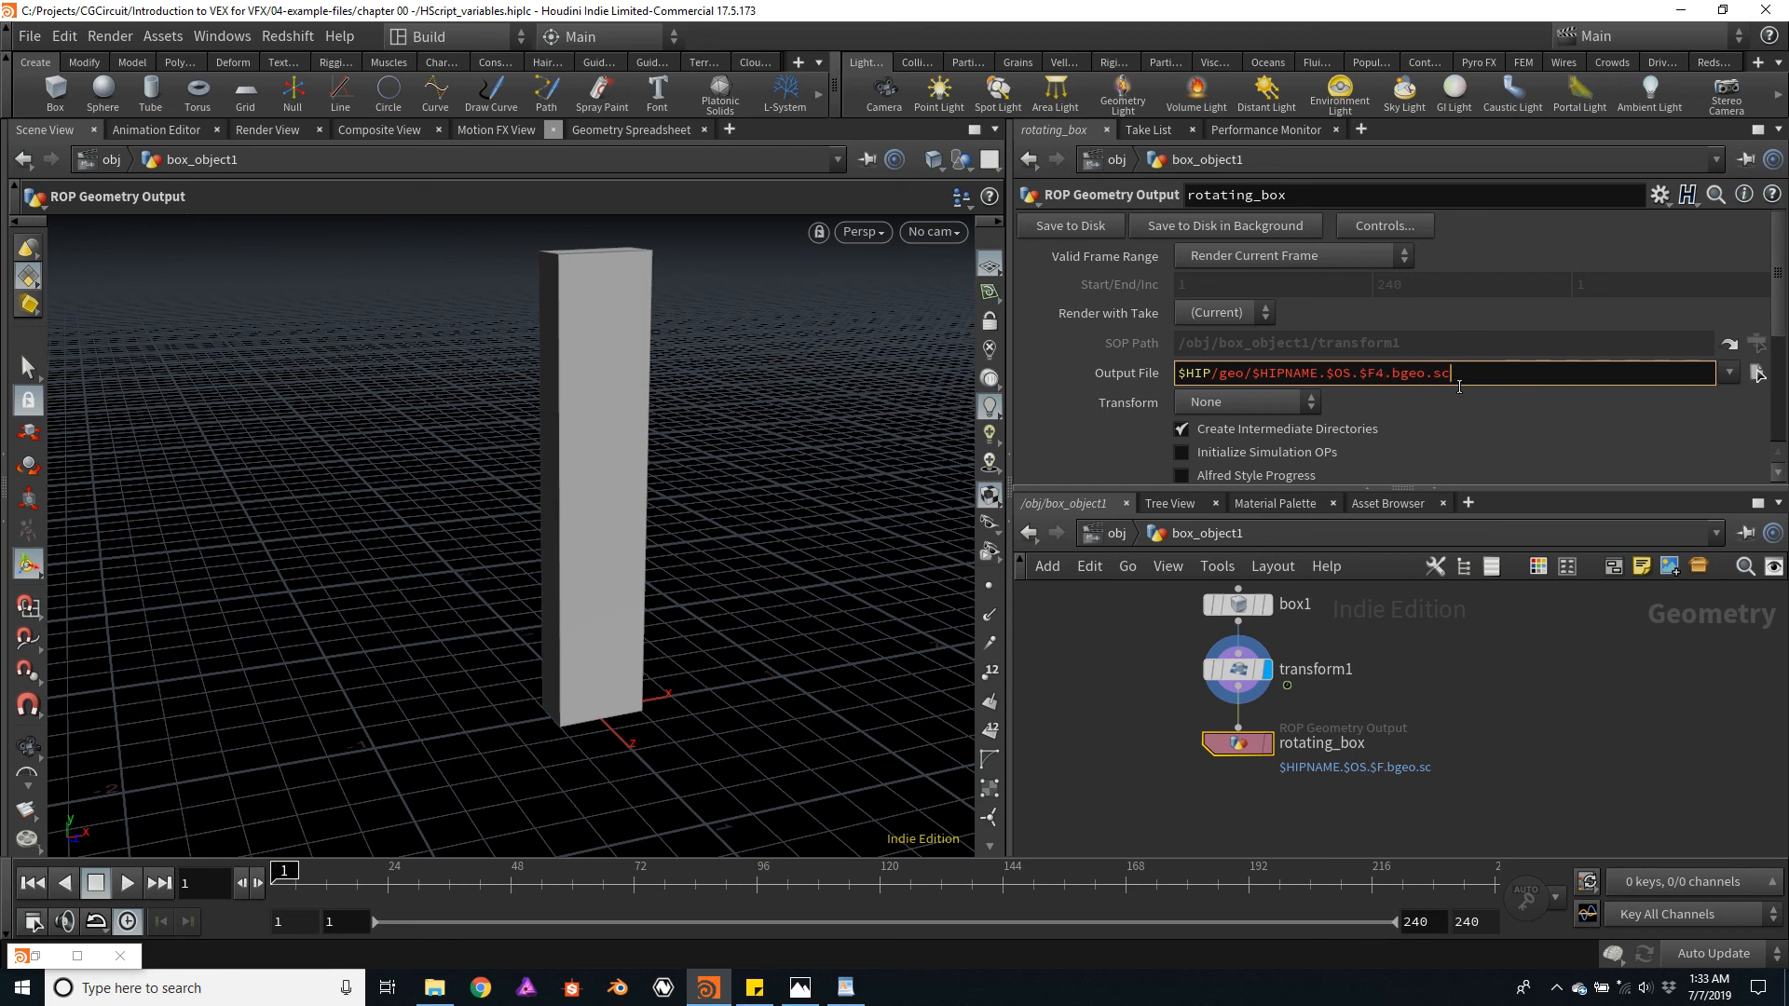
- Use $F4 padding in Output File and render a frame range ending at frame 24
click(1239, 743)
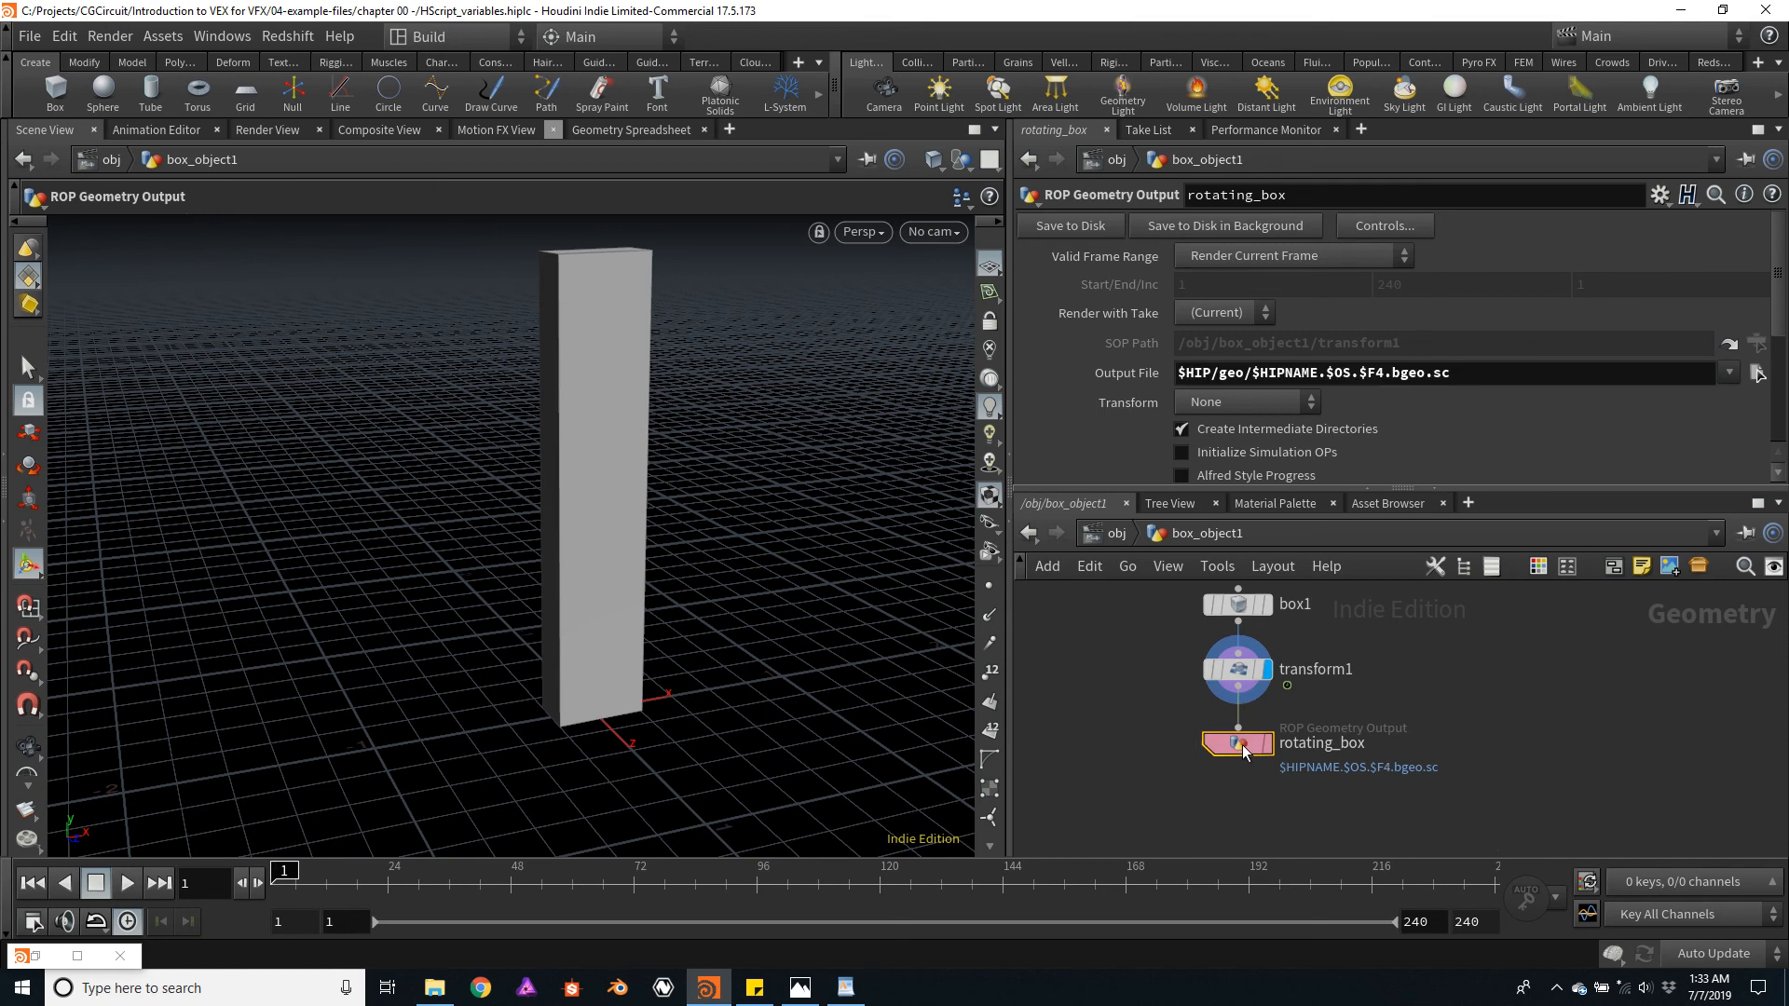
click(1290, 255)
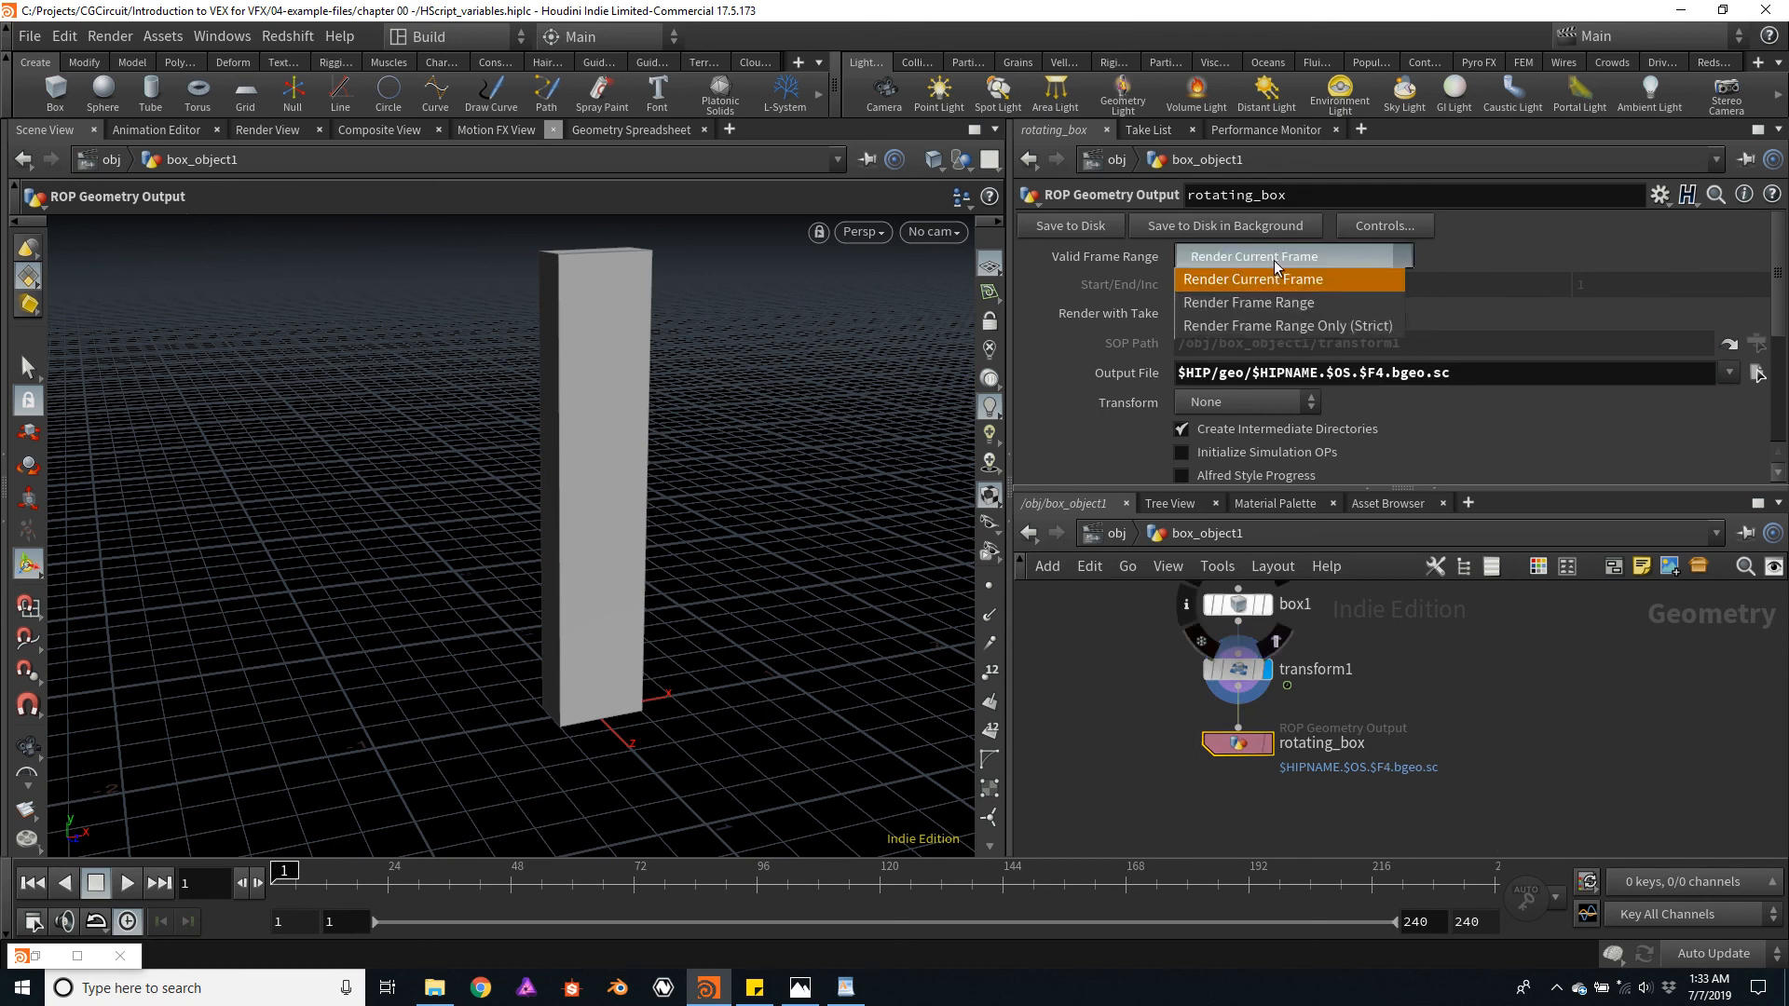
click(1247, 302)
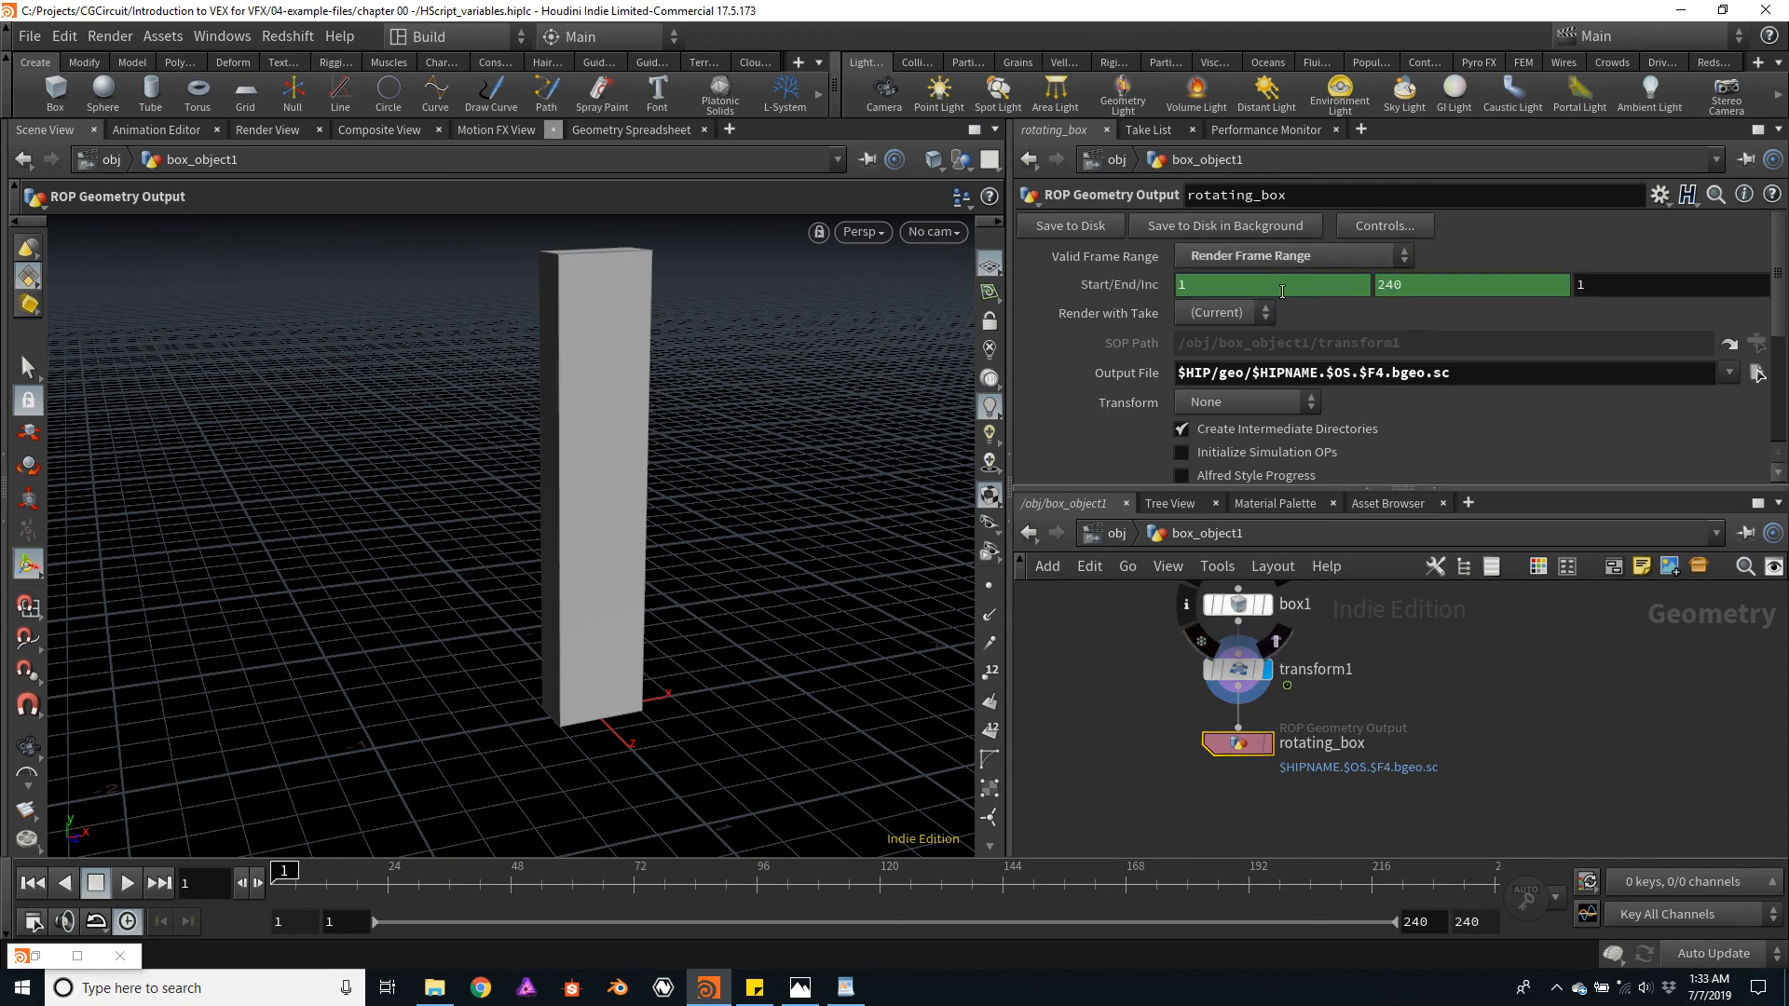
click(1470, 284)
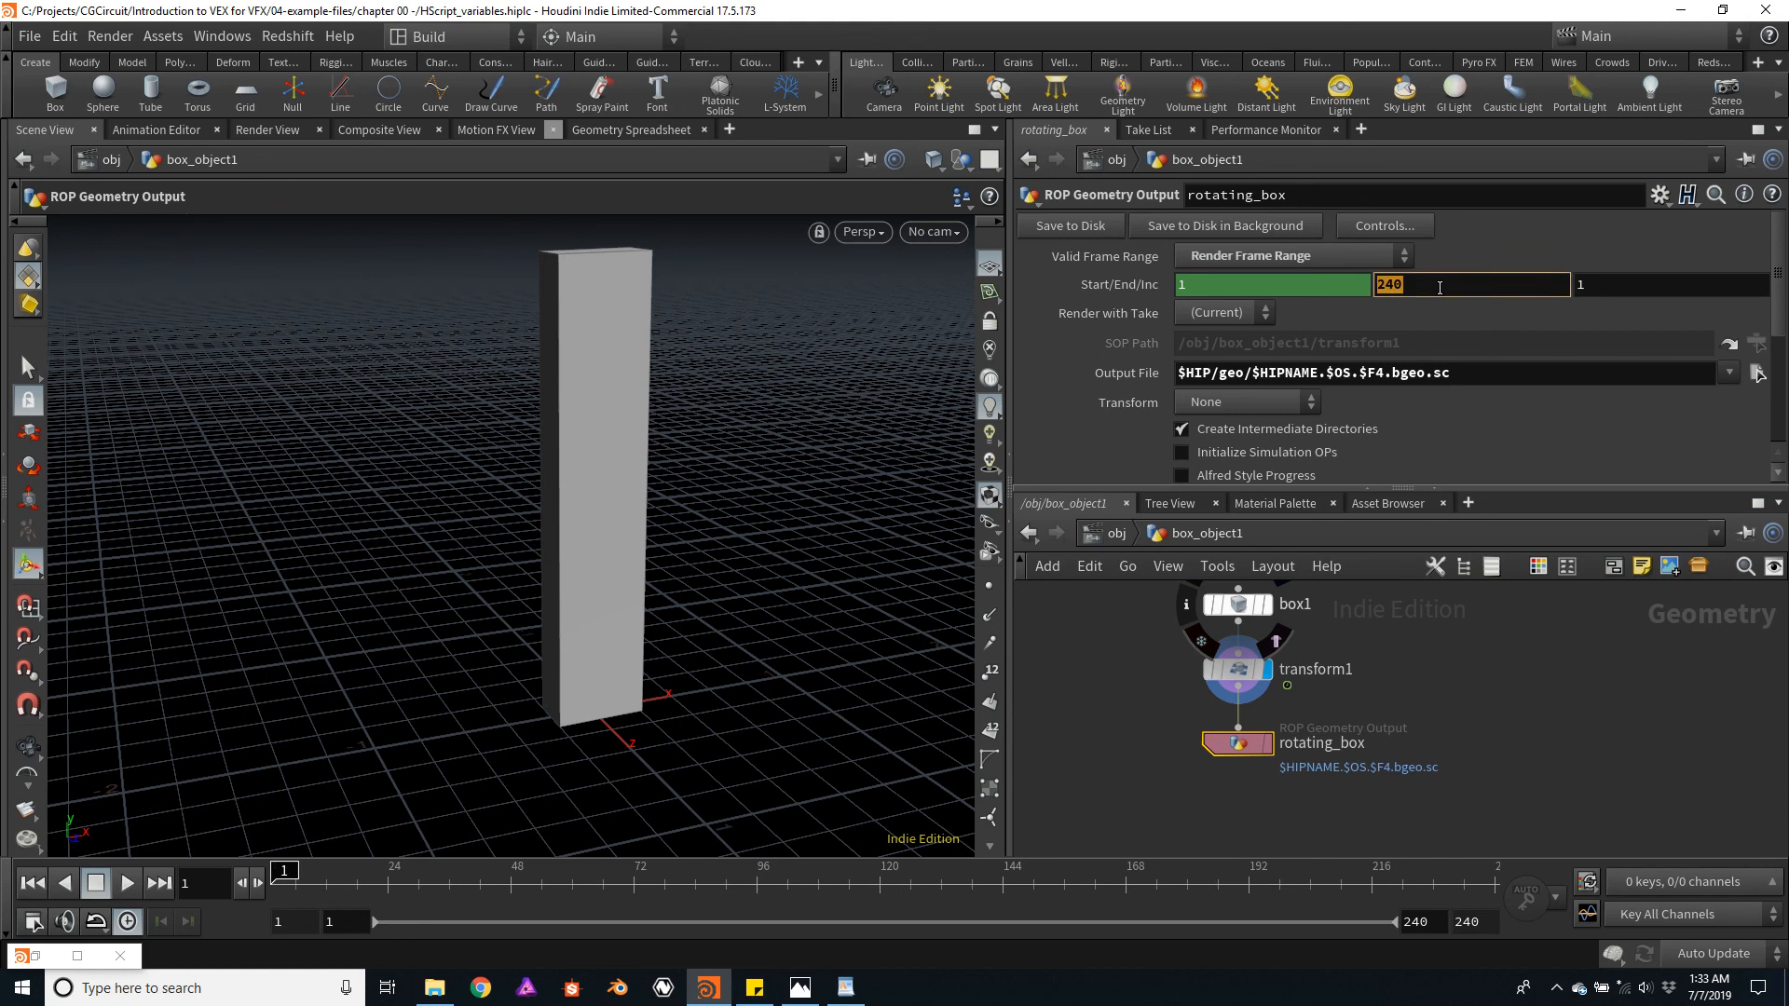
key(backspace)
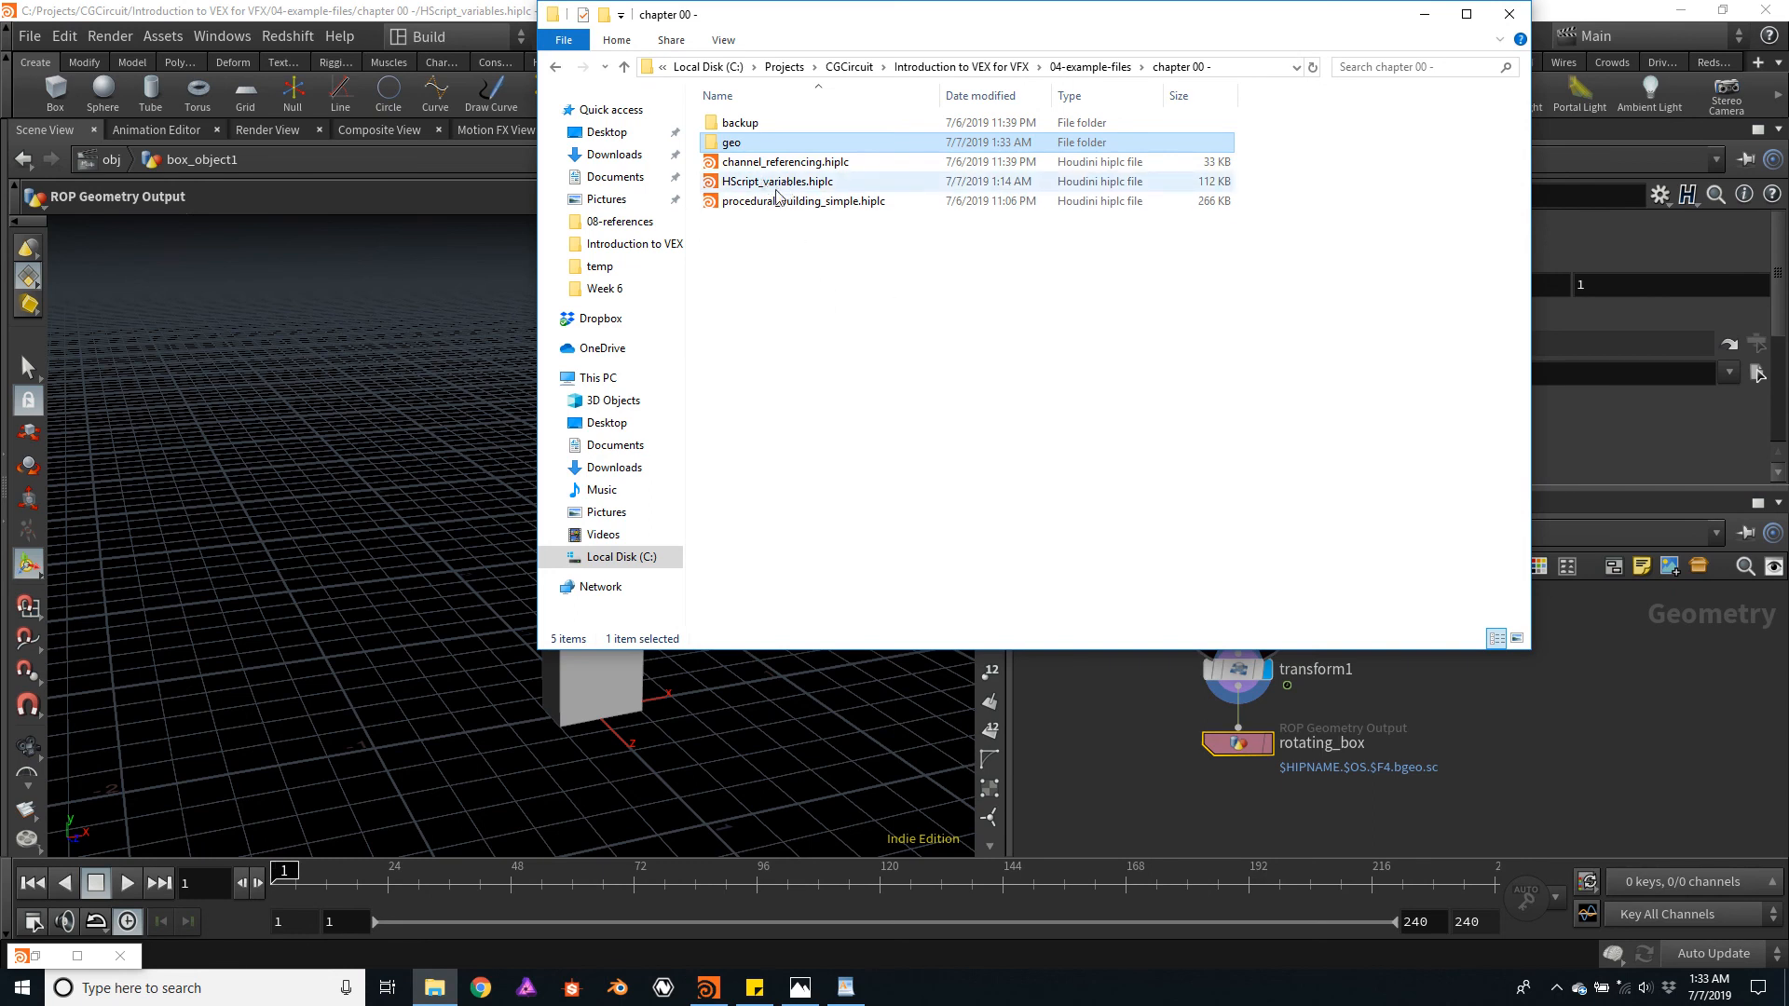
mouse_move(731, 141)
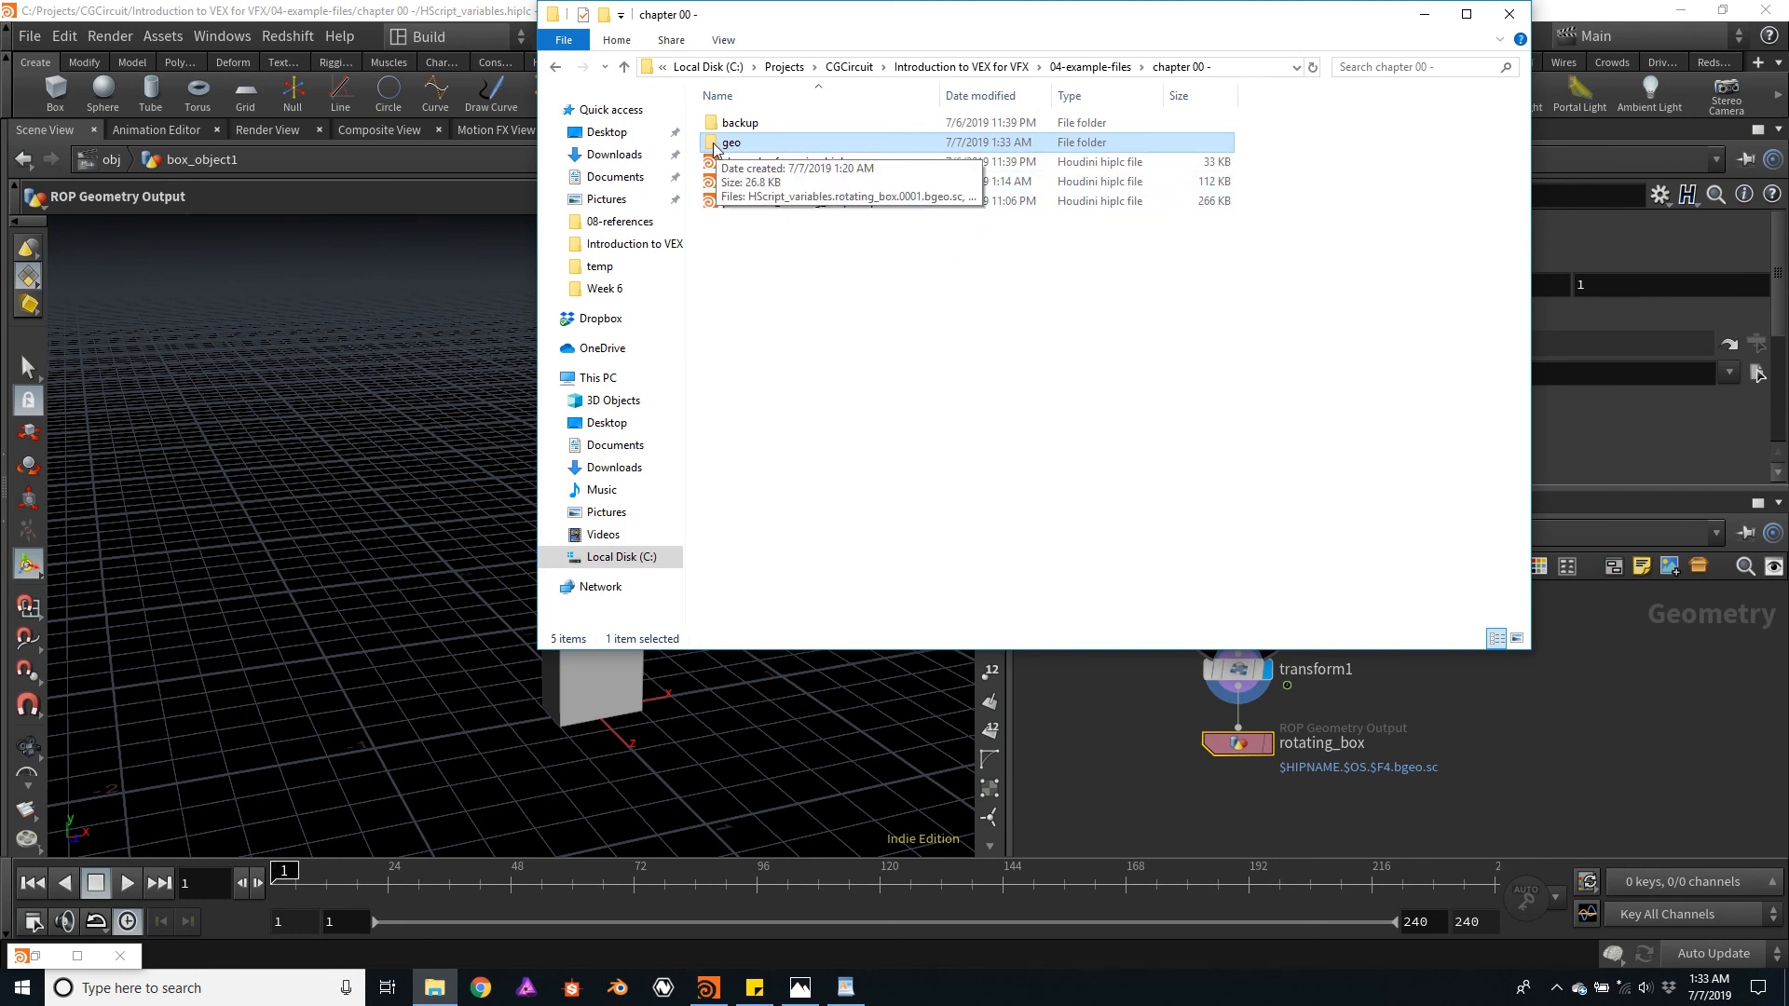
- Browse the geo folder listing the 24 cached rotating_box .bgeo.sc files
double_click(731, 142)
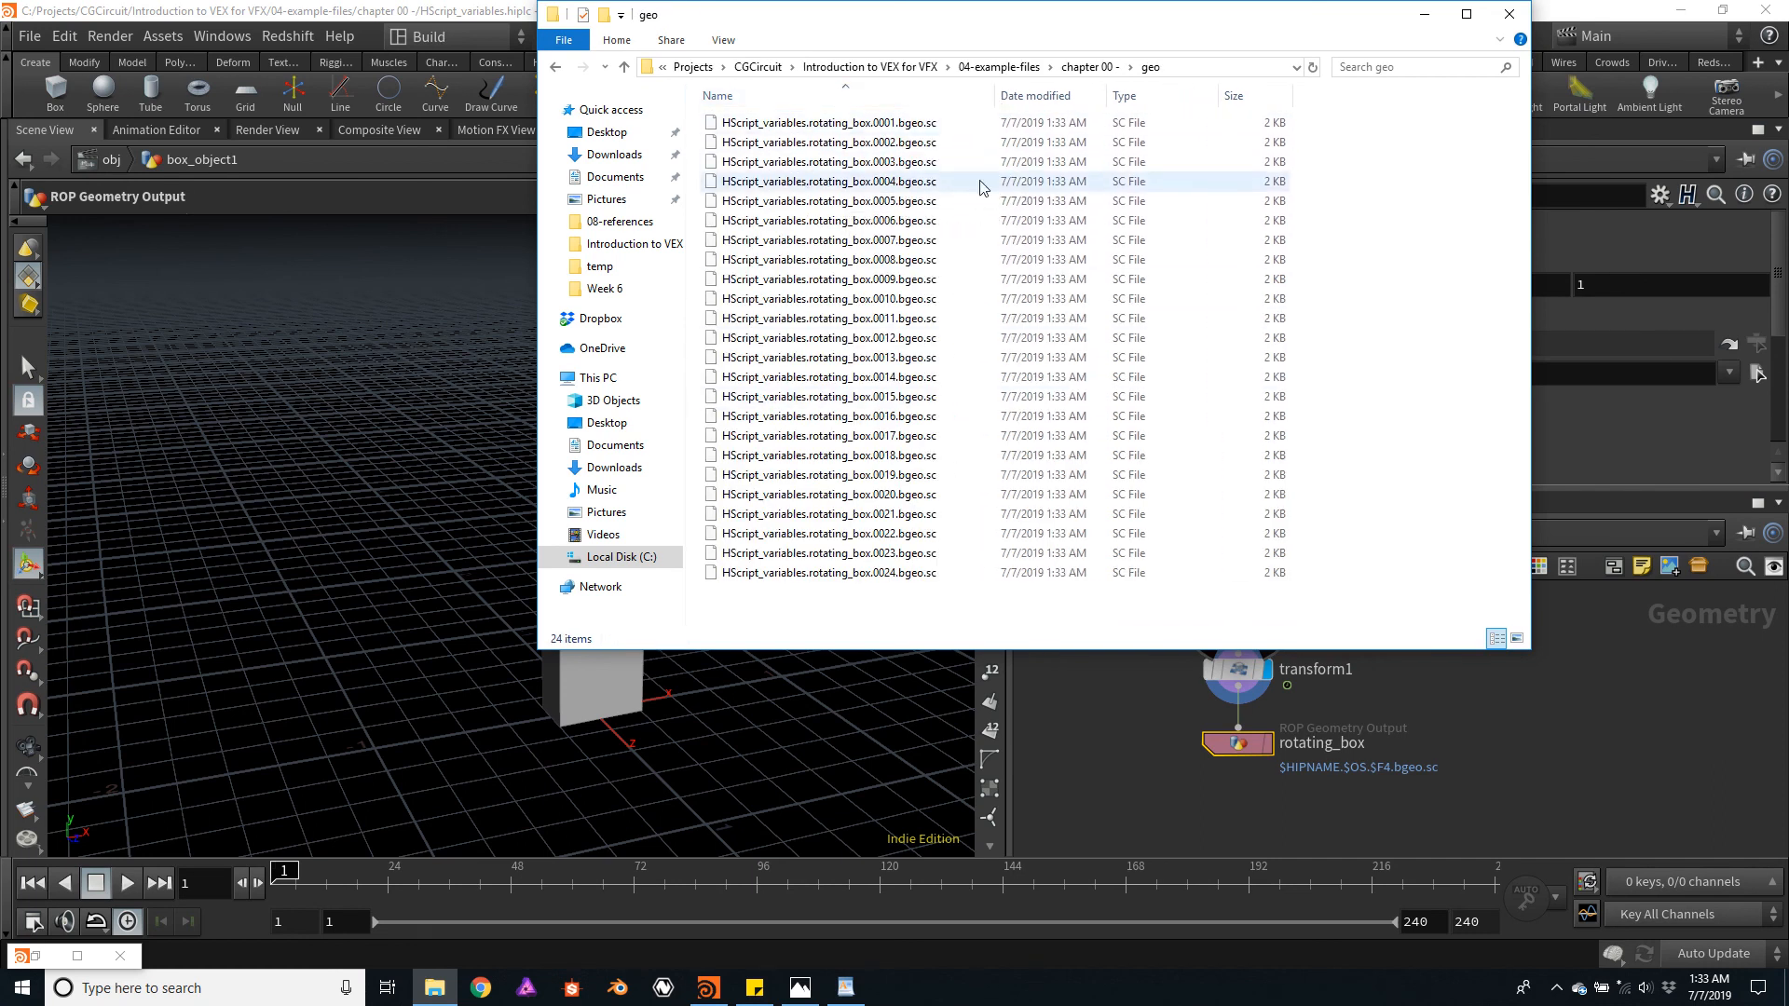
click(828, 122)
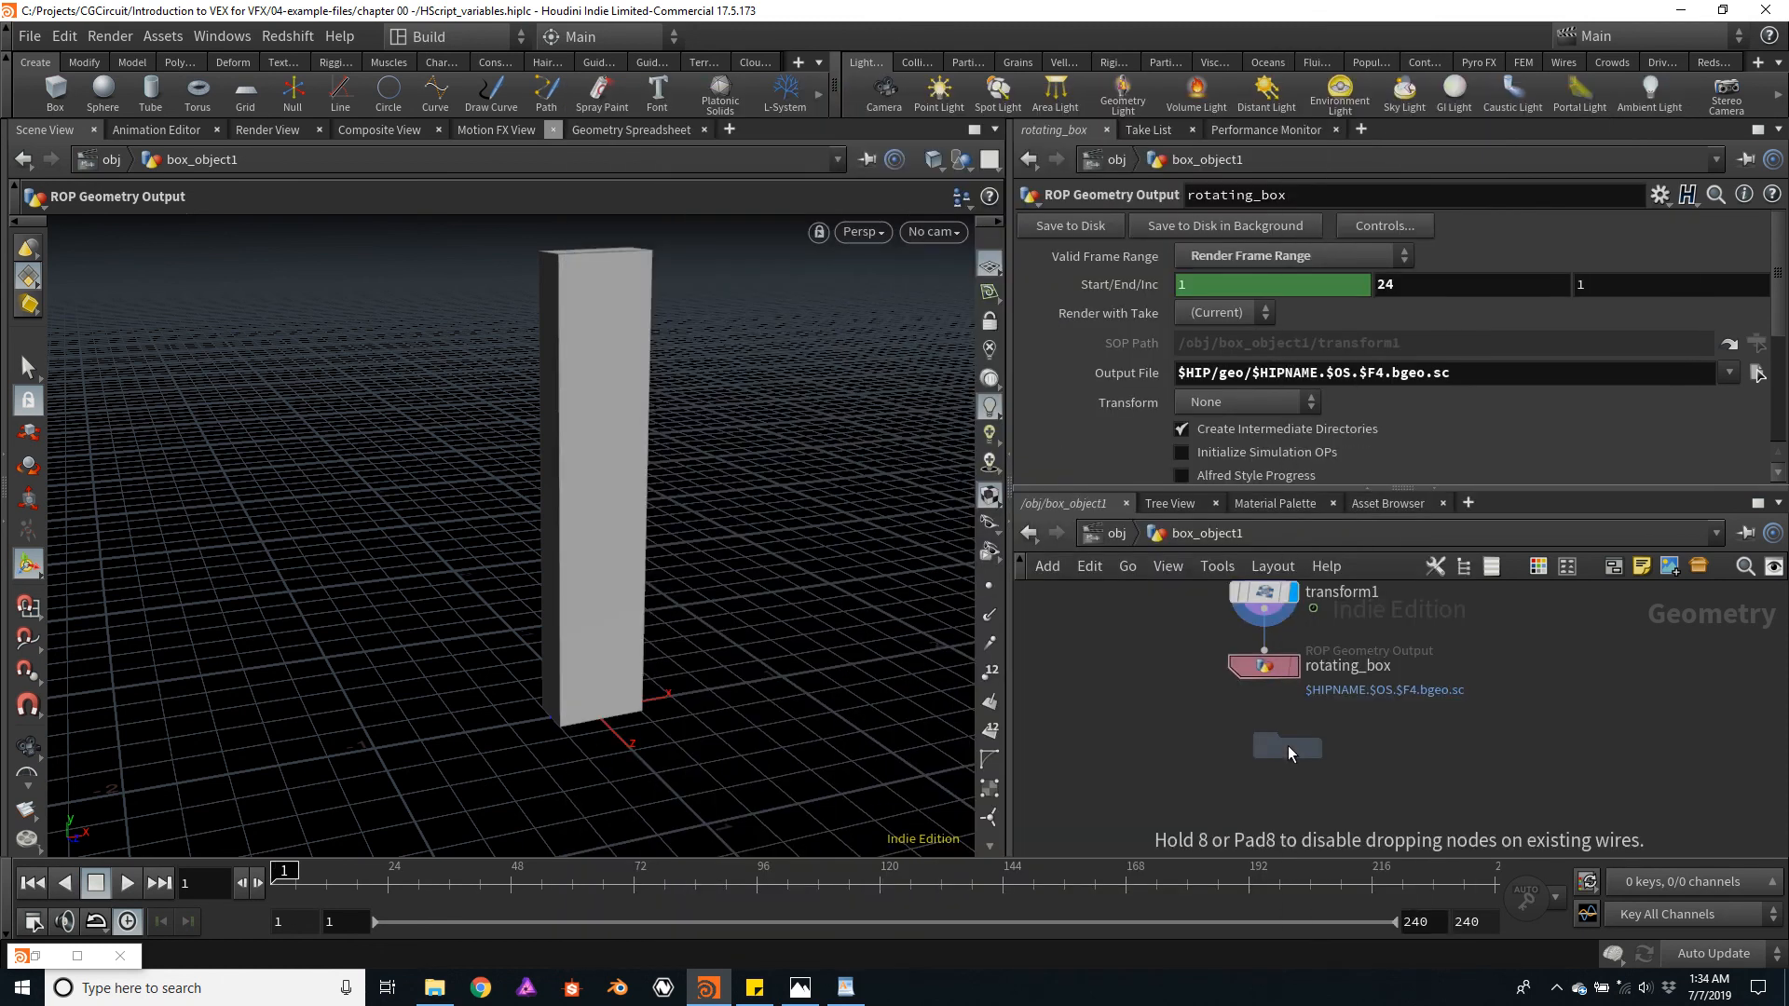
- Place a File node below rotating_box and browse for its geometry file
click(1274, 748)
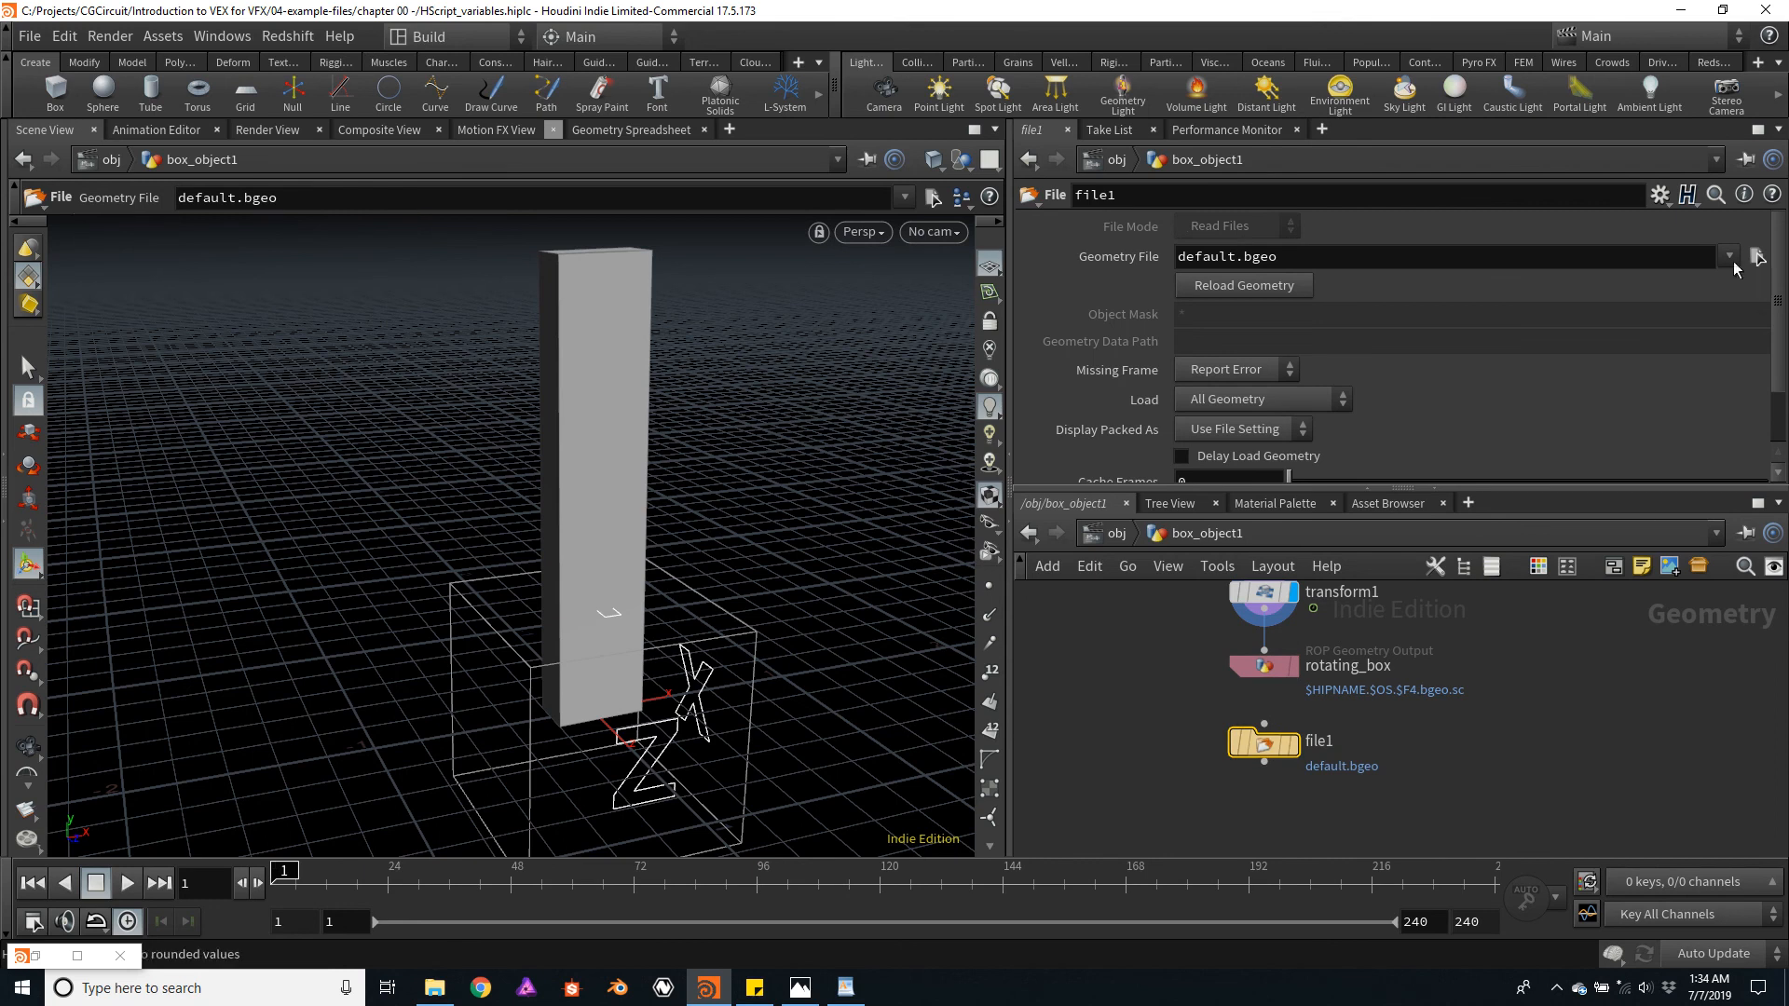
click(1757, 255)
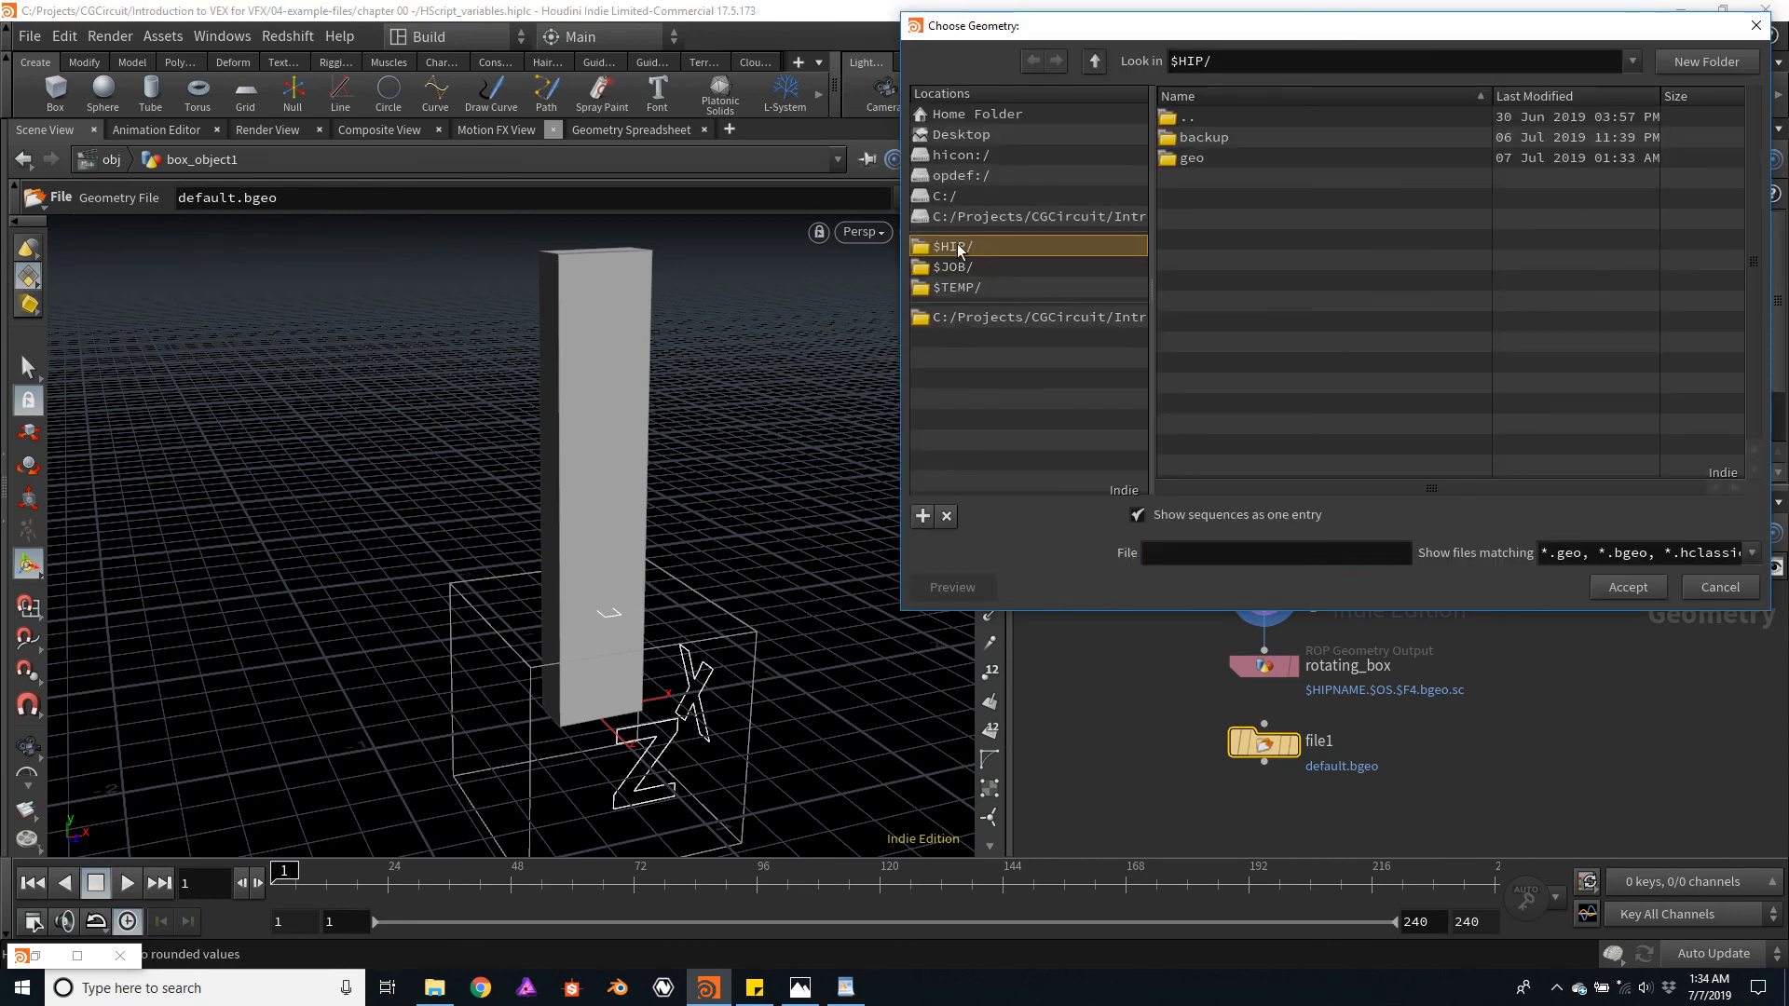
- Choose $HIP/geo/HScript_variables.rotating_box.$F4.bgeo.sc as file1's geometry sequence
click(1194, 158)
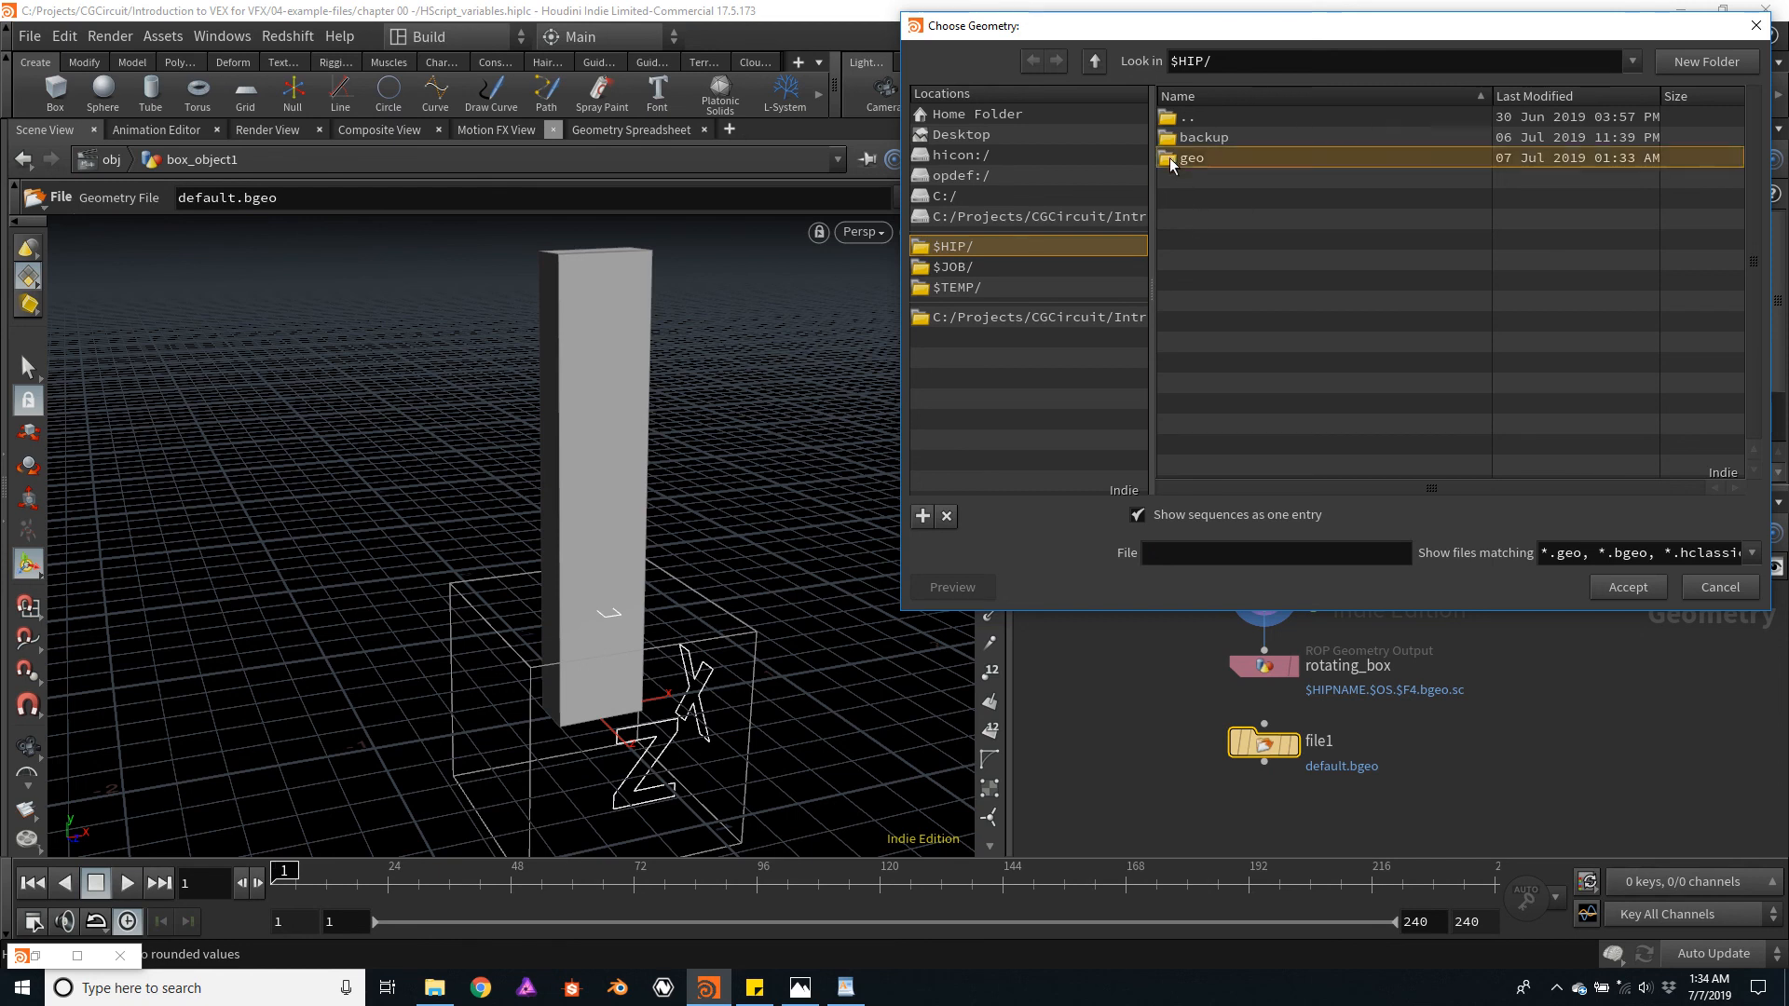
double_click(1194, 157)
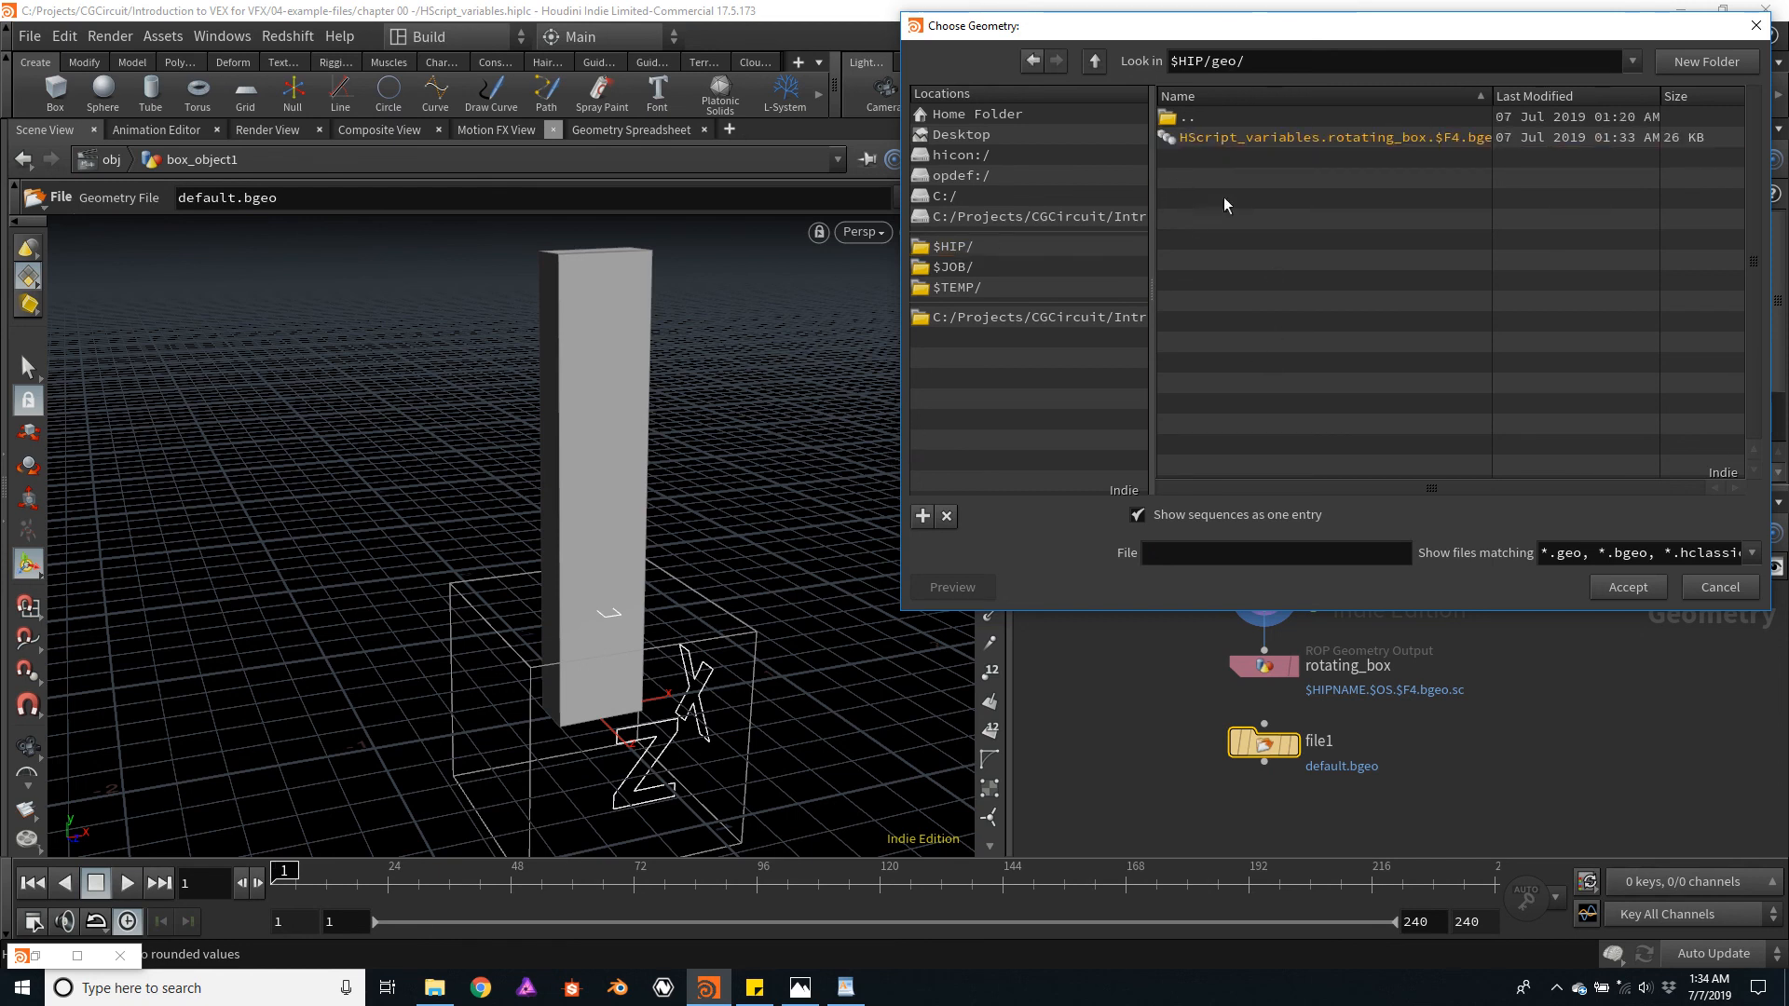
click(1324, 137)
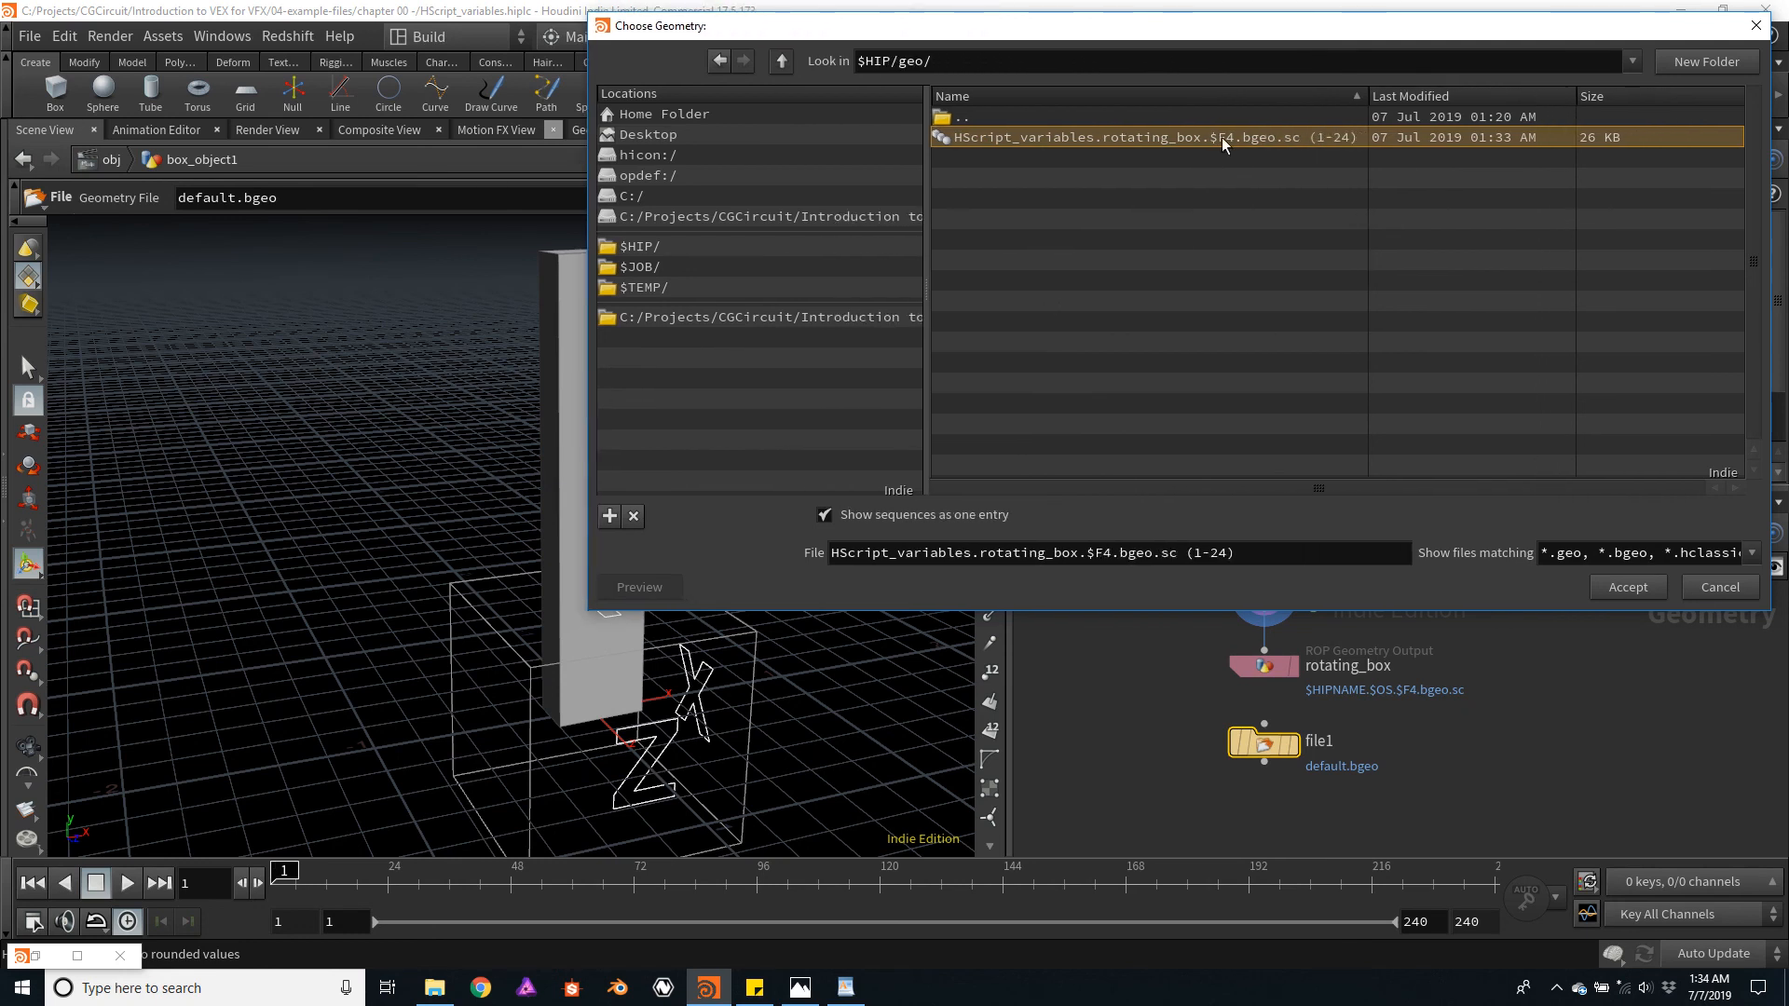
mouse_move(1231, 157)
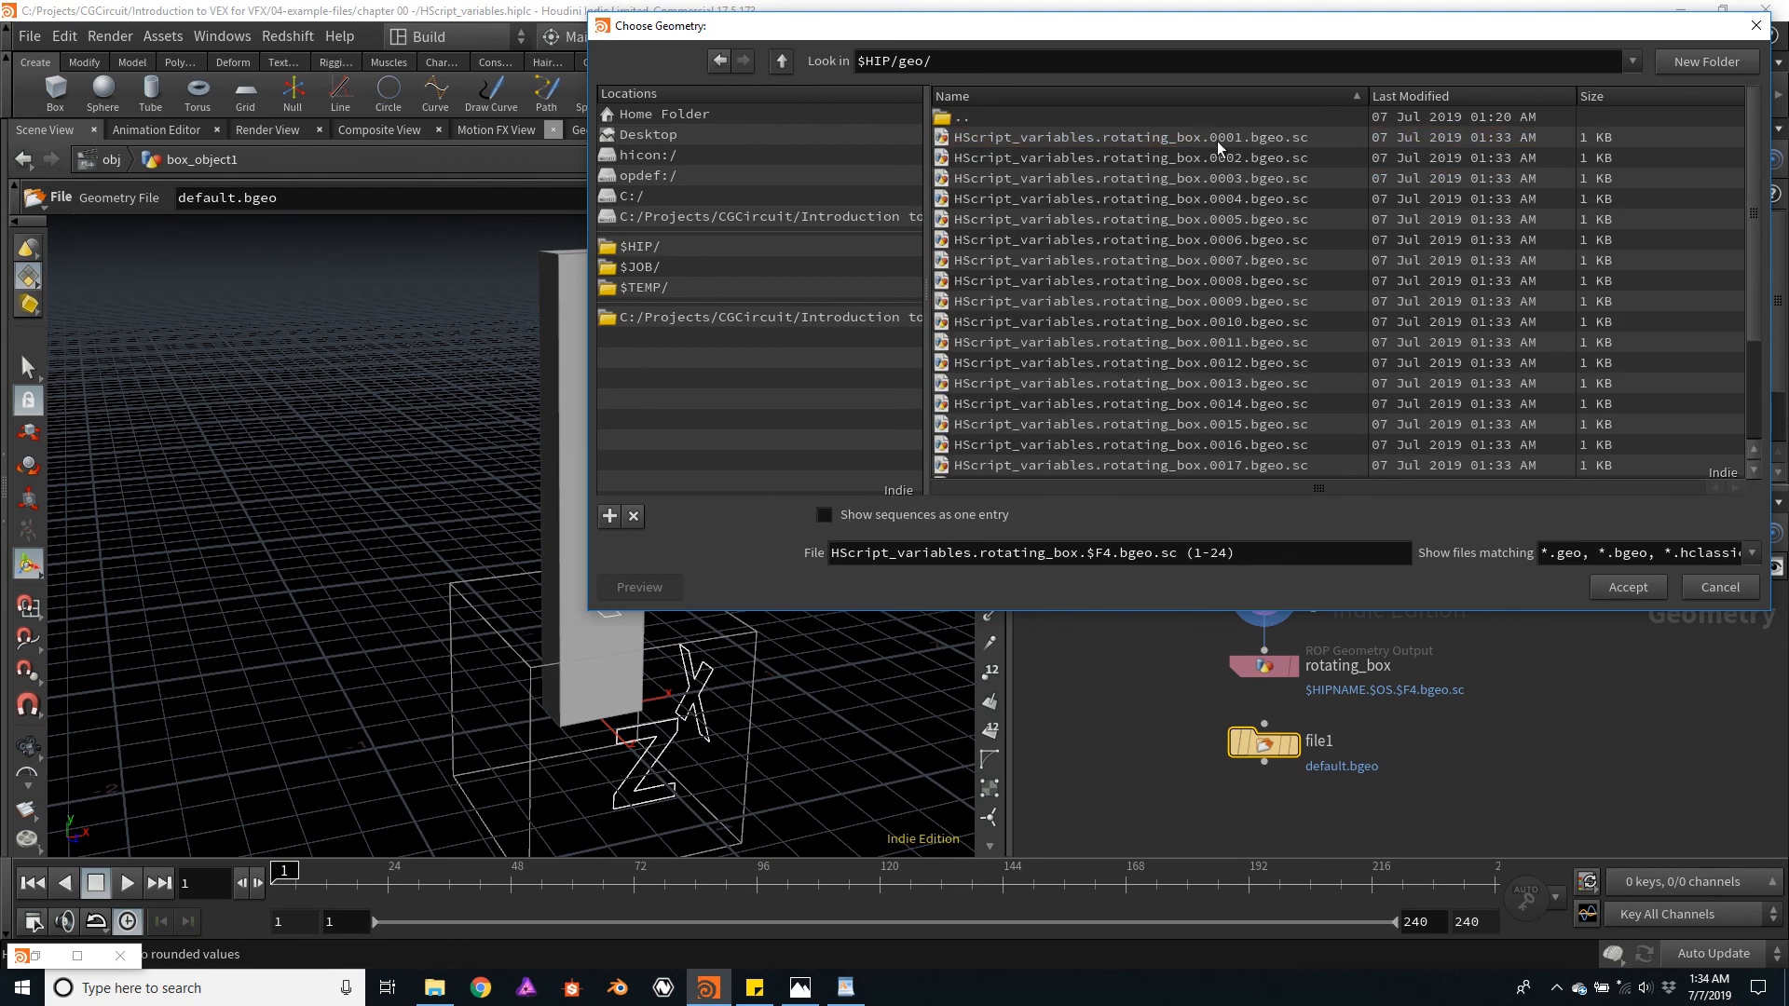
mouse_move(1221, 166)
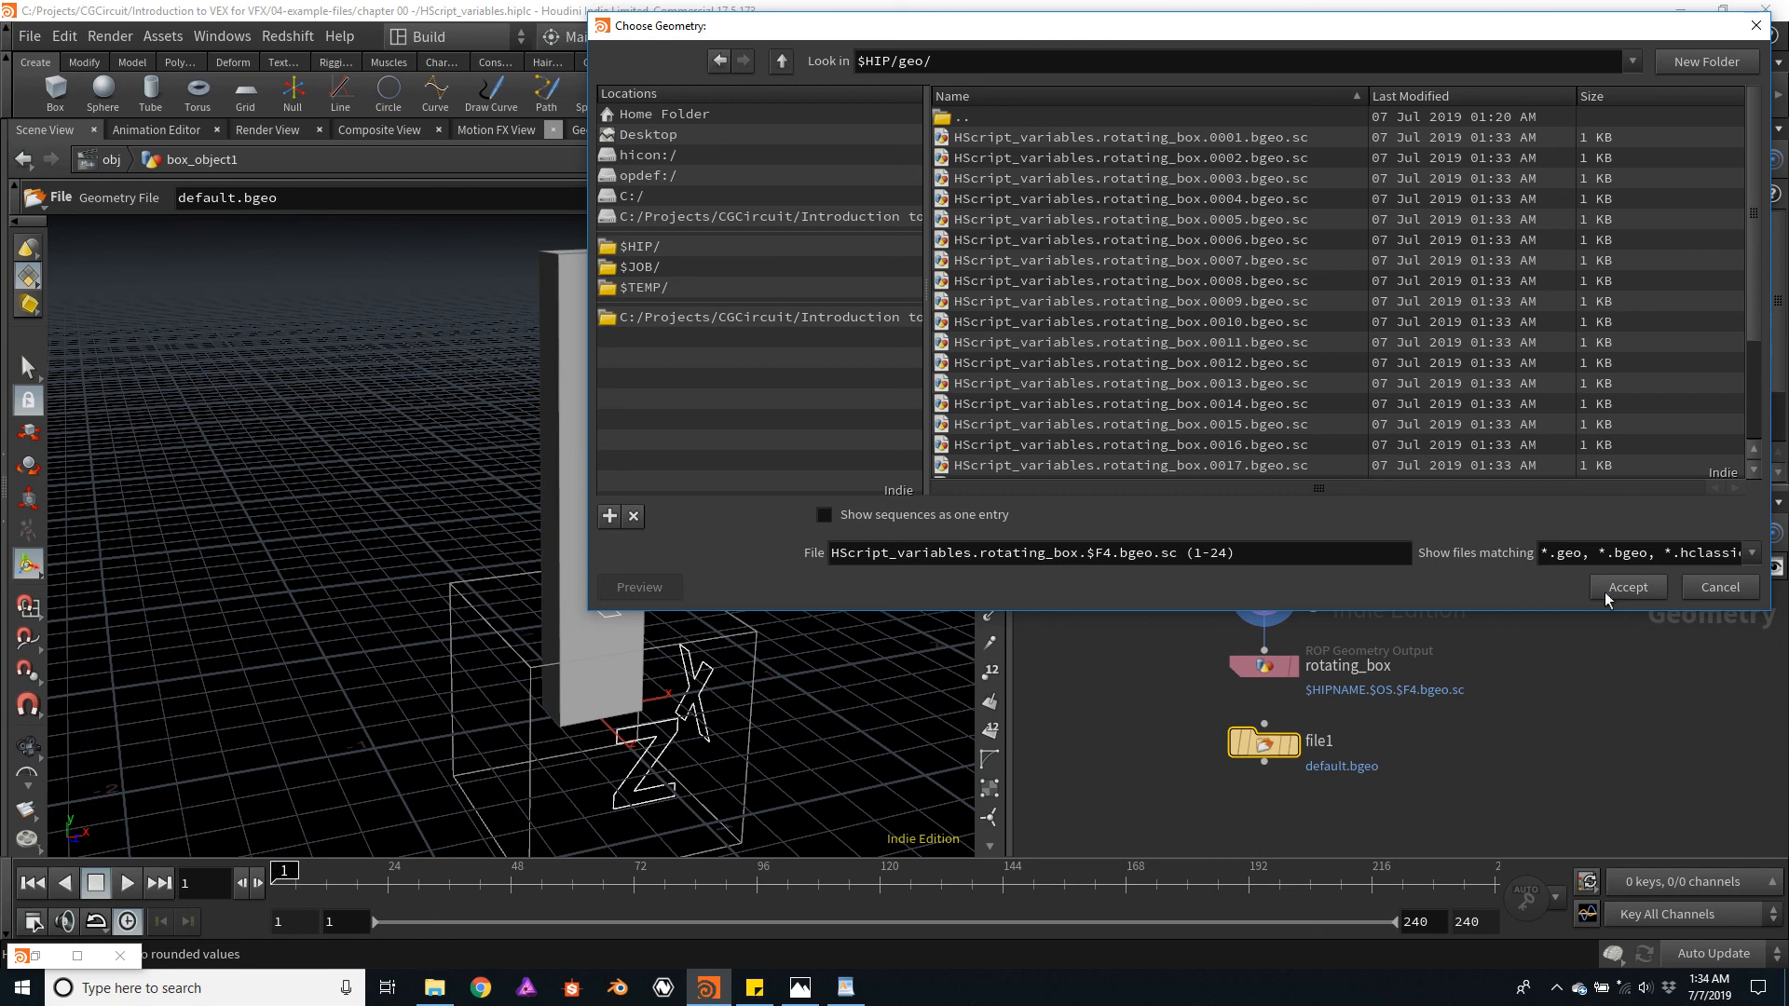
click(822, 515)
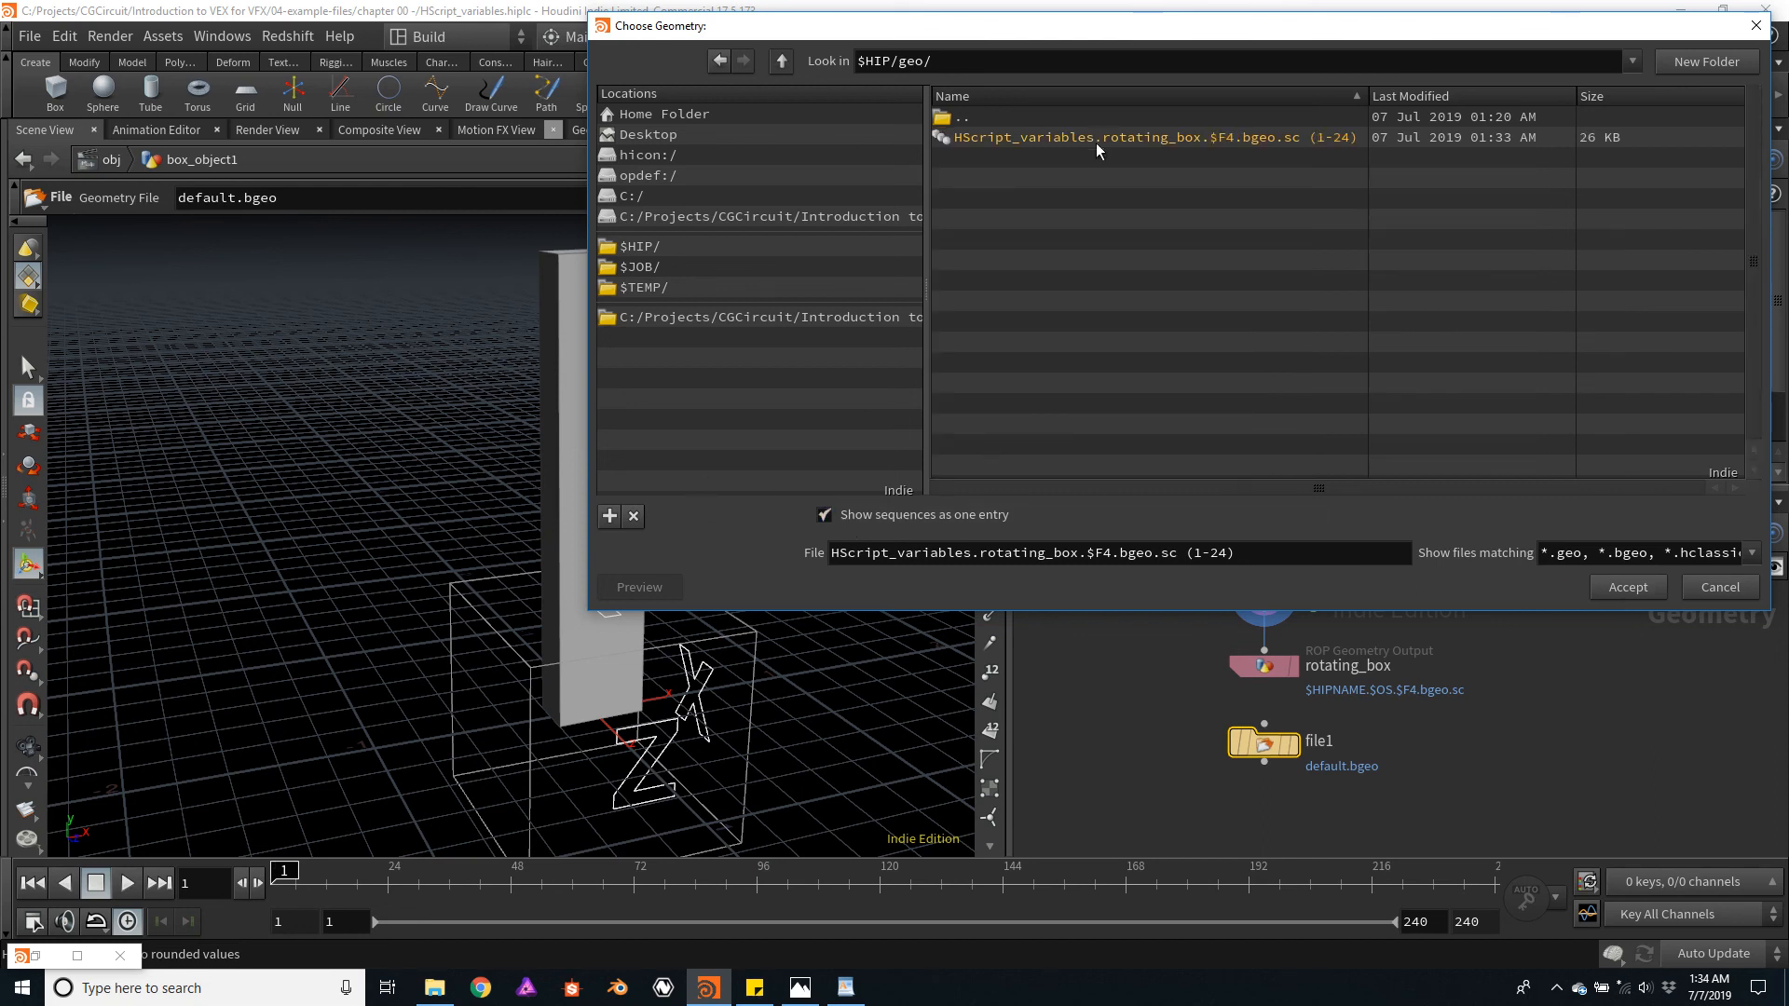
click(1626, 586)
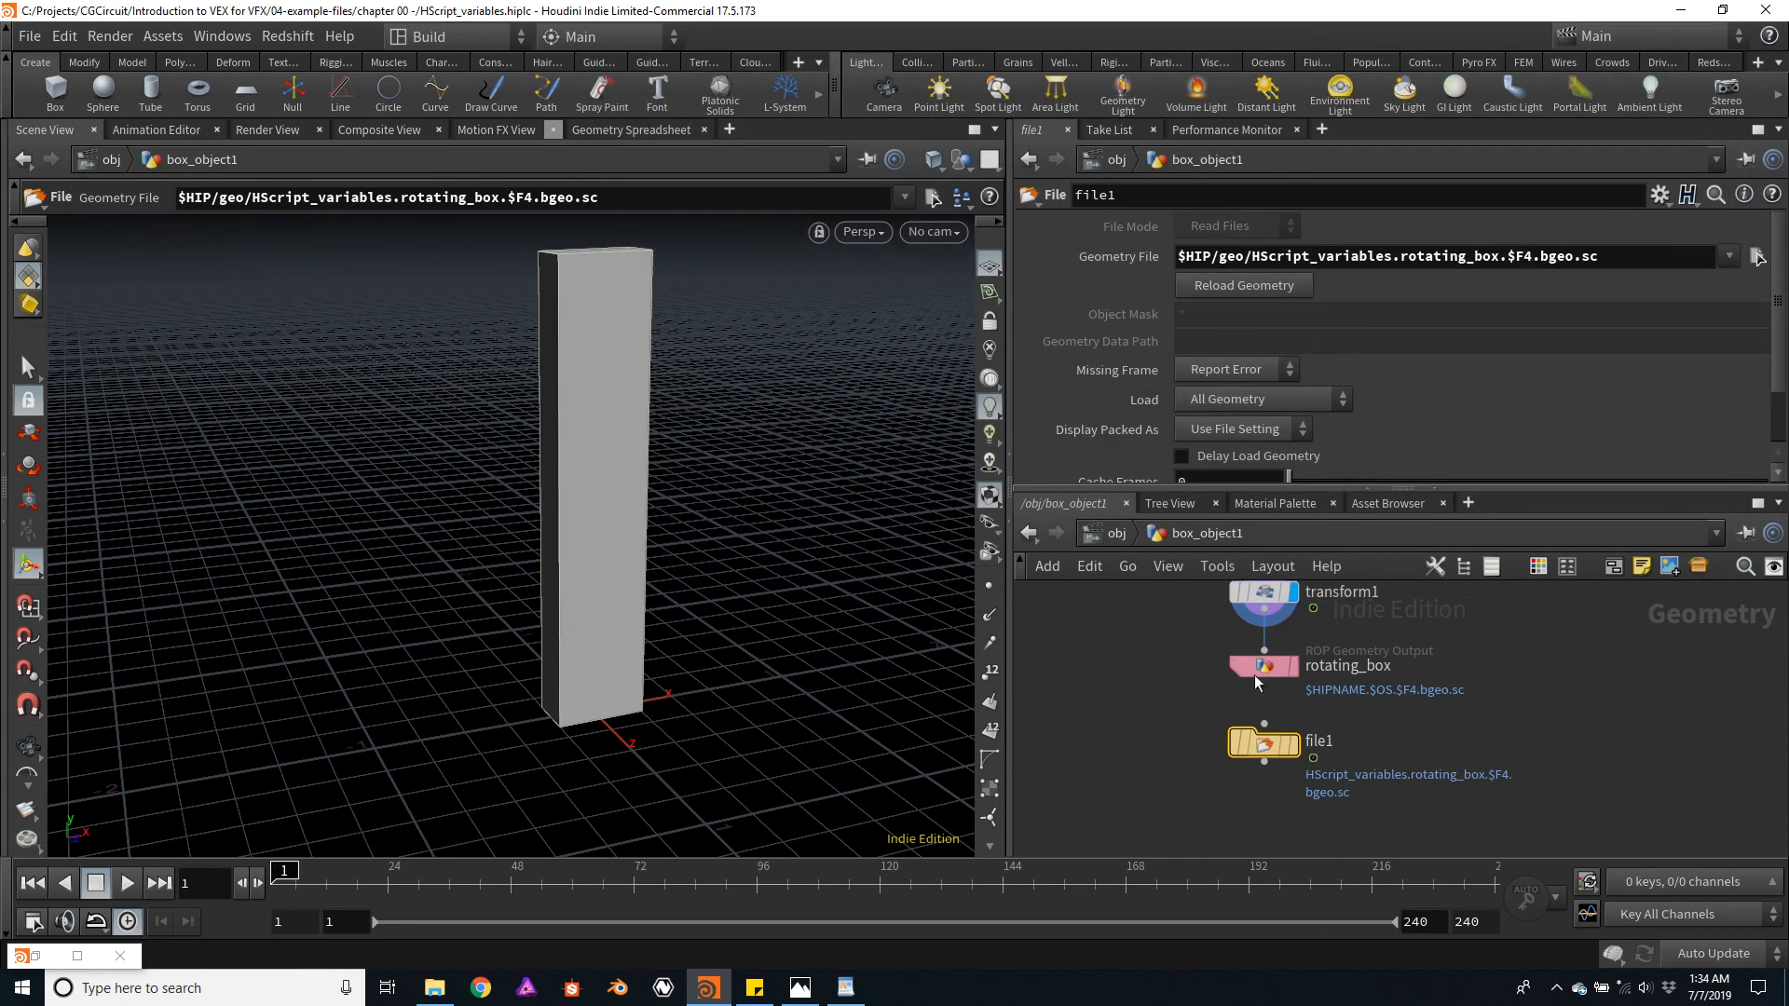
- Display file1 and advance to frame 24 to see the cached box rotated
click(1261, 743)
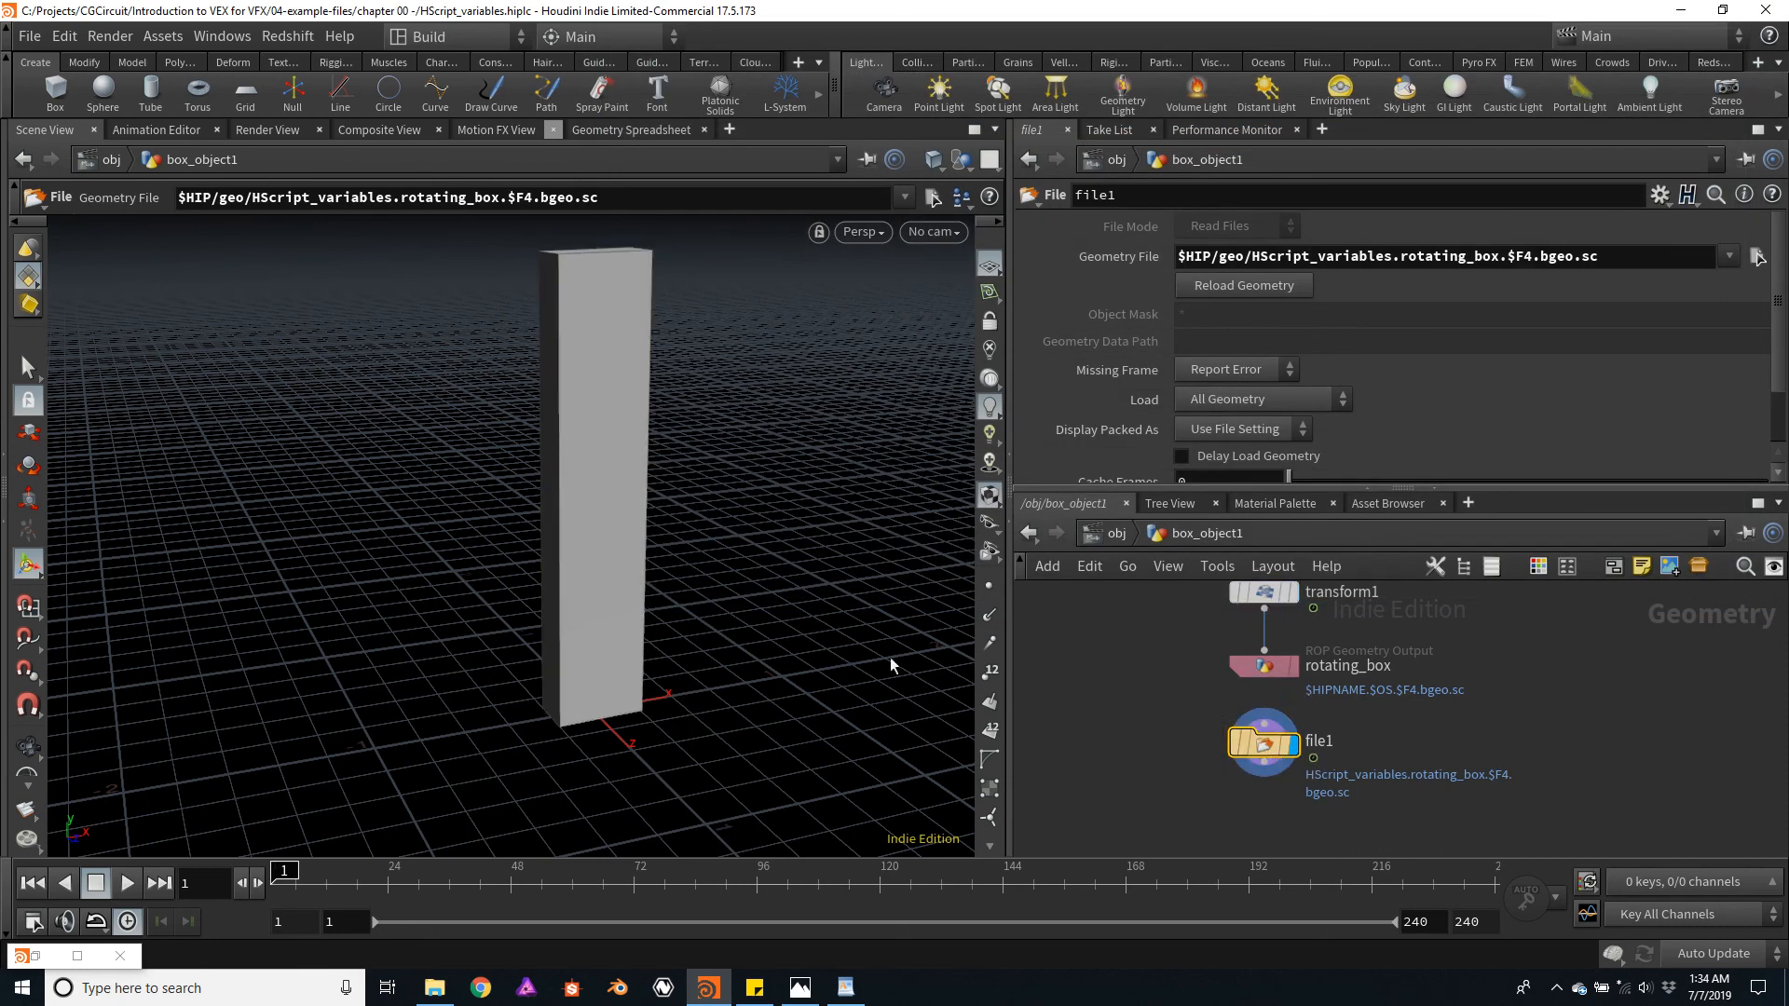
click(127, 883)
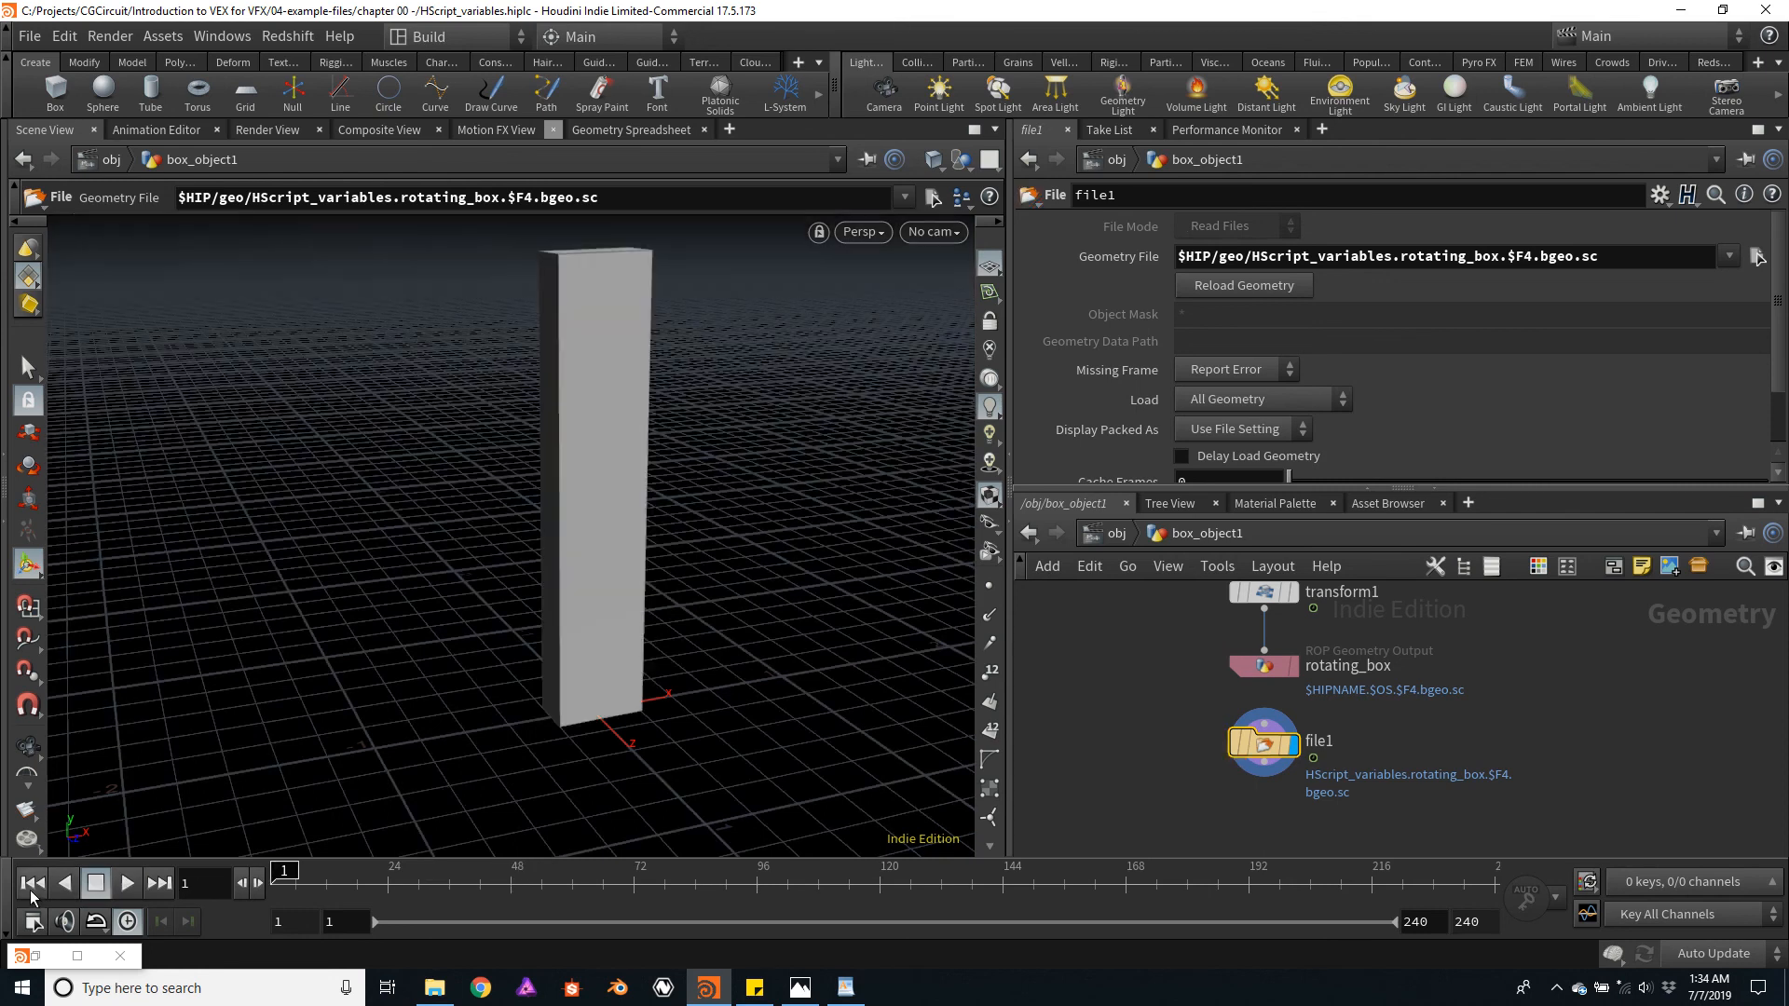
drag(283, 870, 388, 871)
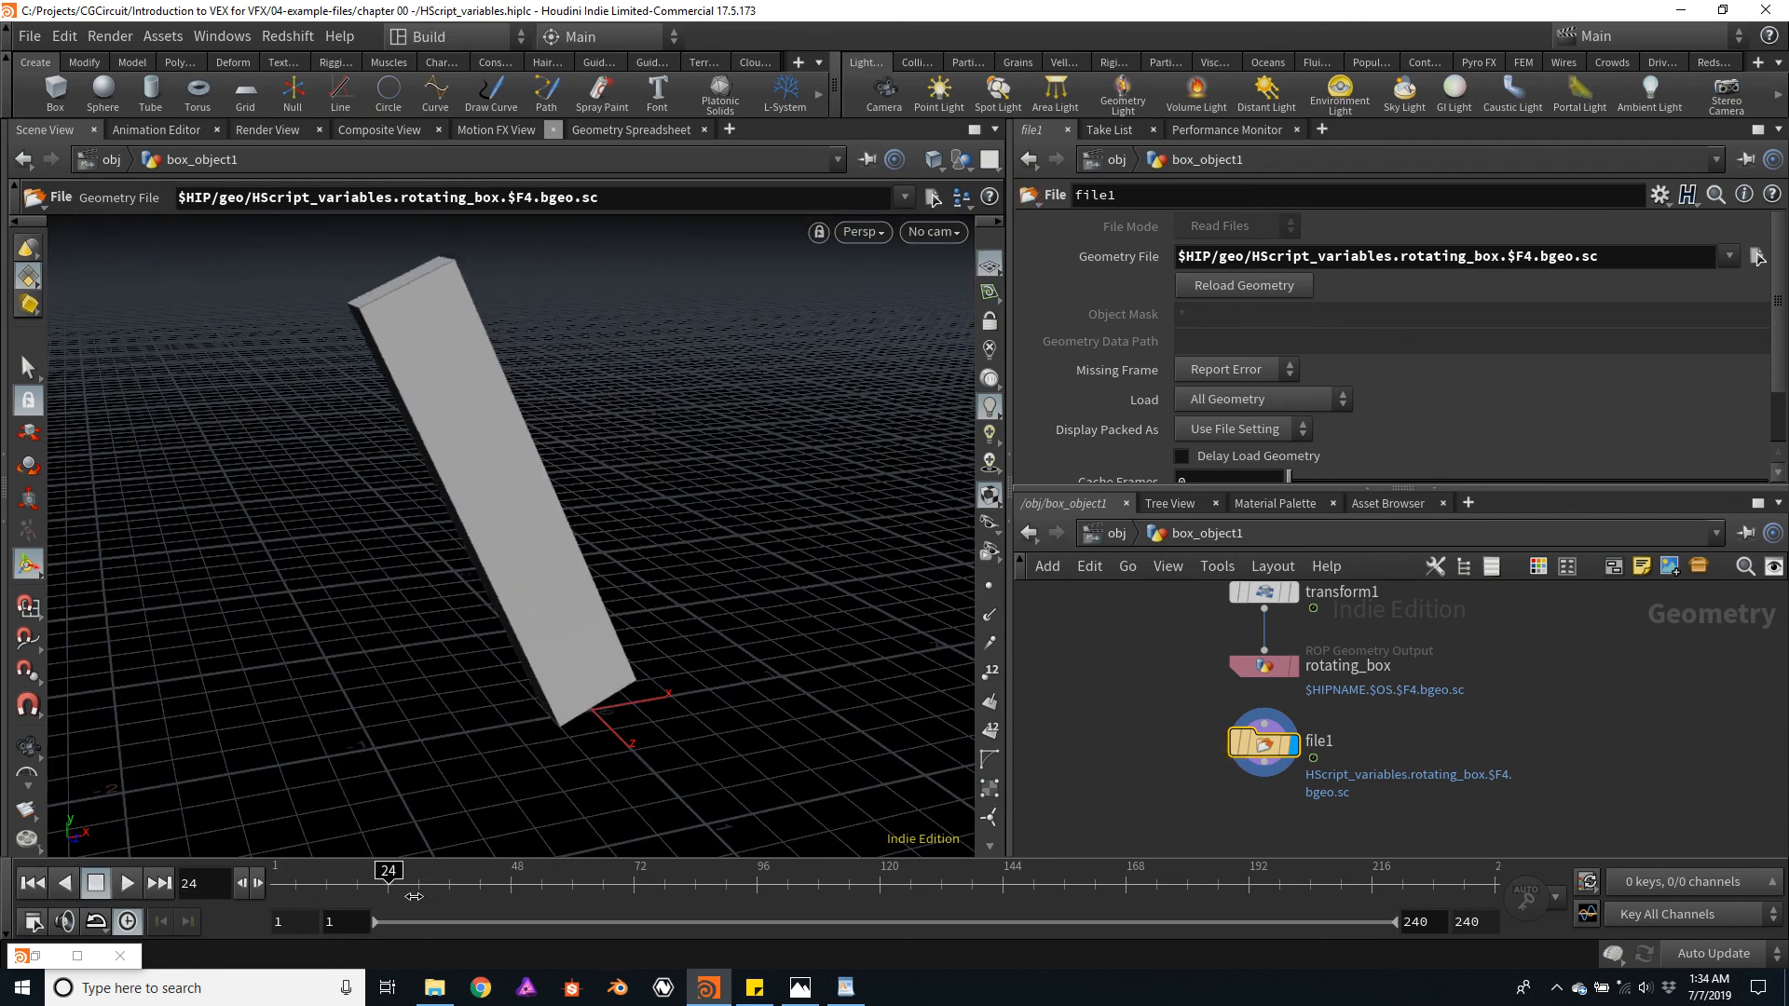